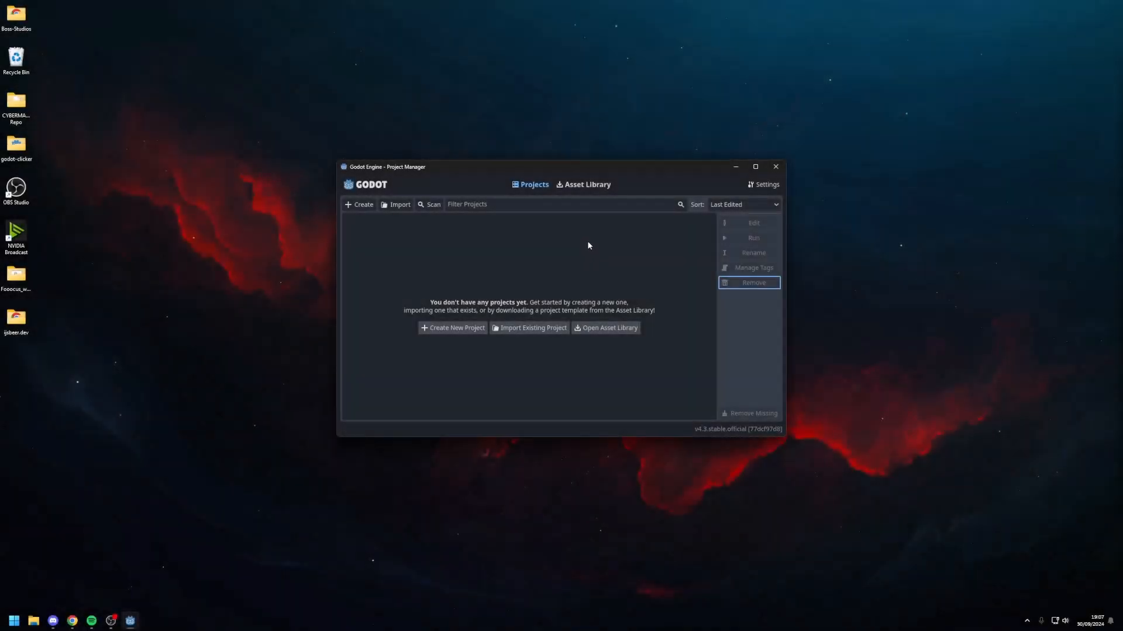
mouse_move(495, 253)
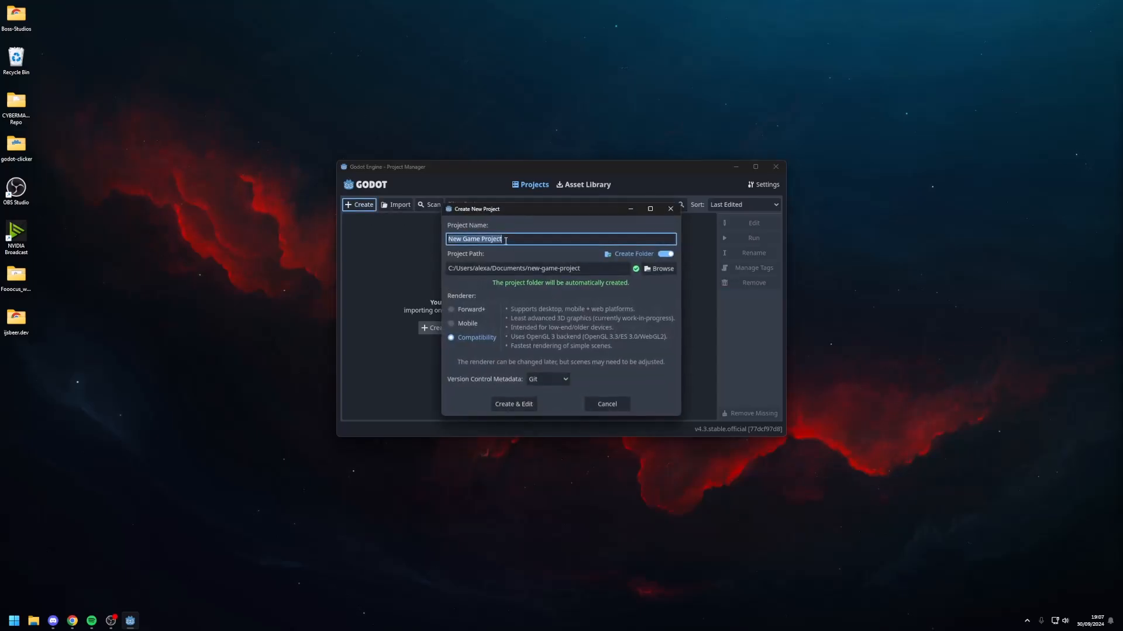
Step: Name the project 'Cookie Clicker' and settle on the Compatibility renderer after trying Forward+
text(Cookie Clicker)
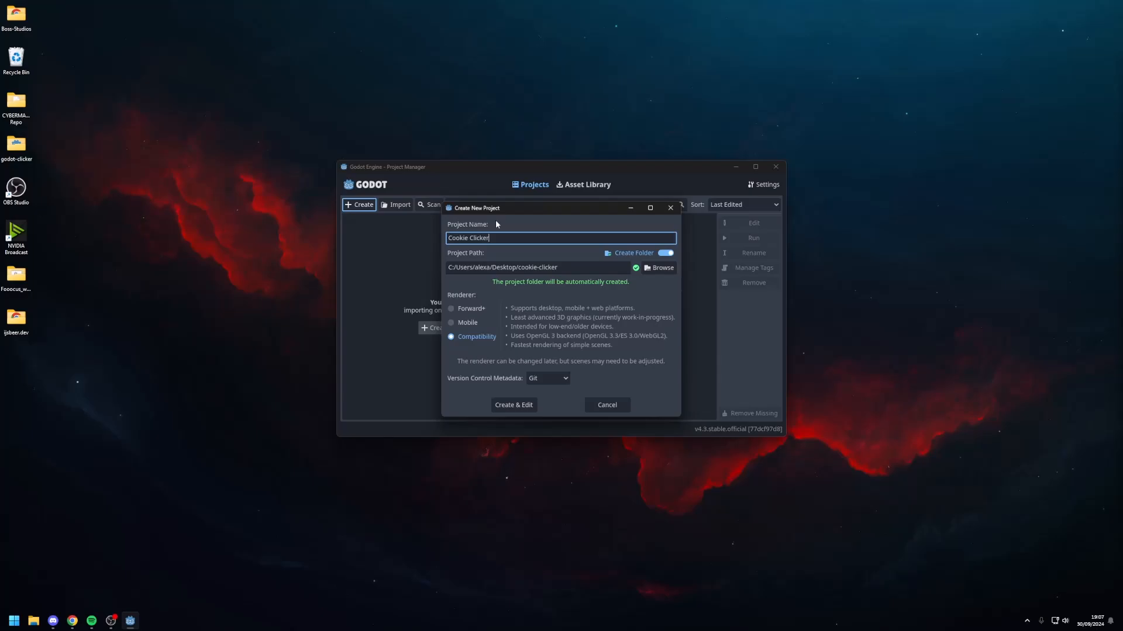
mouse_move(494, 253)
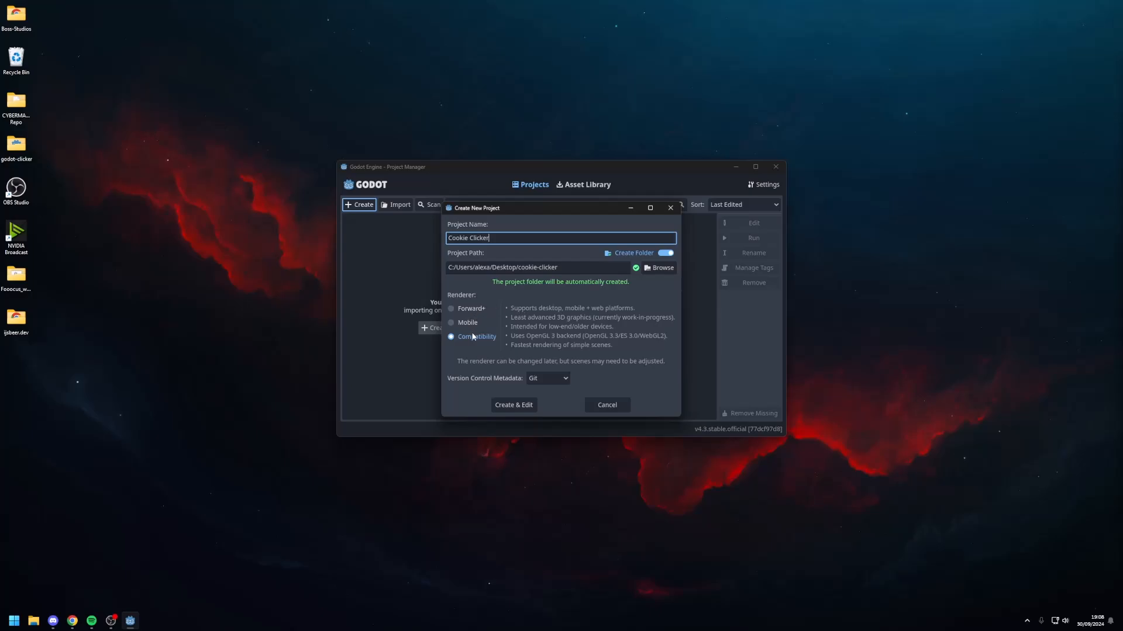
click(451, 337)
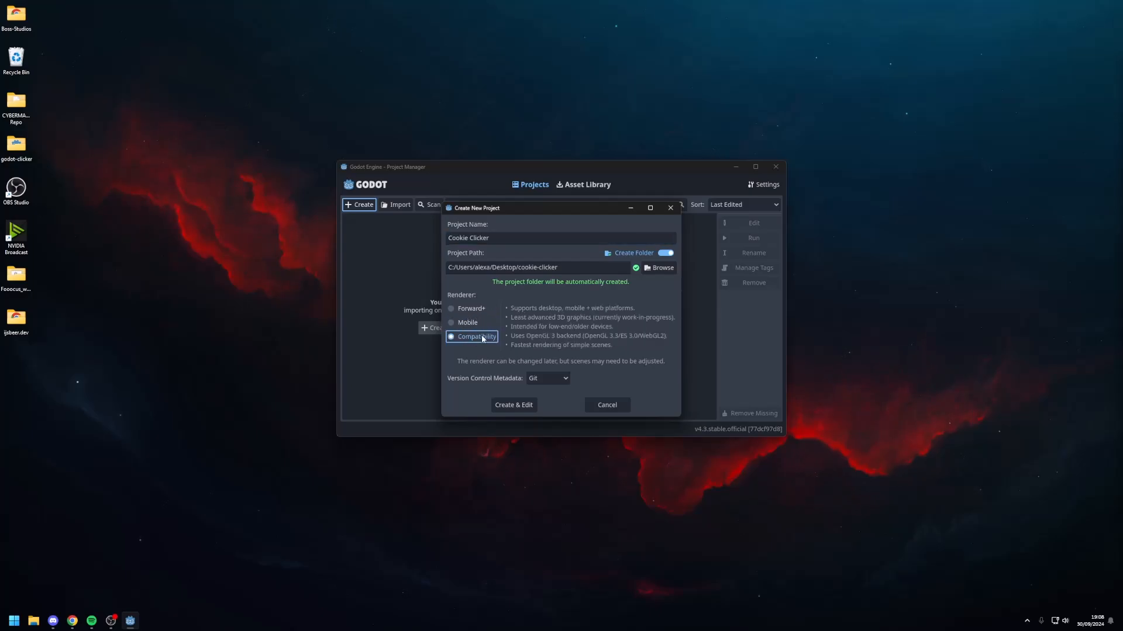
click(452, 309)
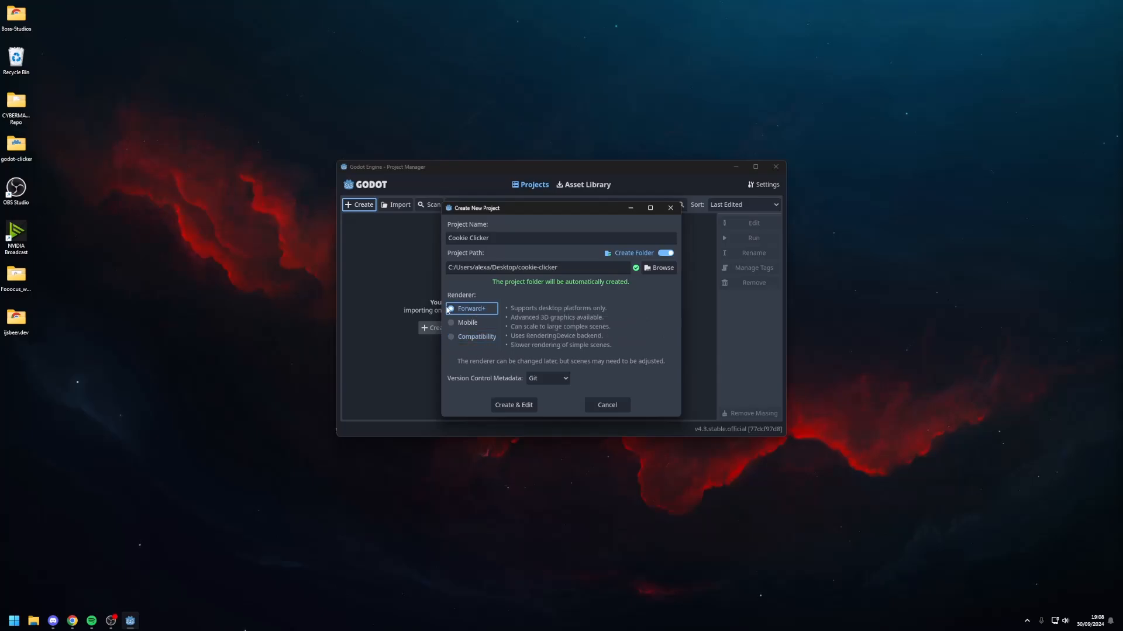
mouse_move(497, 286)
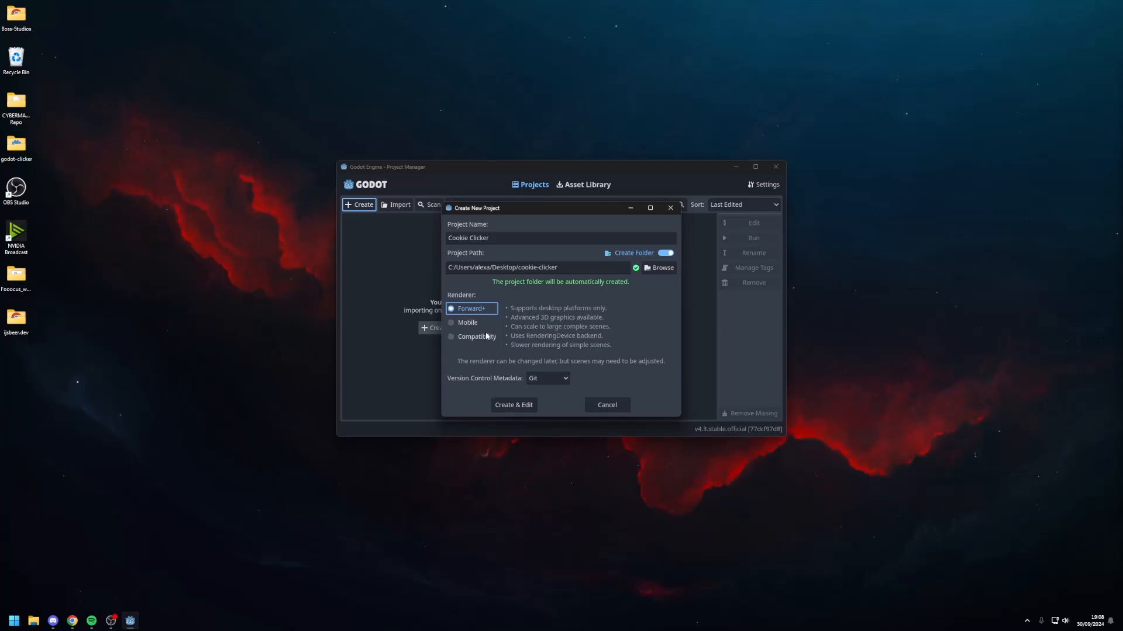
click(476, 337)
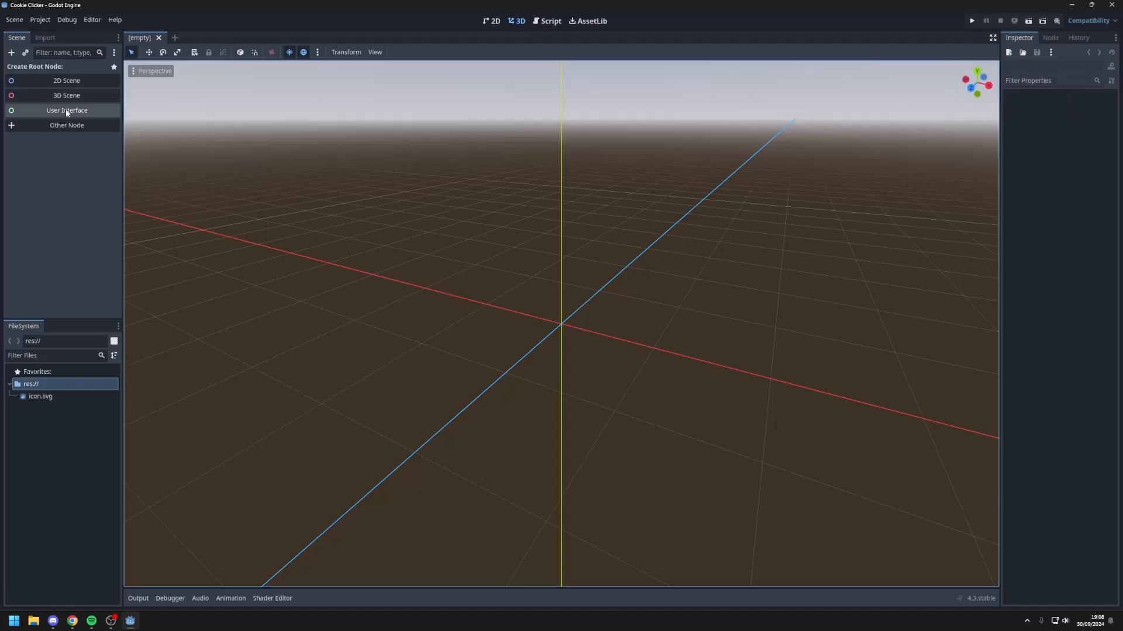
Step: Make the scene's root a User Interface node
click(66, 110)
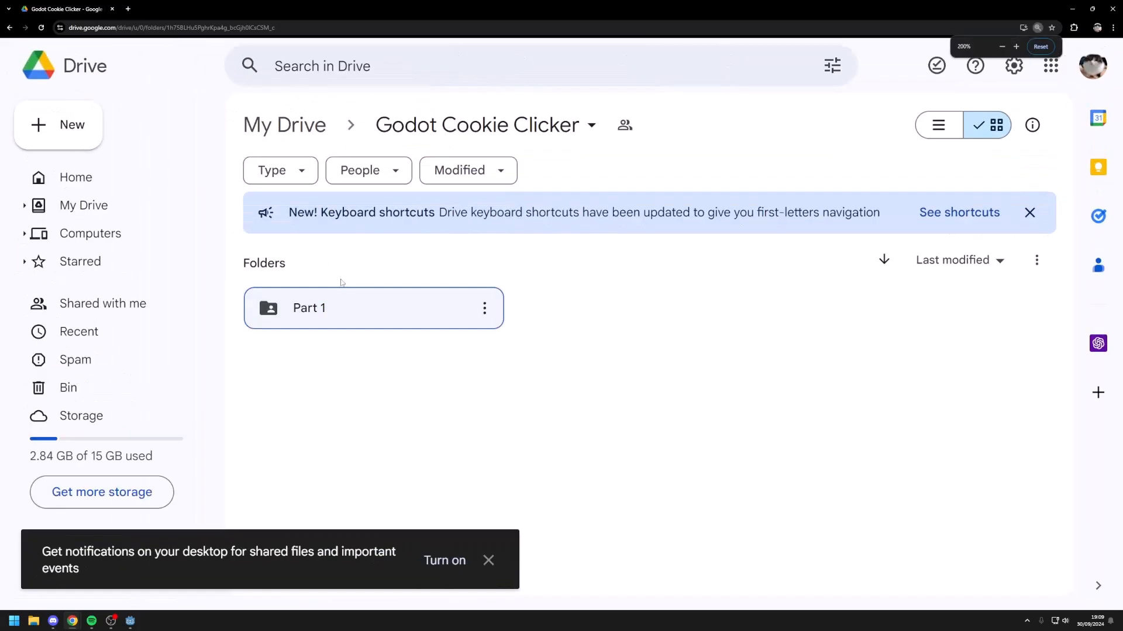
Step: Reach the assets folder inside Part 1 and bring it into the cookie-clicker project
double_click(308, 307)
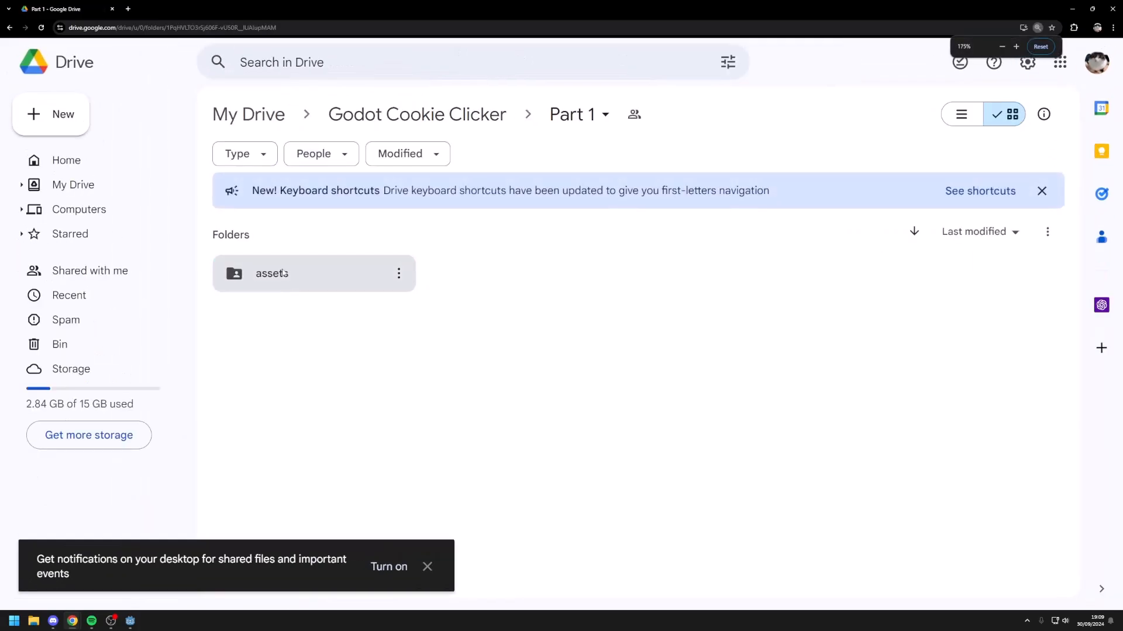
double_click(271, 273)
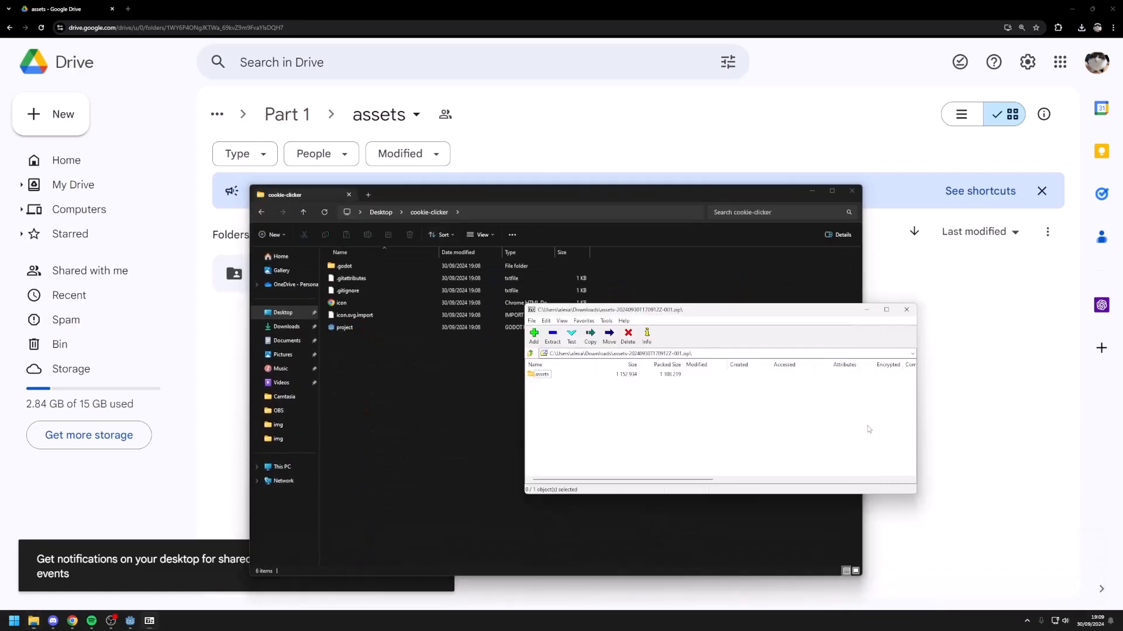
click(542, 375)
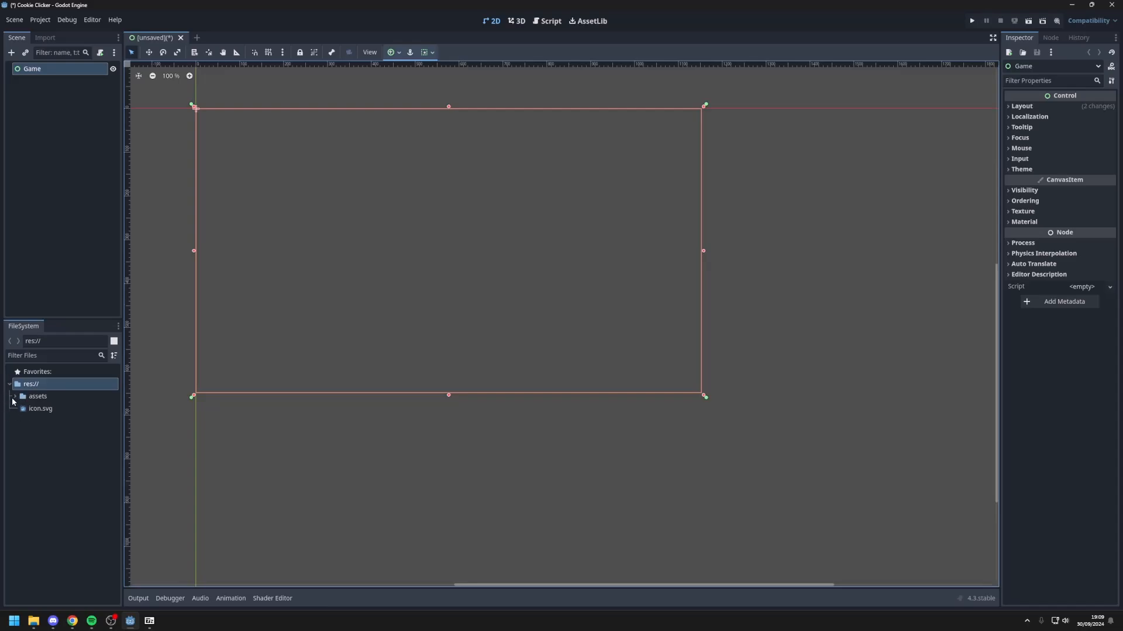
Step: Expand assets to show fonts and img, then remove the default icon.svg from the project
click(14, 397)
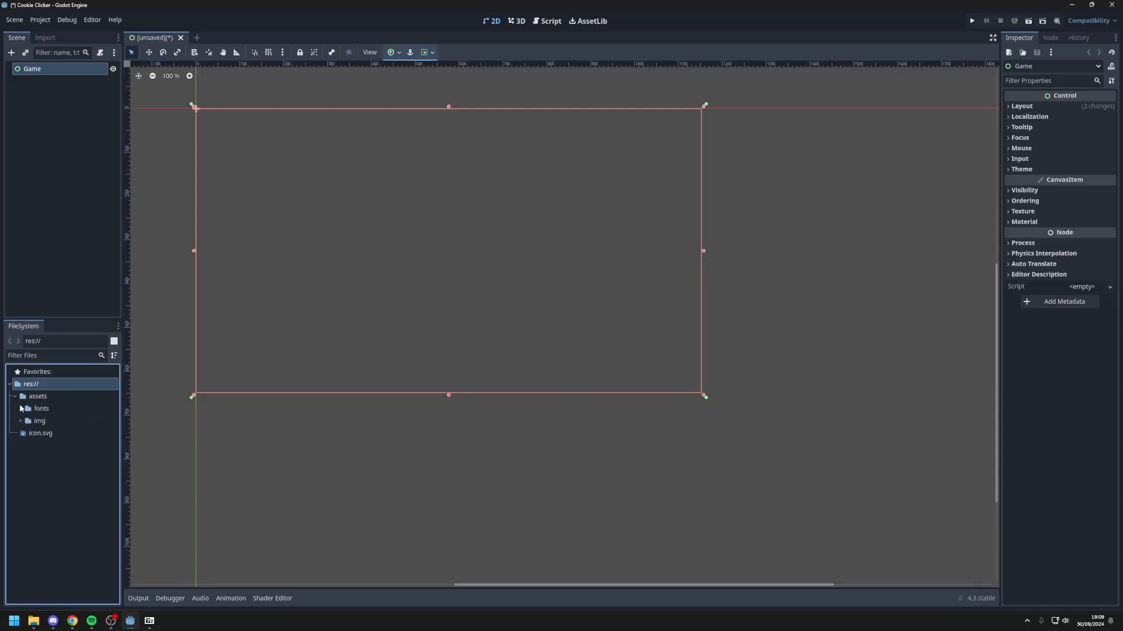
click(41, 408)
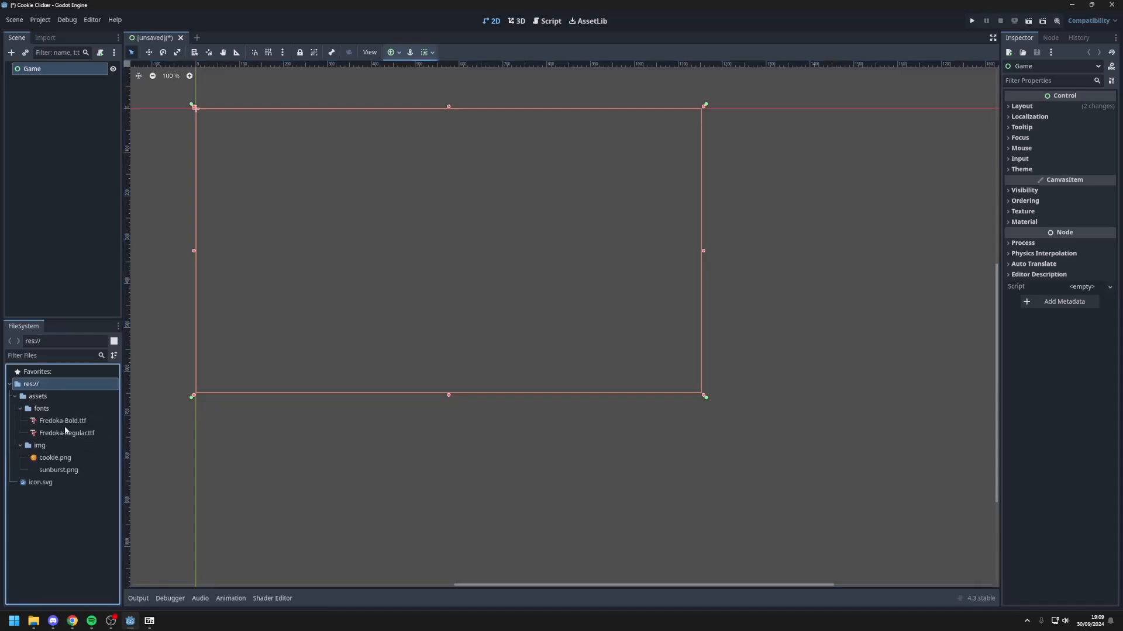
click(40, 482)
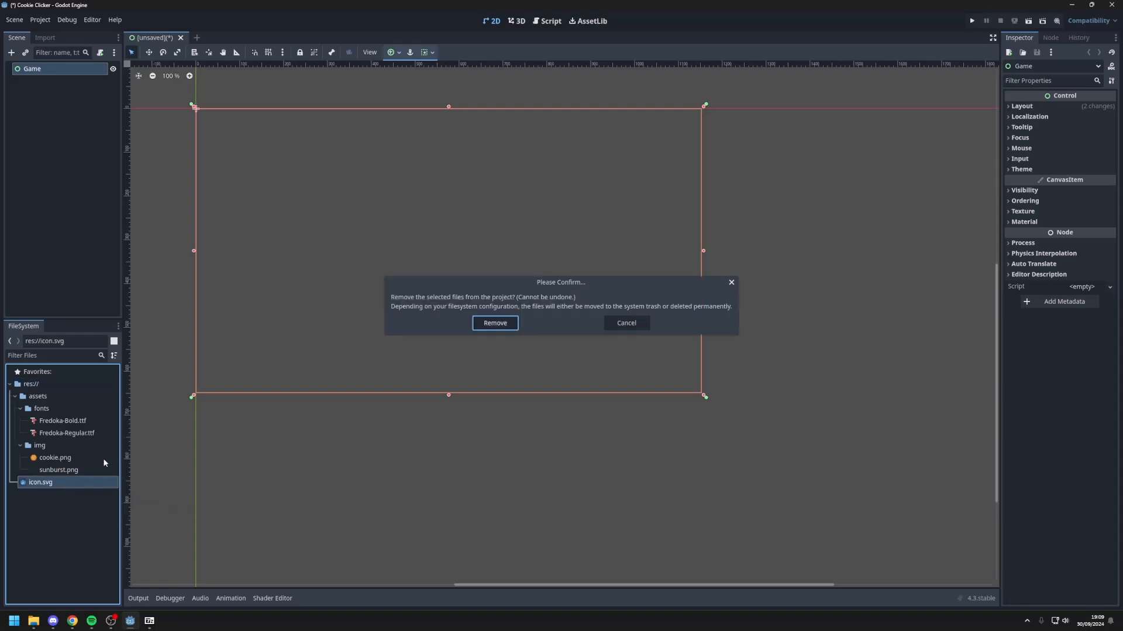
click(494, 323)
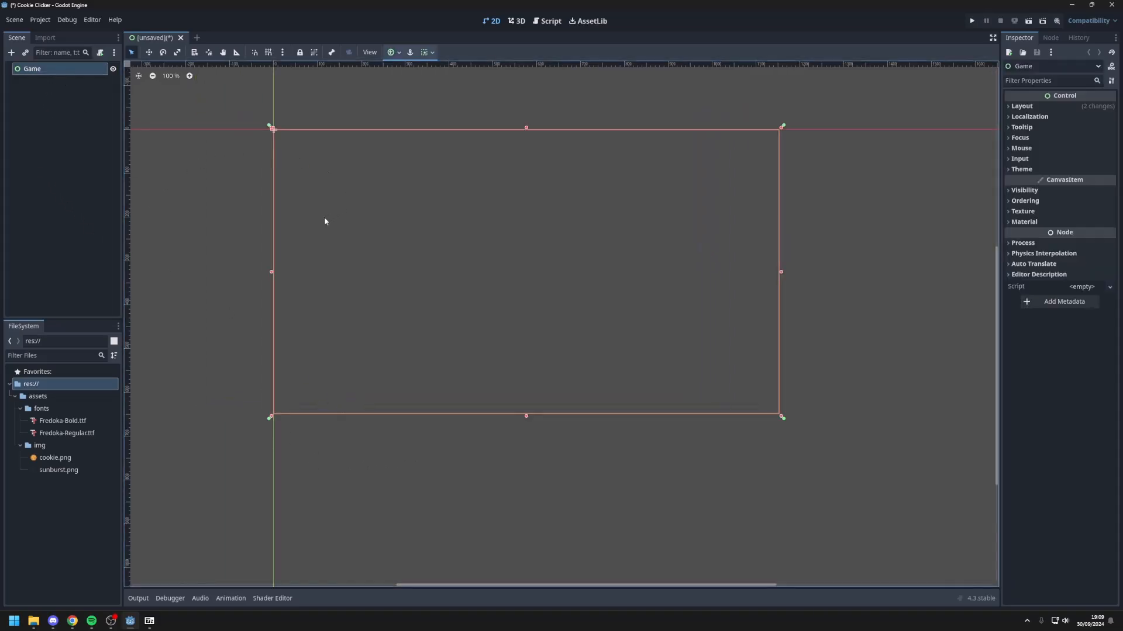
mouse_move(311, 189)
text(cen)
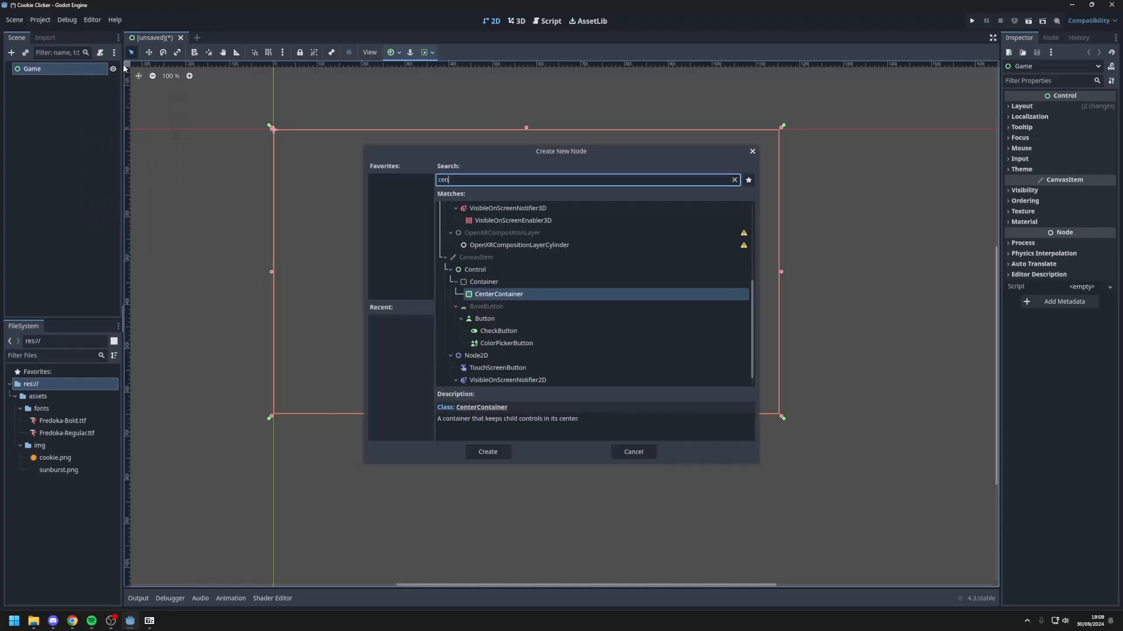
Step: Add a CenterContainer under Game with Anchors layout mode and the Full Rect preset
click(487, 451)
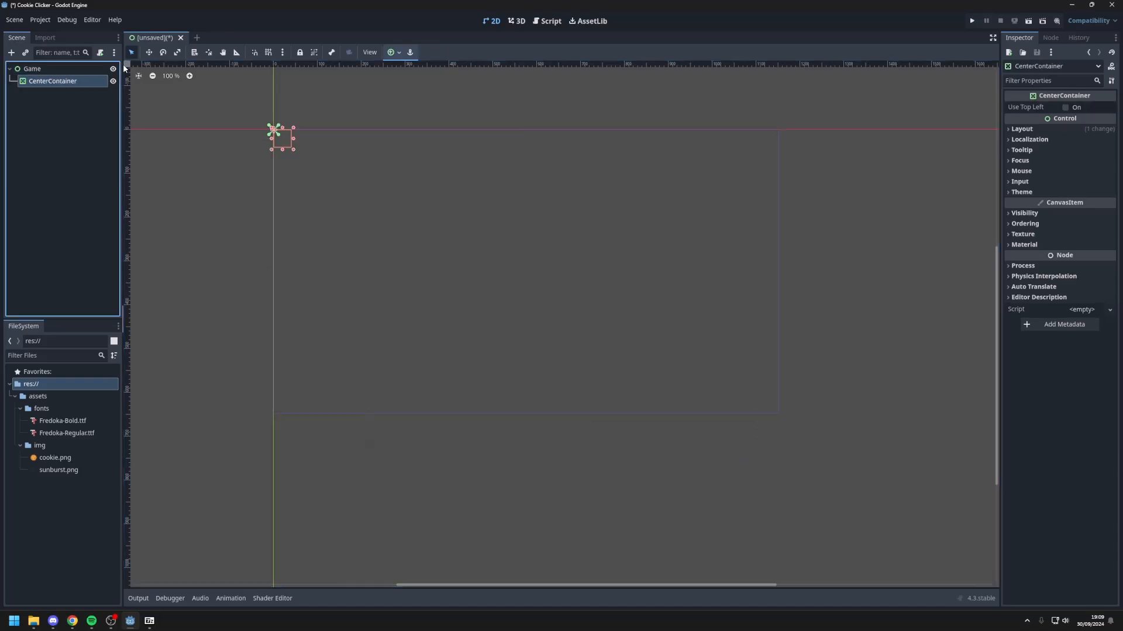
mouse_move(590, 213)
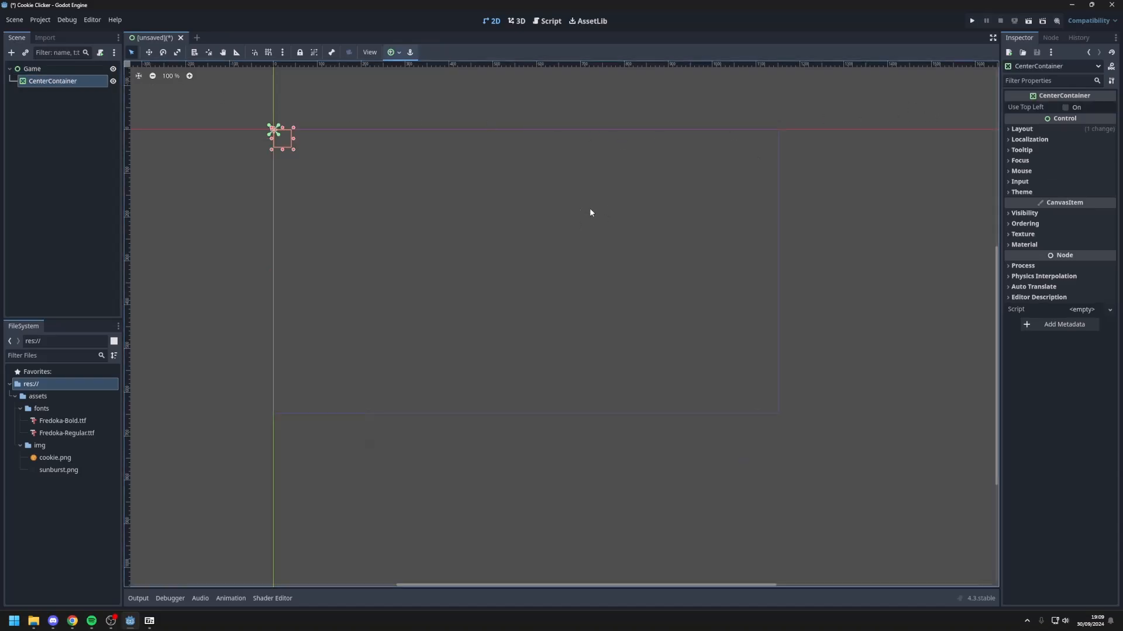
mouse_move(211, 142)
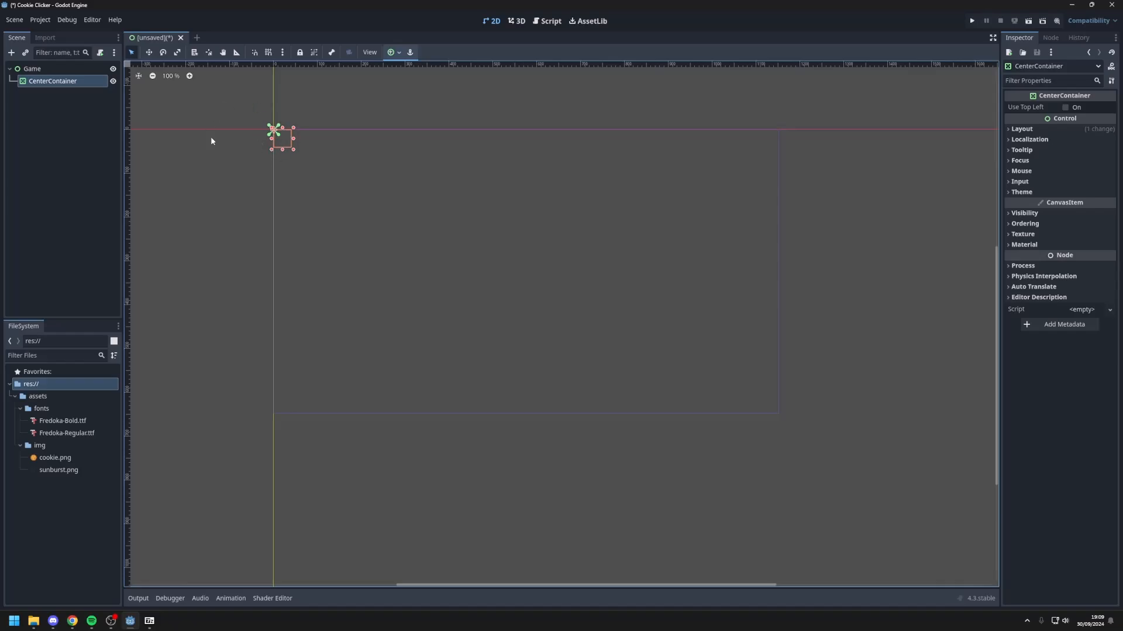
mouse_move(263, 141)
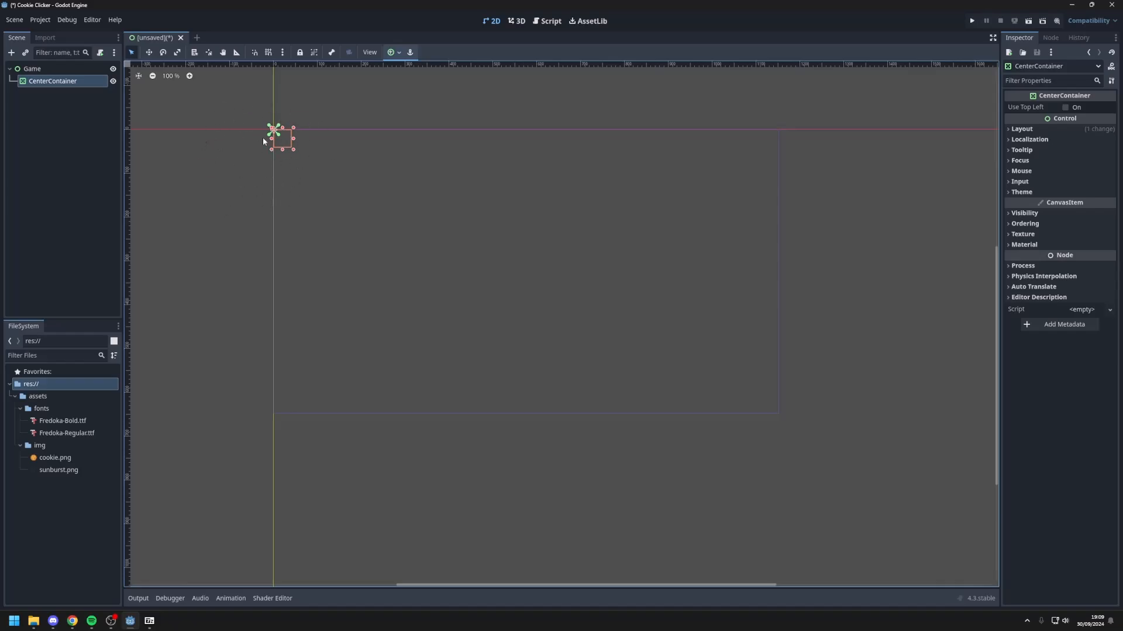
click(1022, 129)
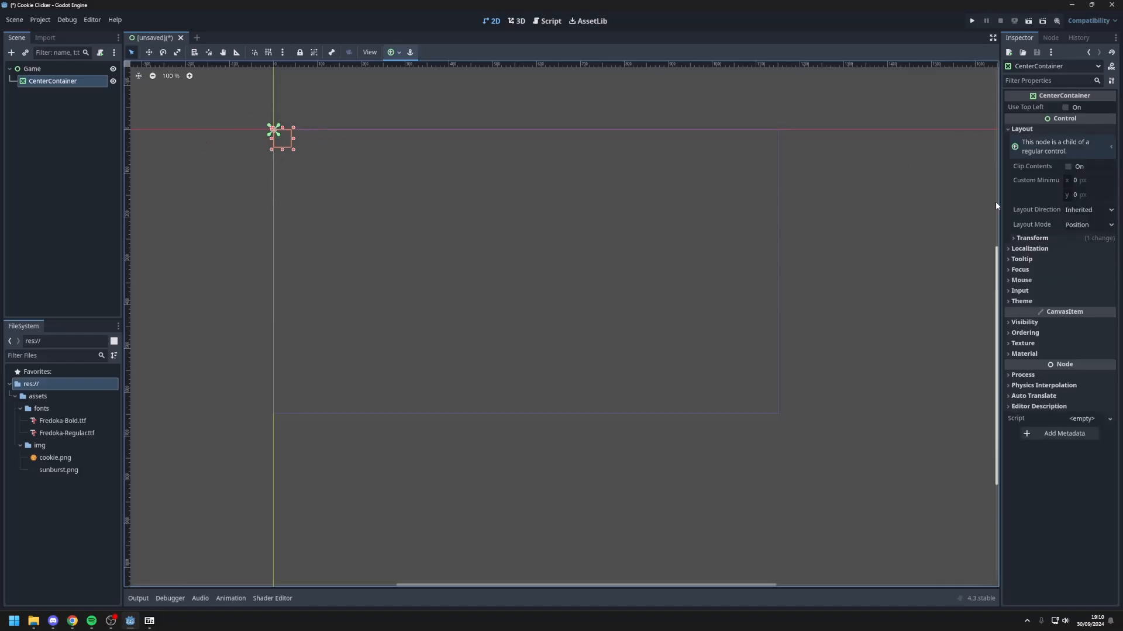
mouse_move(1071, 228)
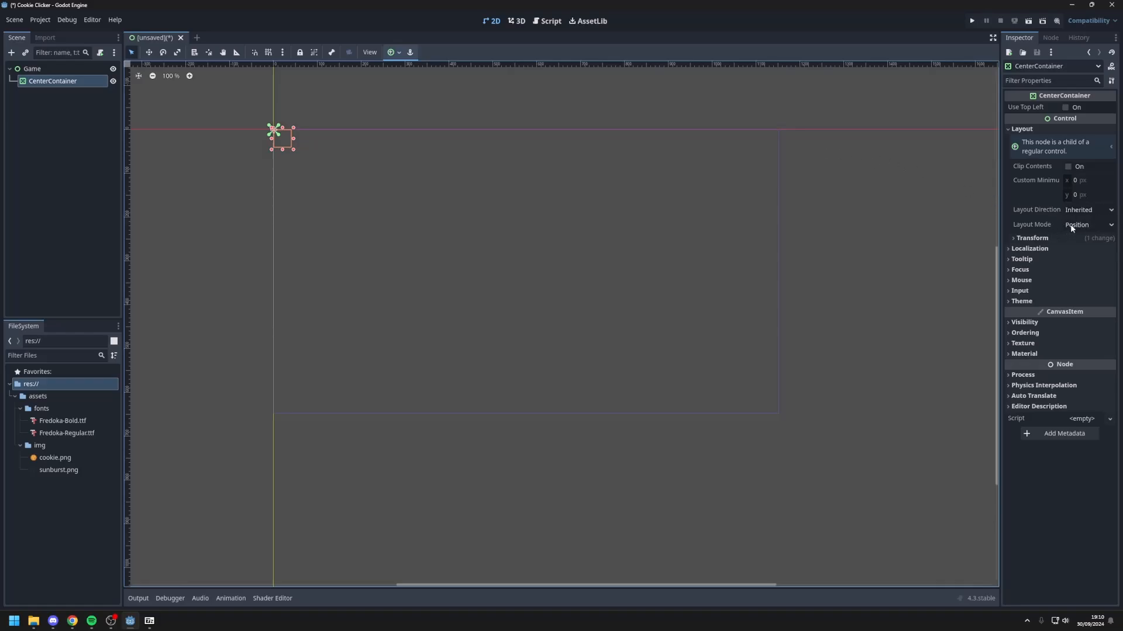
click(1087, 225)
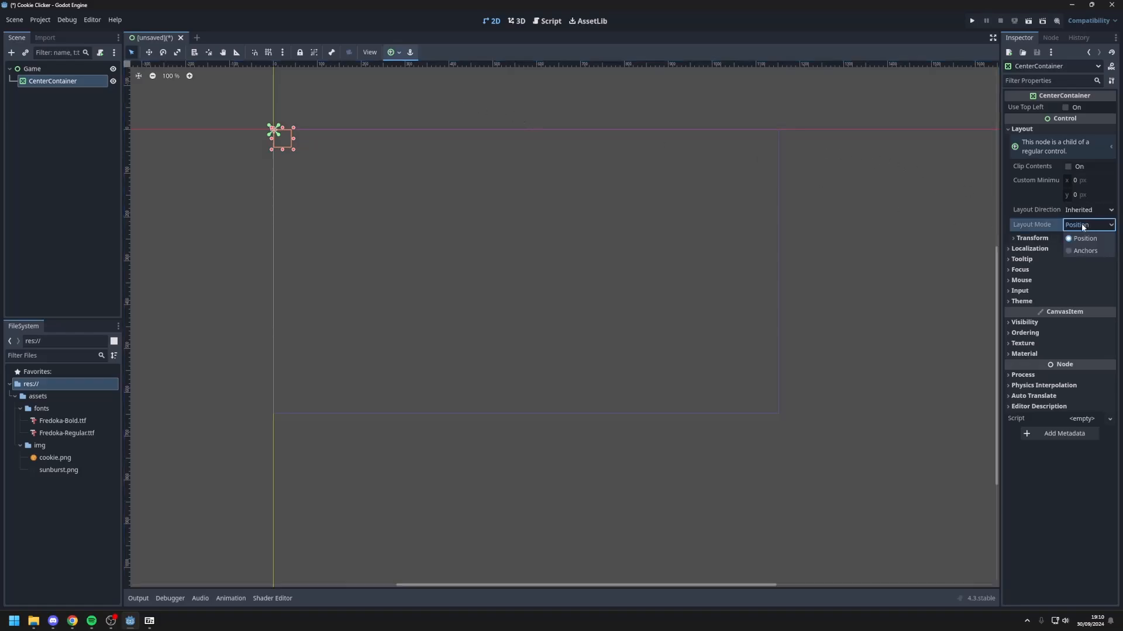
click(1085, 251)
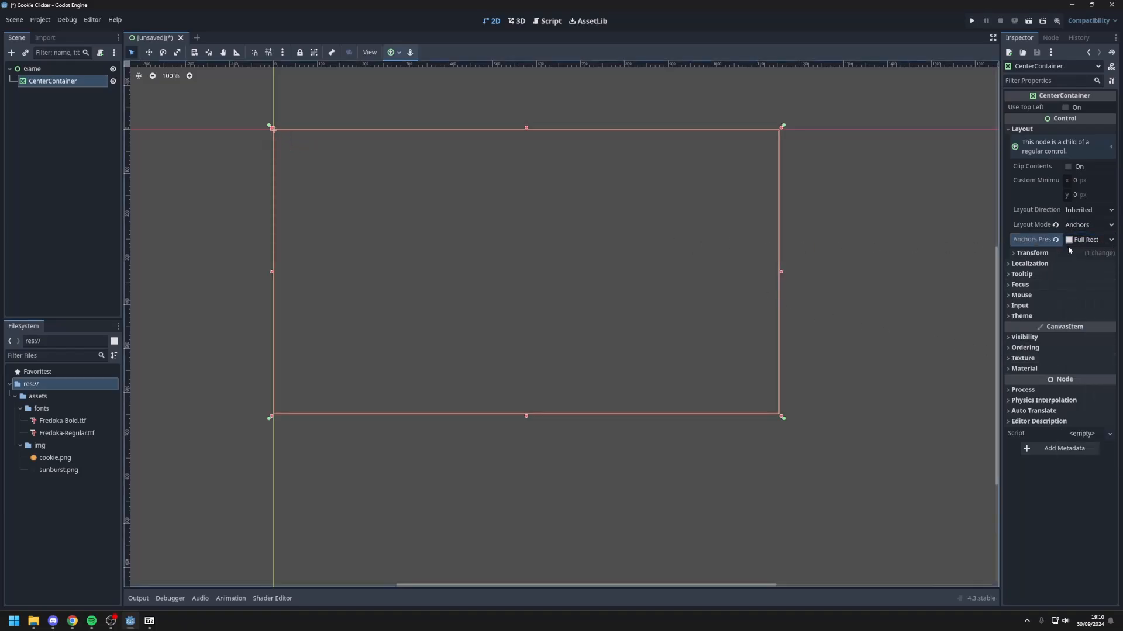
click(392, 51)
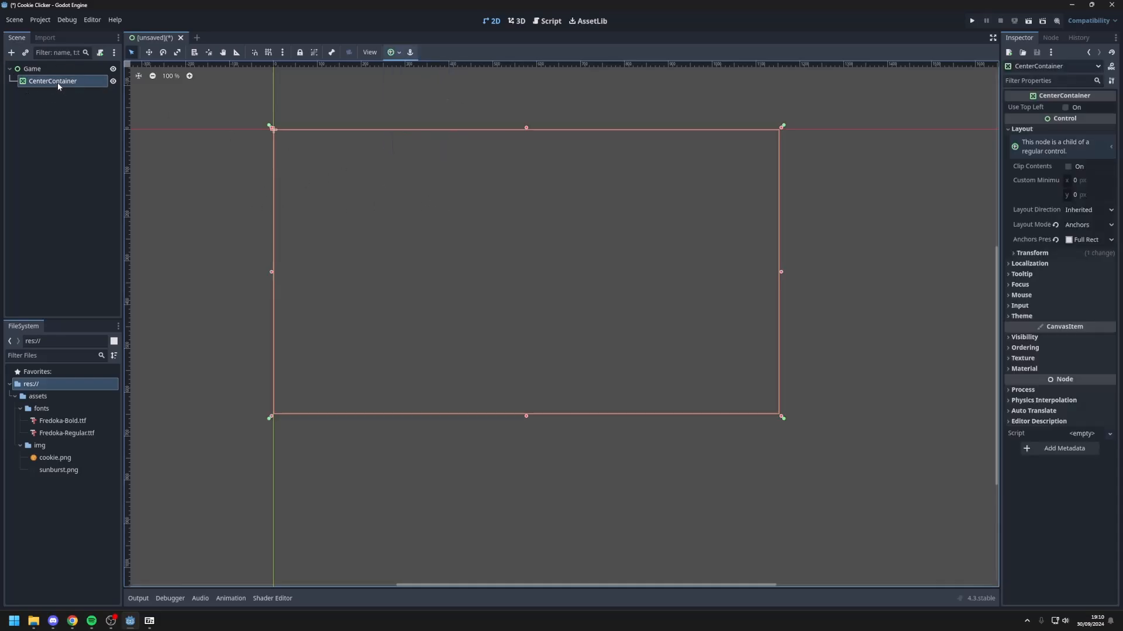
Step: Create the cookie TextureButton and let it ignore its texture size
text(text)
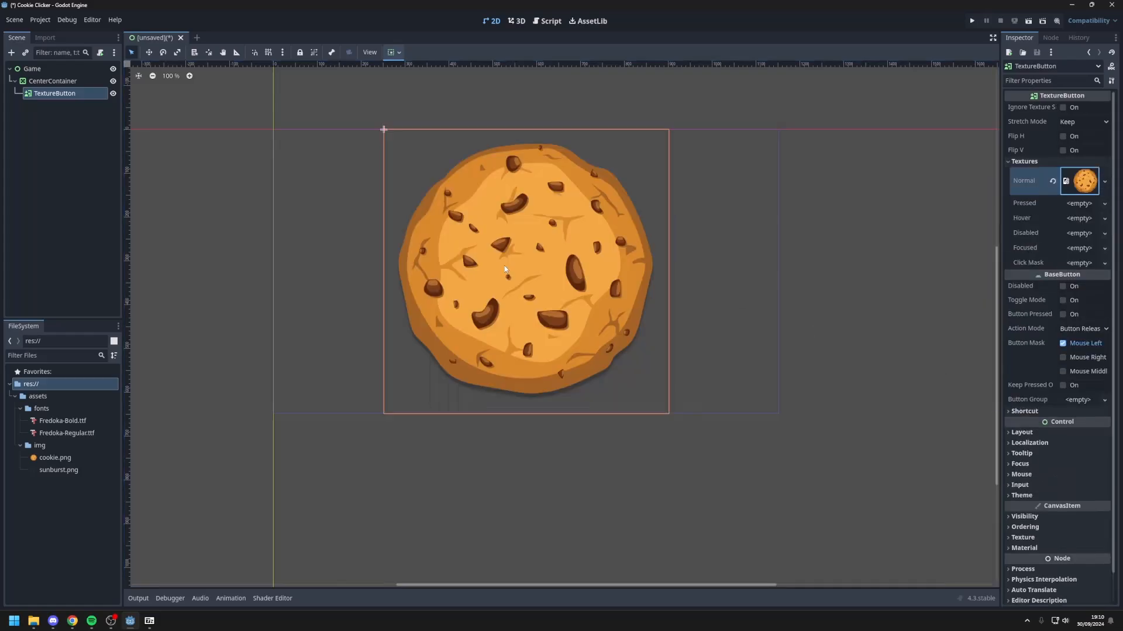
mouse_move(540, 323)
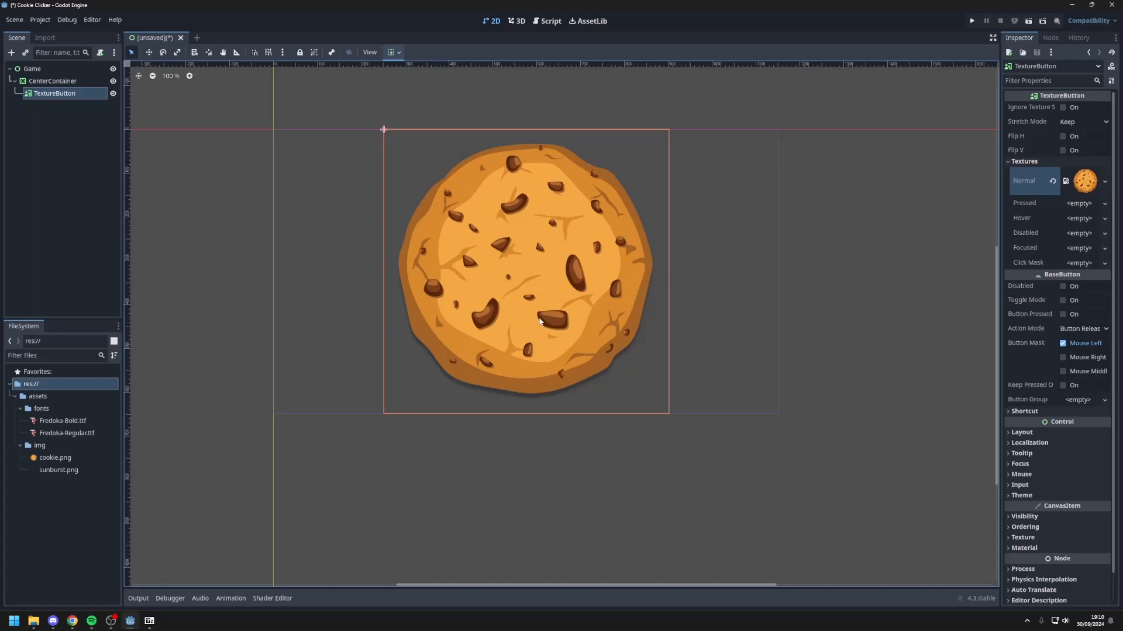
mouse_move(1020, 171)
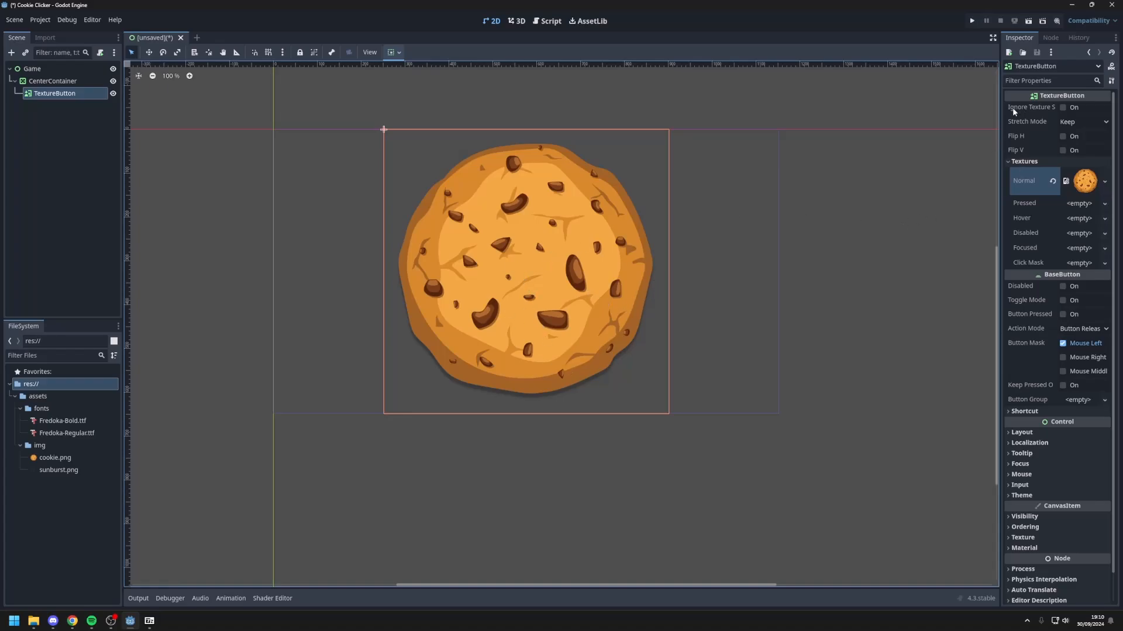
mouse_move(1032, 108)
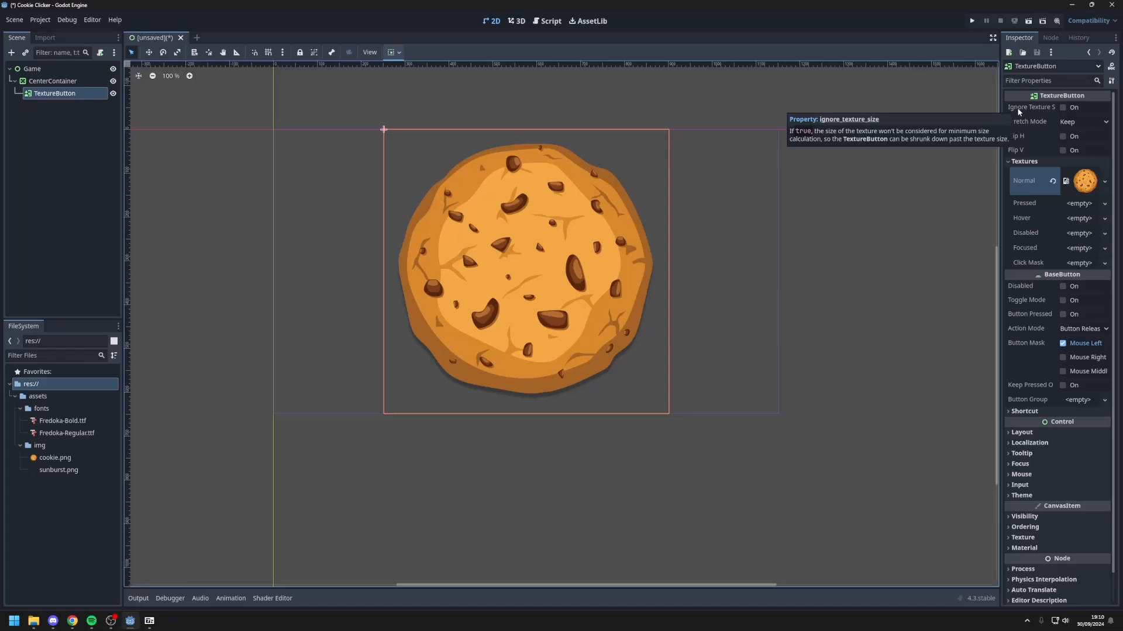
click(1063, 107)
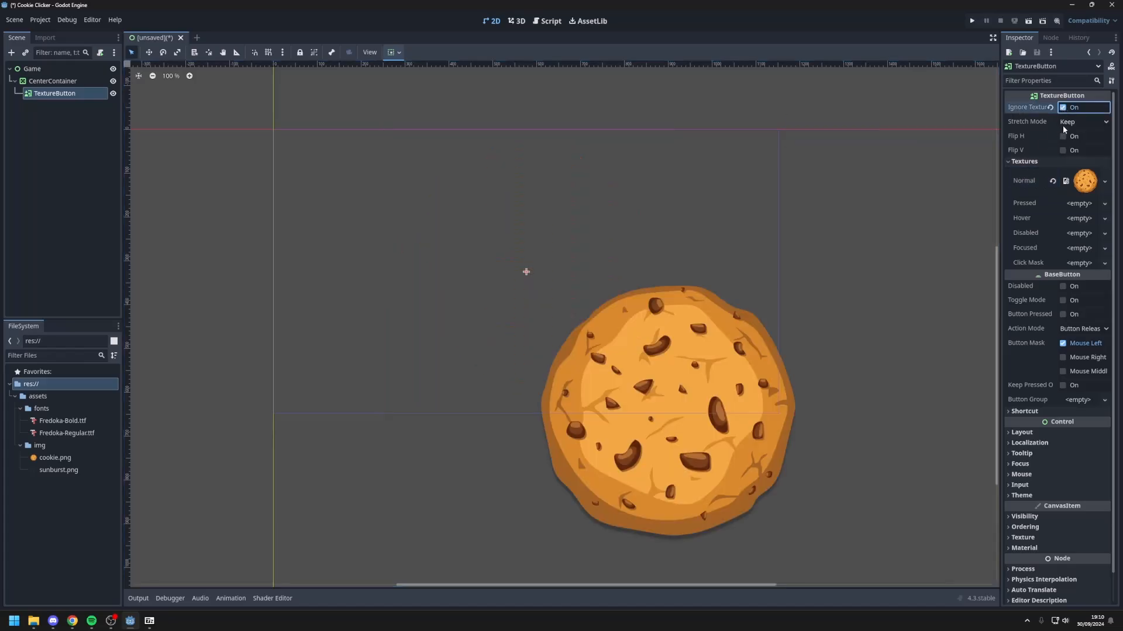
click(1081, 121)
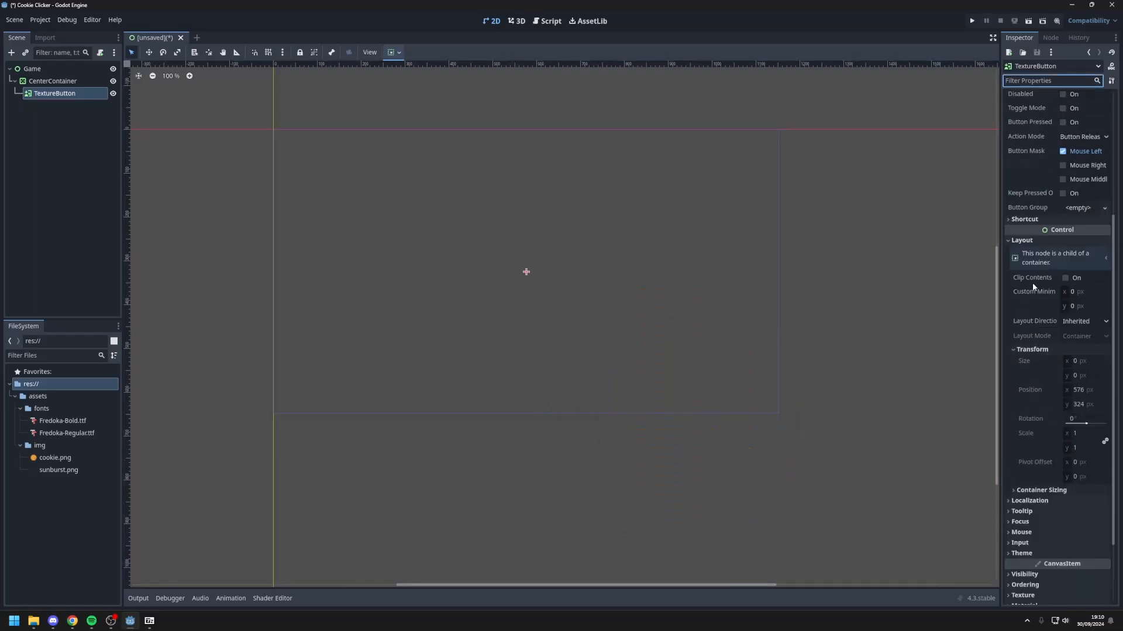
Step: Set the button's custom minimum size to 400×400, then reduce the width to 200
click(1083, 291)
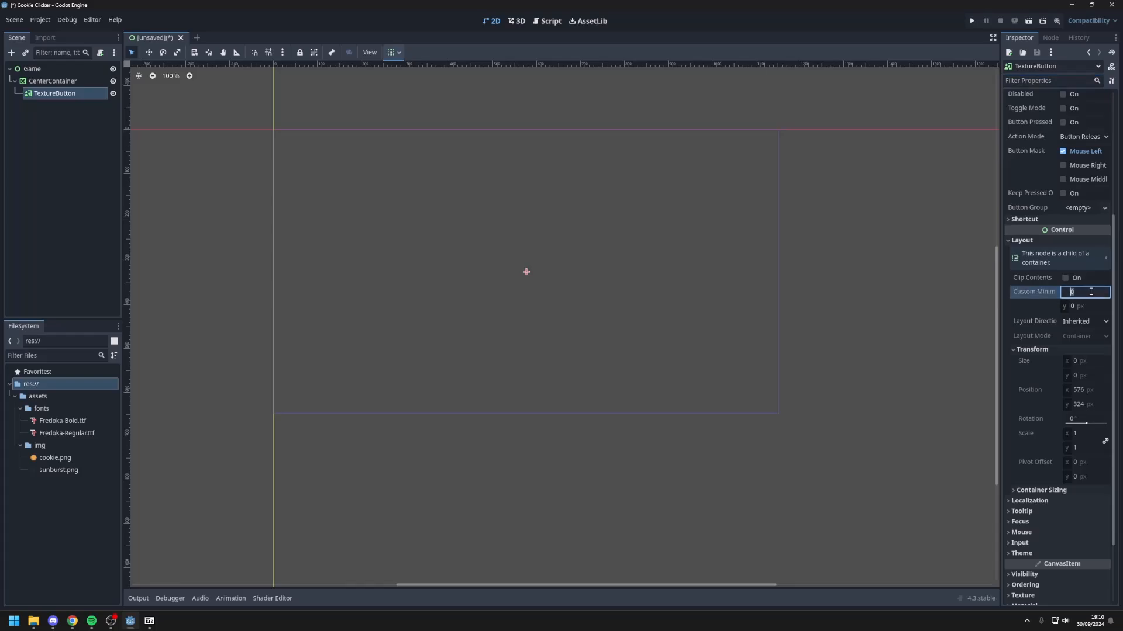
text(400)
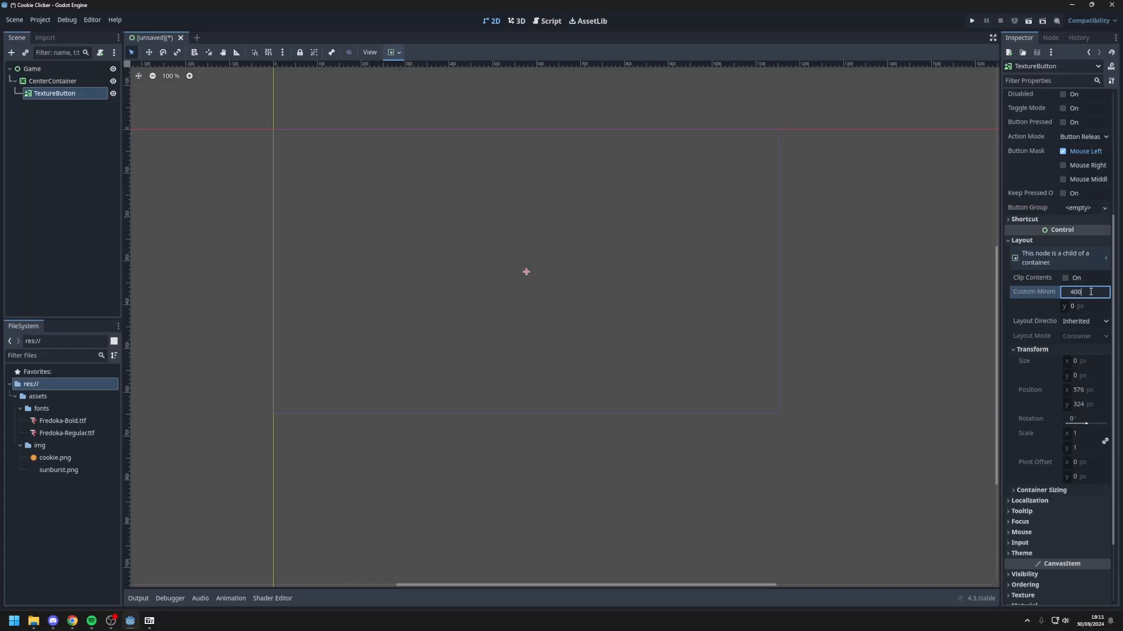
text(400)
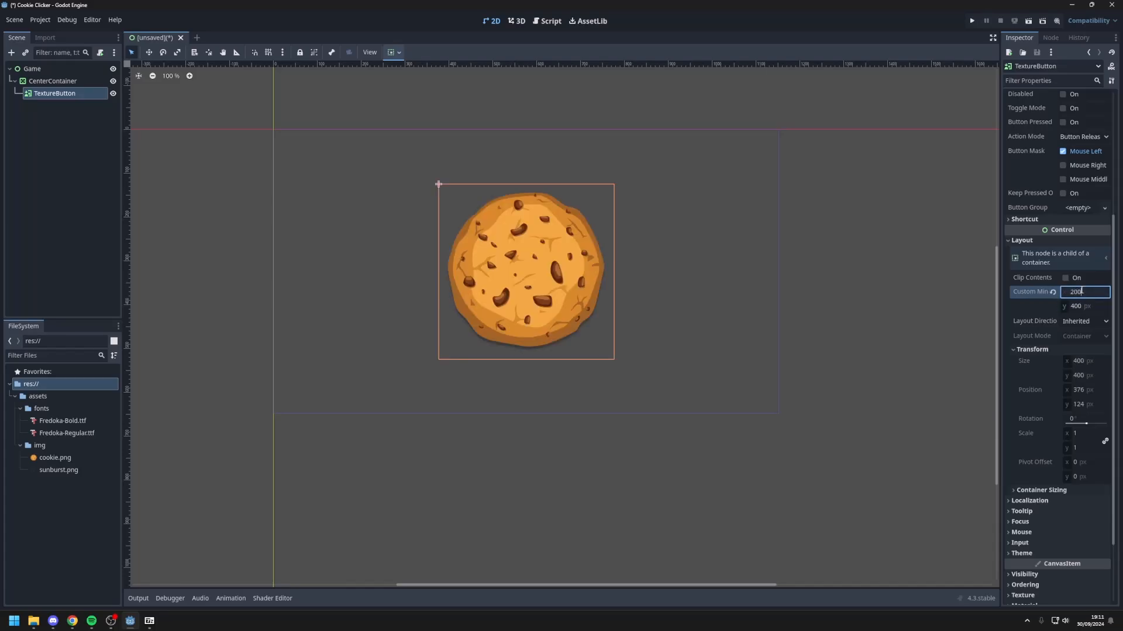
text(200)
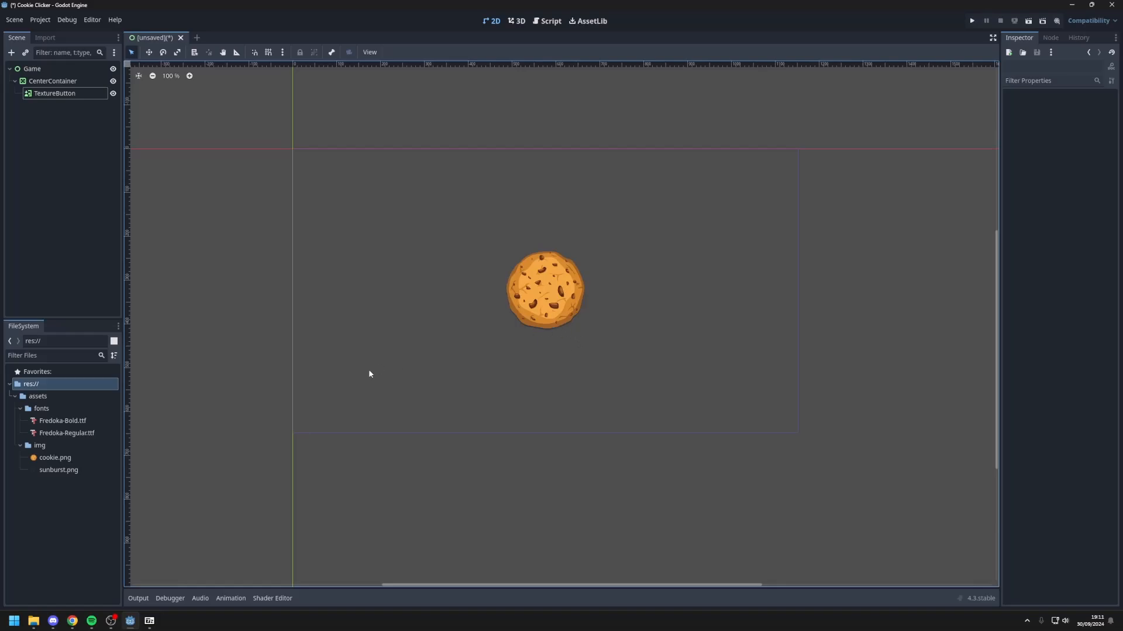
Step: Add a VBoxContainer as a child of the Game root node
click(32, 68)
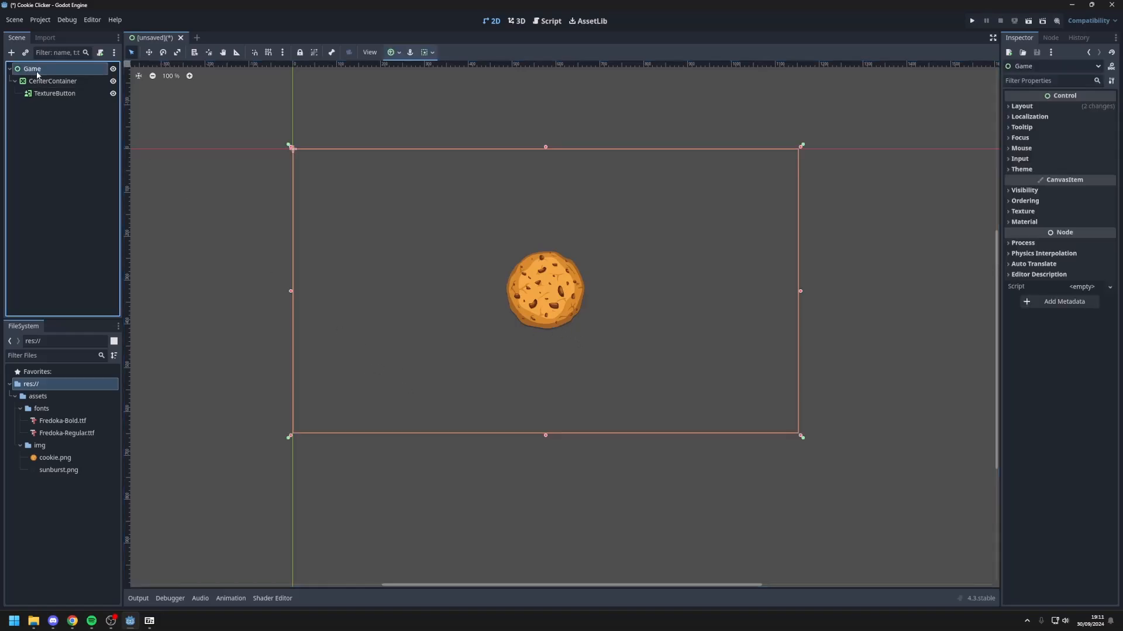
click(11, 53)
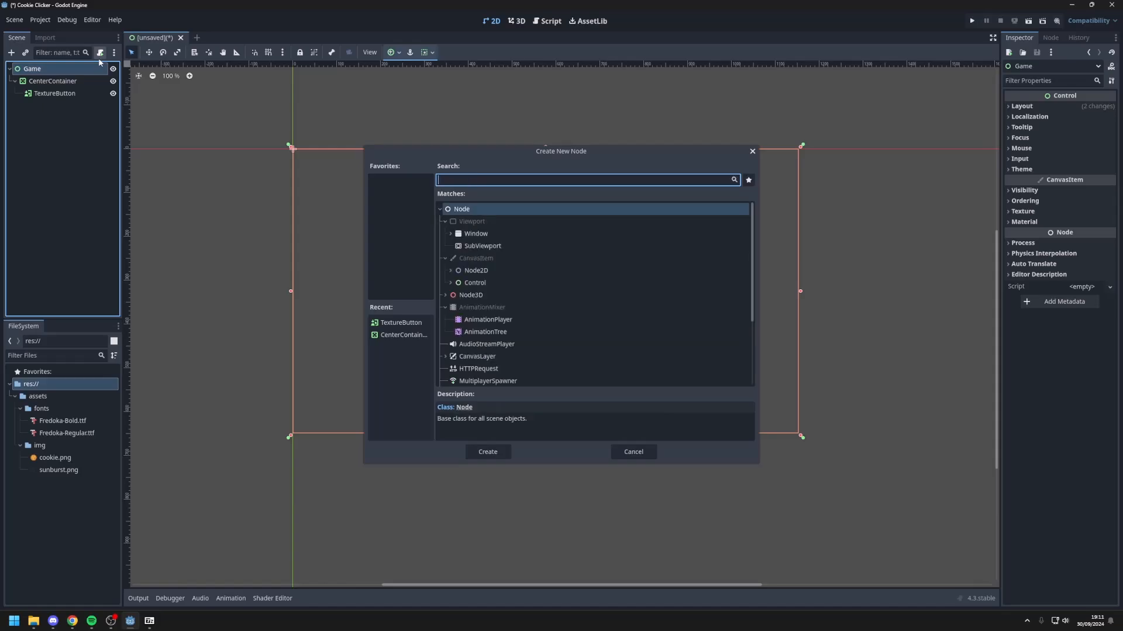
text(vb)
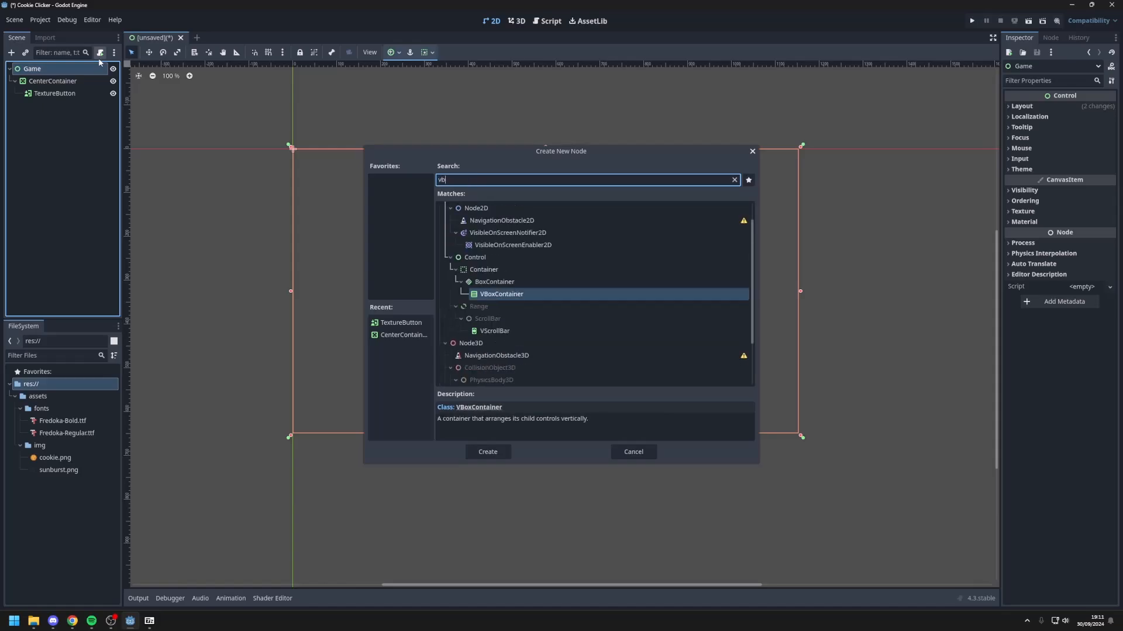
click(486, 451)
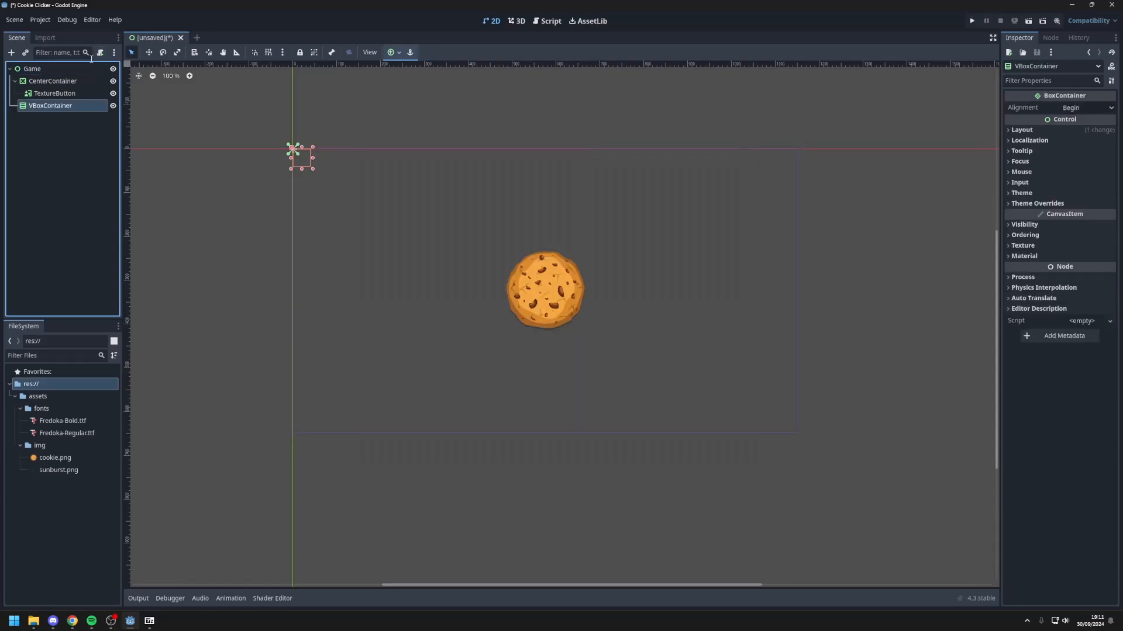
mouse_move(239, 186)
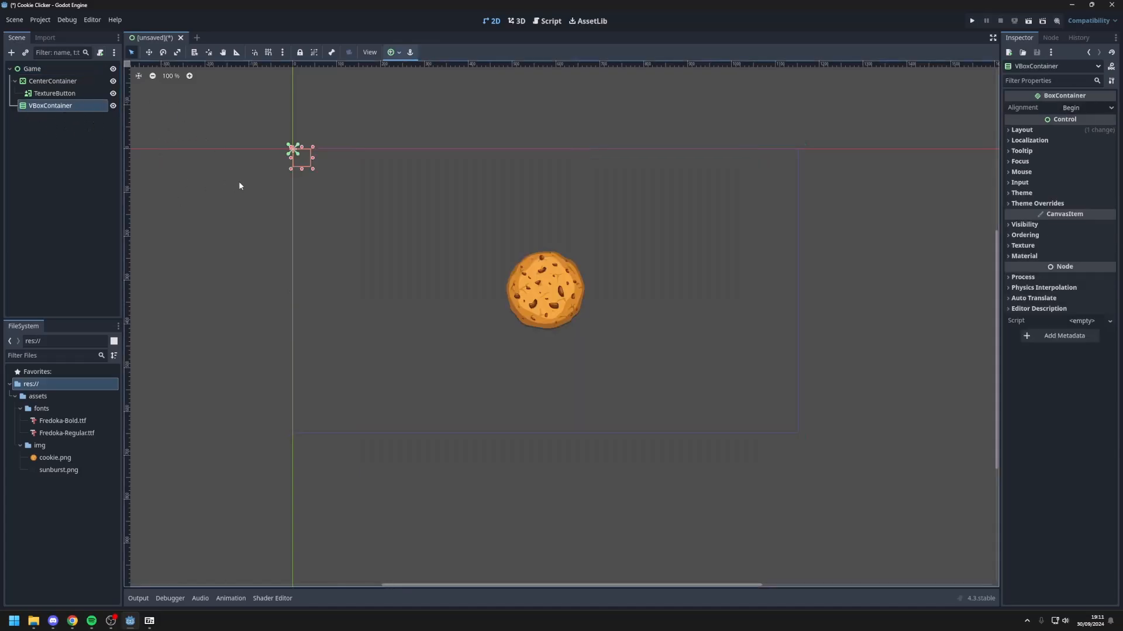
mouse_move(140, 140)
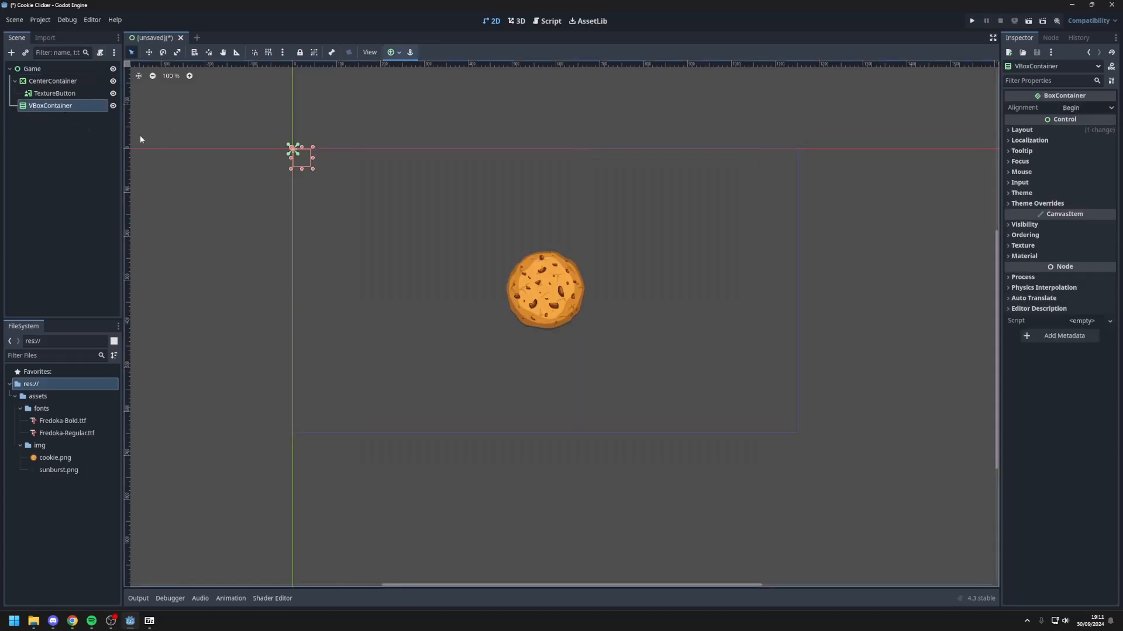
mouse_move(477, 238)
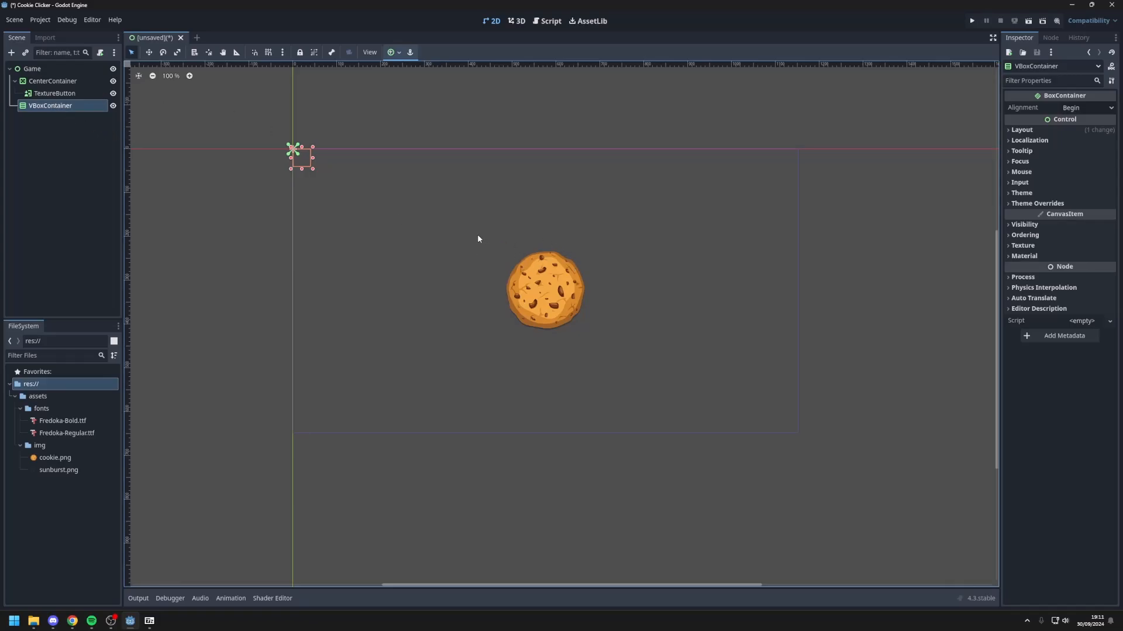
mouse_move(572, 173)
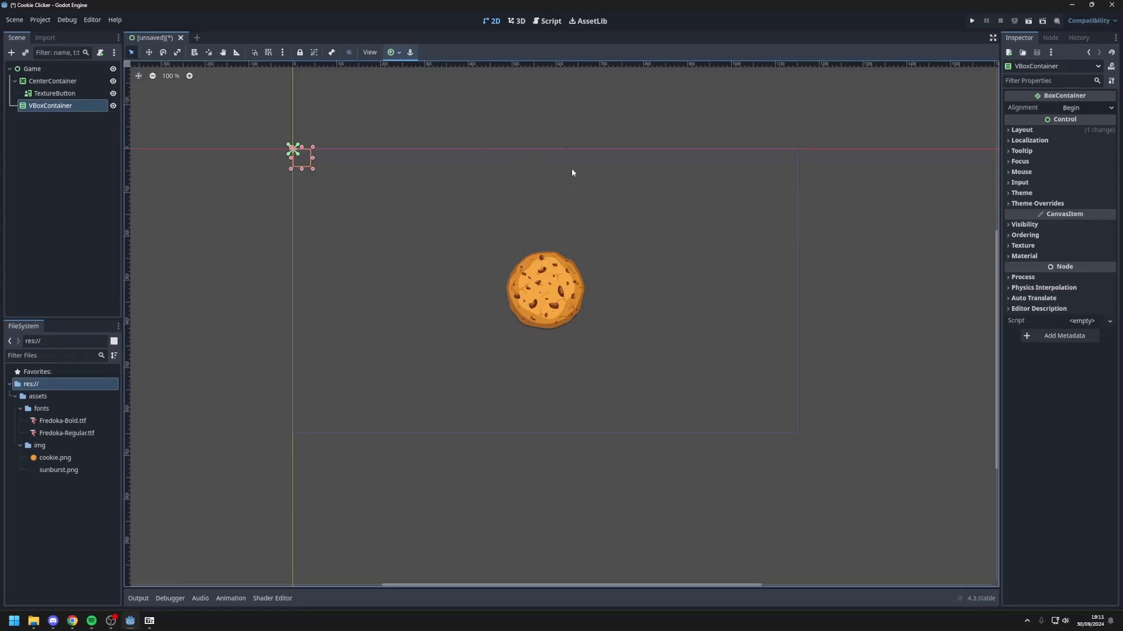
mouse_move(478, 112)
text(lab)
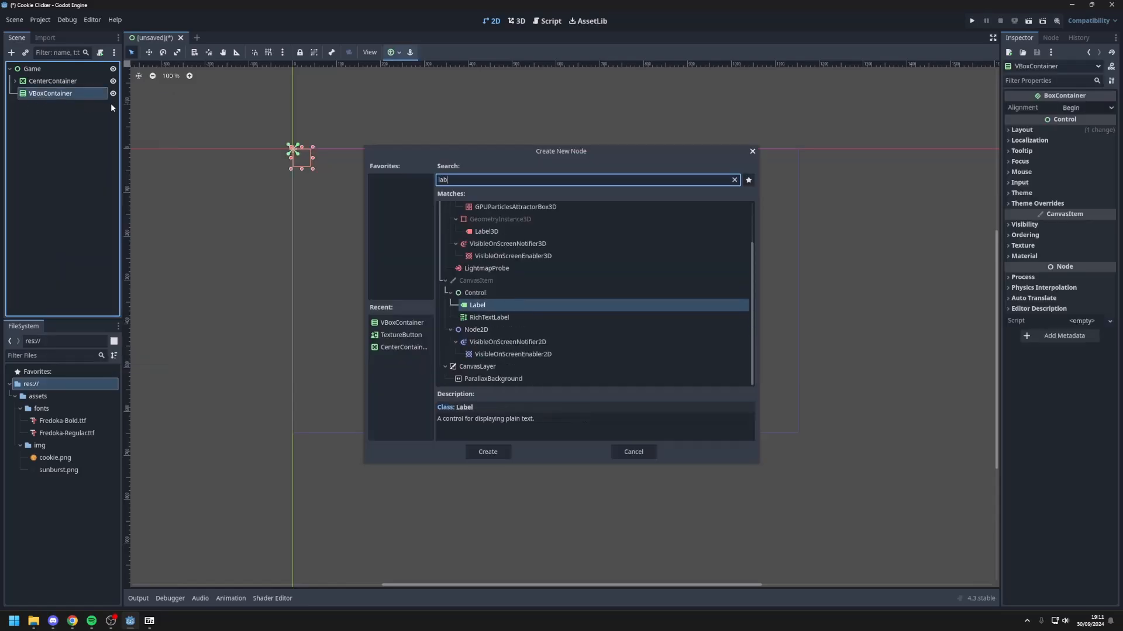
Step: Create a Label reading '0 Cookies' in the VBoxContainer
click(487, 452)
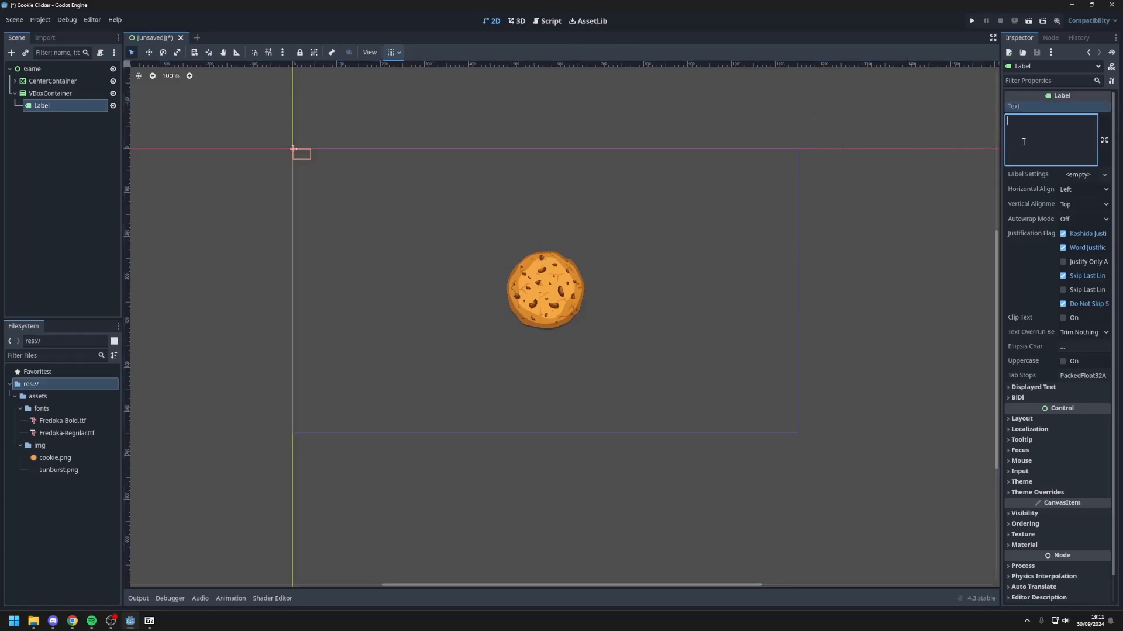
text(0 Cookies)
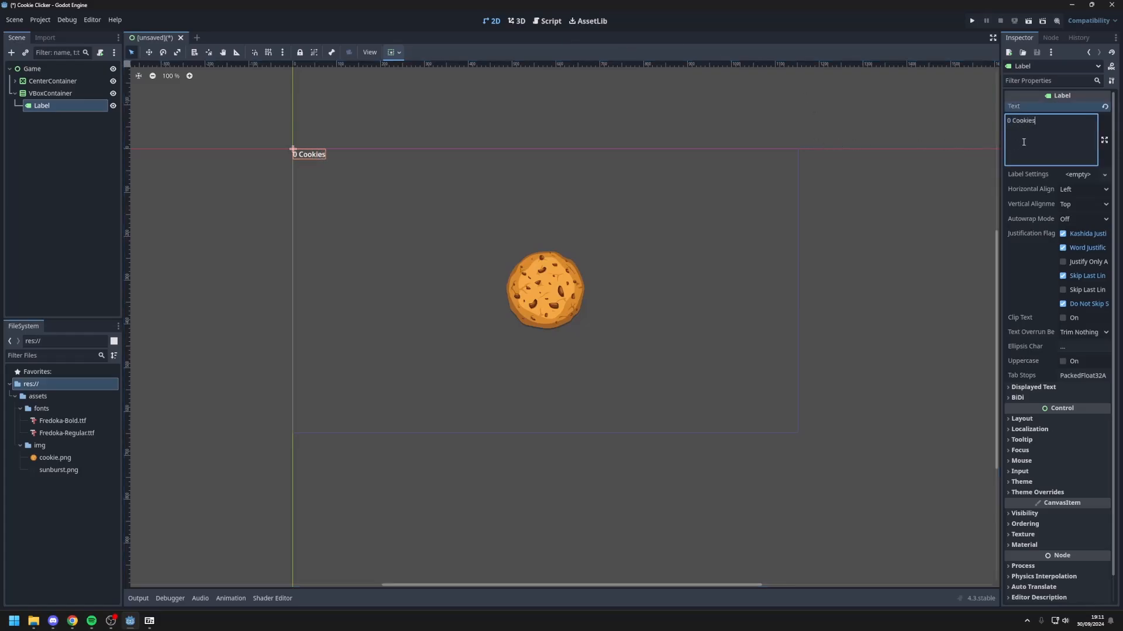
Step: Anchor the VBoxContainer with the Top Wide preset and return to the Label
click(51, 93)
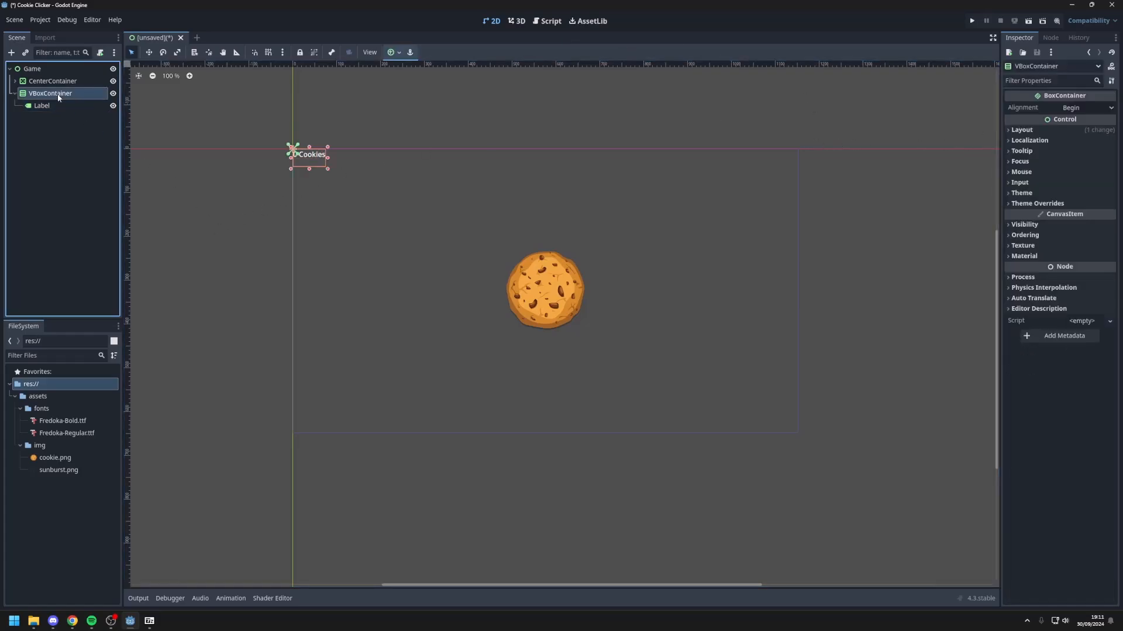
mouse_move(767, 114)
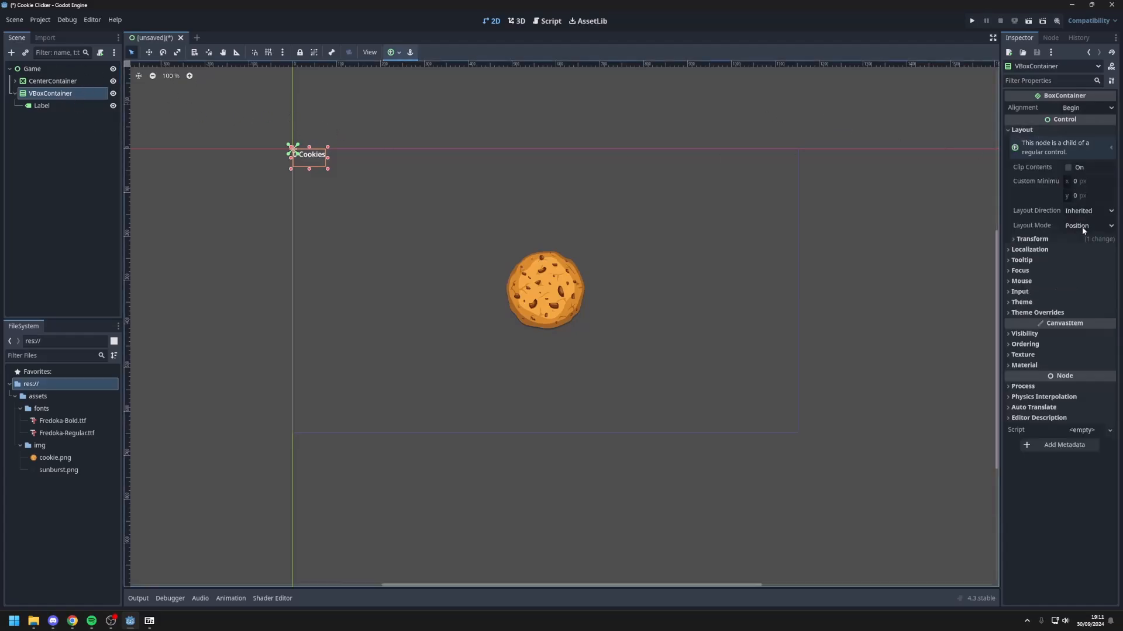
click(1086, 224)
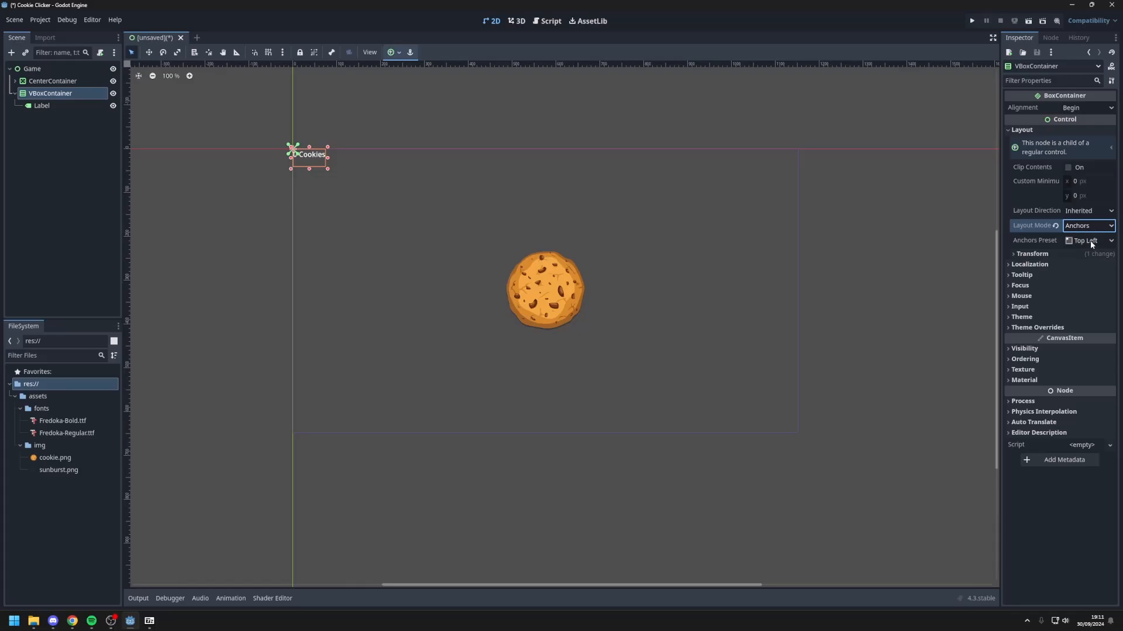
click(1088, 240)
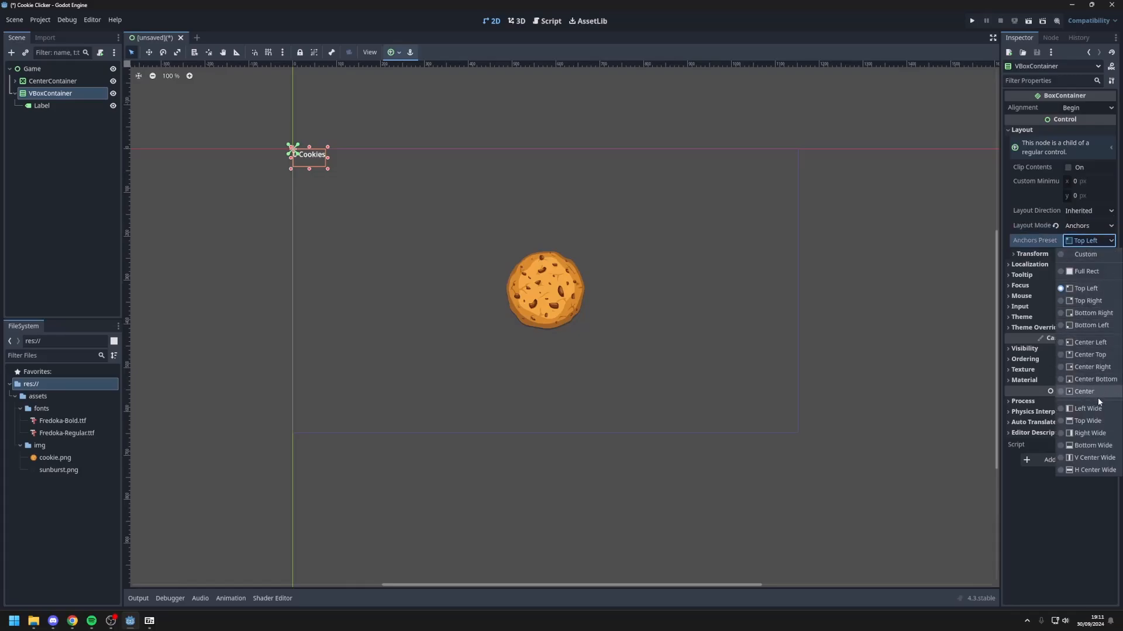
click(1087, 421)
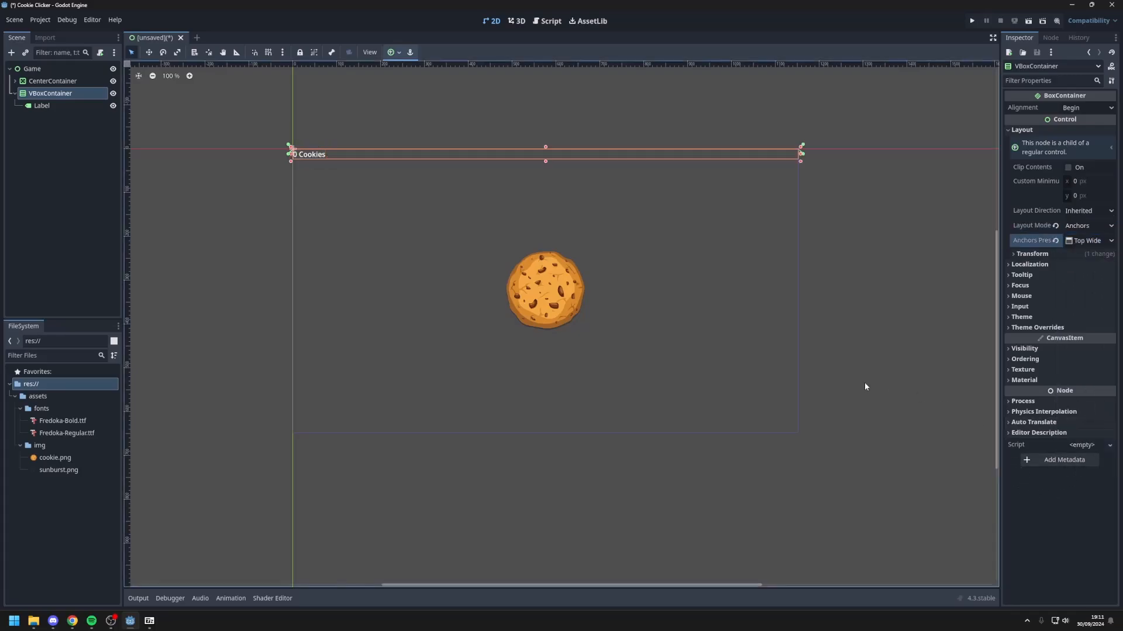
click(41, 105)
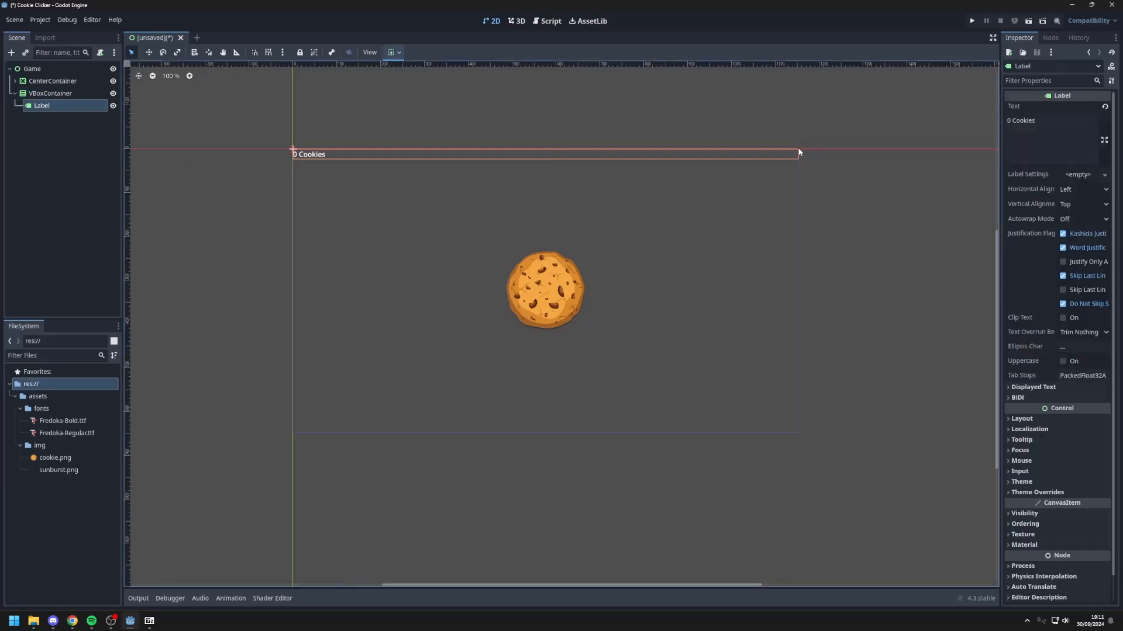
Step: Center the label text both ways and give it a font size override of 40
click(1081, 189)
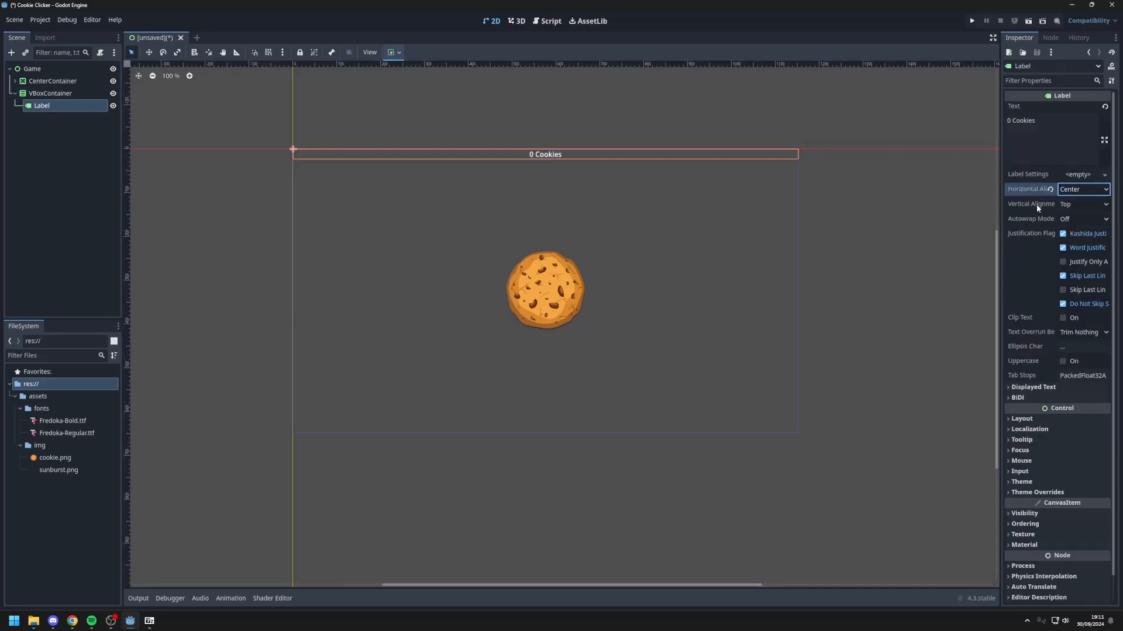
click(1082, 204)
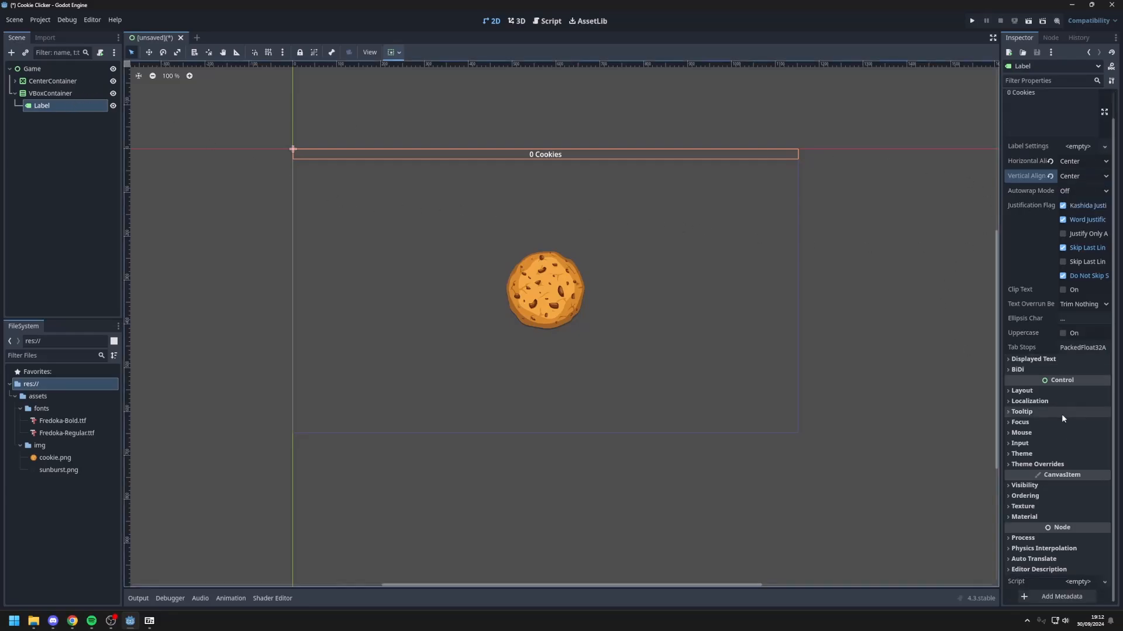
mouse_move(1052, 461)
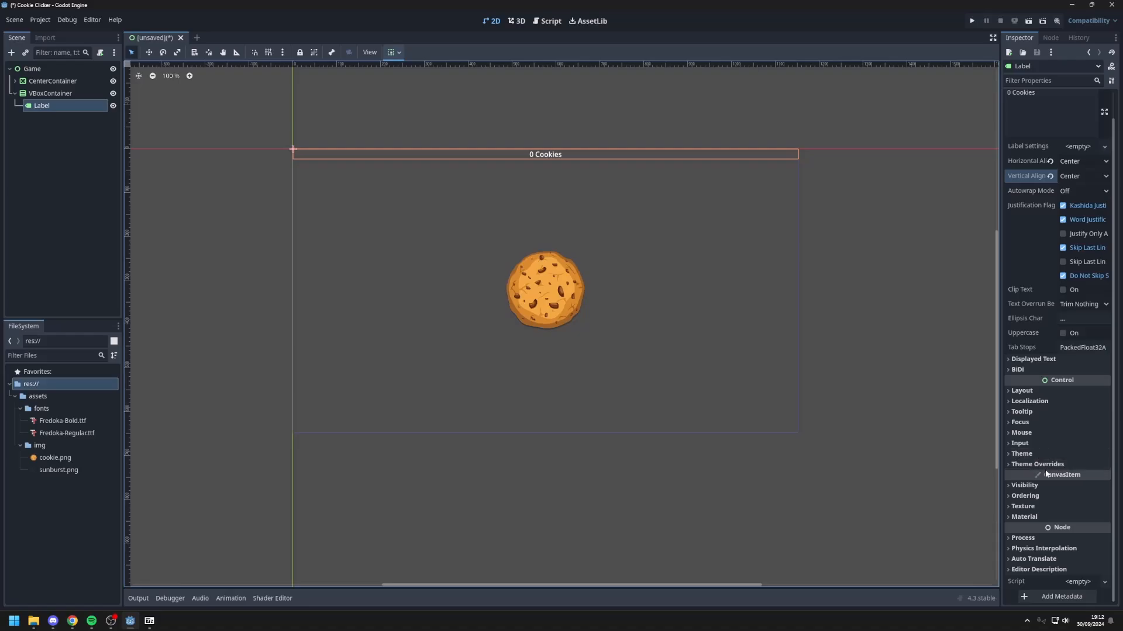
click(1036, 465)
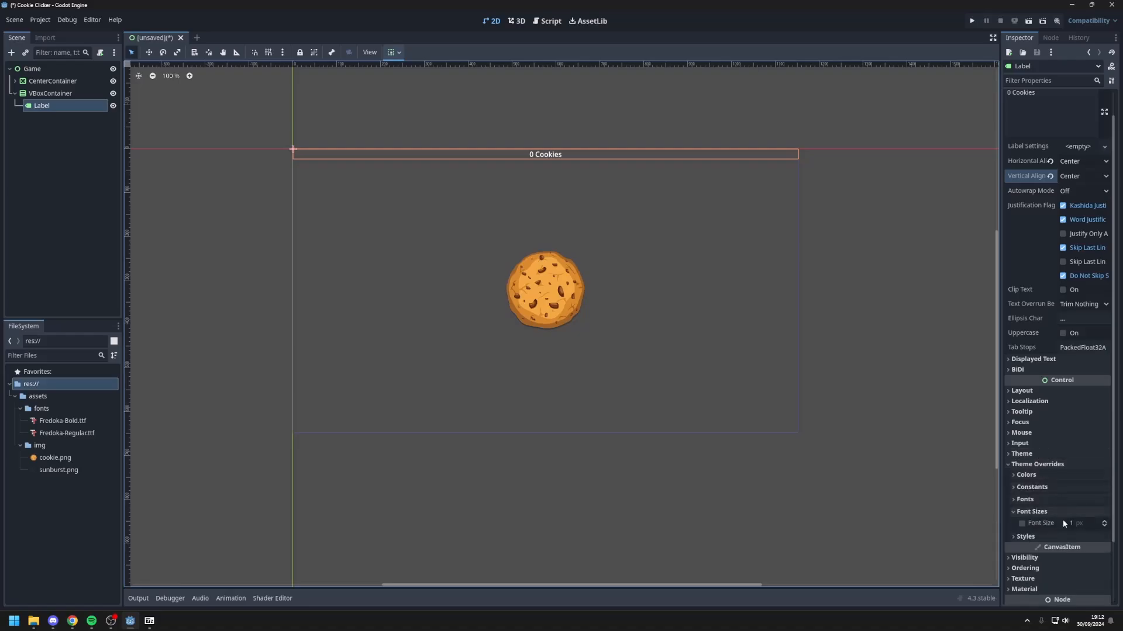
text(40)
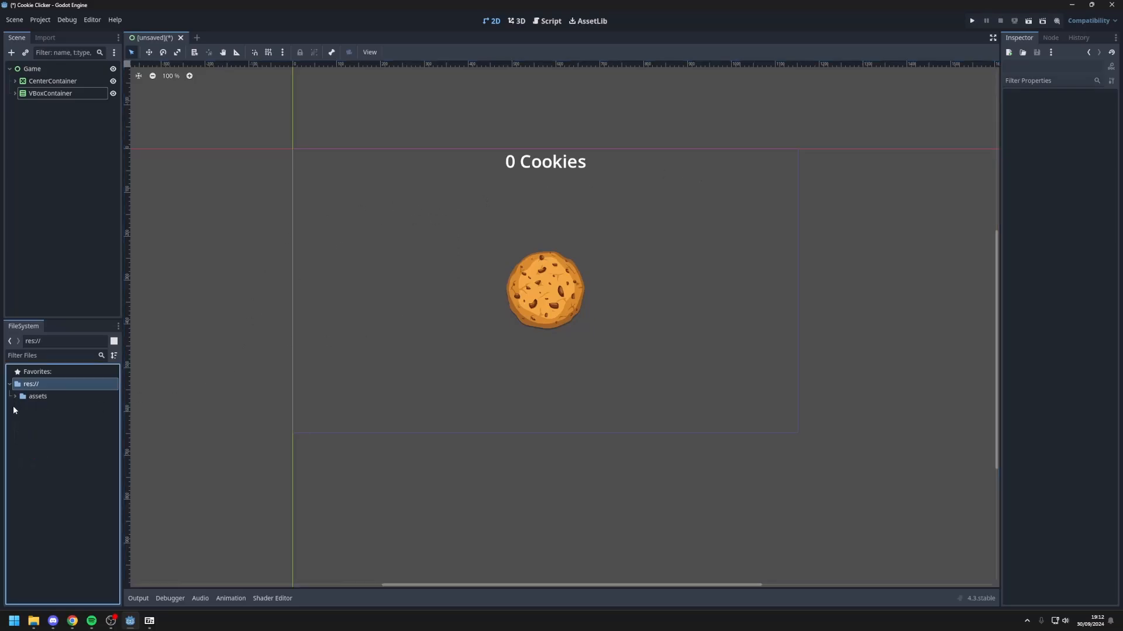
mouse_move(264, 431)
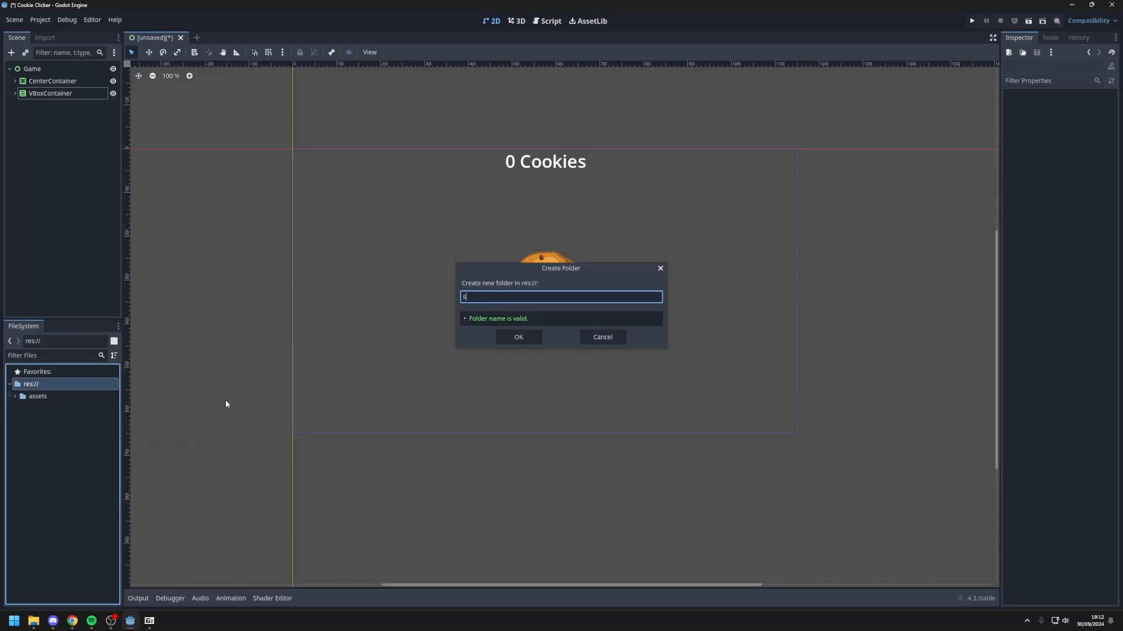
Step: Create the scenes folder and save the scene there as game.tscn
click(518, 337)
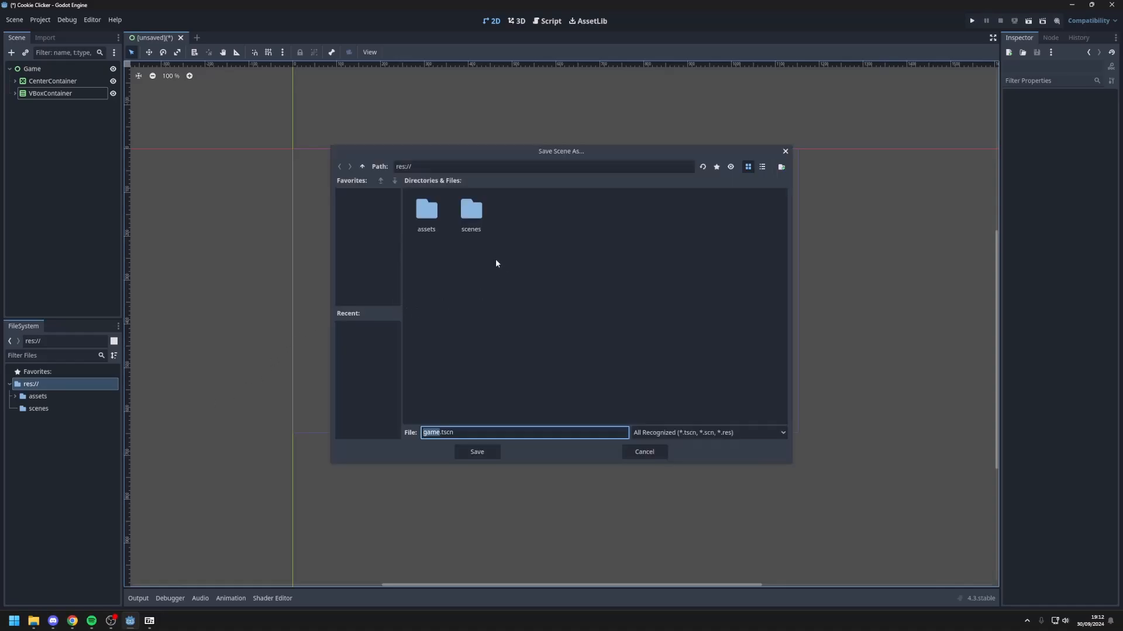
double_click(470, 213)
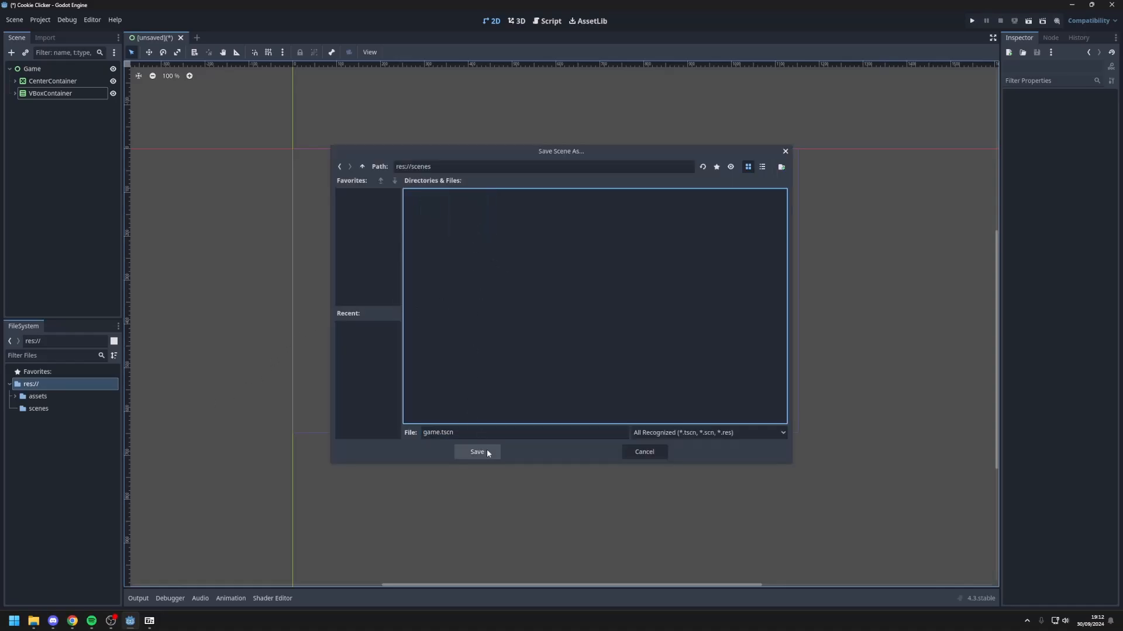
click(476, 451)
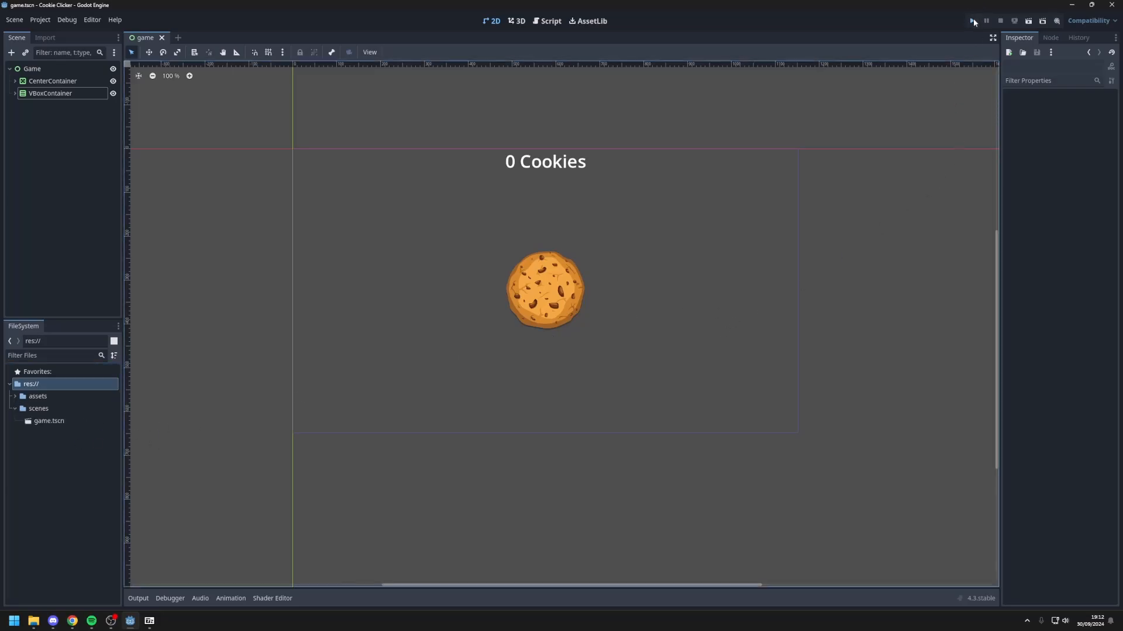
Step: Run the project and choose game.tscn as the main scene, showing the cookie with 0 Cookies
click(972, 20)
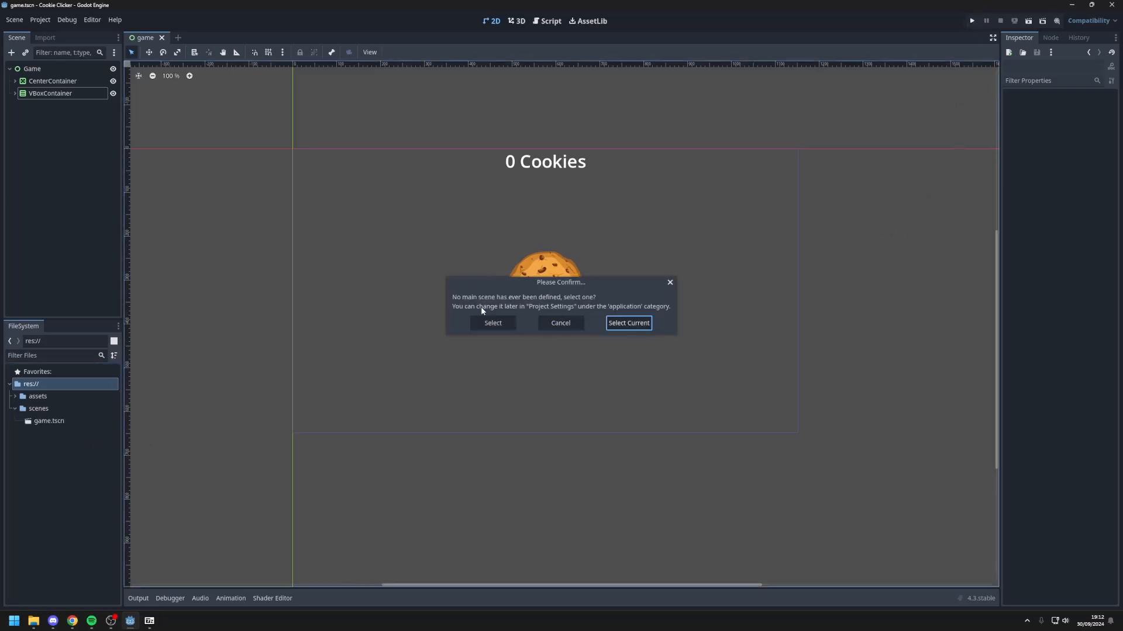
mouse_move(560, 323)
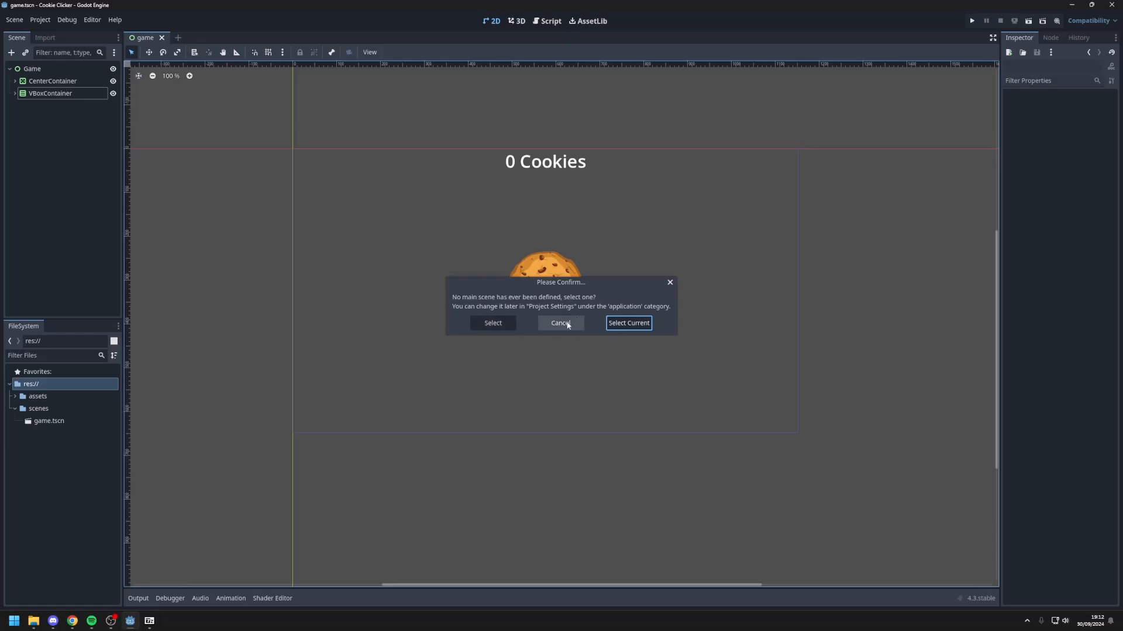
mouse_move(628, 323)
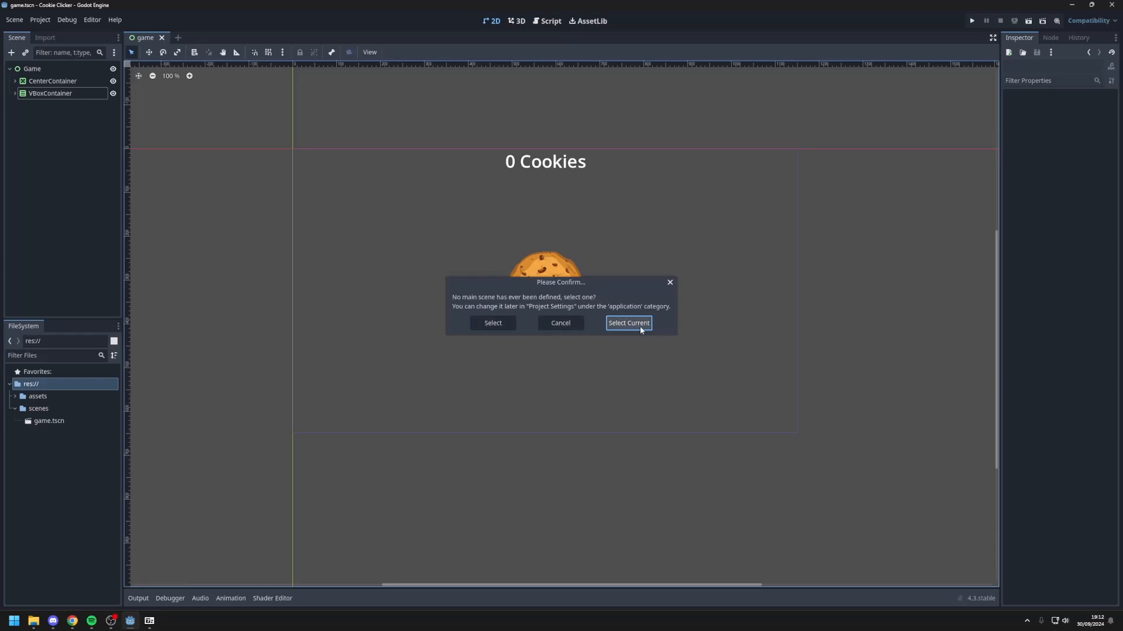
click(626, 323)
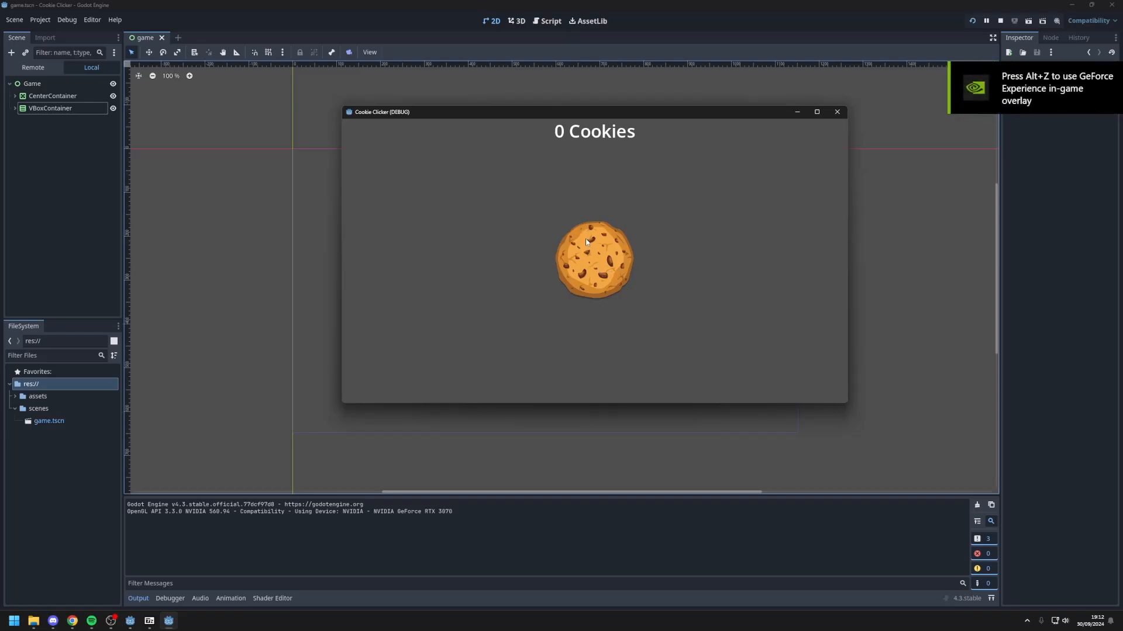
mouse_move(601, 257)
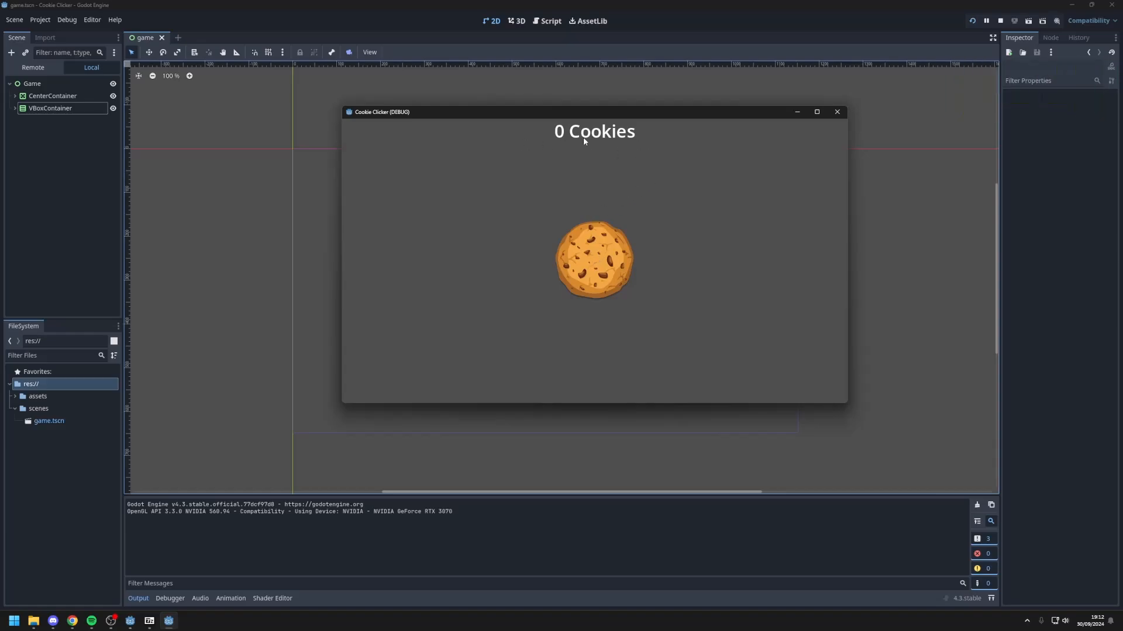
mouse_move(571, 406)
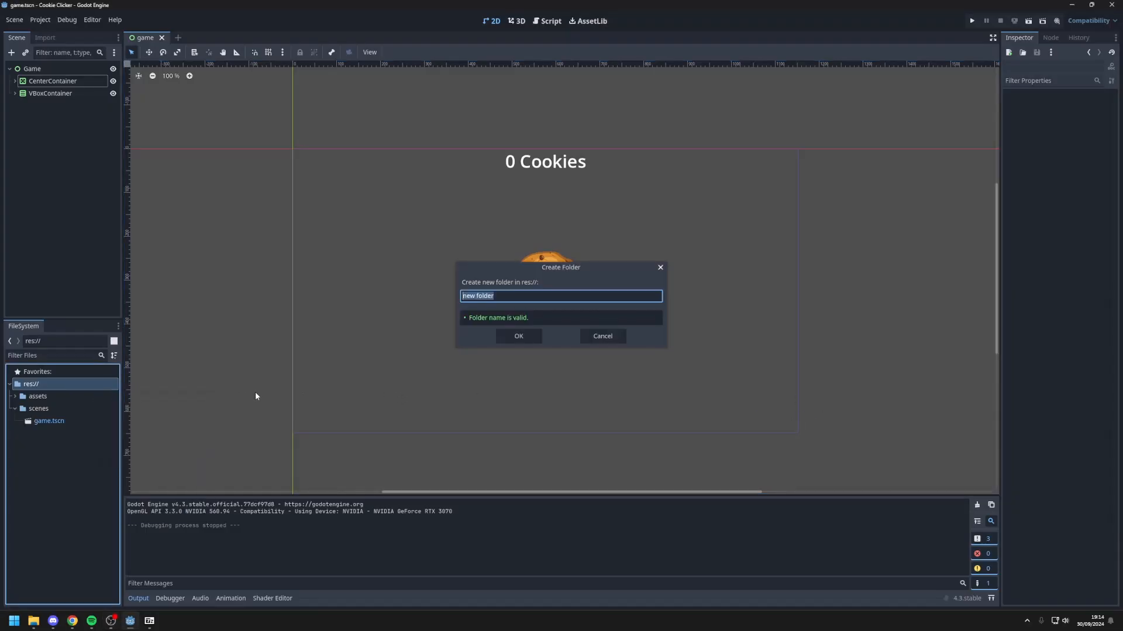
Step: Create a 'scripts' folder in res://
text(script)
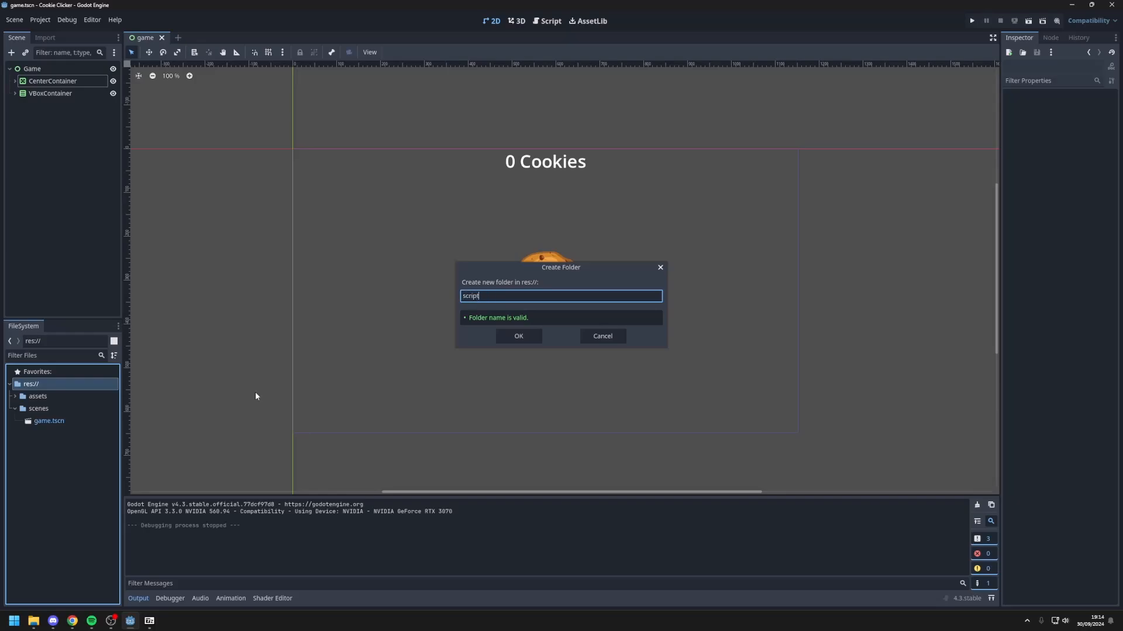
click(518, 335)
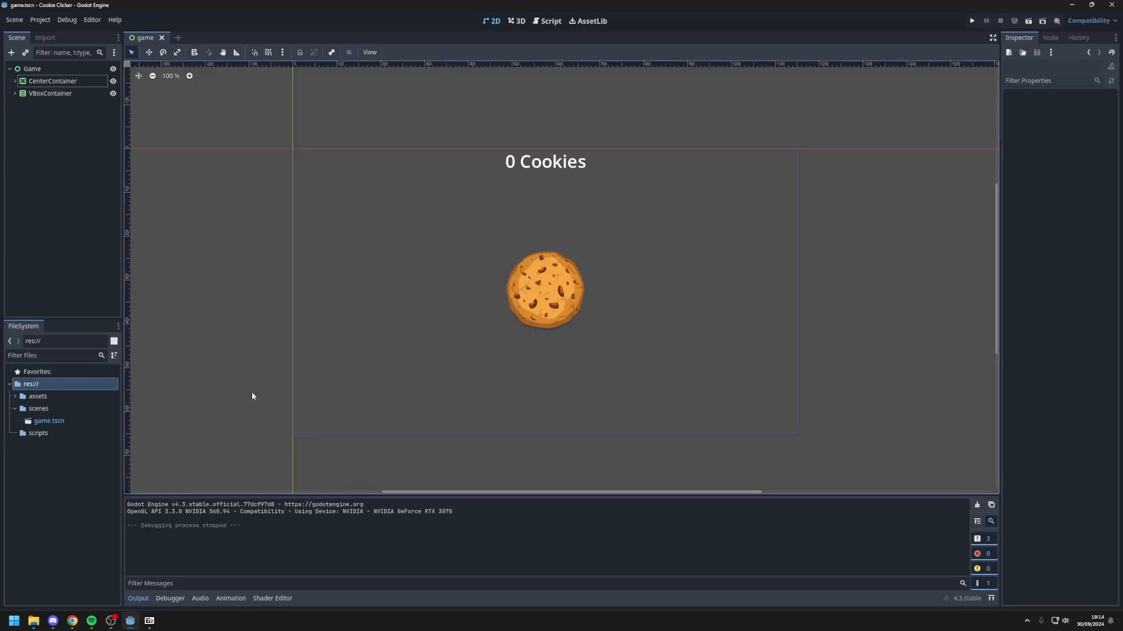
Step: Attach a new script to the Game node at res://scripts/game.gd
click(32, 68)
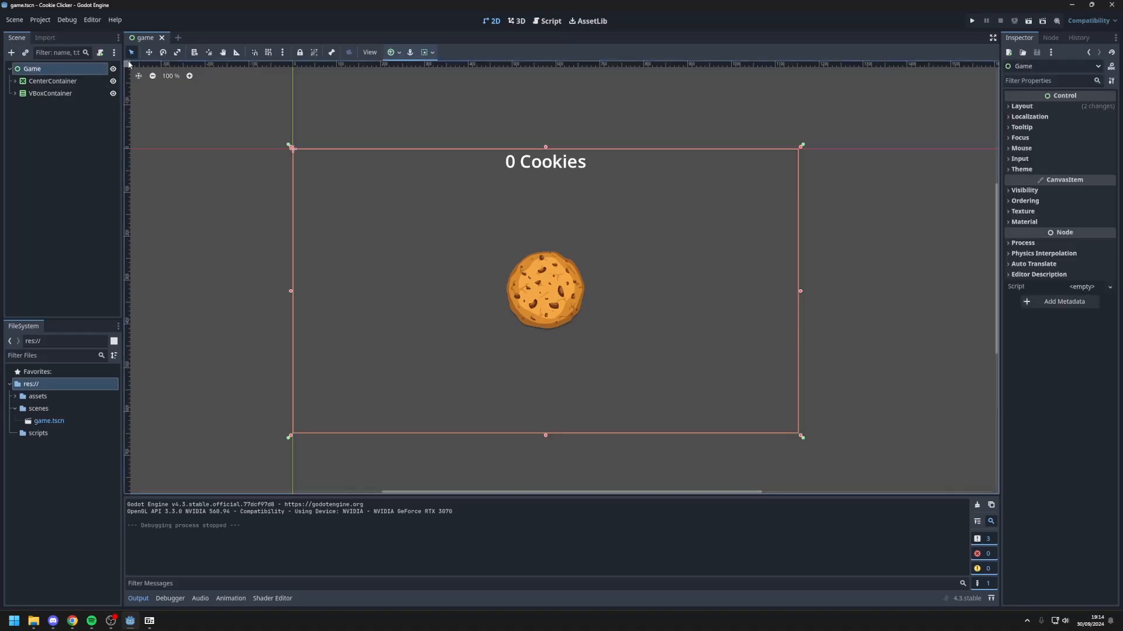
mouse_move(100, 52)
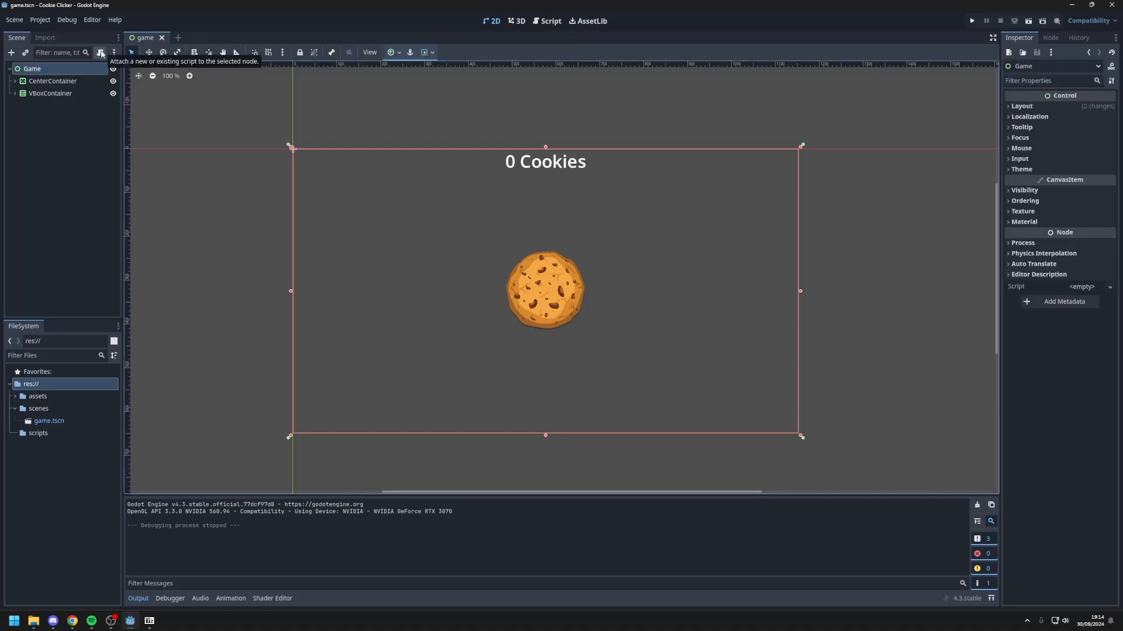
click(100, 53)
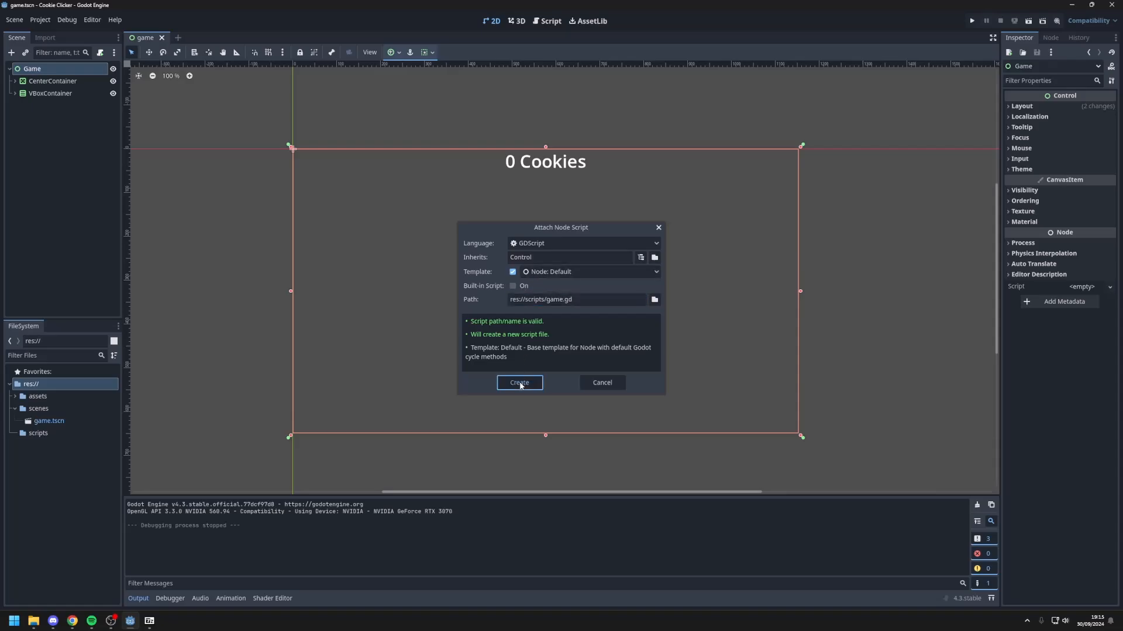
click(518, 382)
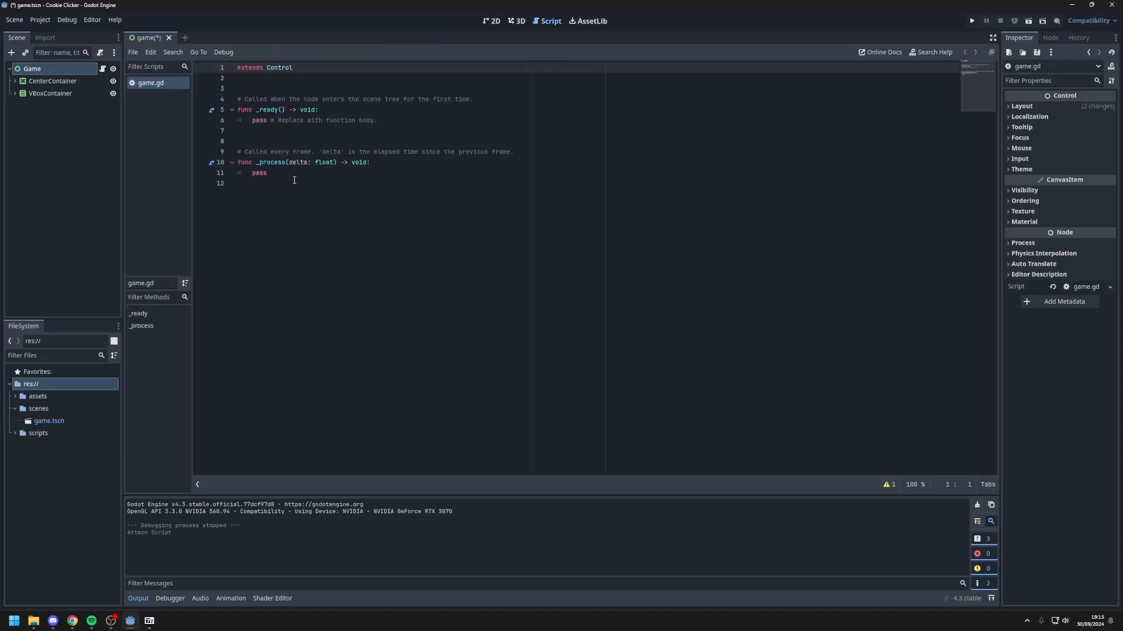
Step: Remove the template _process function and declare 'var cookies = 0'
drag(239, 151, 266, 173)
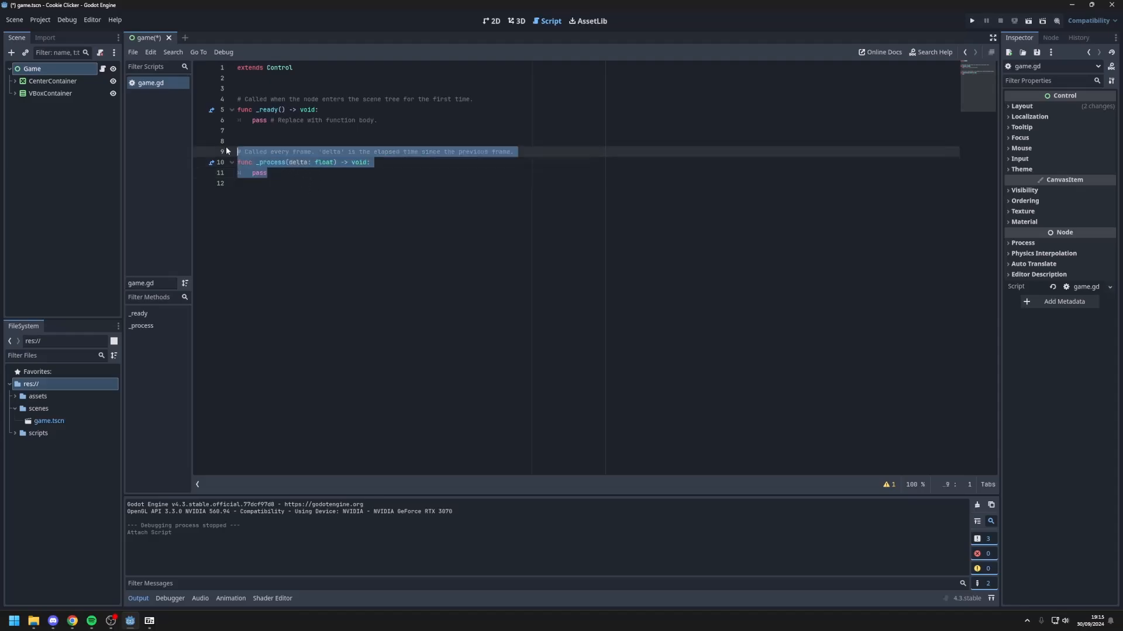
key(Delete)
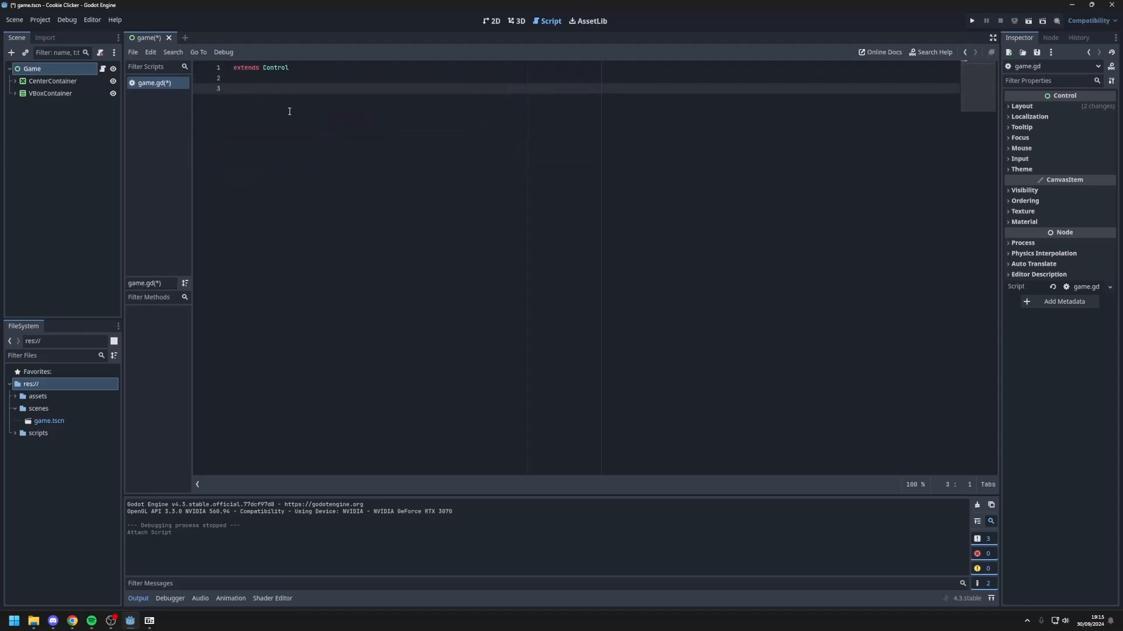
text(var cookie)
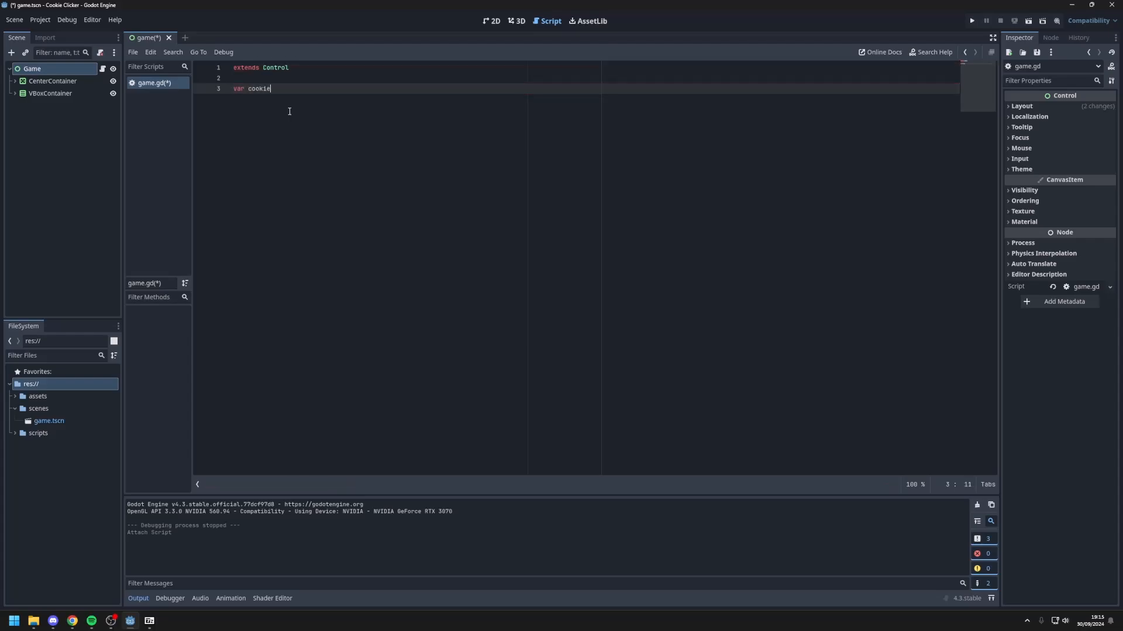
text(s = 0)
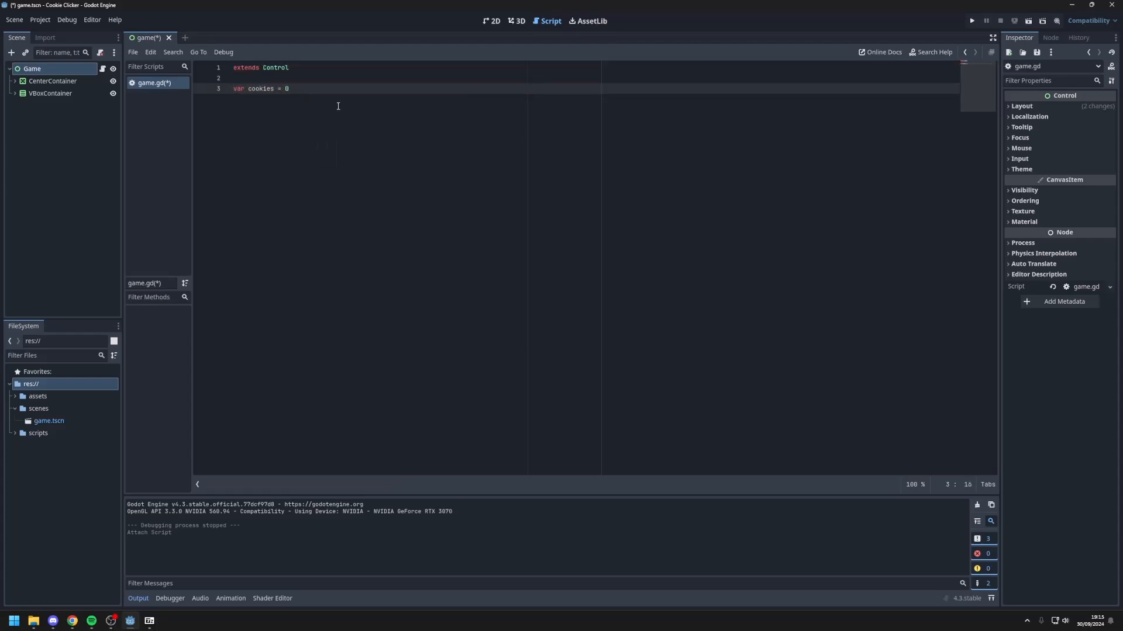
Step: Declare 'var amount_per_click = 1' beneath cookies and select the TextureButton node
click(492, 21)
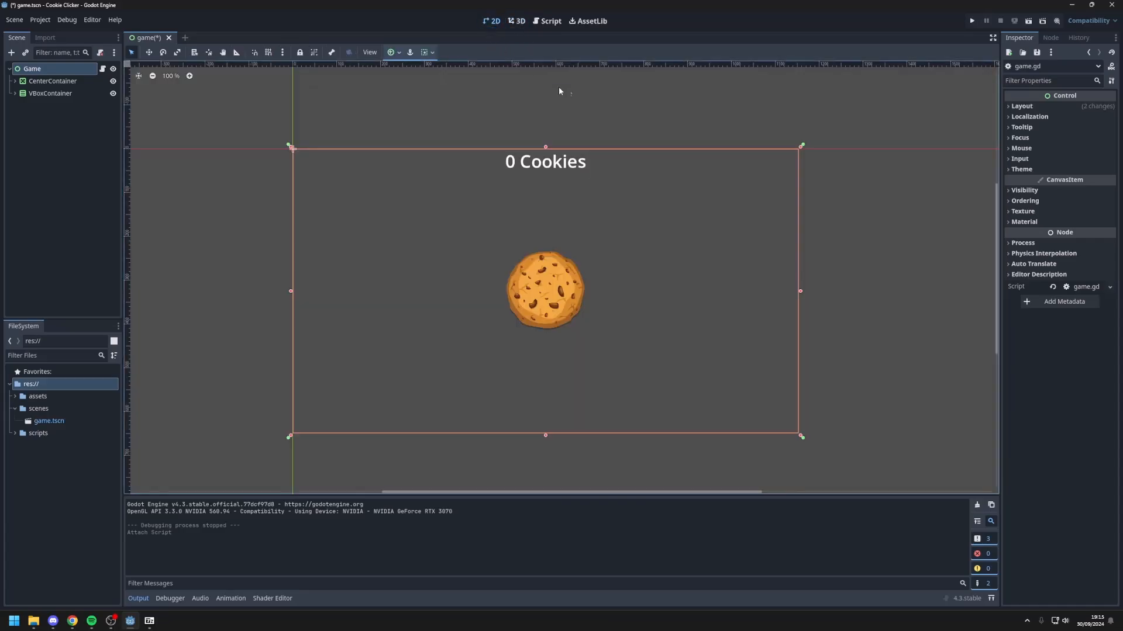
mouse_move(553, 257)
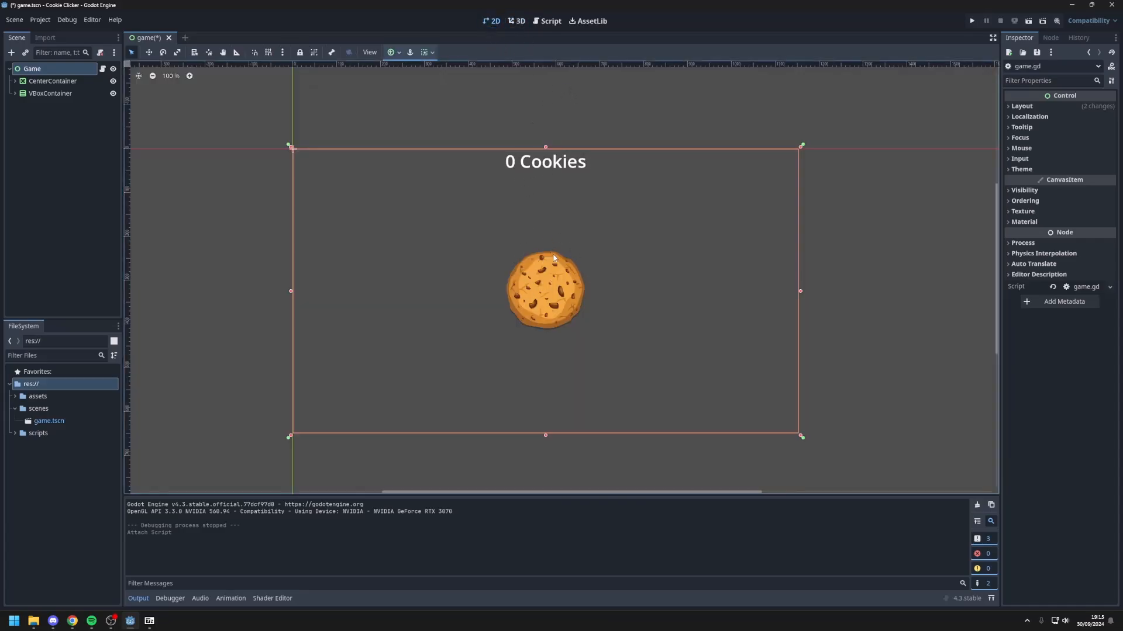
click(550, 21)
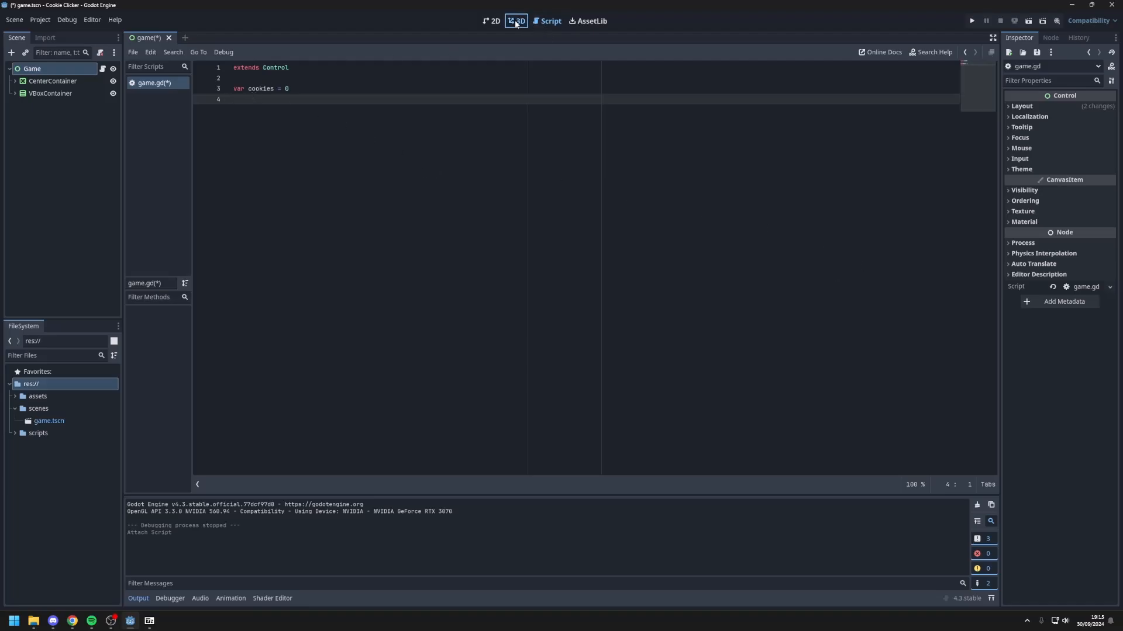
click(493, 20)
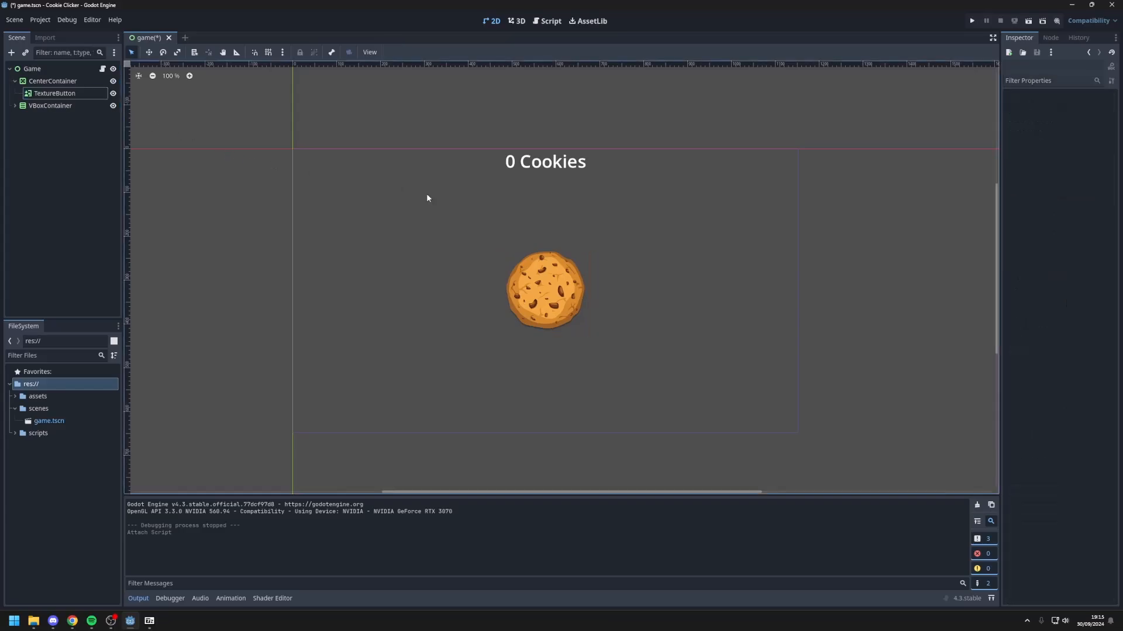
mouse_move(512, 196)
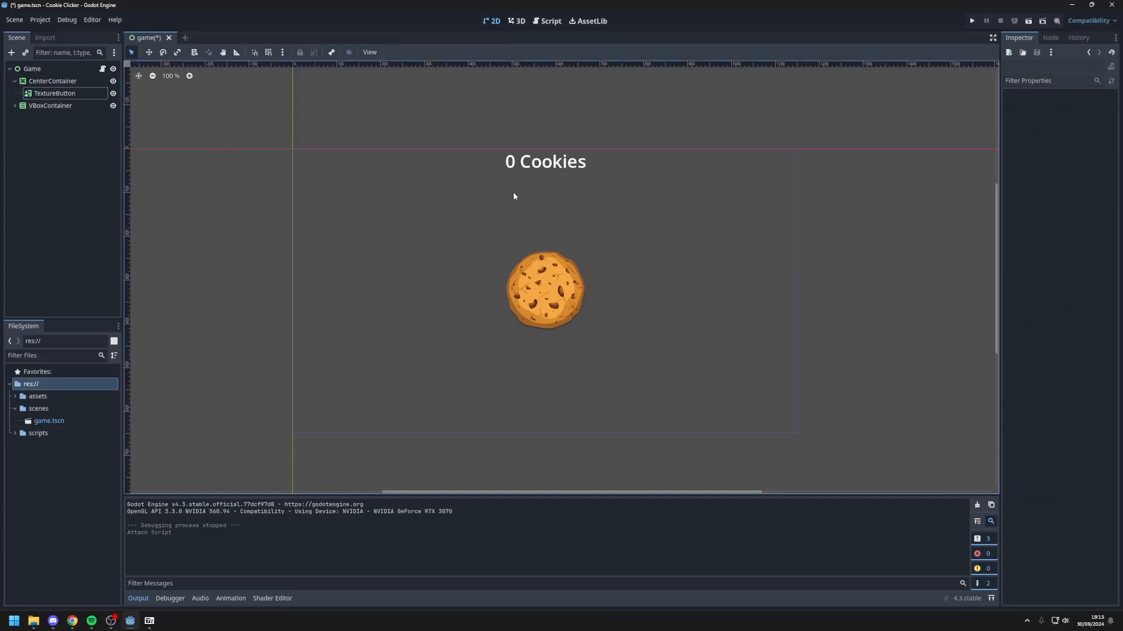
click(549, 21)
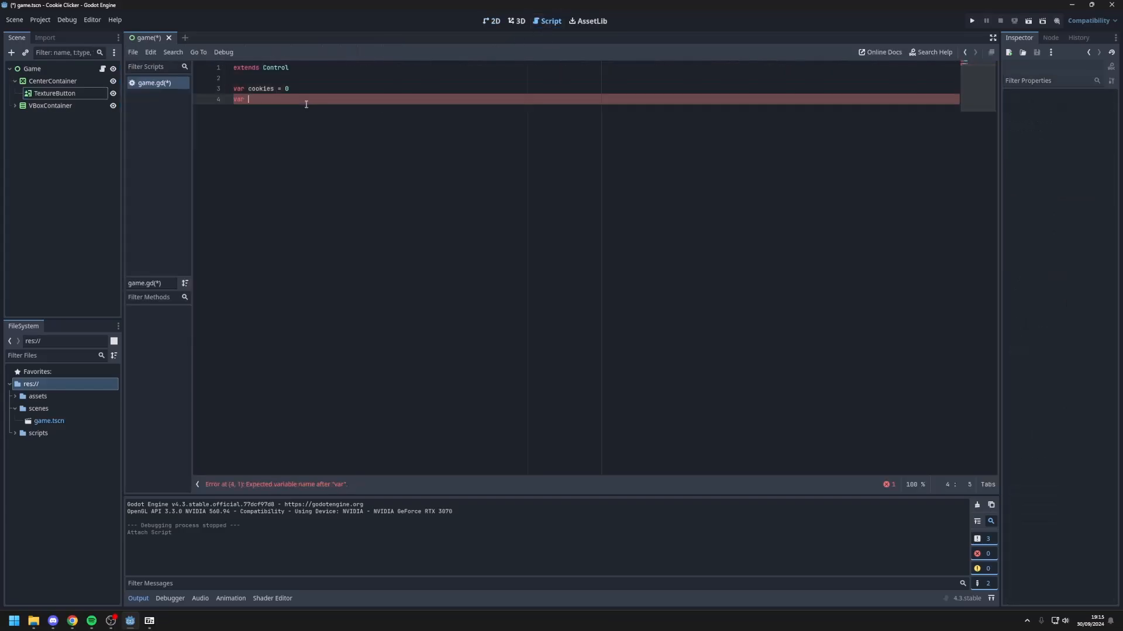
text(amount_per)
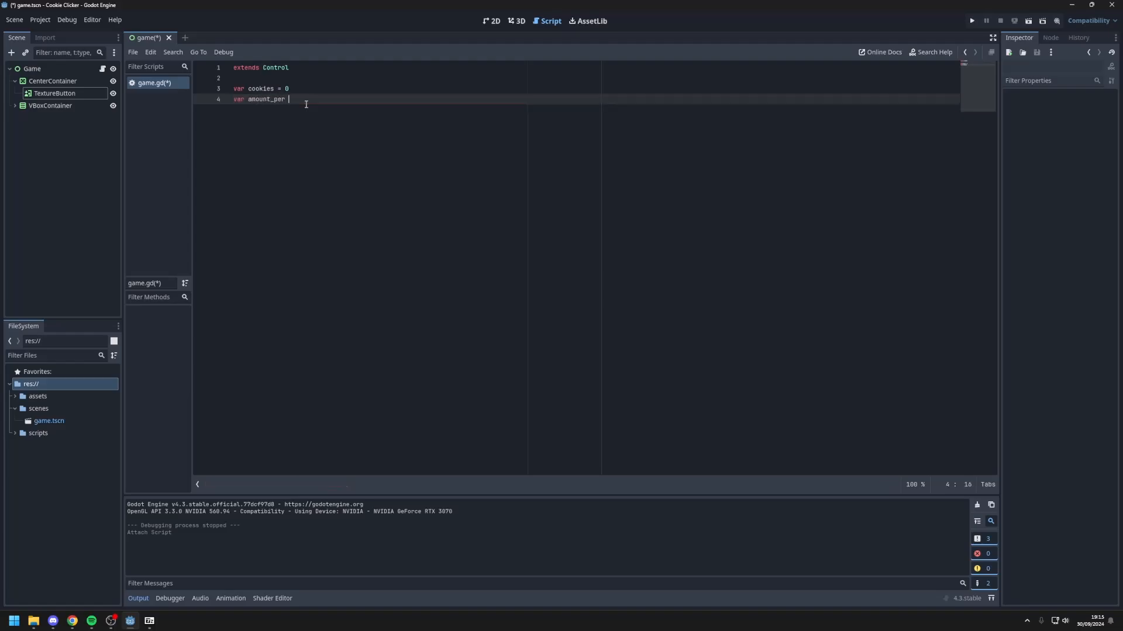
text(click = 1)
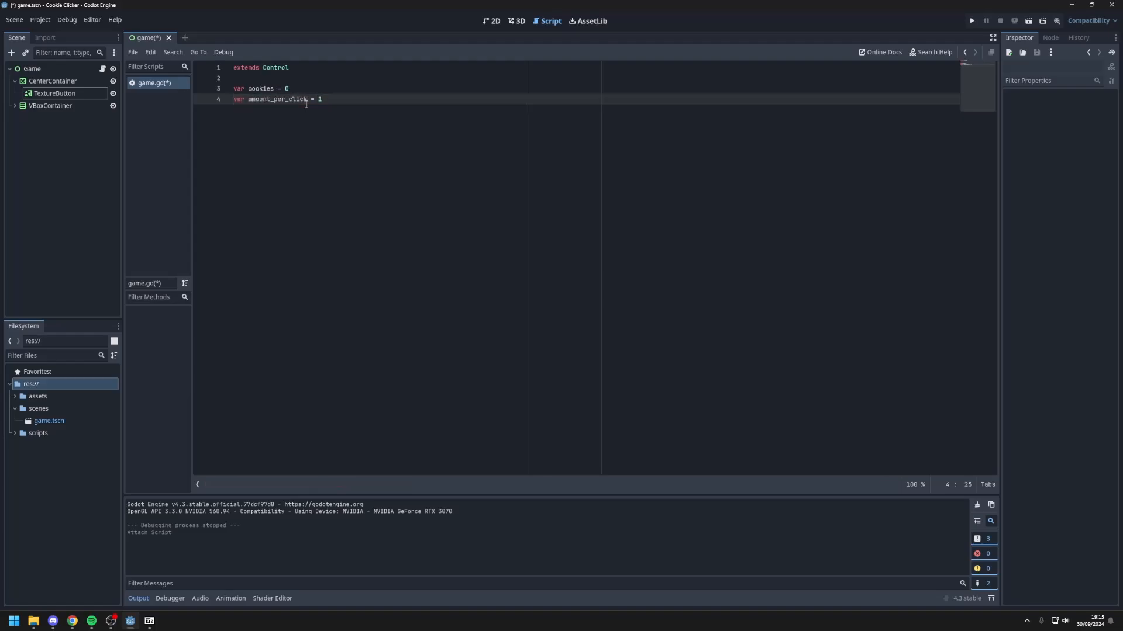
click(518, 21)
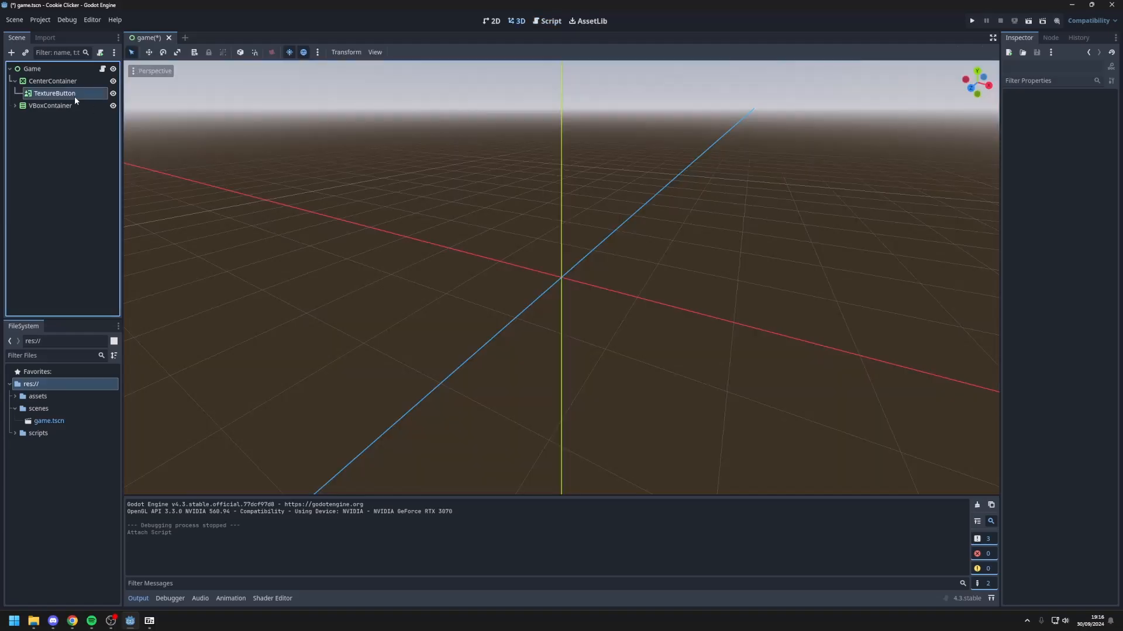
Step: Rename the TextureButton node to ClickButton
click(493, 21)
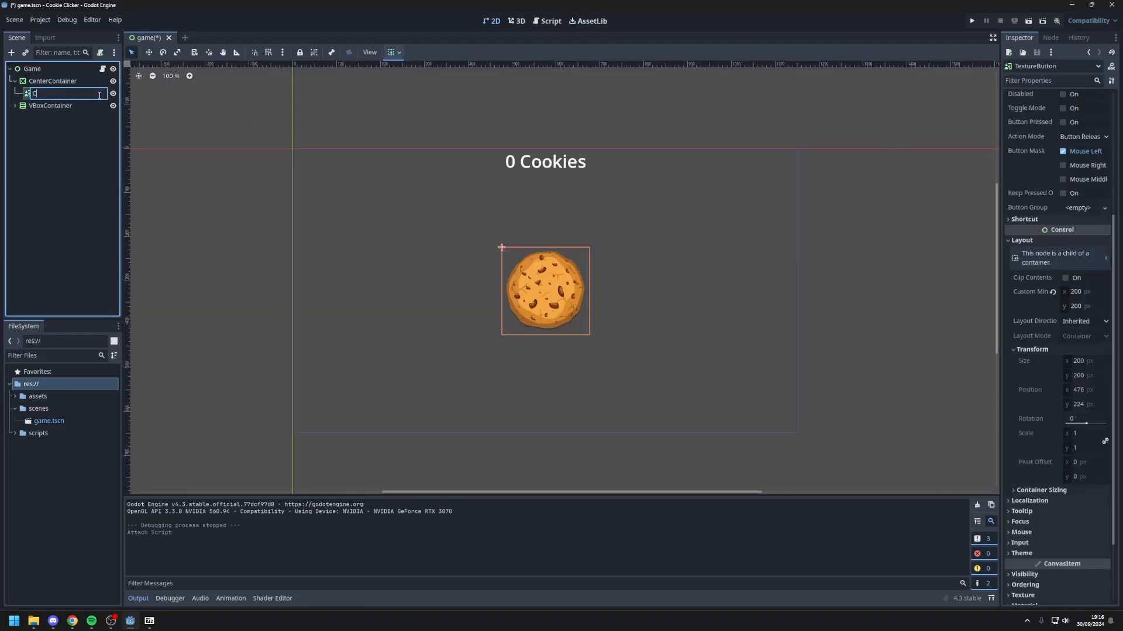
text(ClickButton)
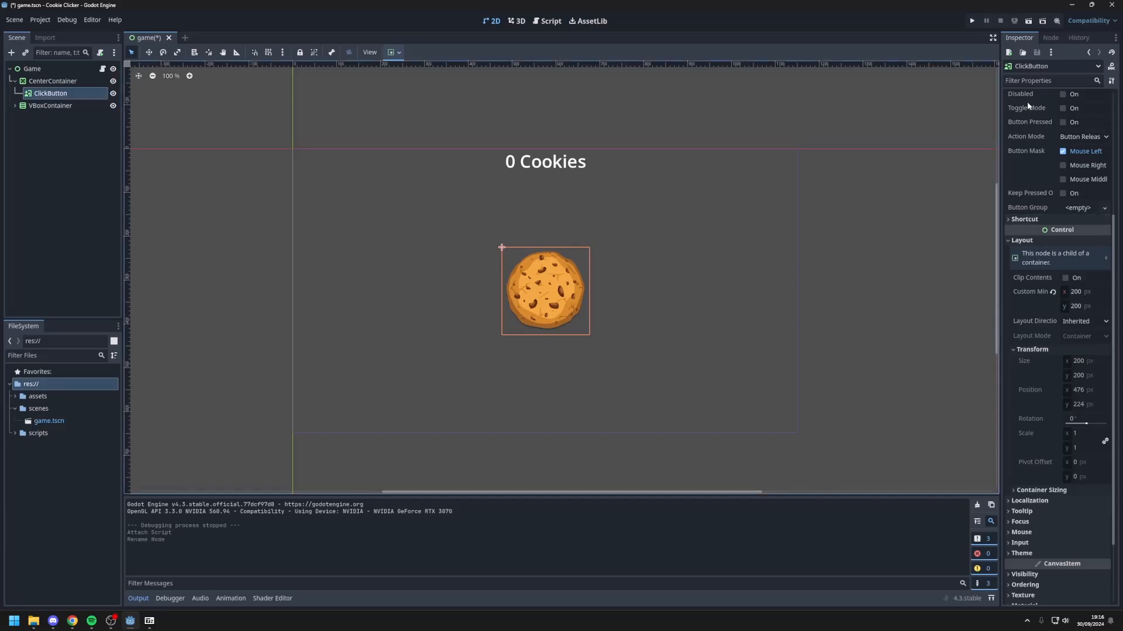
Step: Connect ClickButton's button_down signal to a new handler in game.gd
click(1050, 37)
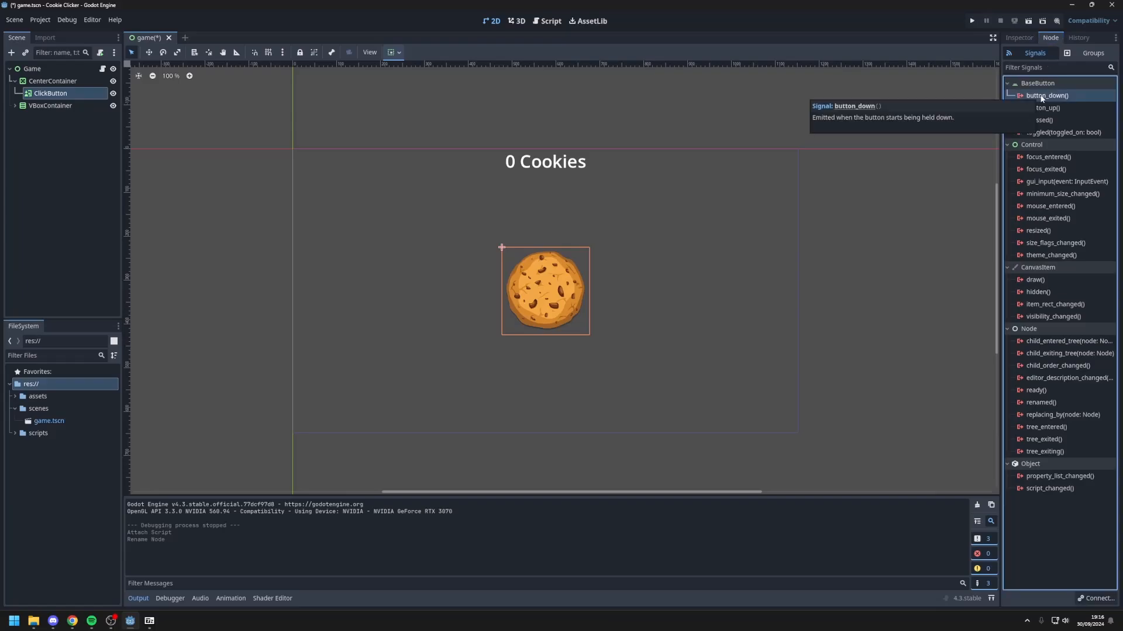
double_click(1046, 95)
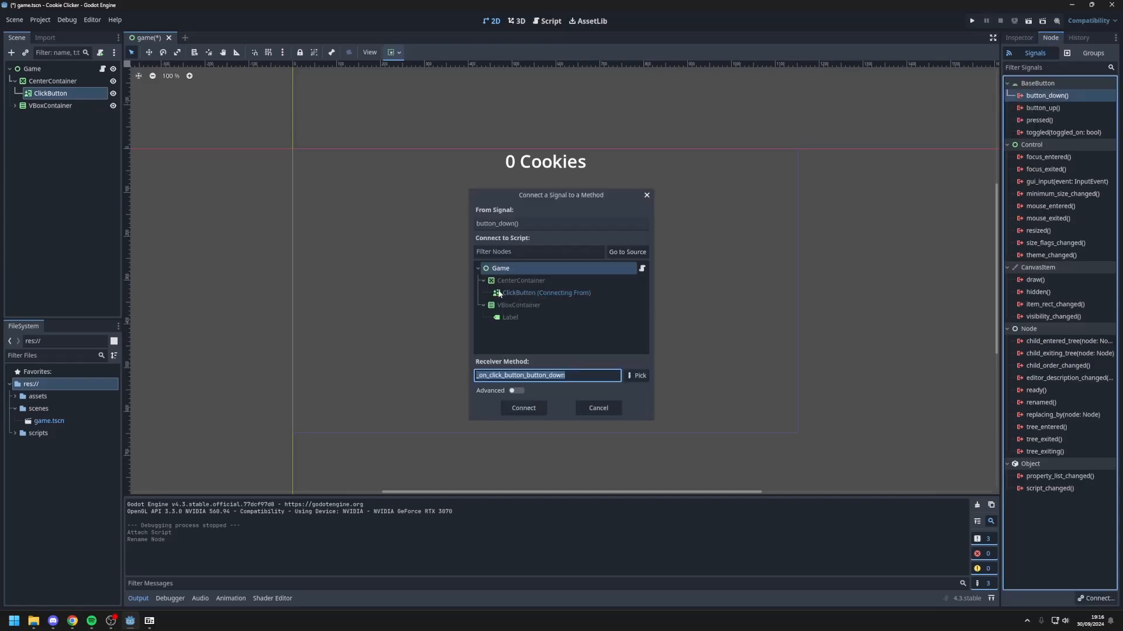
click(523, 407)
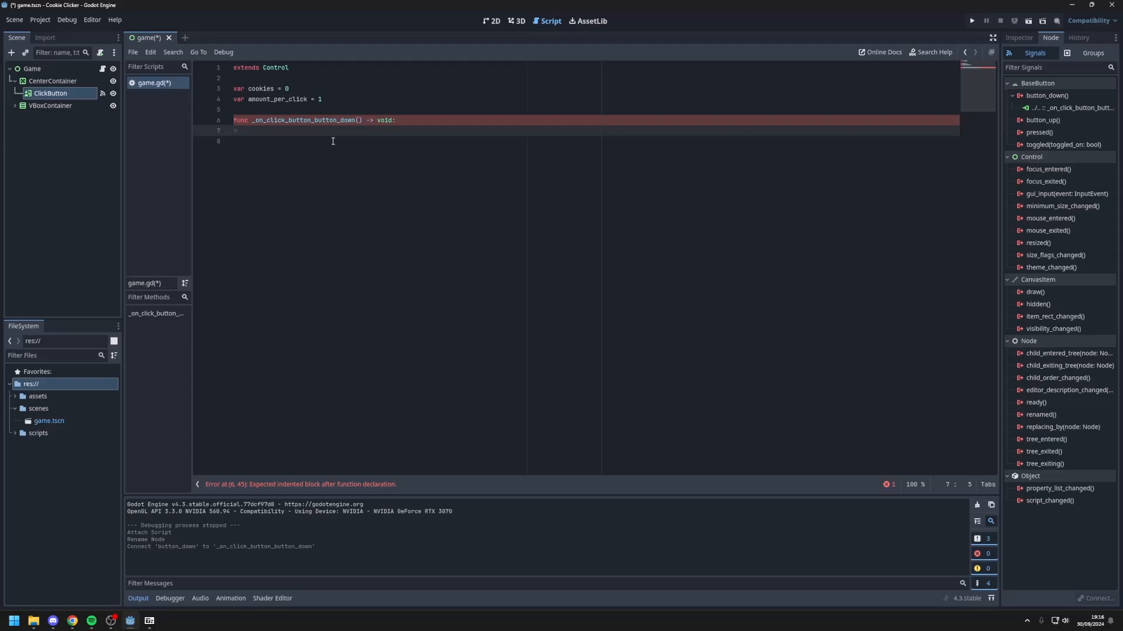
Step: Write 'cookies += amount_per_click' and 'print(cookies)' in the button_down handler
text(cookies +=)
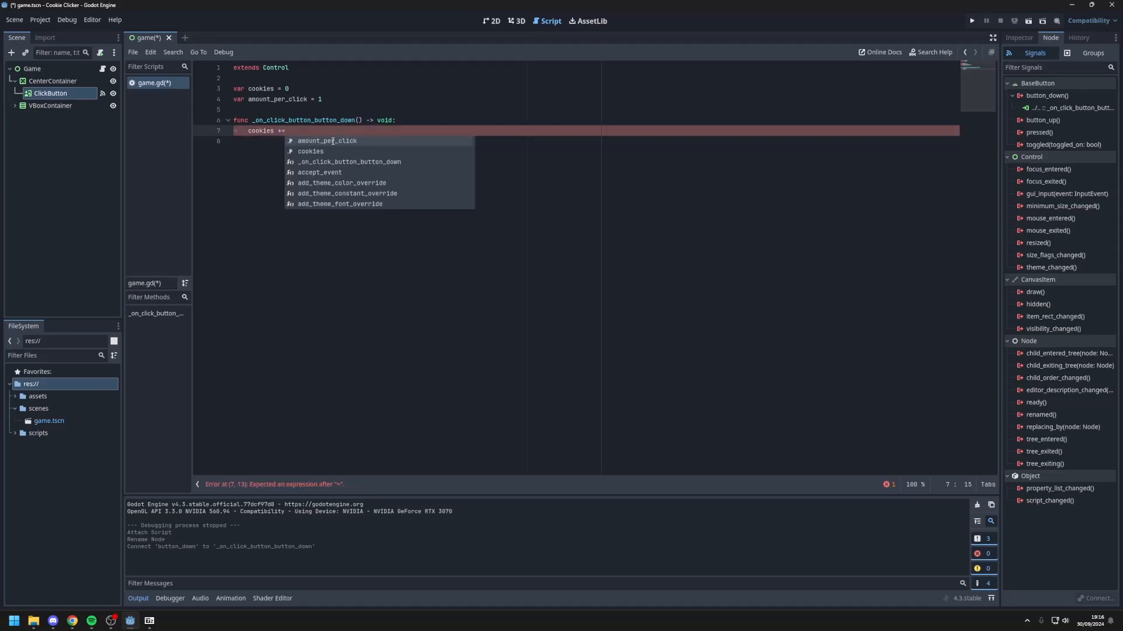
text(amount_per_click)
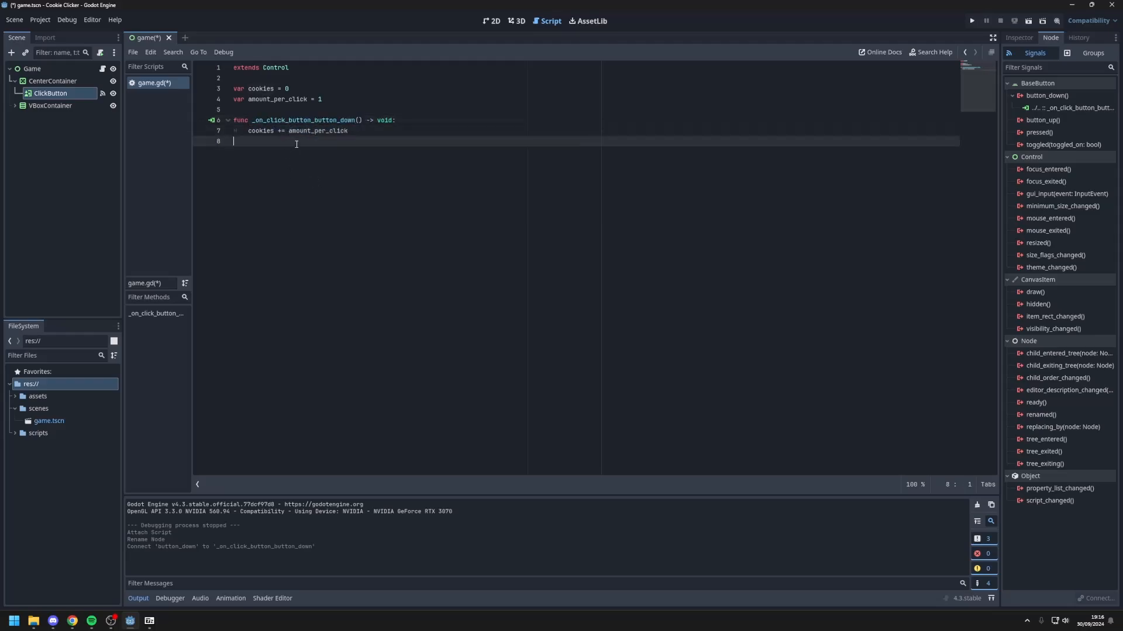
text(p)
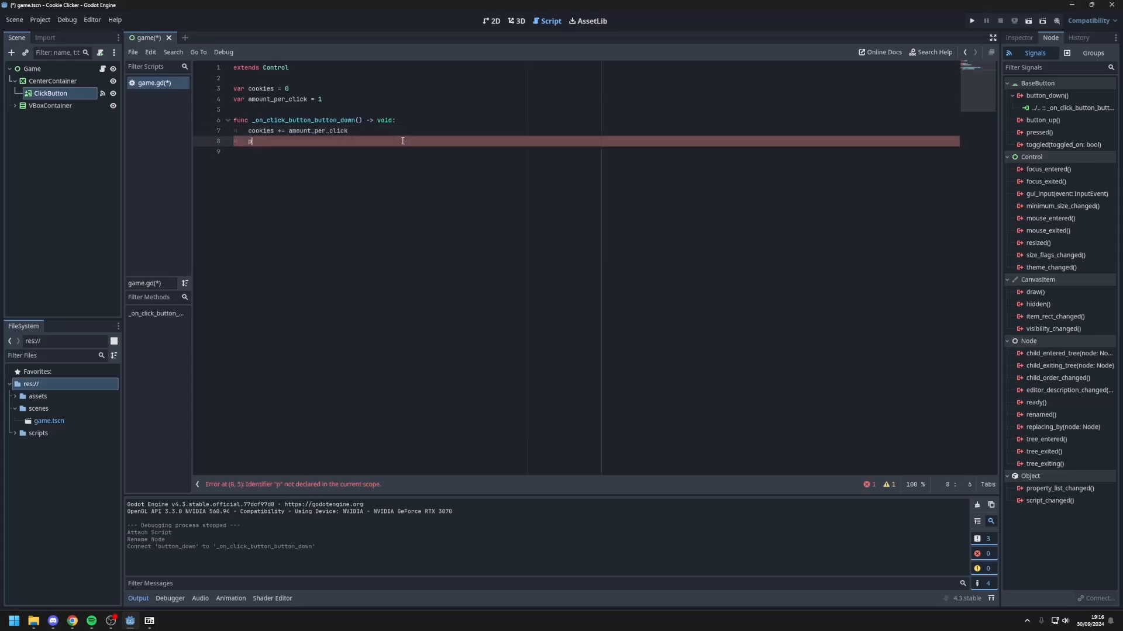
text(rint(cookies)
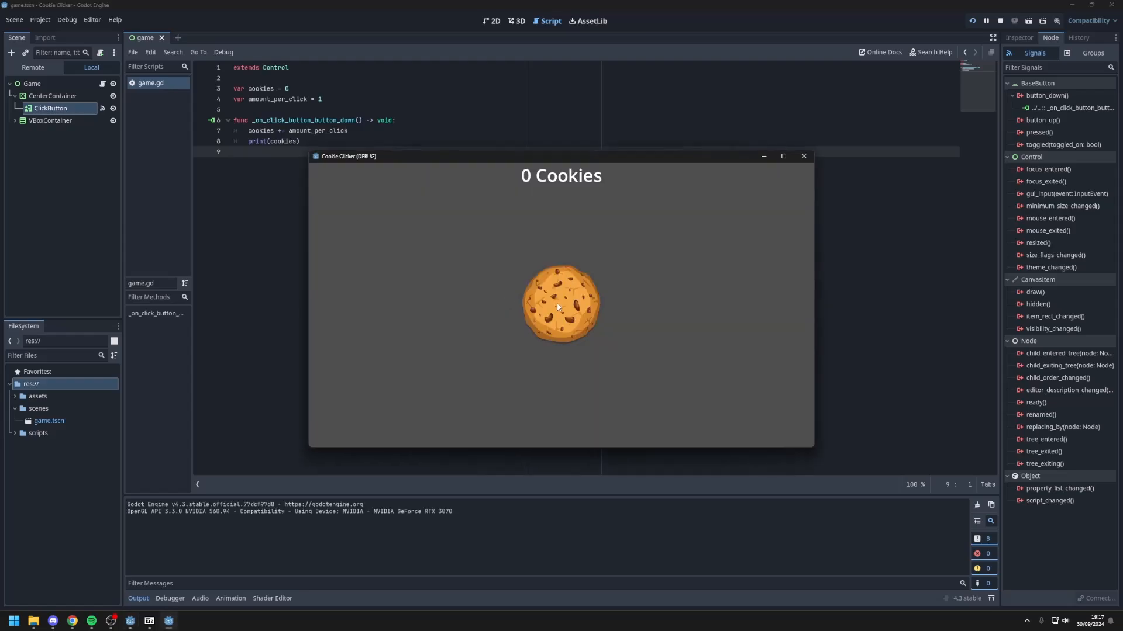
Step: Click the cookie in the running game to see the count rise in the Output panel
click(560, 309)
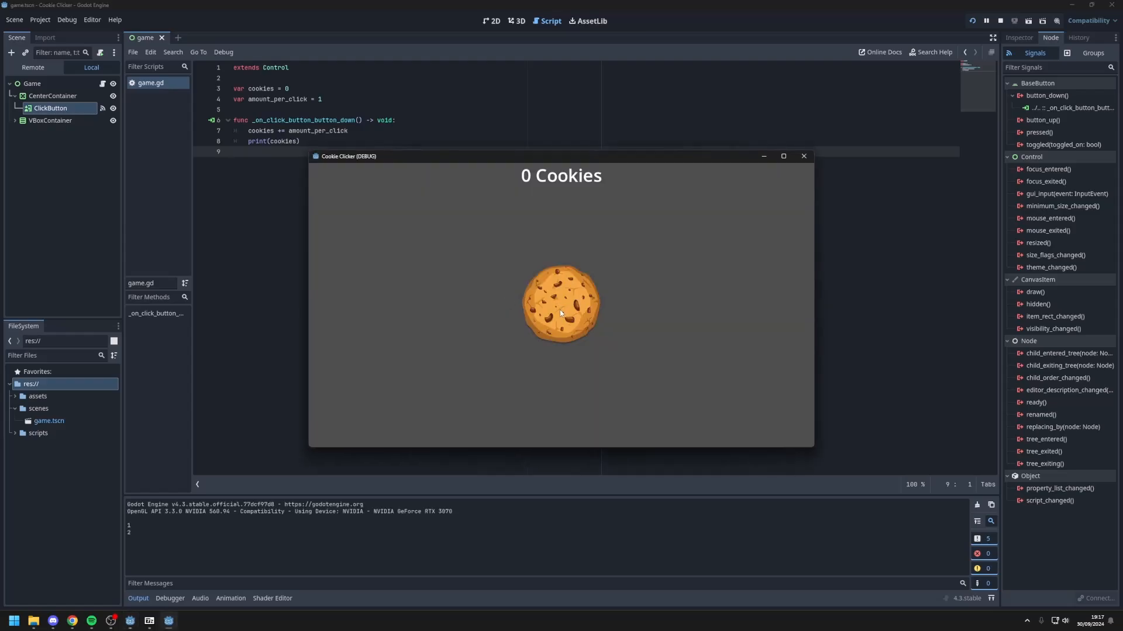
click(560, 304)
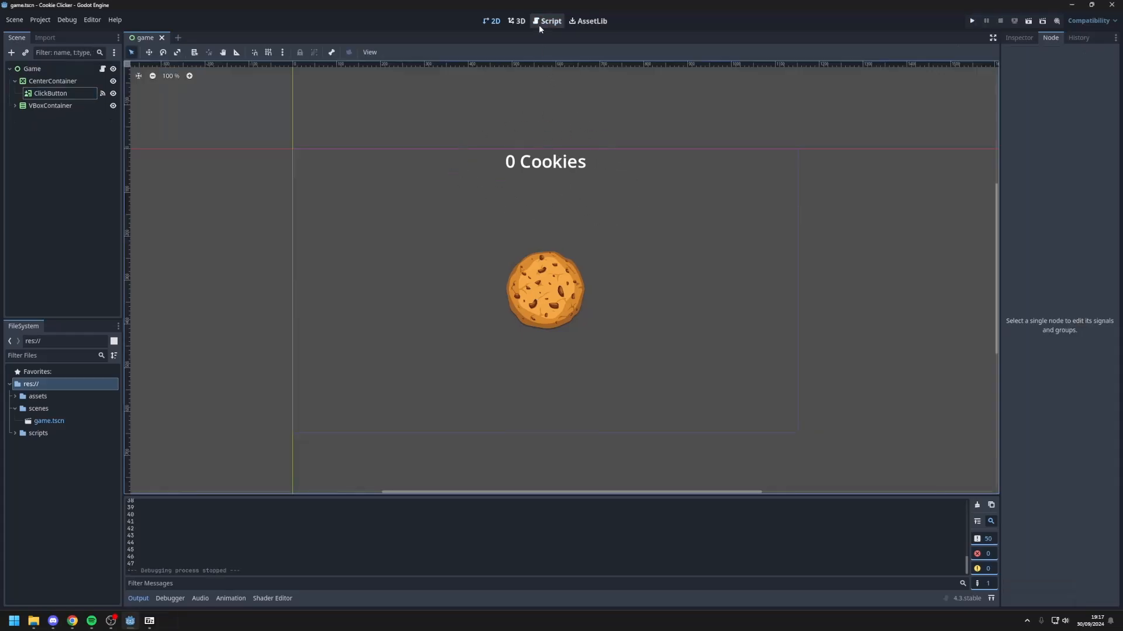
Step: Declare 'signal cookies_changed' below the variables in game.gd
click(547, 21)
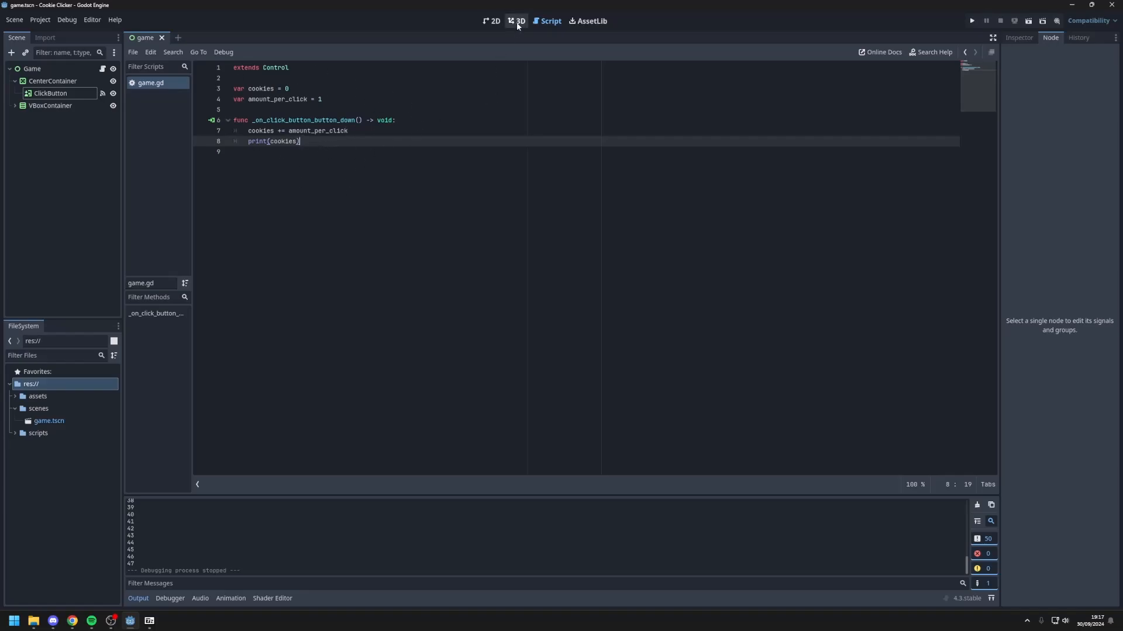
click(493, 21)
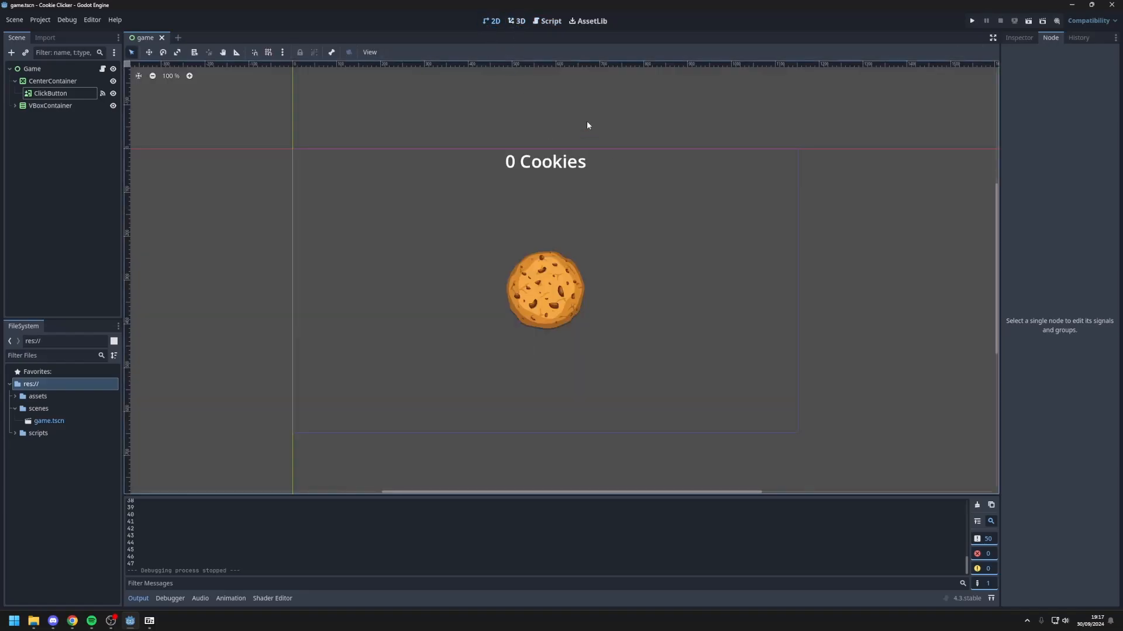
mouse_move(571, 164)
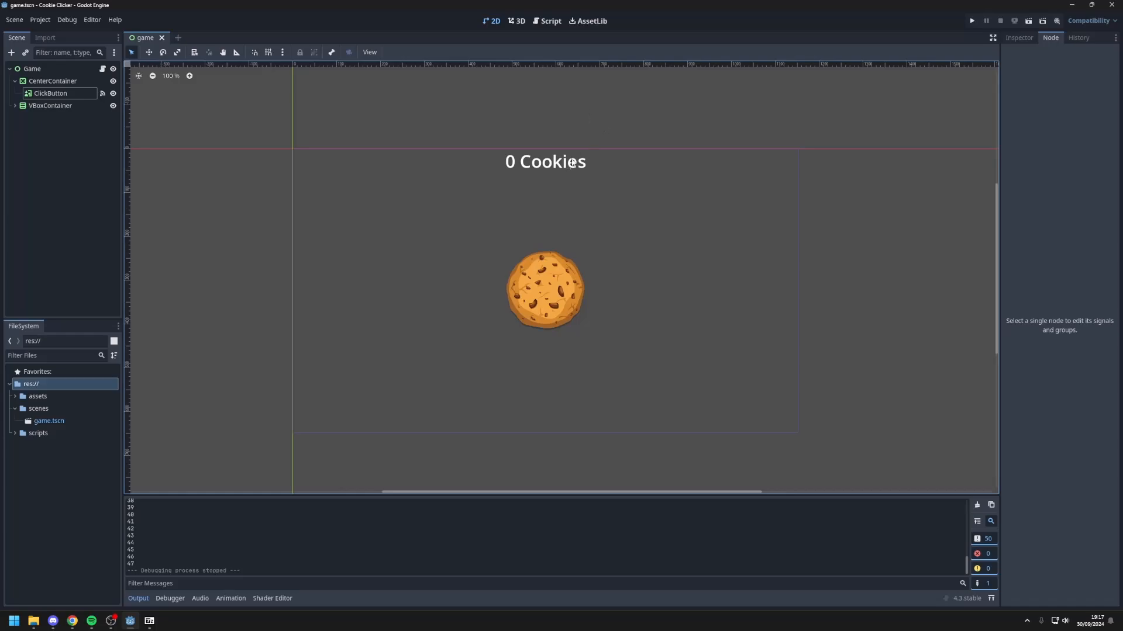
click(548, 21)
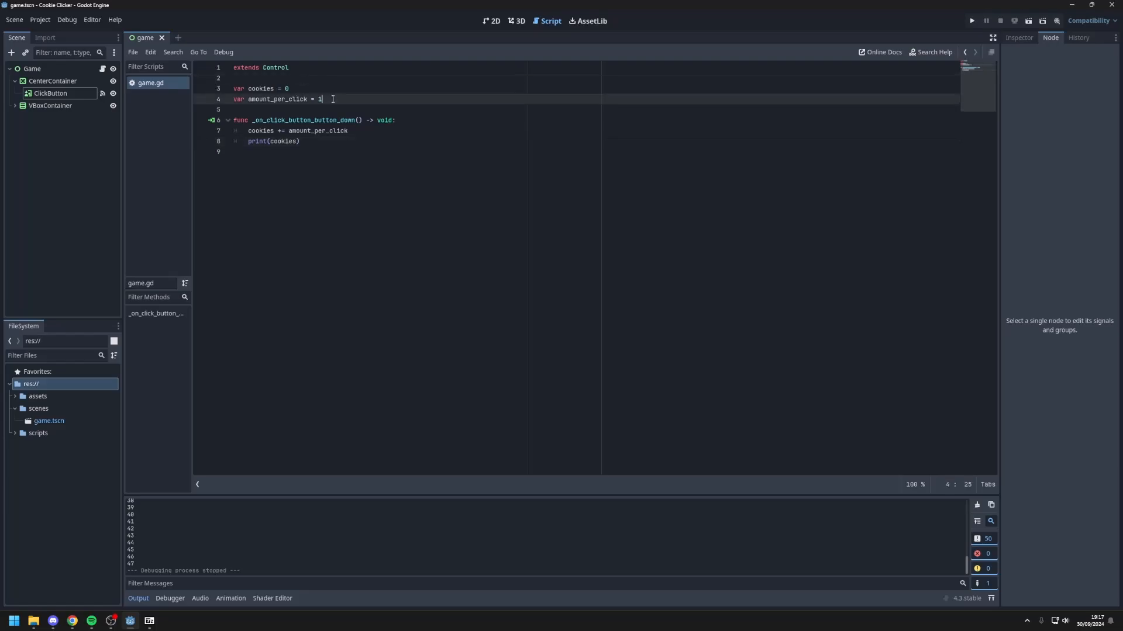
text(signal)
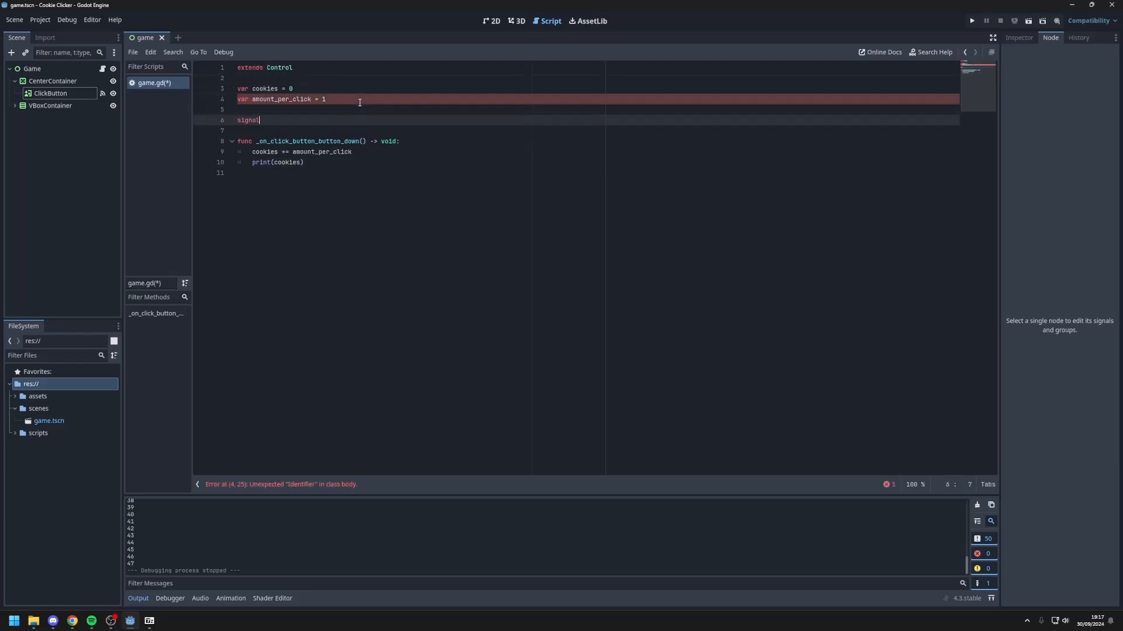
text(coo)
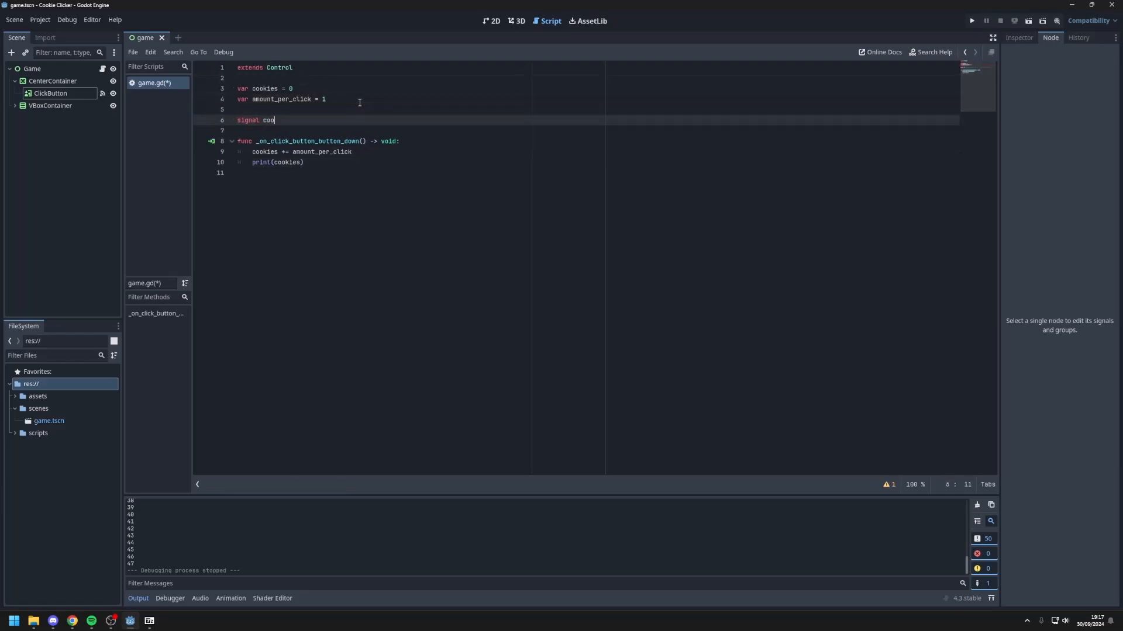
text(kies_changed)
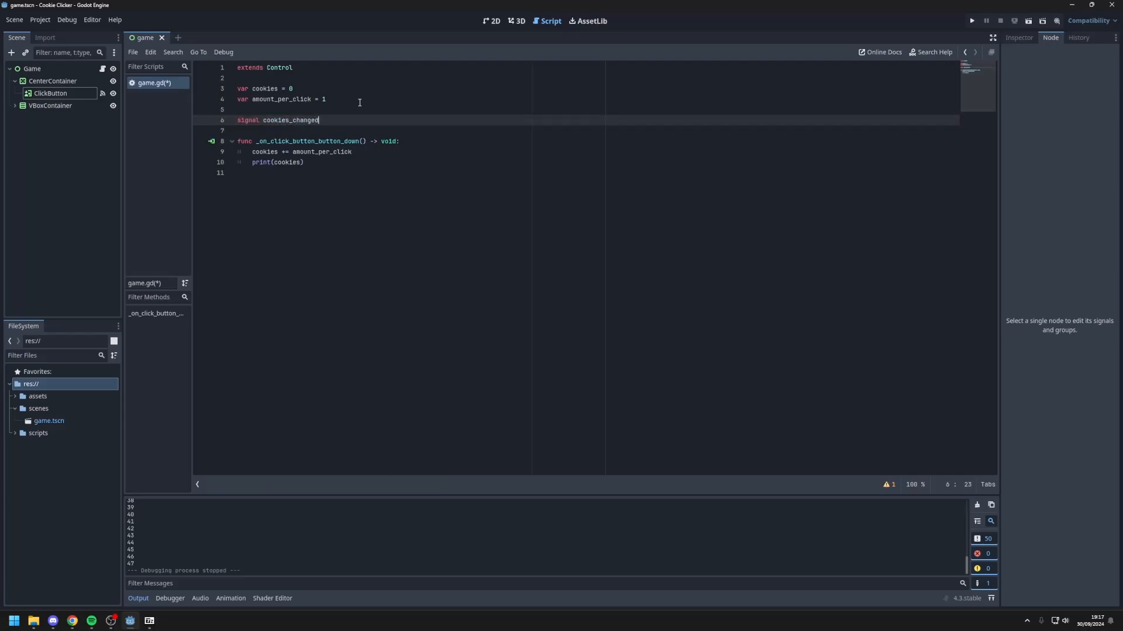
Step: Replace the print line with emit_signal("cookies_changed") and select the VBoxContainer node
double_click(277, 161)
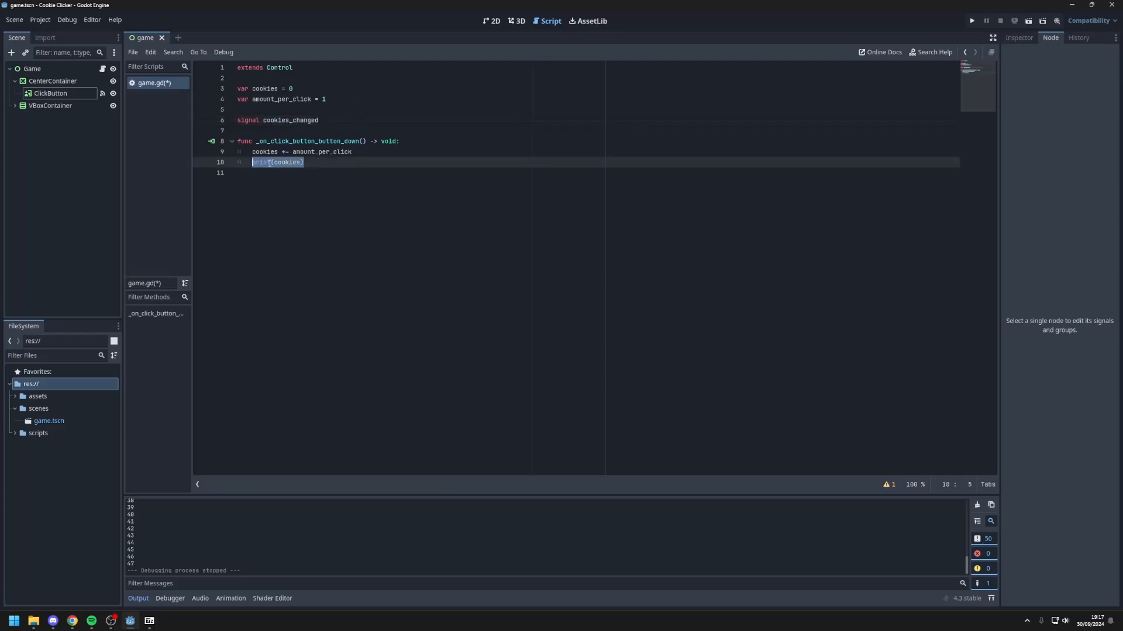
text(emit_signal(")
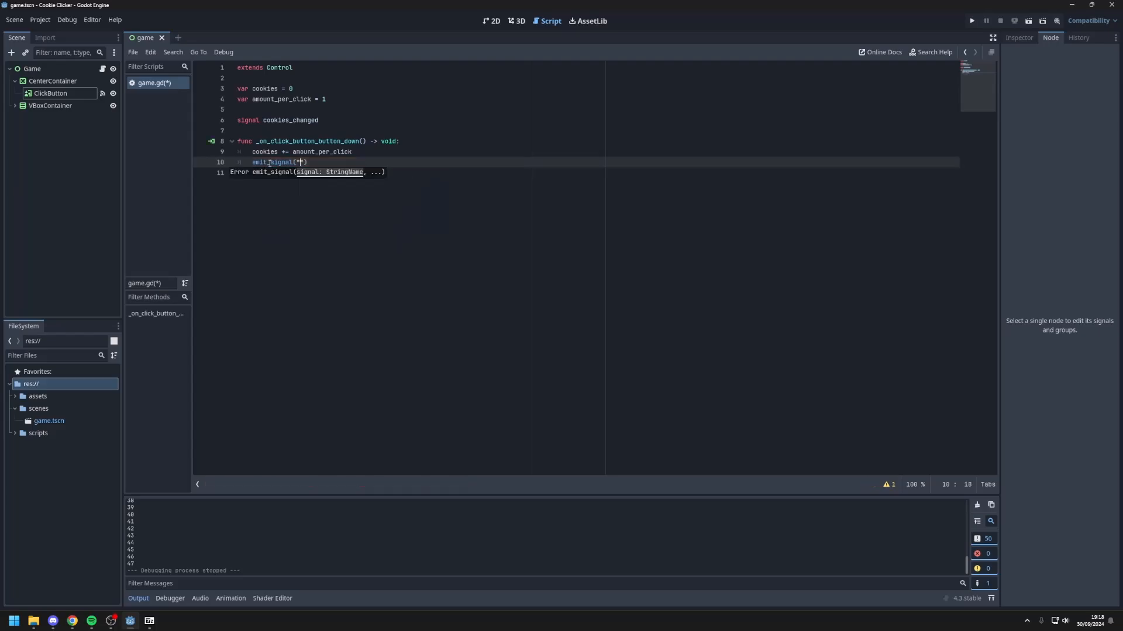
text(cookies_changed)
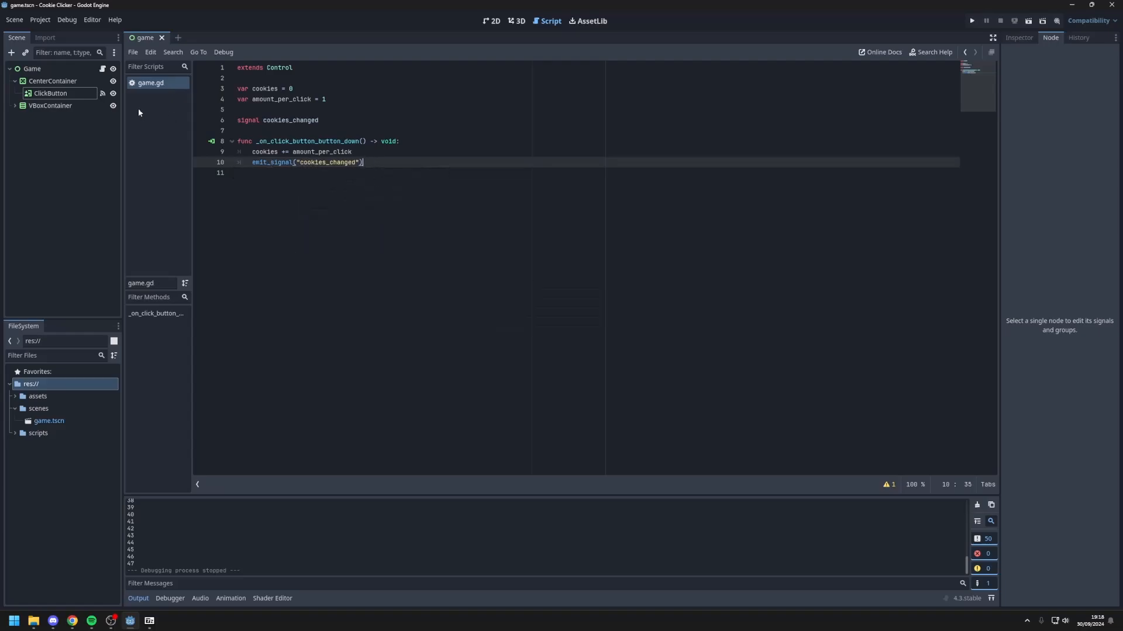
click(50, 105)
text(Stats)
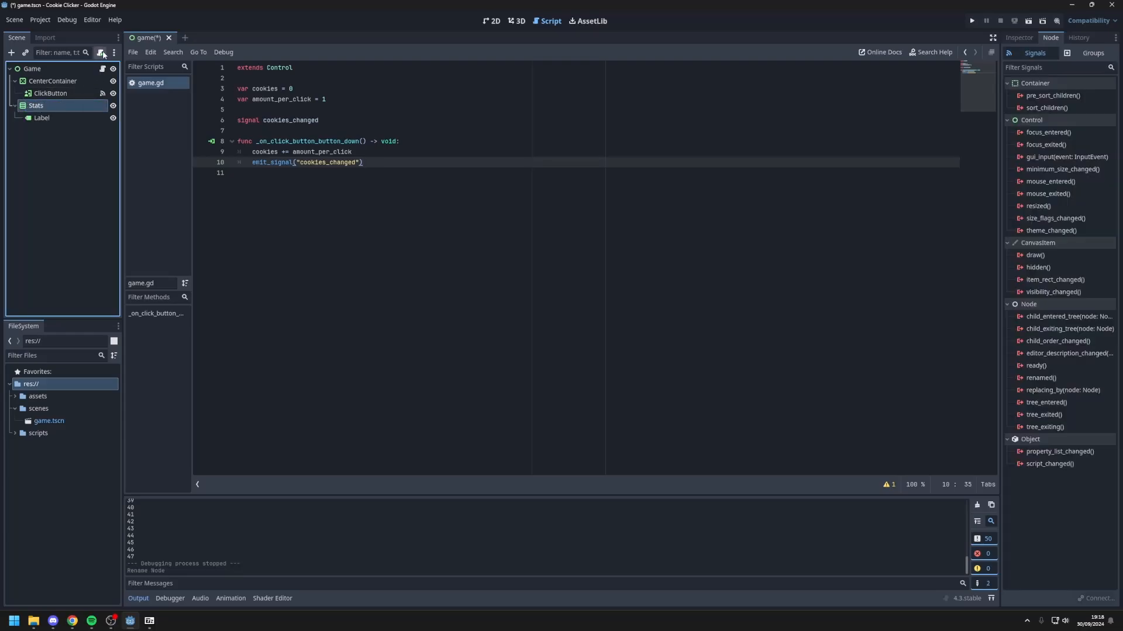
Step: Attach a new stats.gd script to the Stats node and select the Game node
click(102, 52)
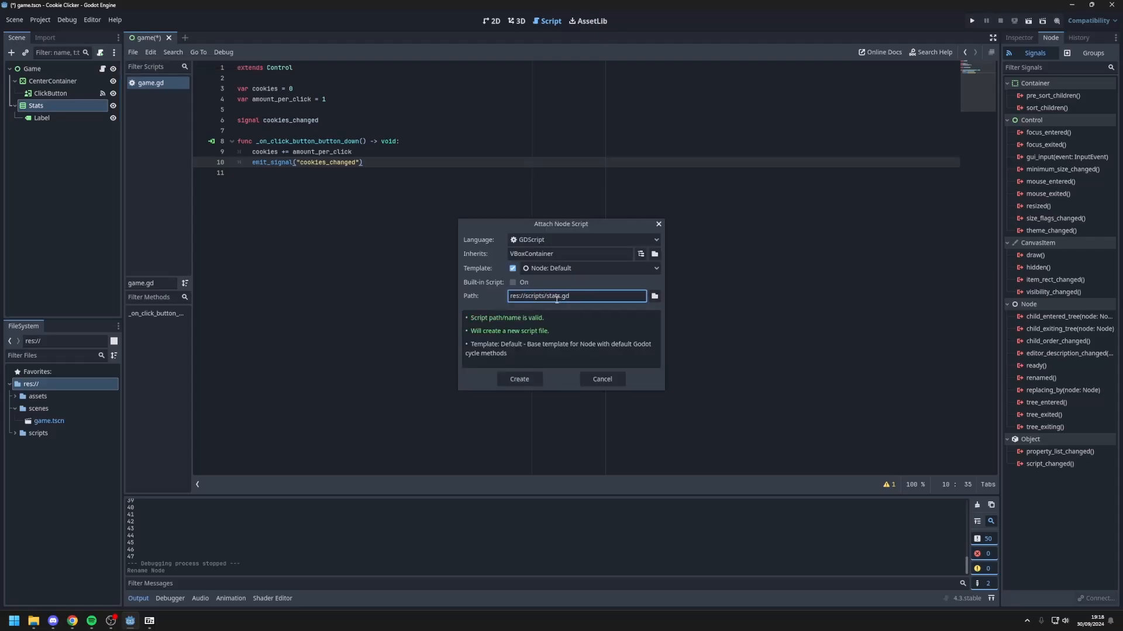
click(518, 379)
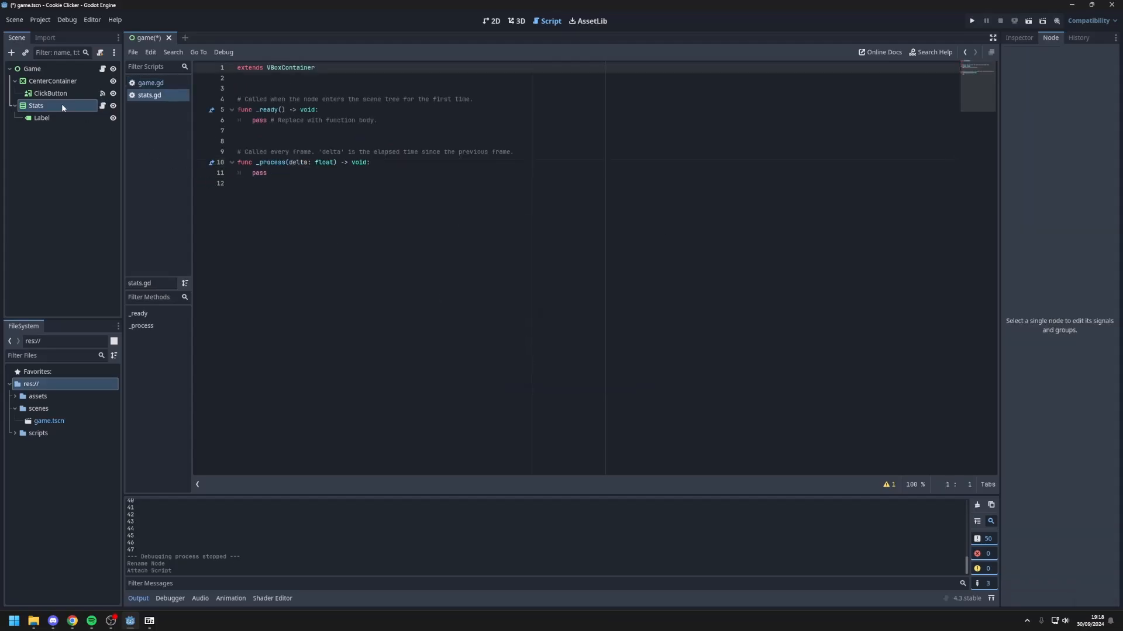
click(51, 94)
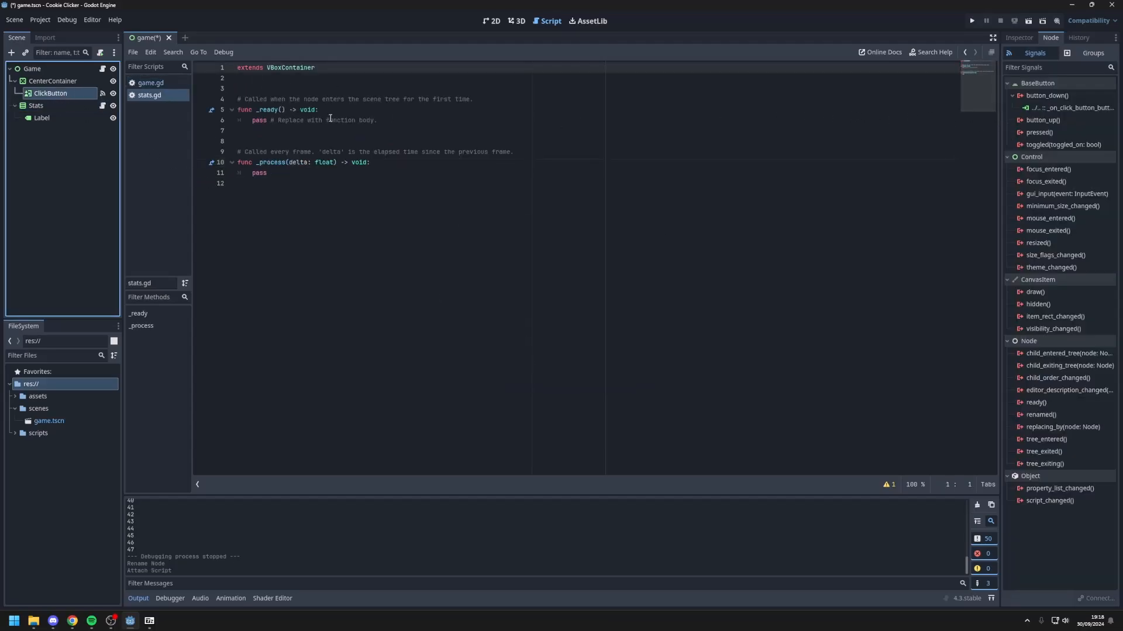
click(32, 68)
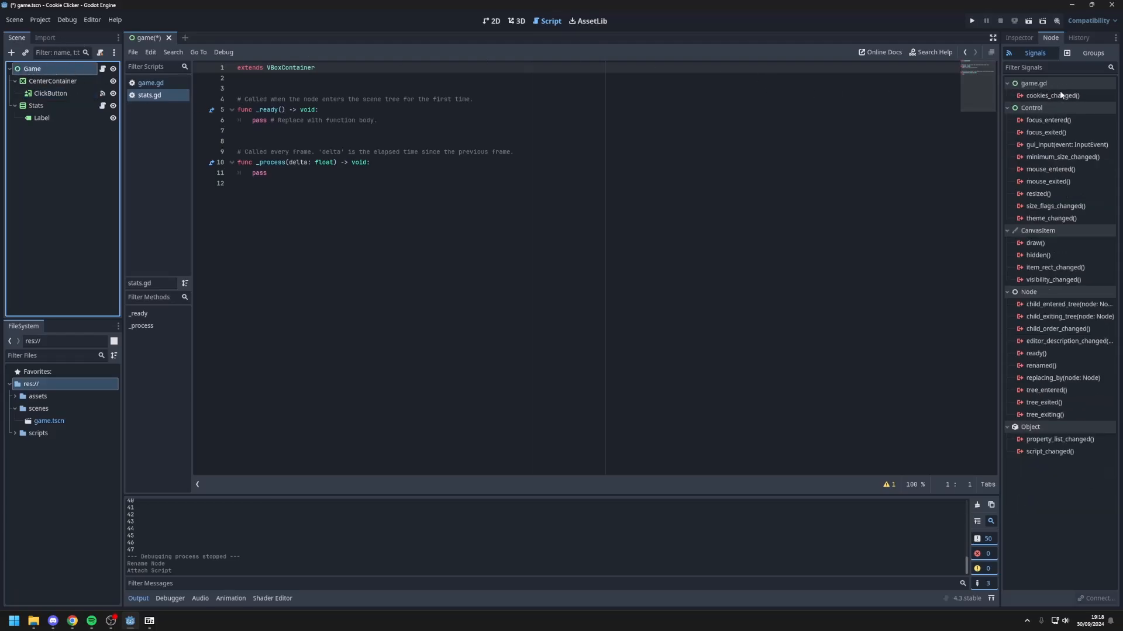
Step: Connect Game's cookies_changed signal to a new handler on the Stats node
double_click(1052, 95)
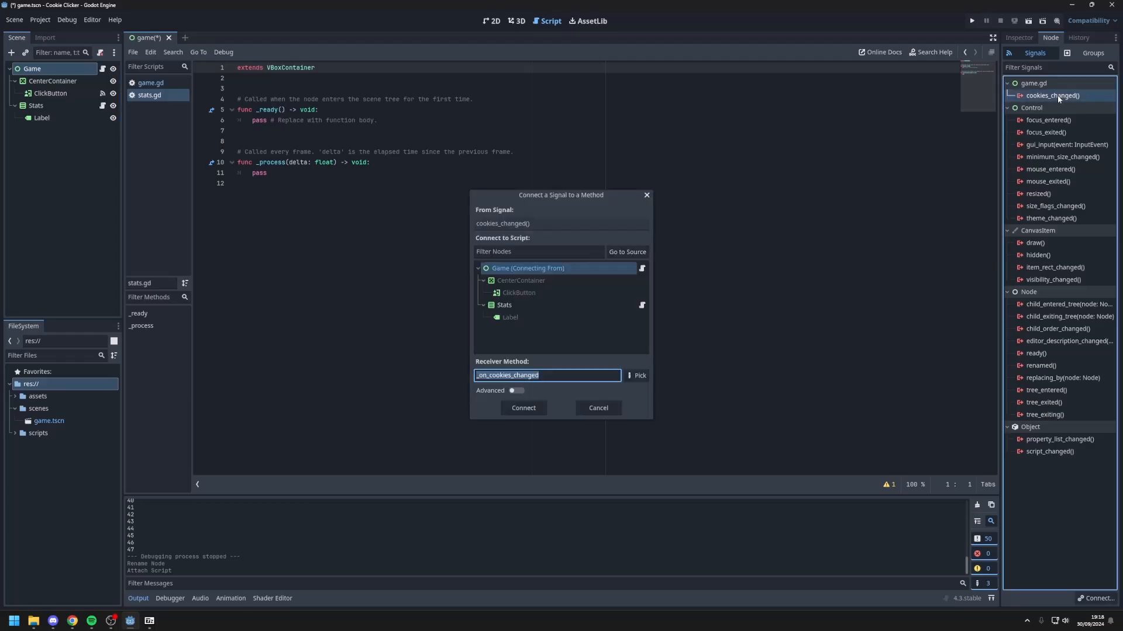
click(503, 304)
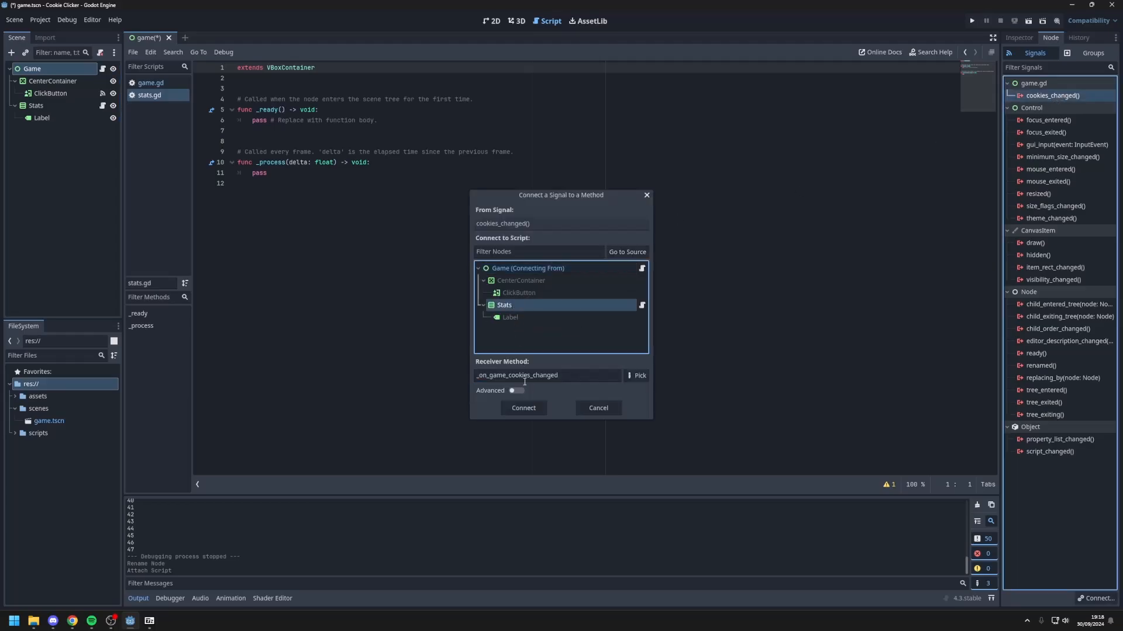
click(521, 407)
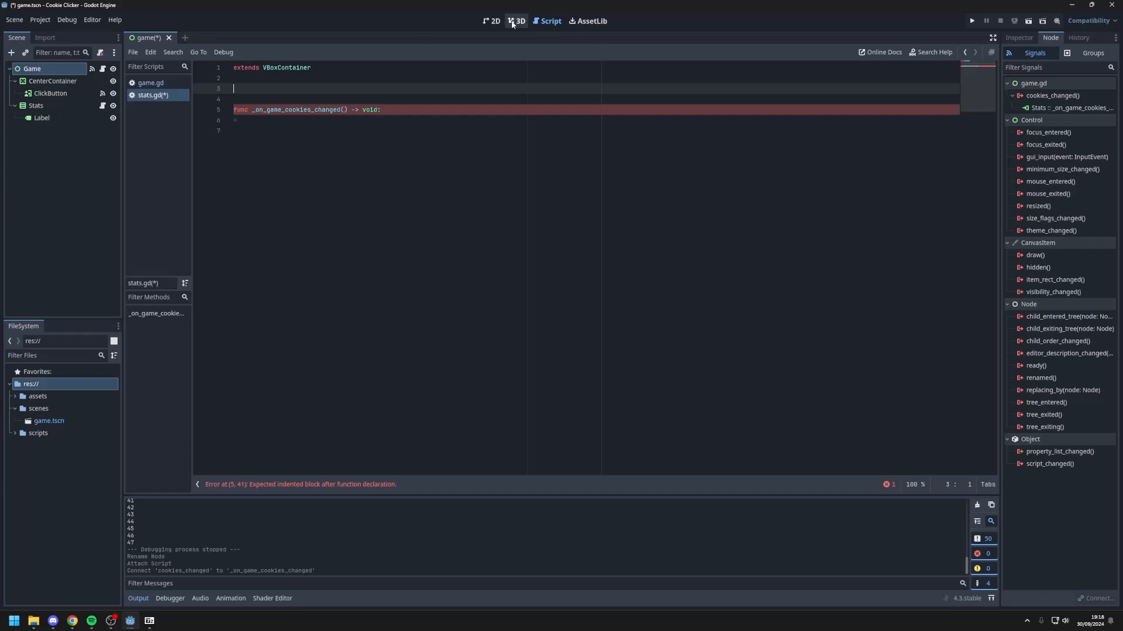
Step: Rename the Label node to CookieLabel
click(492, 21)
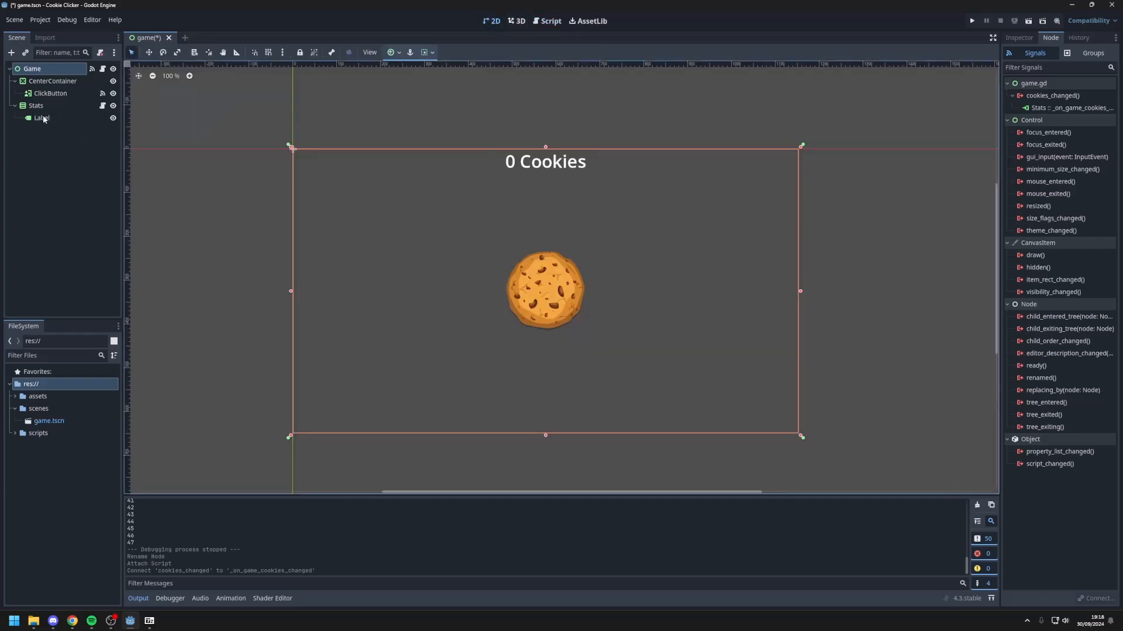
double_click(41, 118)
text(Cookie)
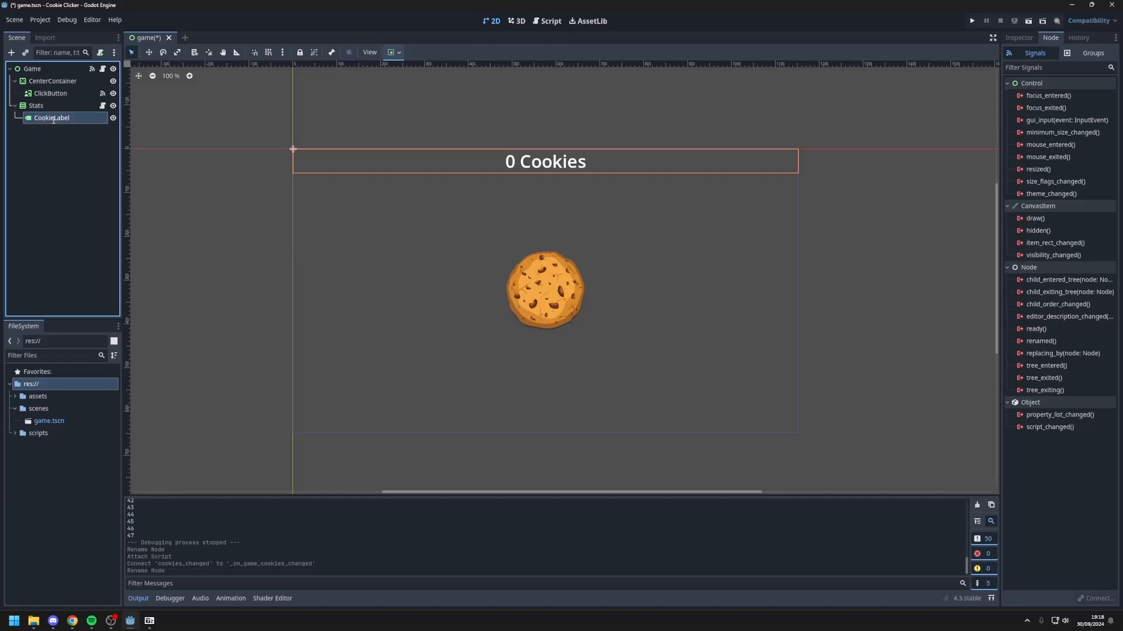
click(548, 21)
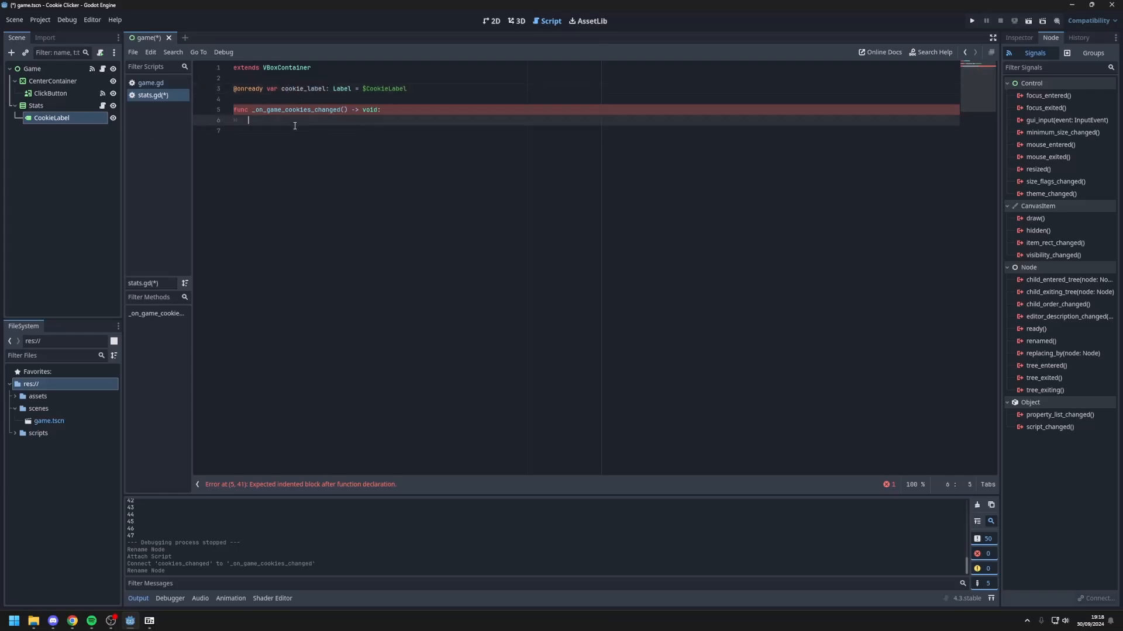
Step: Set cookie_label.text = str(amount) + " Cookies" in the Stats handler
text(cookie_label.text = "Co)
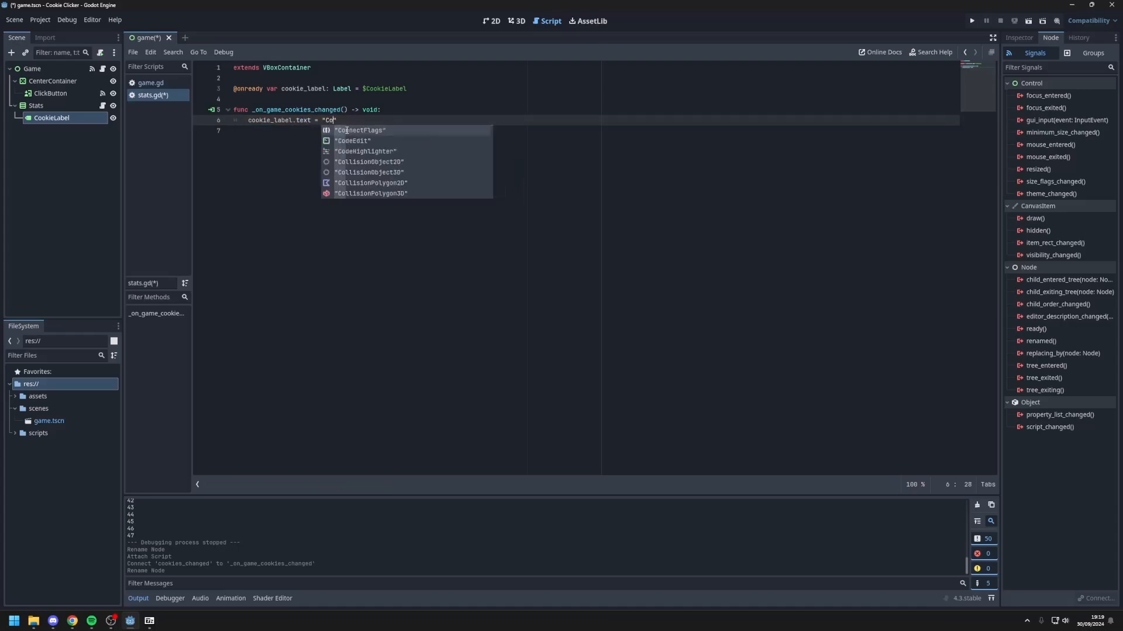
text(okies)
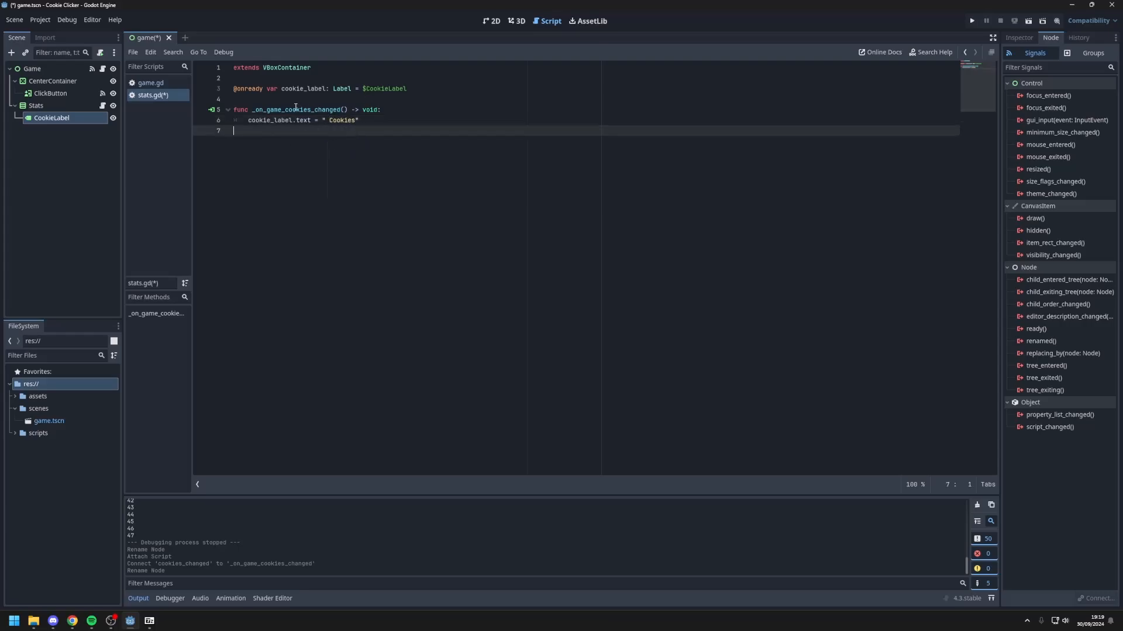
text(amount) +)
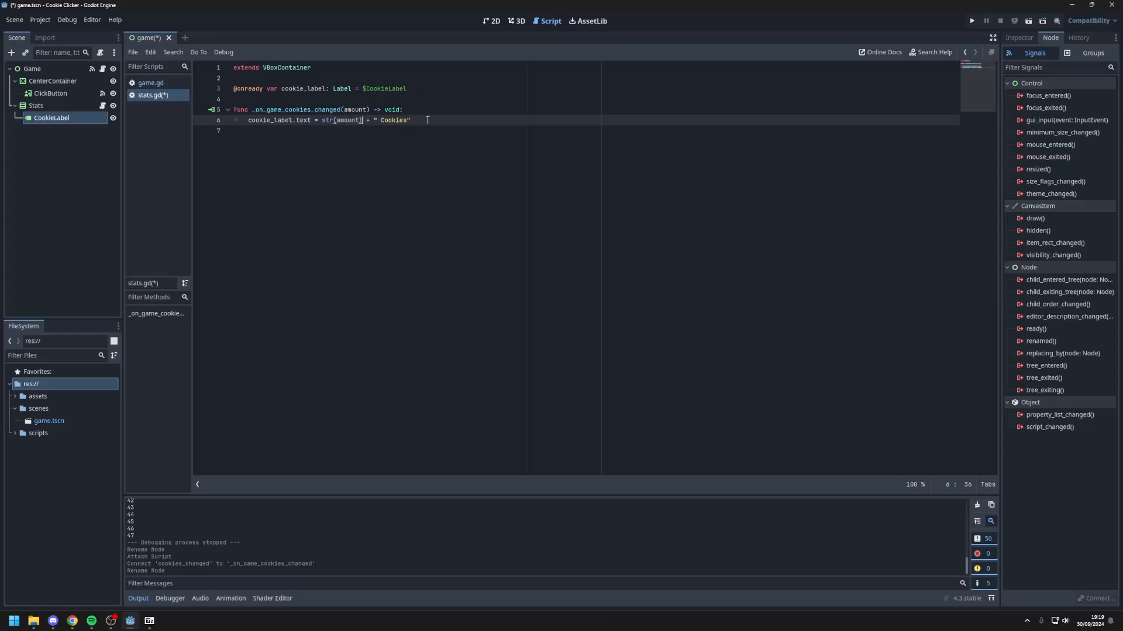
drag(347, 119, 410, 119)
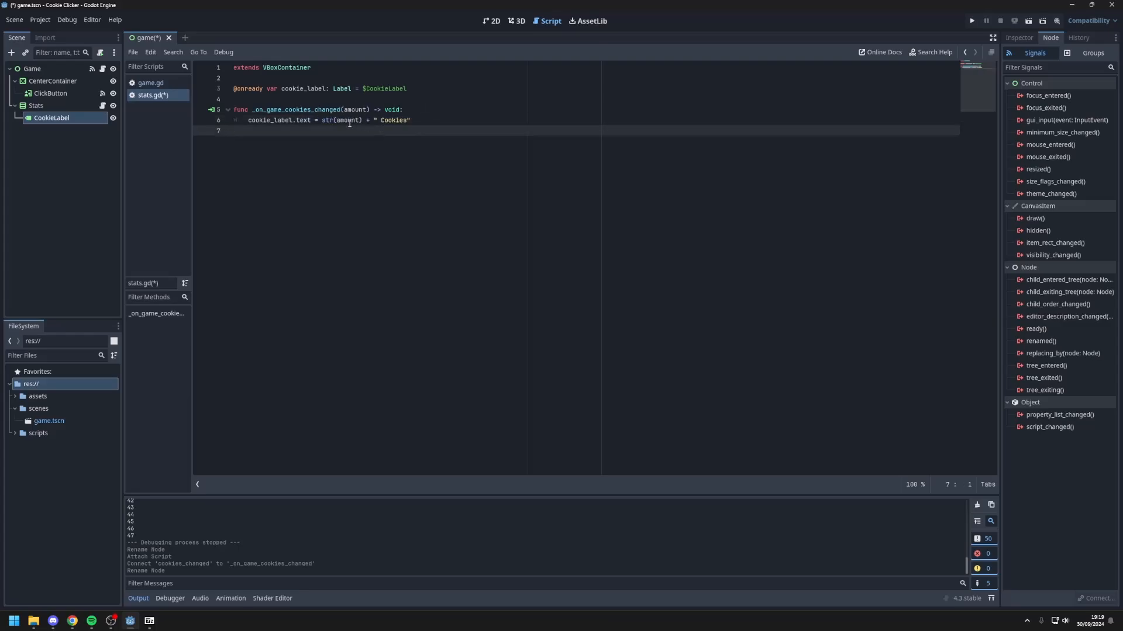
Step: Change the call in game.gd to emit_signal("cookies_changed", cookies)
click(151, 82)
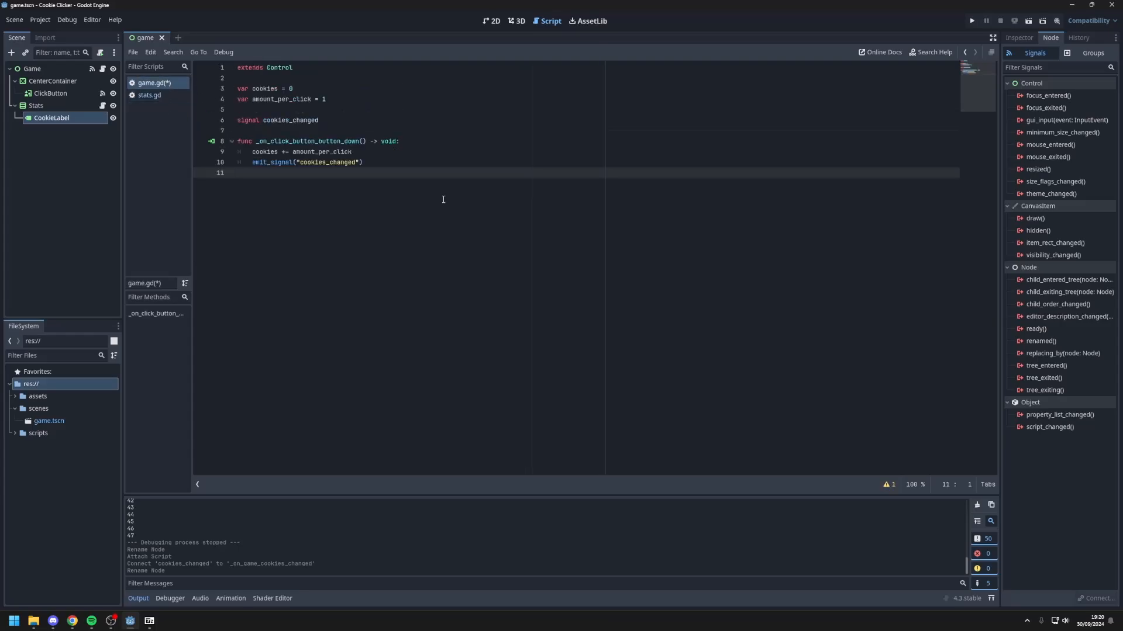
click(361, 161)
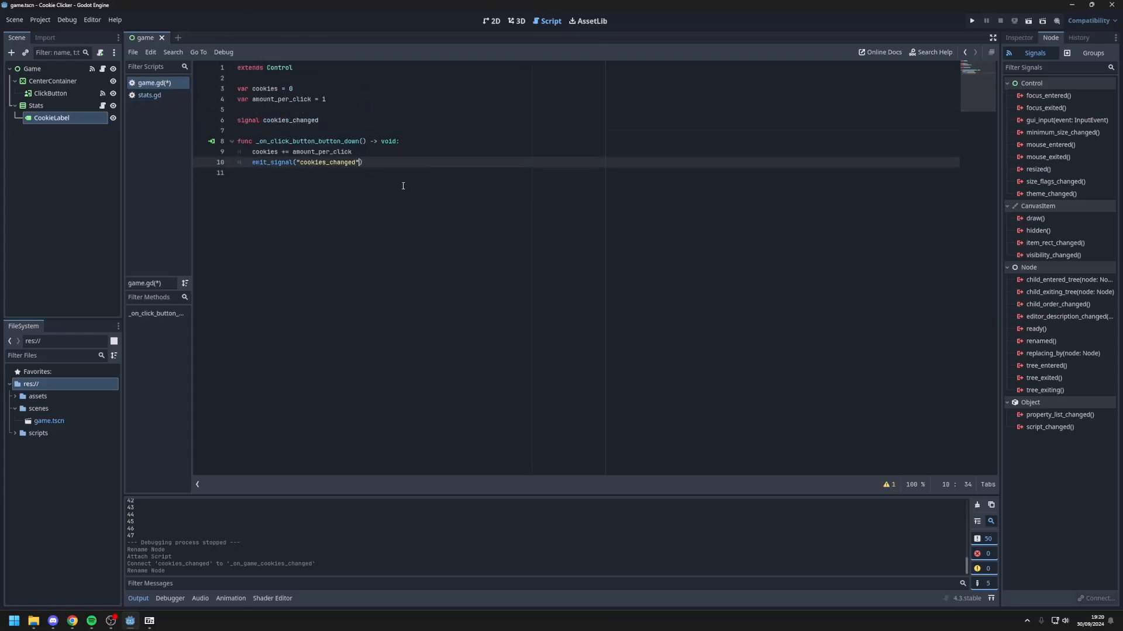
text(, co)
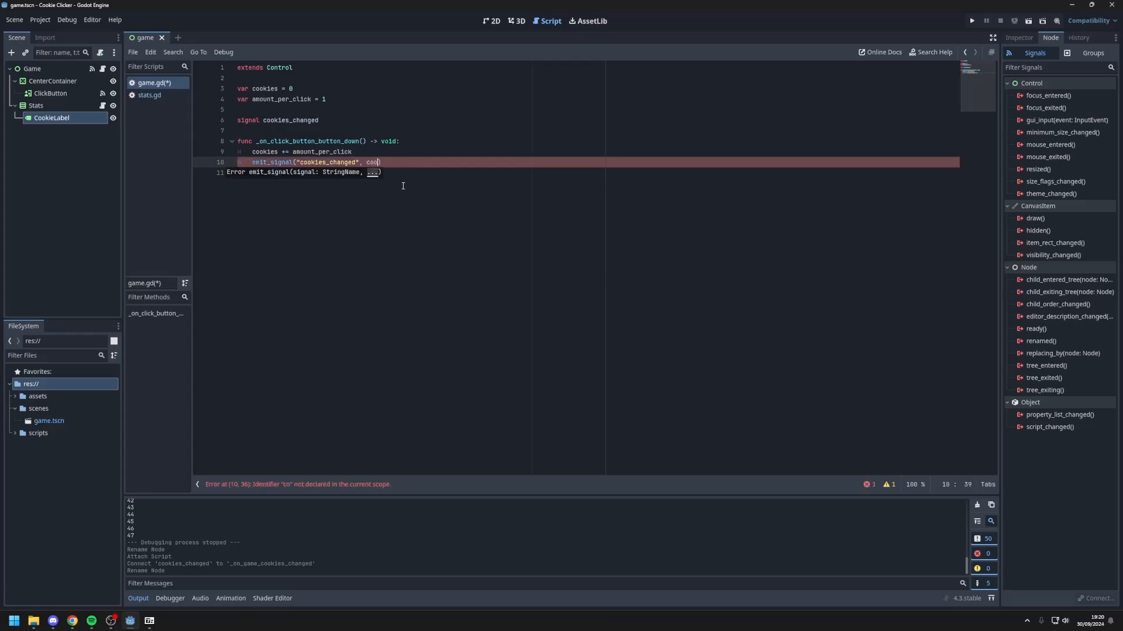
text(okies))
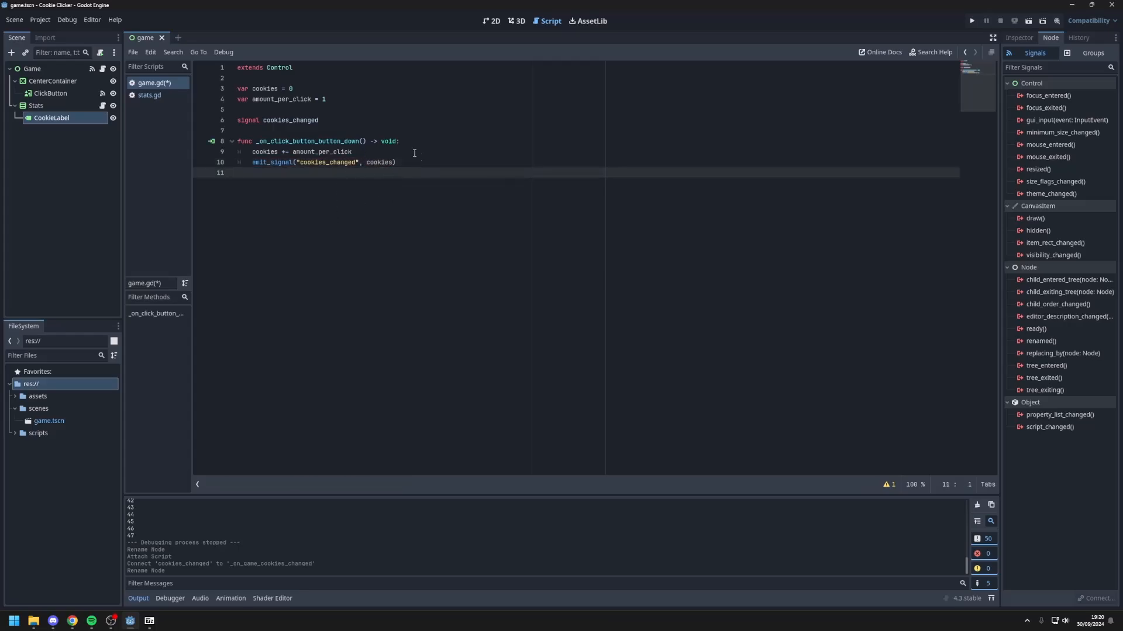
double_click(322, 151)
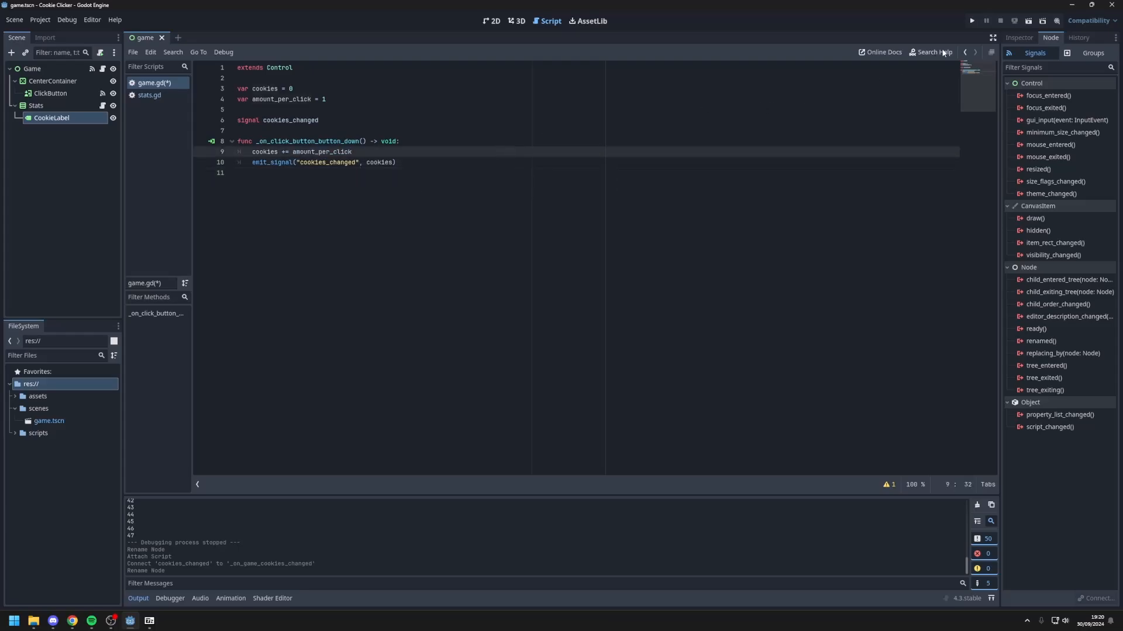
Step: Run the game and click the cookie to raise the count to 19 Cookies
click(972, 20)
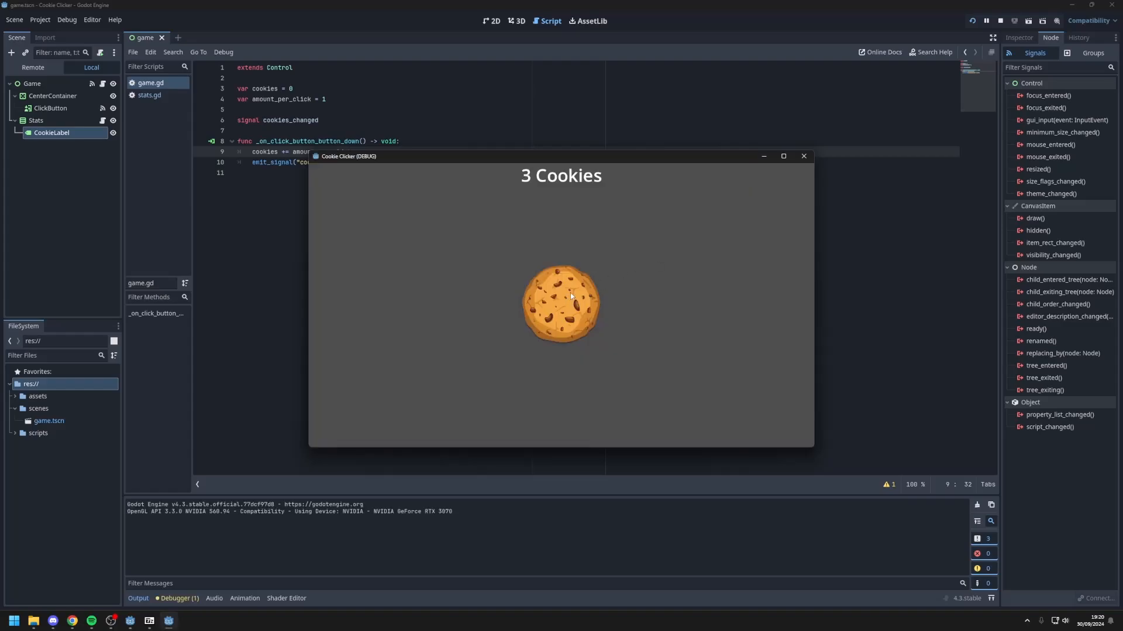
click(560, 300)
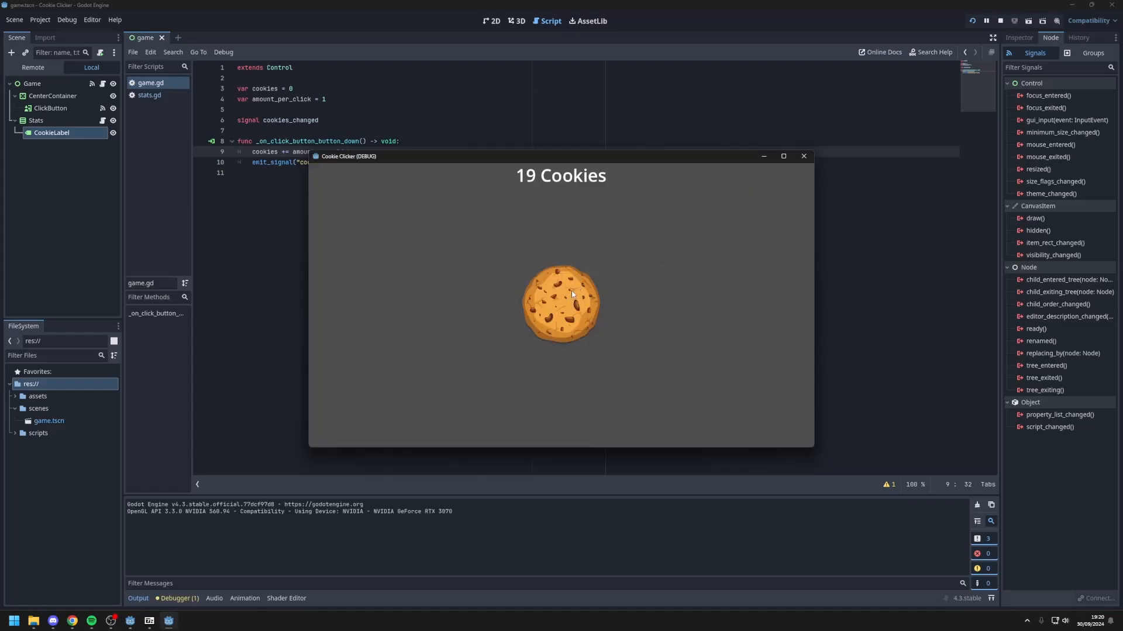
click(561, 302)
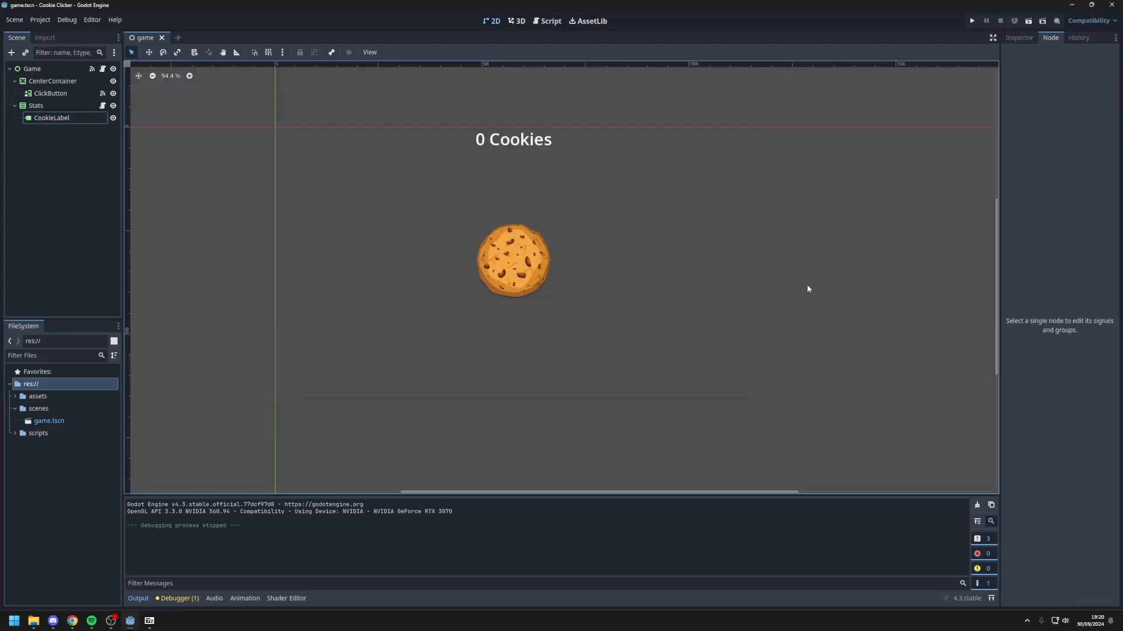
mouse_move(791, 137)
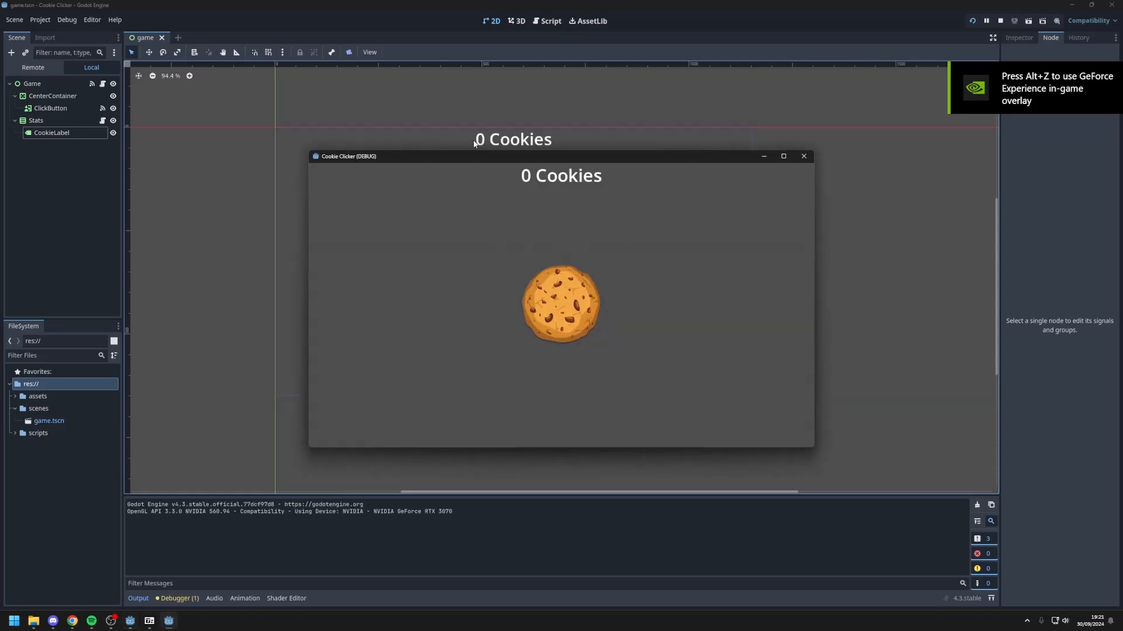
mouse_move(557, 216)
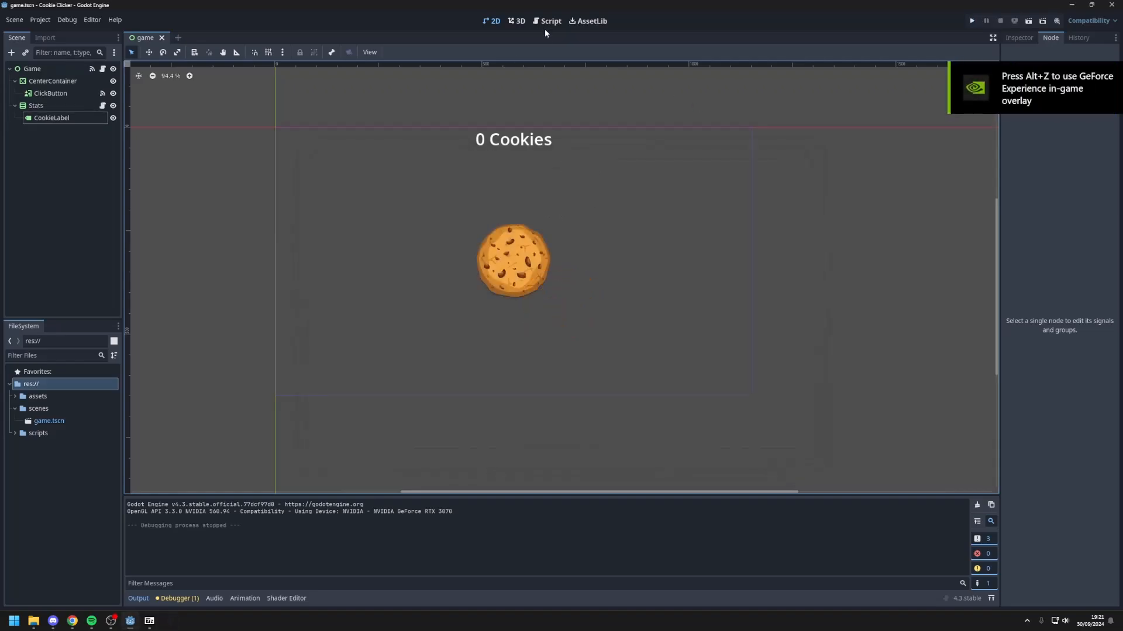
Step: Declare const save_path = "user://userdata.save" below extends Control in game.gd
click(550, 21)
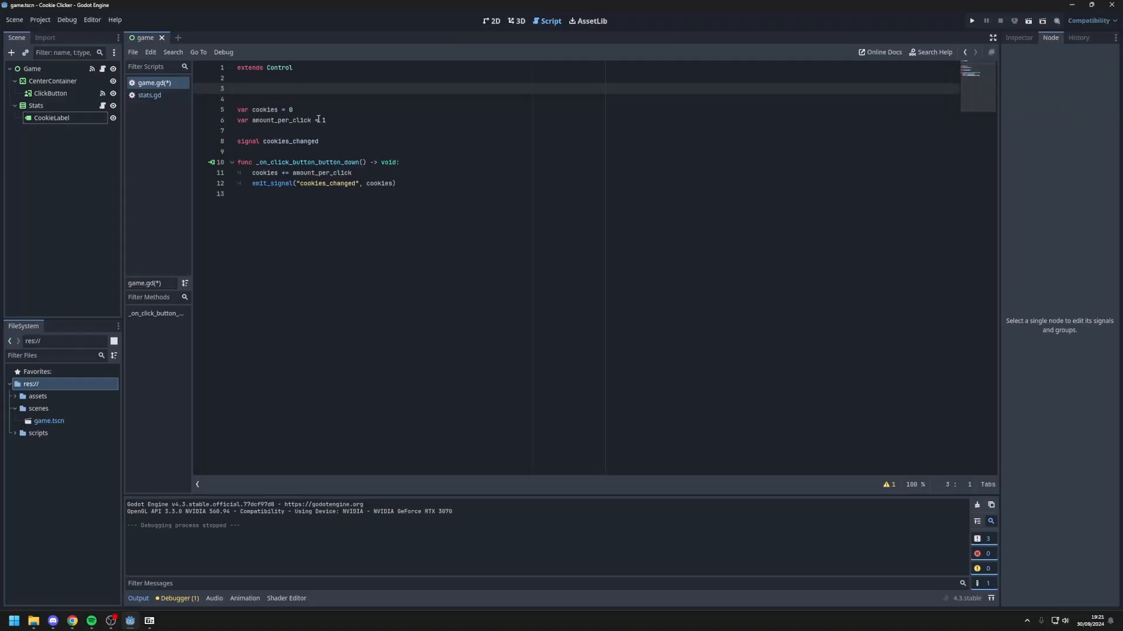
text(const save)
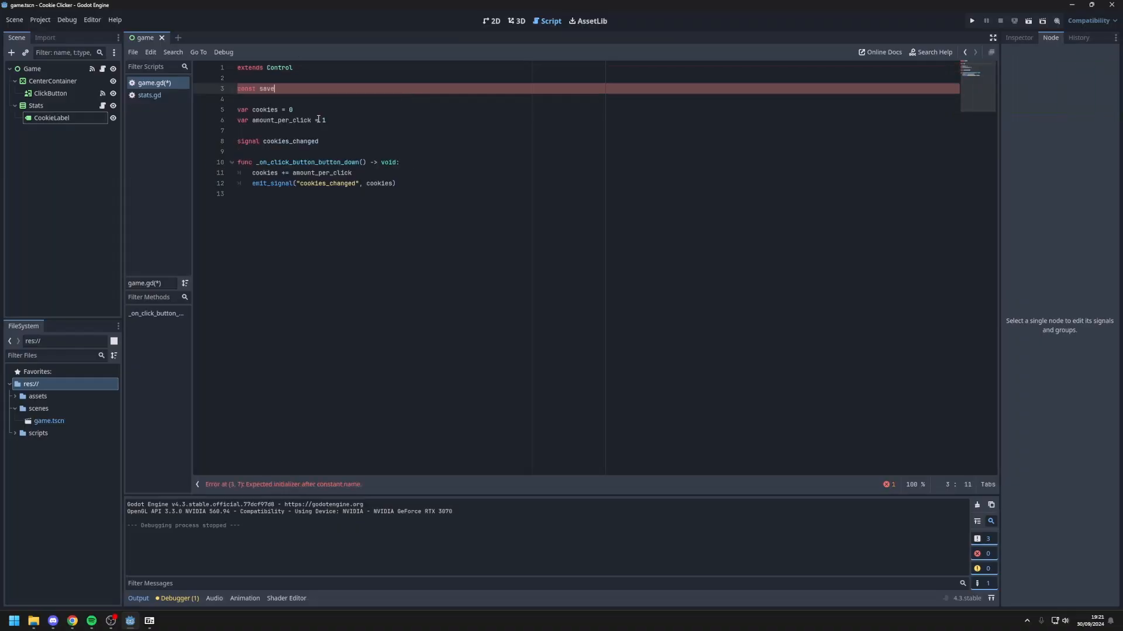
text(_path =)
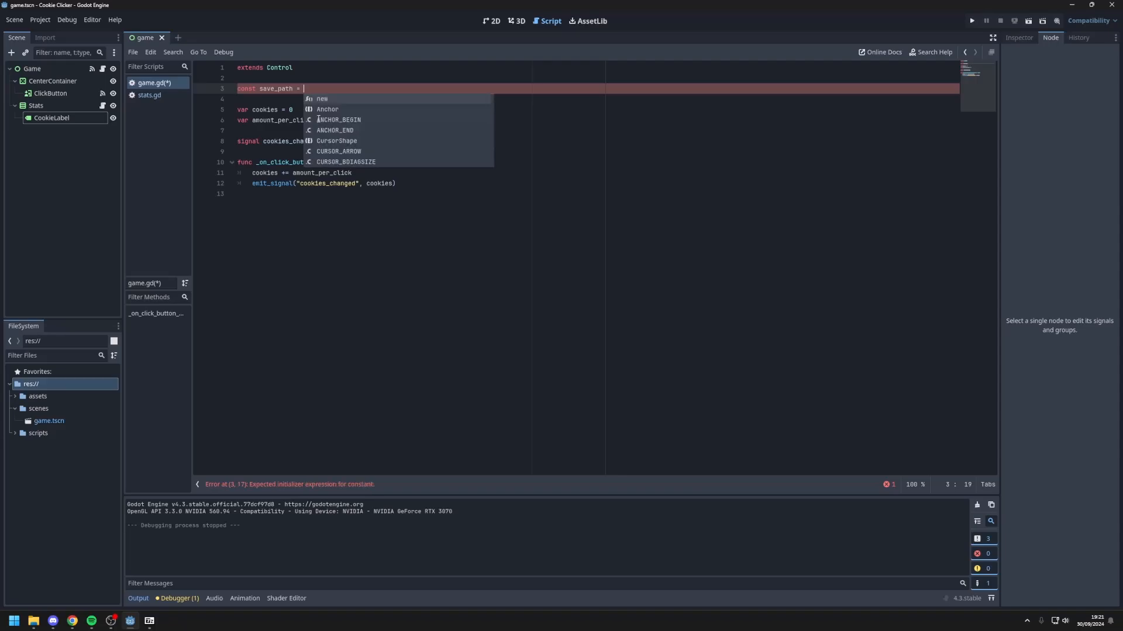
text(")
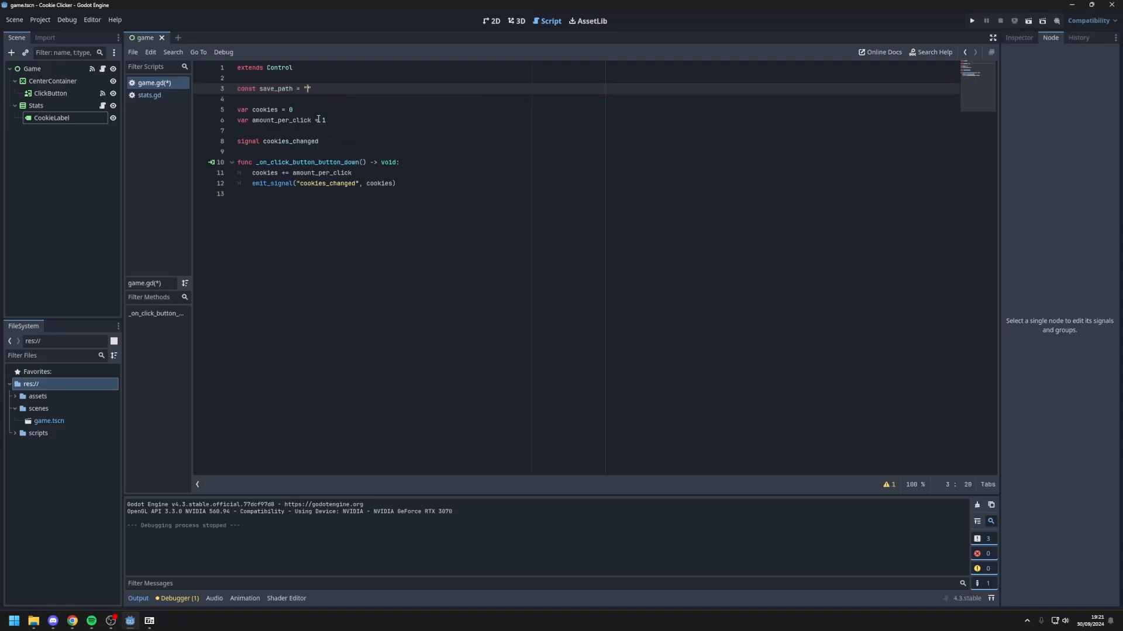
text(user://userdat)
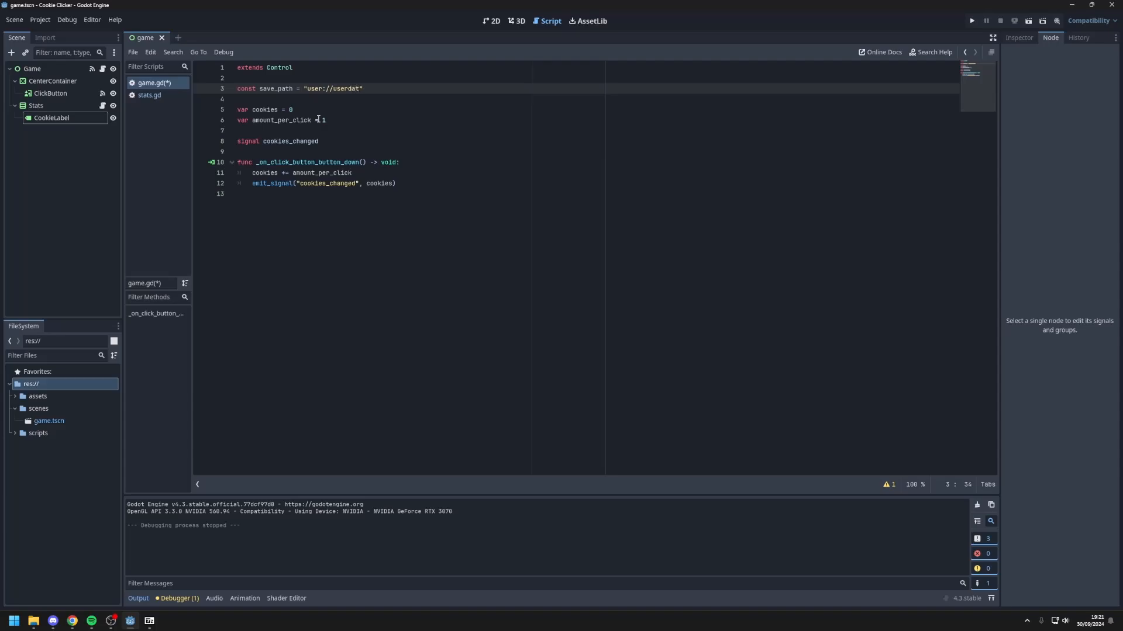
text(a.save)
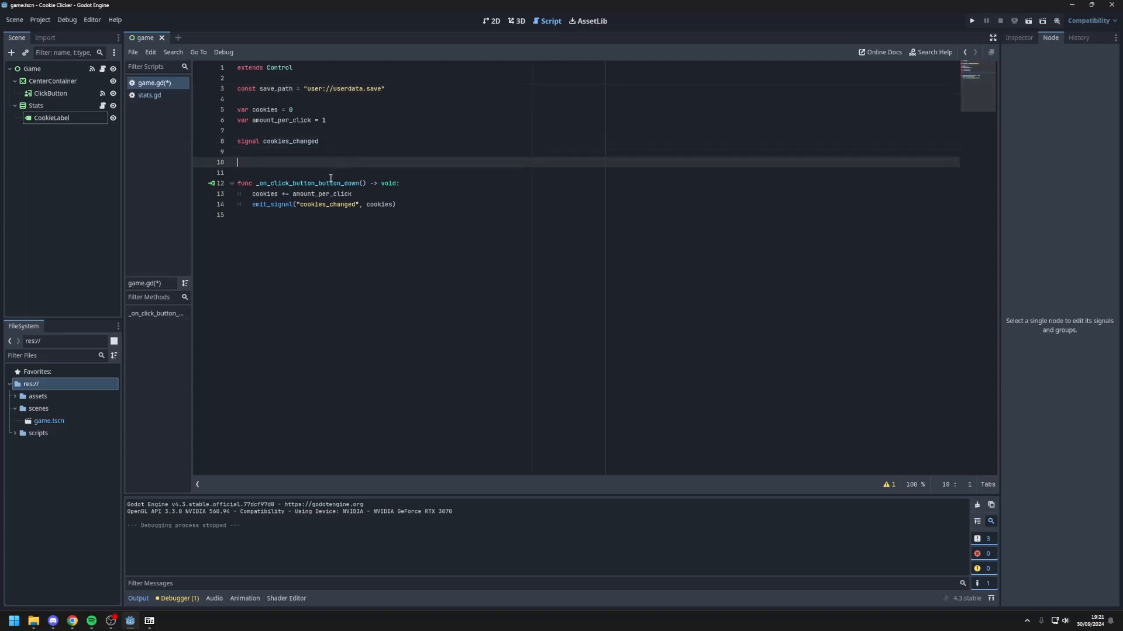
Step: Start save_data with a data dictionary holding the cookie count under a clicks key
text(func)
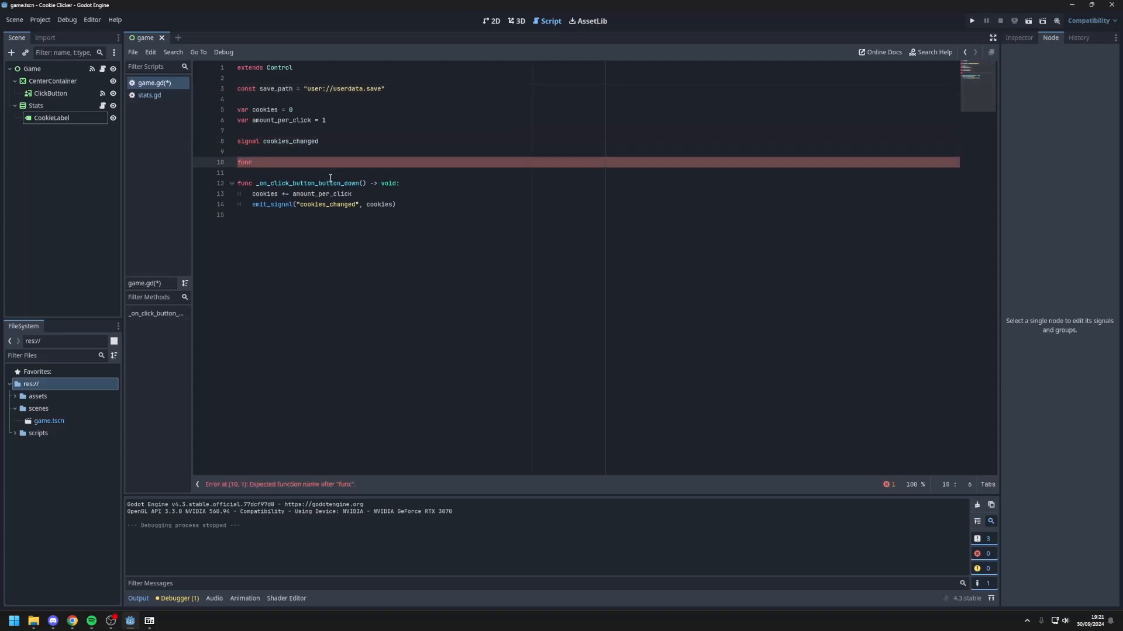
text(save_data():)
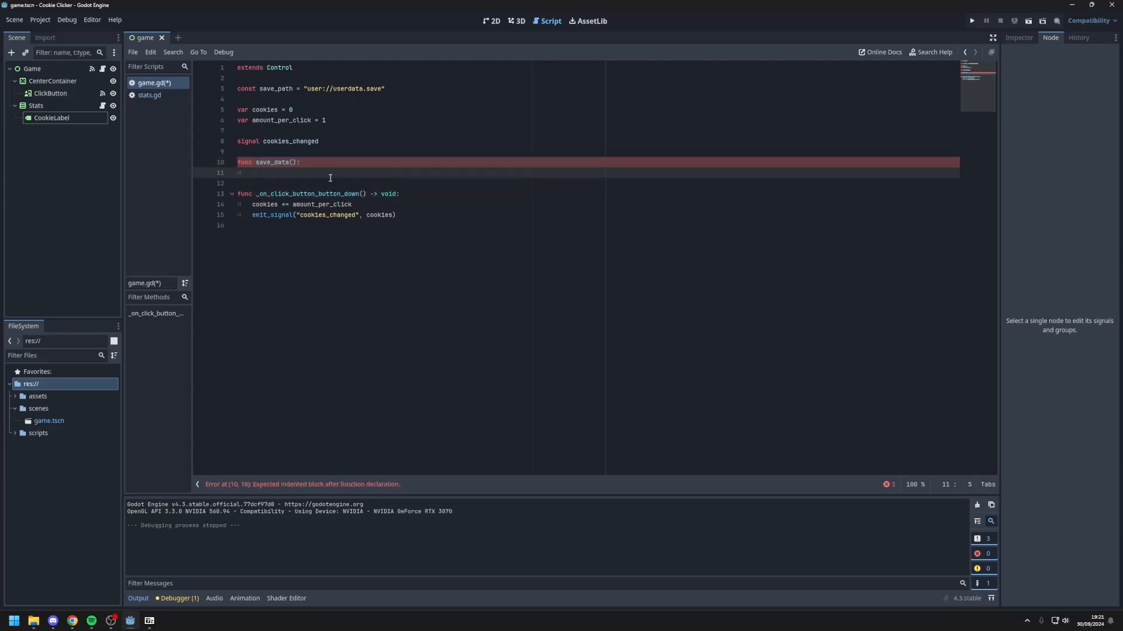
text(var)
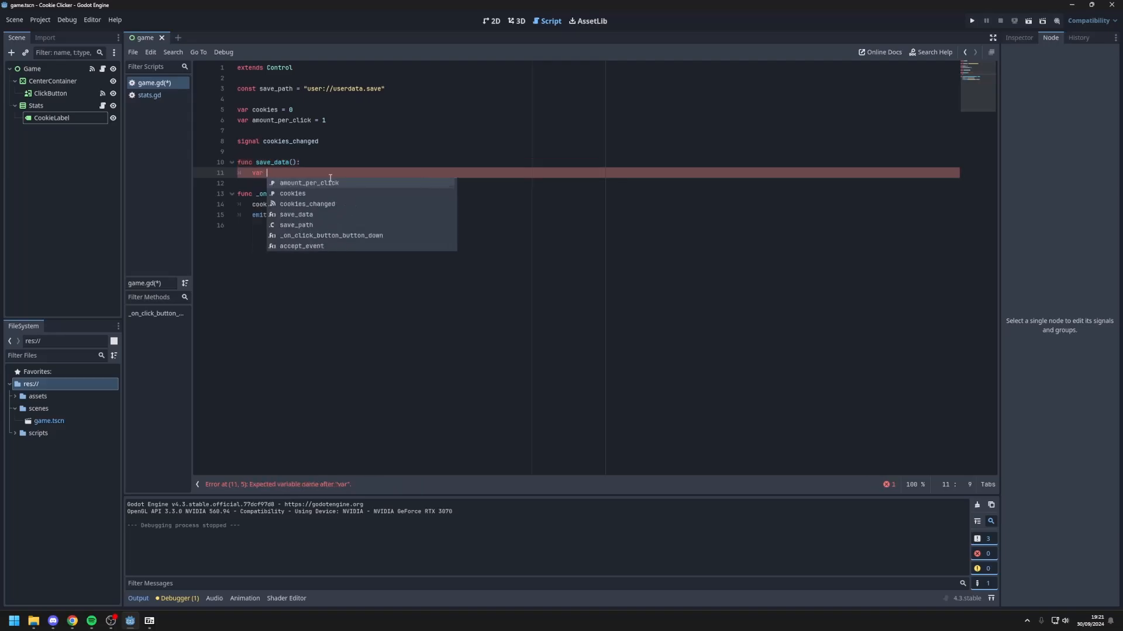
text(data)
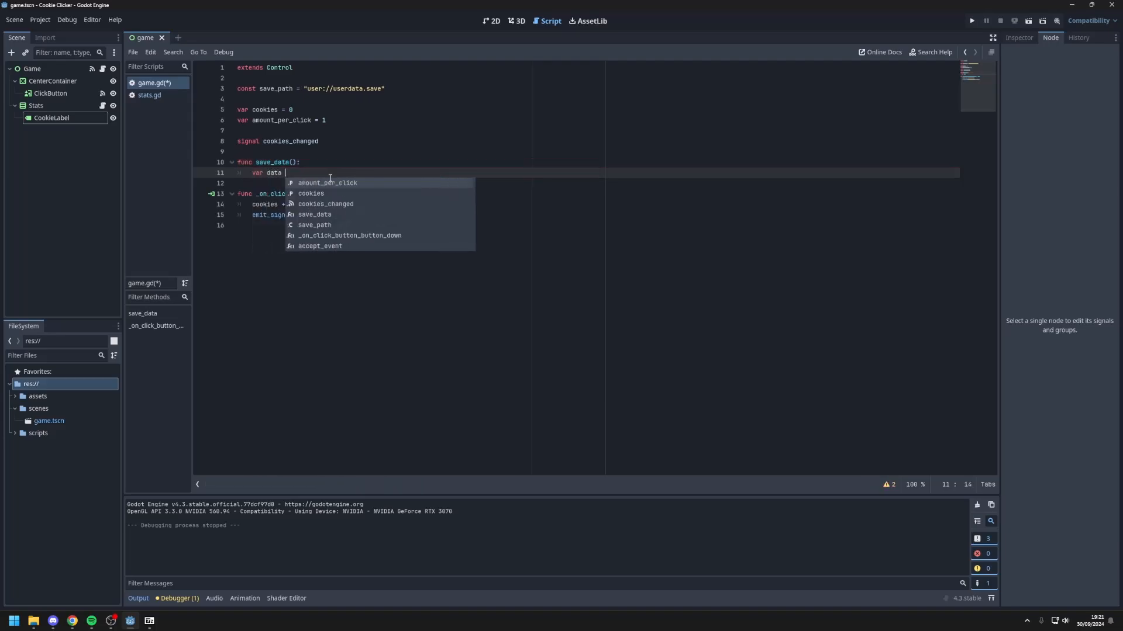
text(= {)
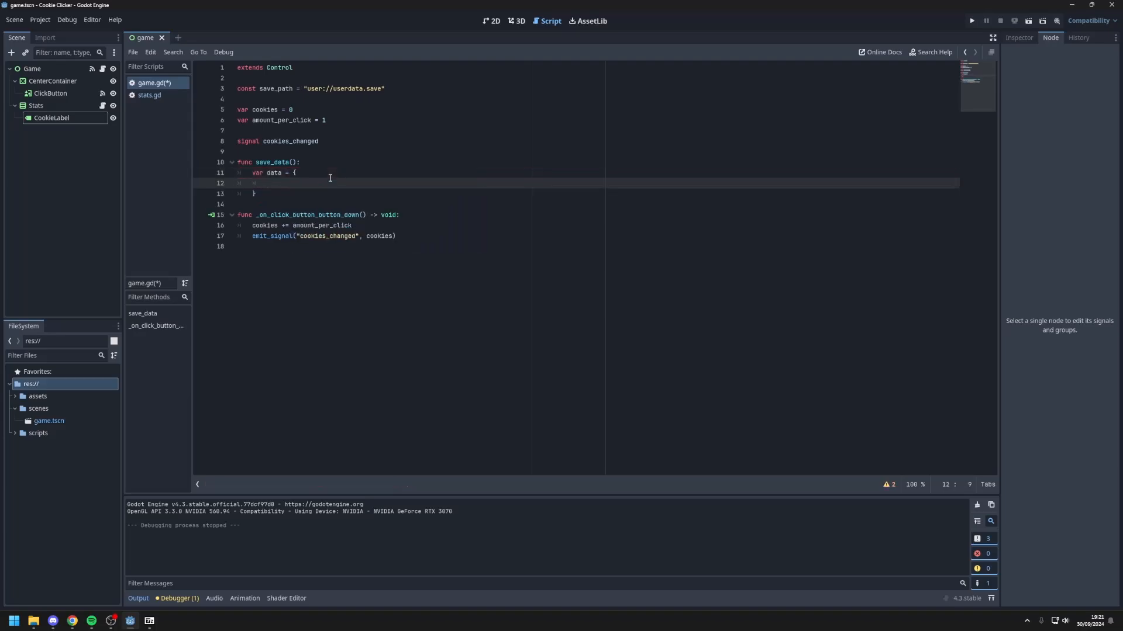
text("clicks":)
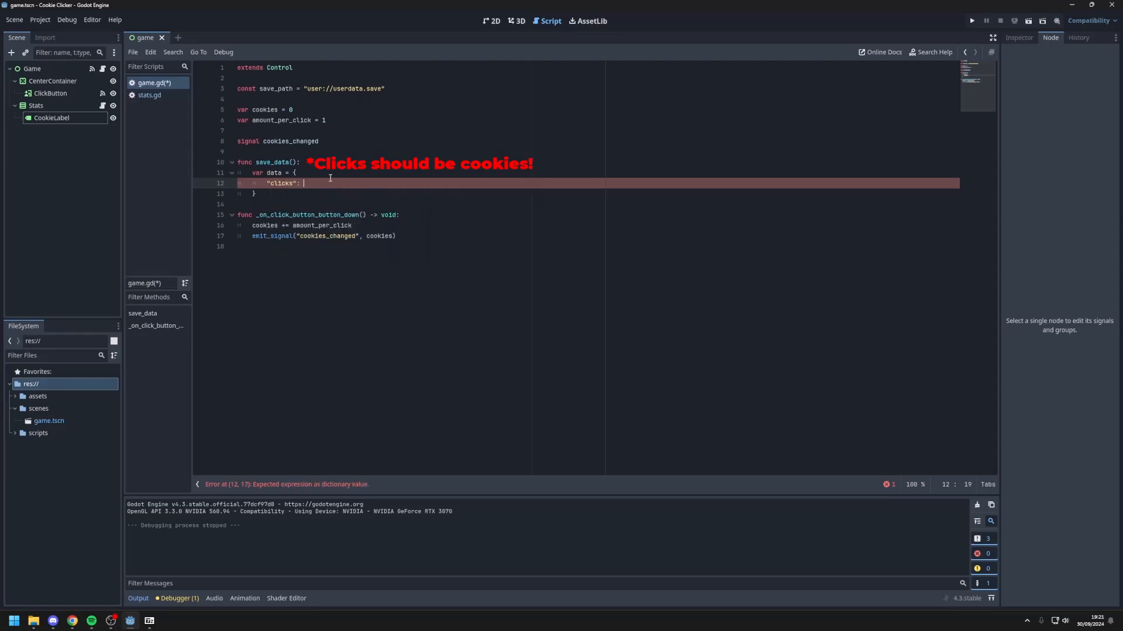
text(clicks,)
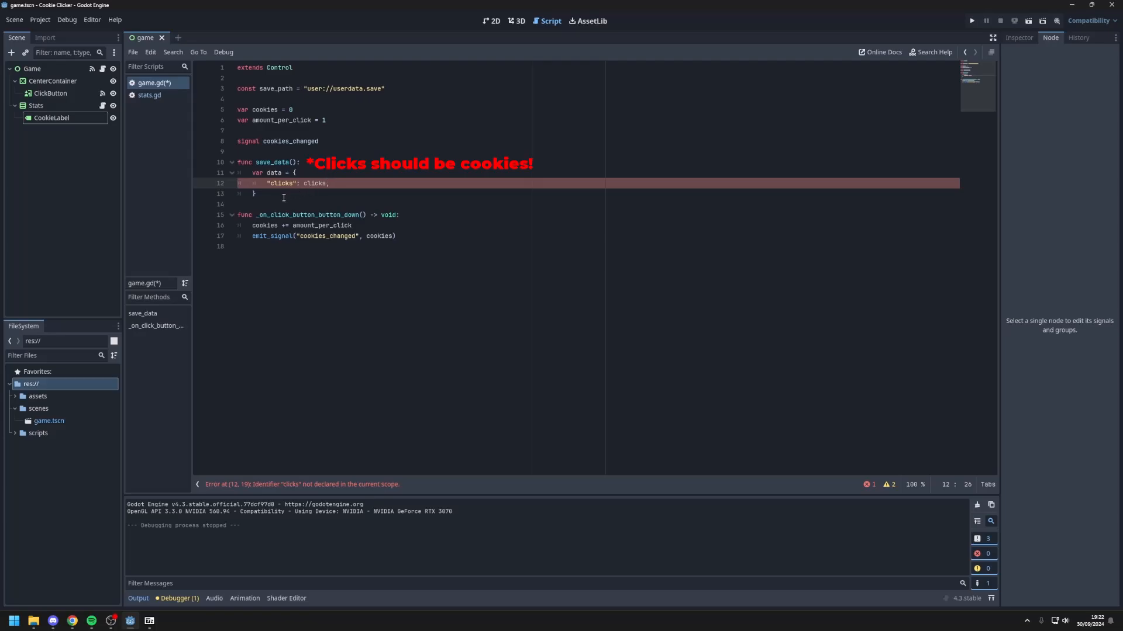
key(enter)
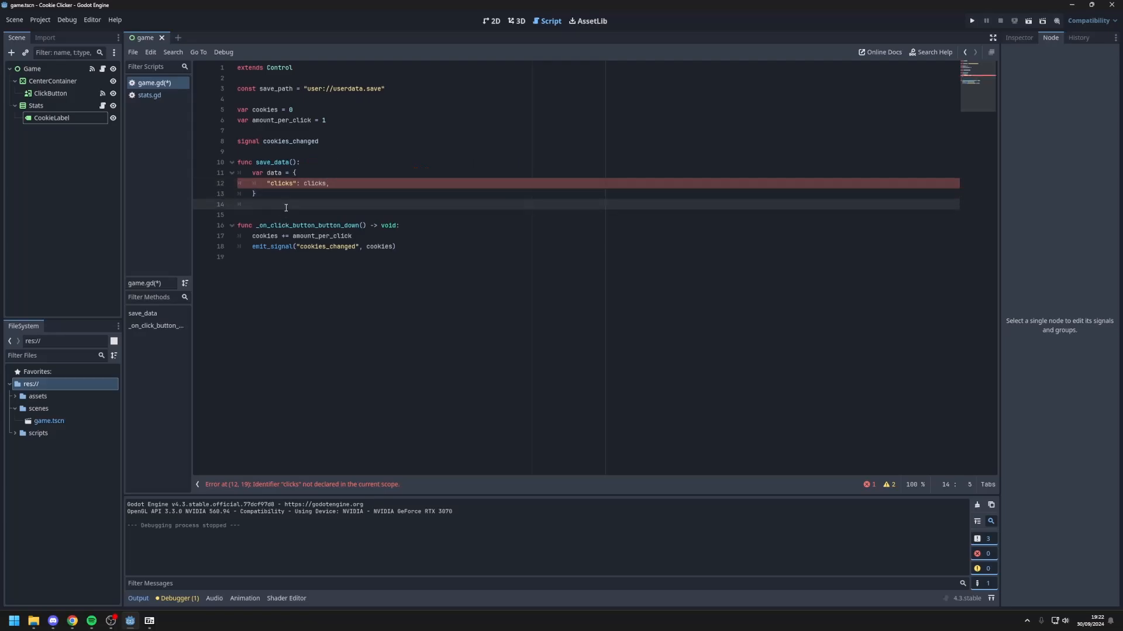
Step: Open save_path for writing with FileAccess.open(save_path, FileAccess.WRITE)
text(var file)
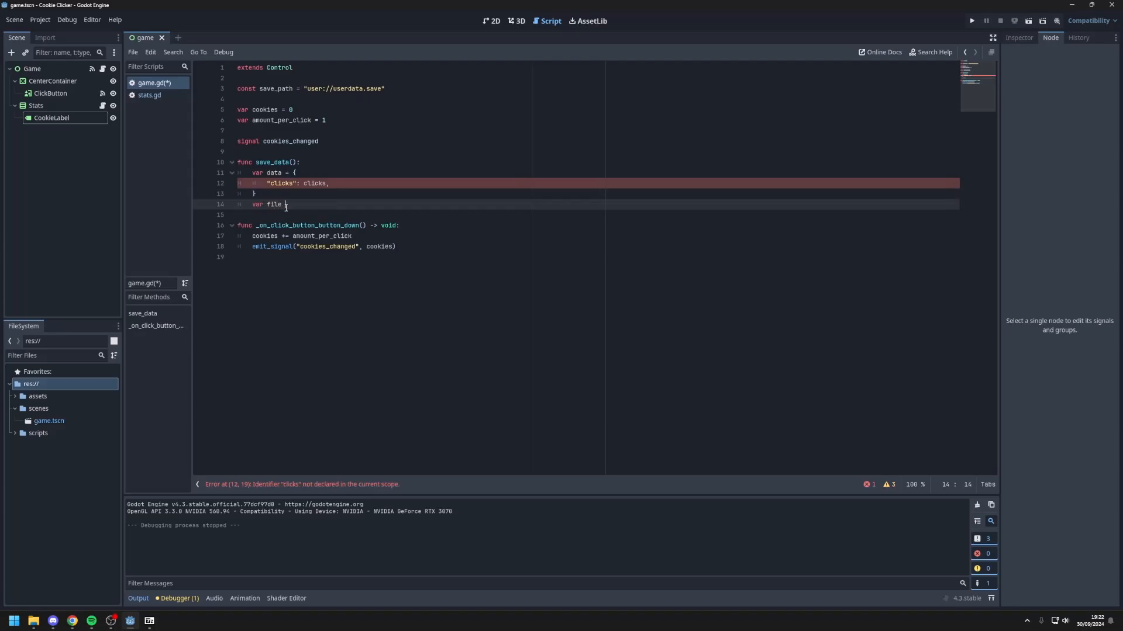
text(FileAccess.)
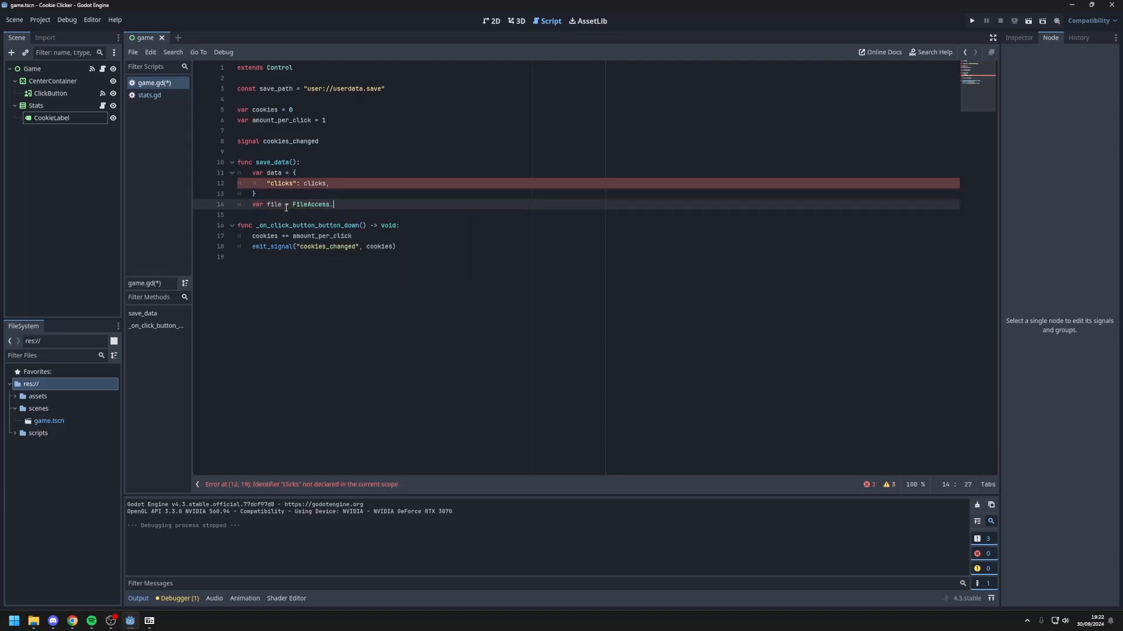
text(open)
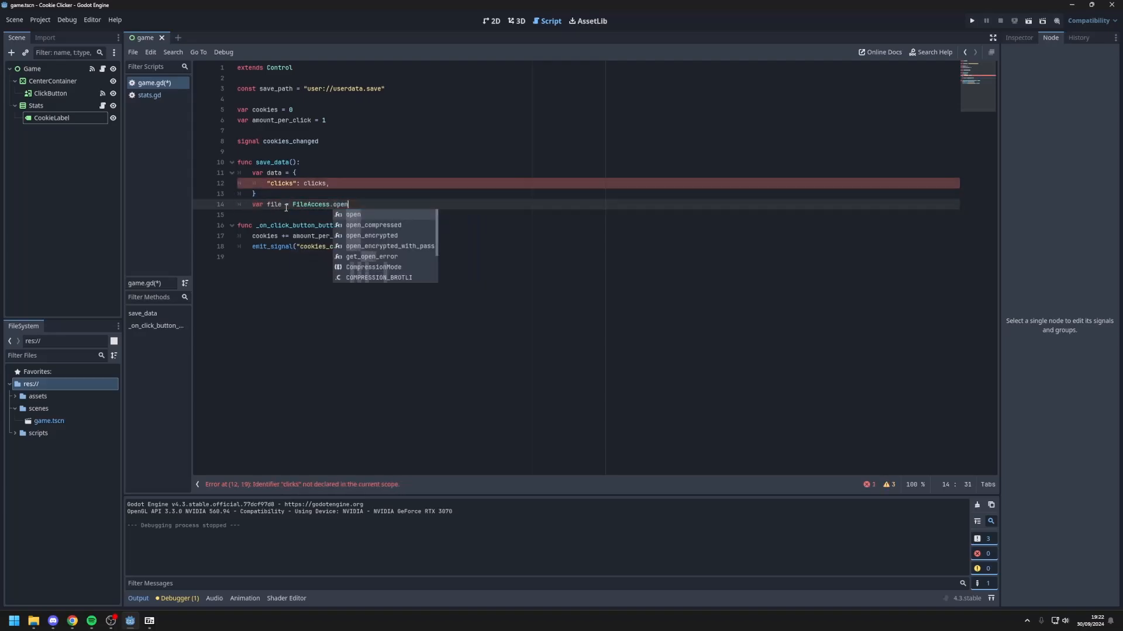
text((save_path)
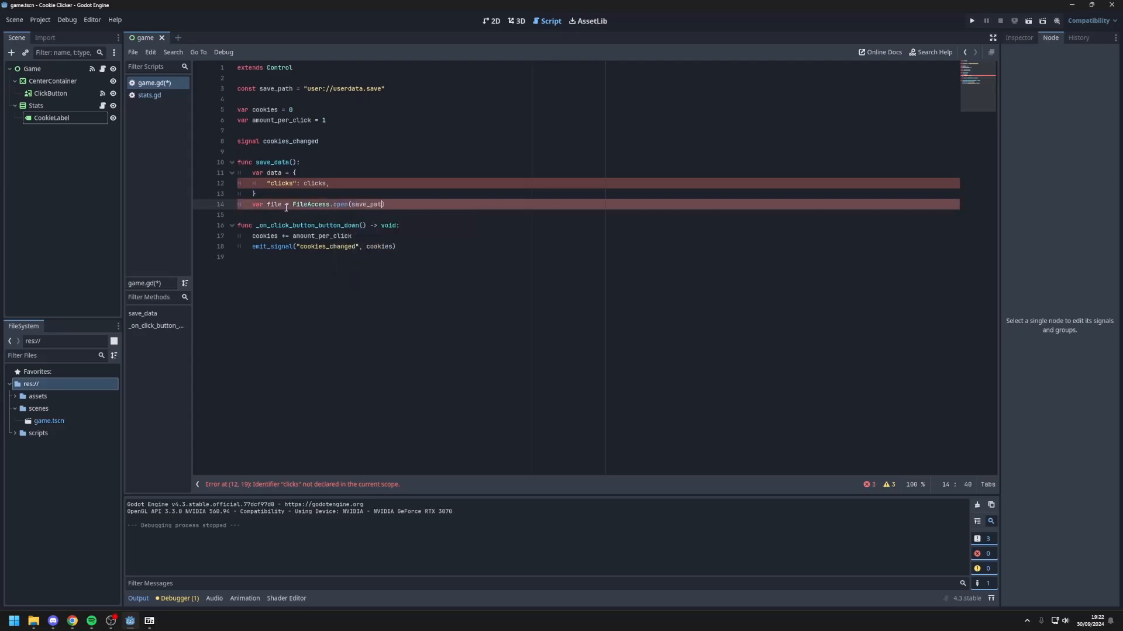
text(, FileAccess.WRITE)
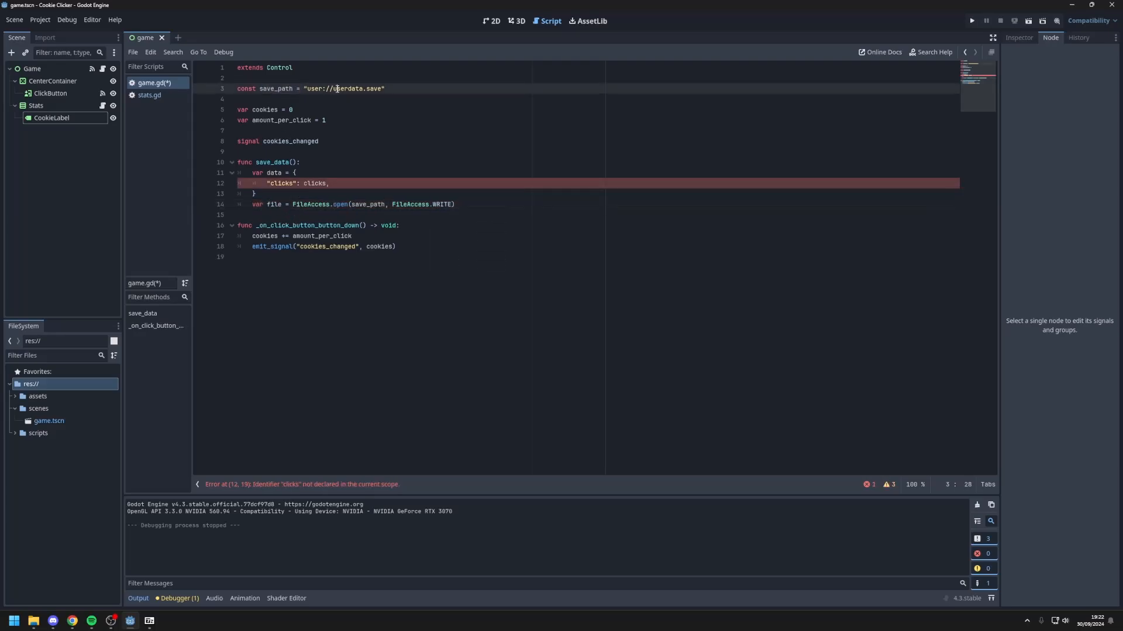
click(326, 119)
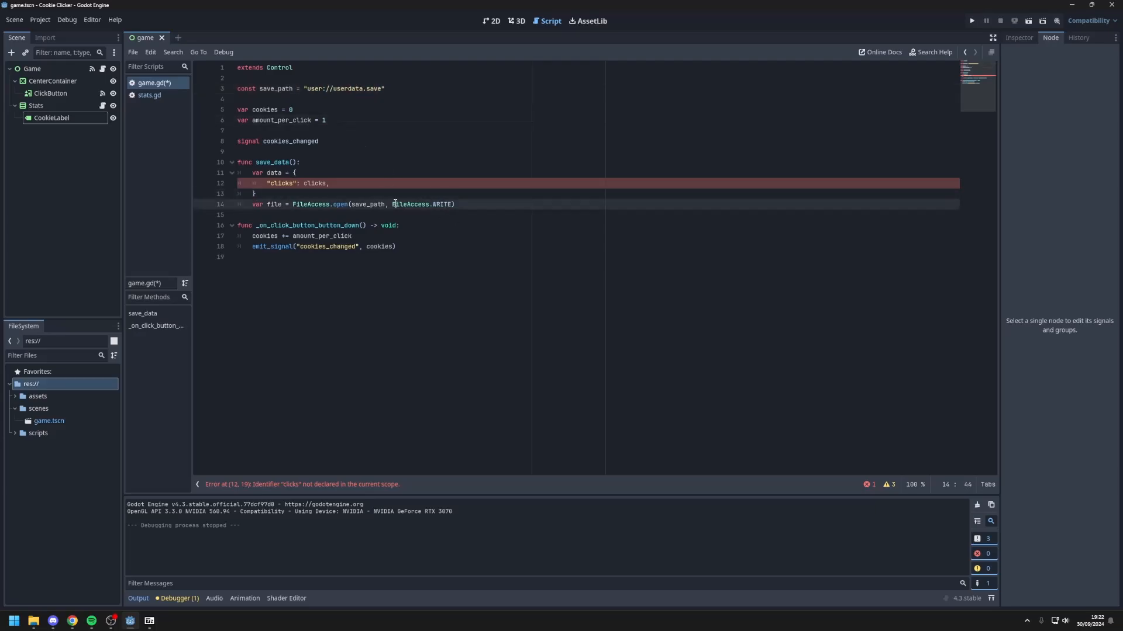
click(455, 204)
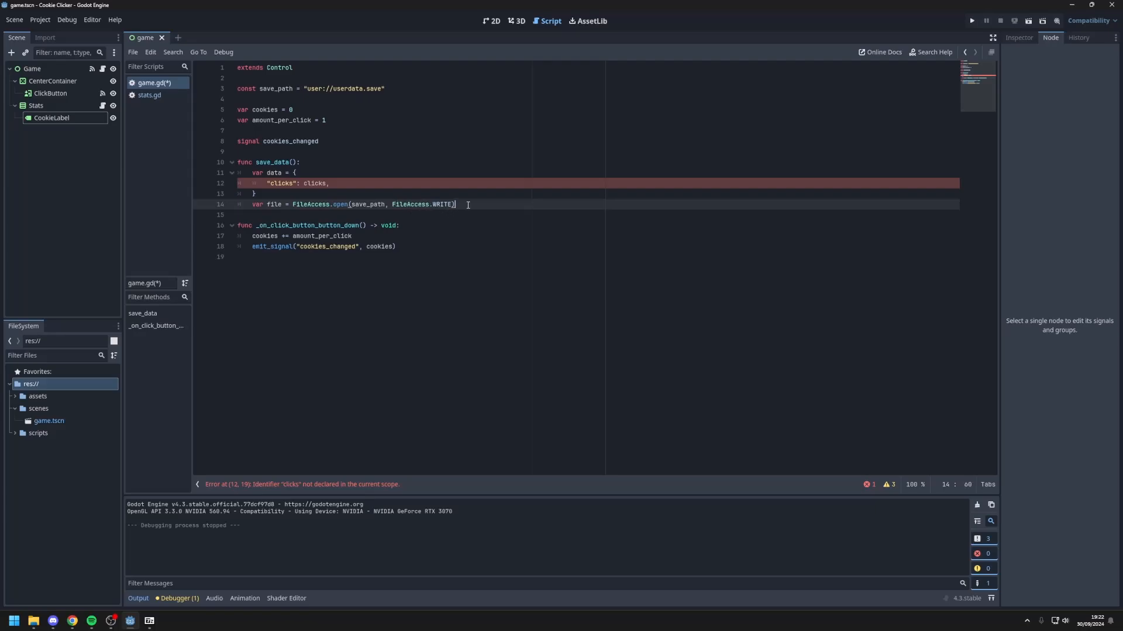
Step: Store the dictionary with file.store_var(data), close the file, and rename the key to cookies
text(file.store_va)
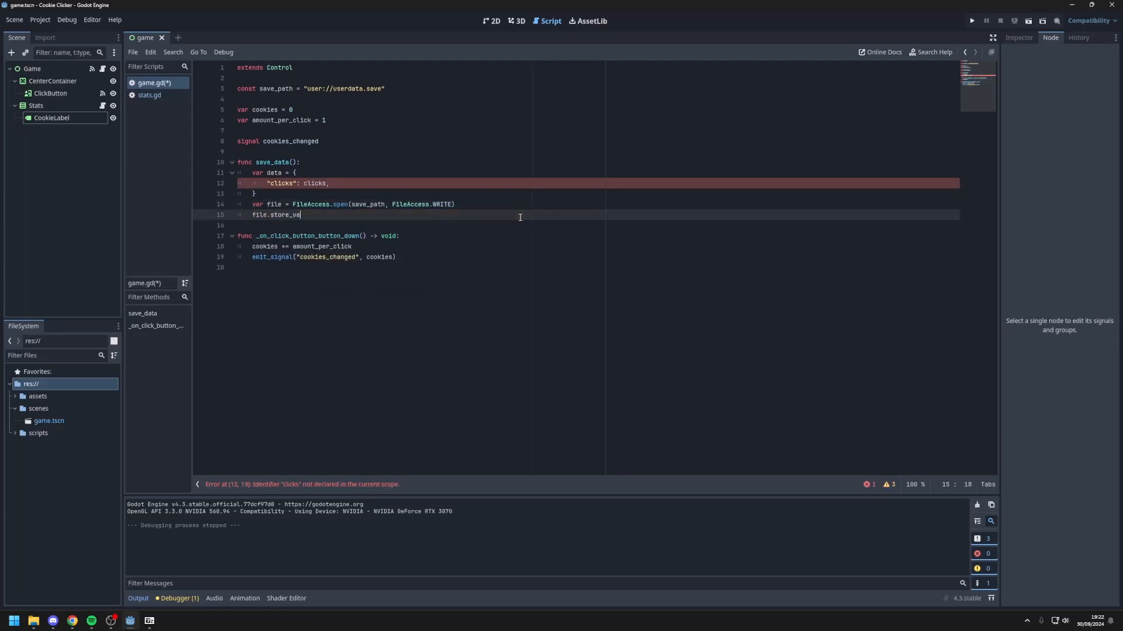
text(r(data)
click(597, 225)
text(file.close)
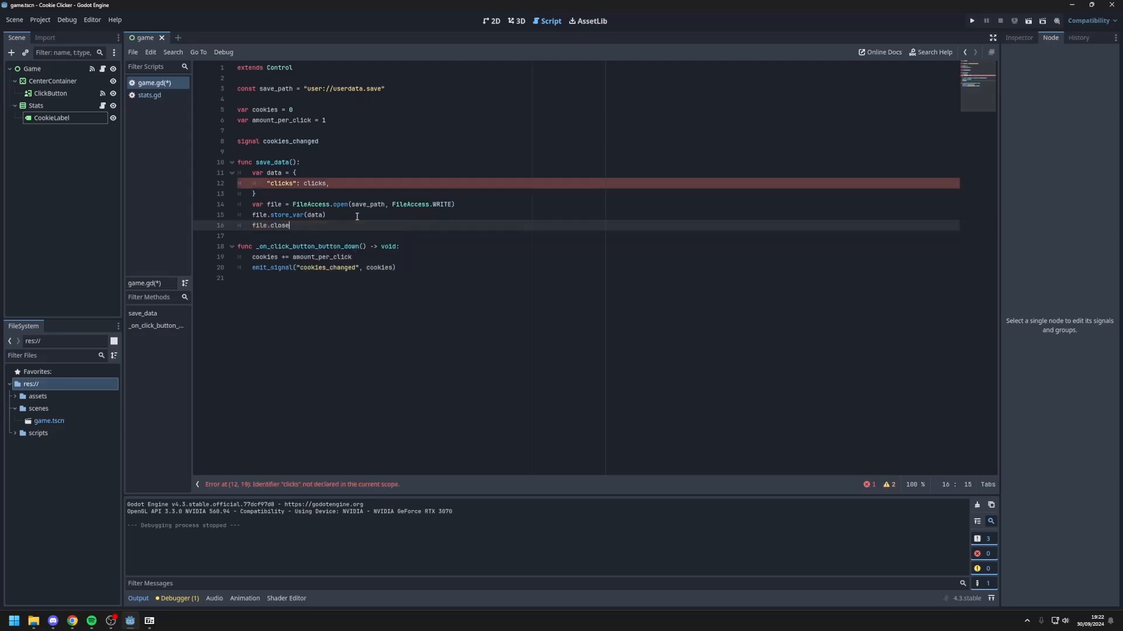
text(())
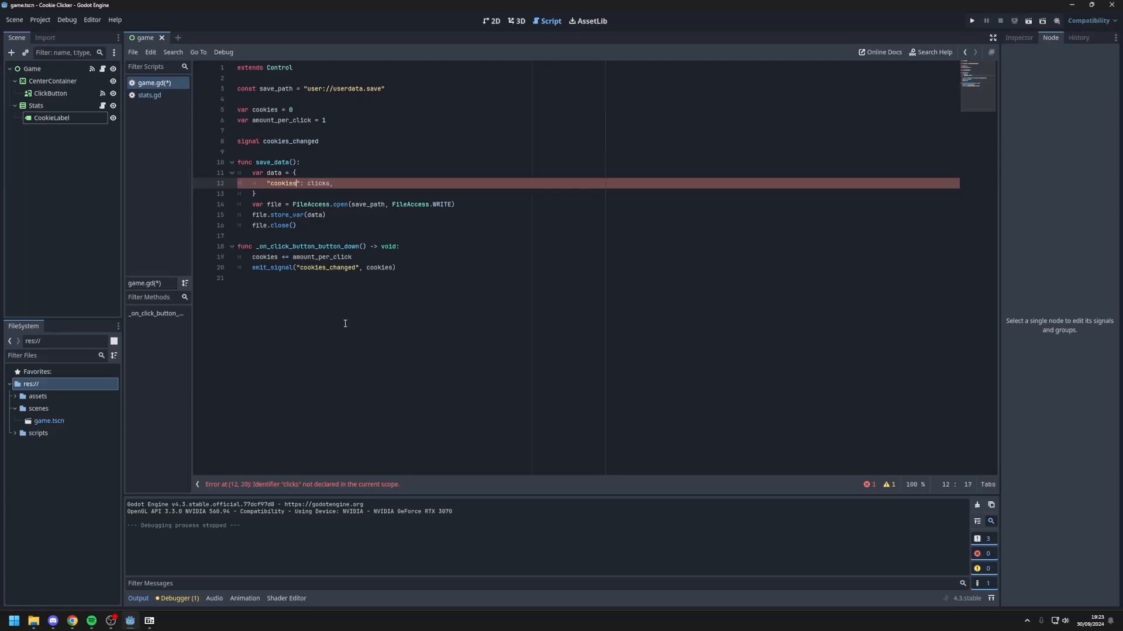
text(cookie)
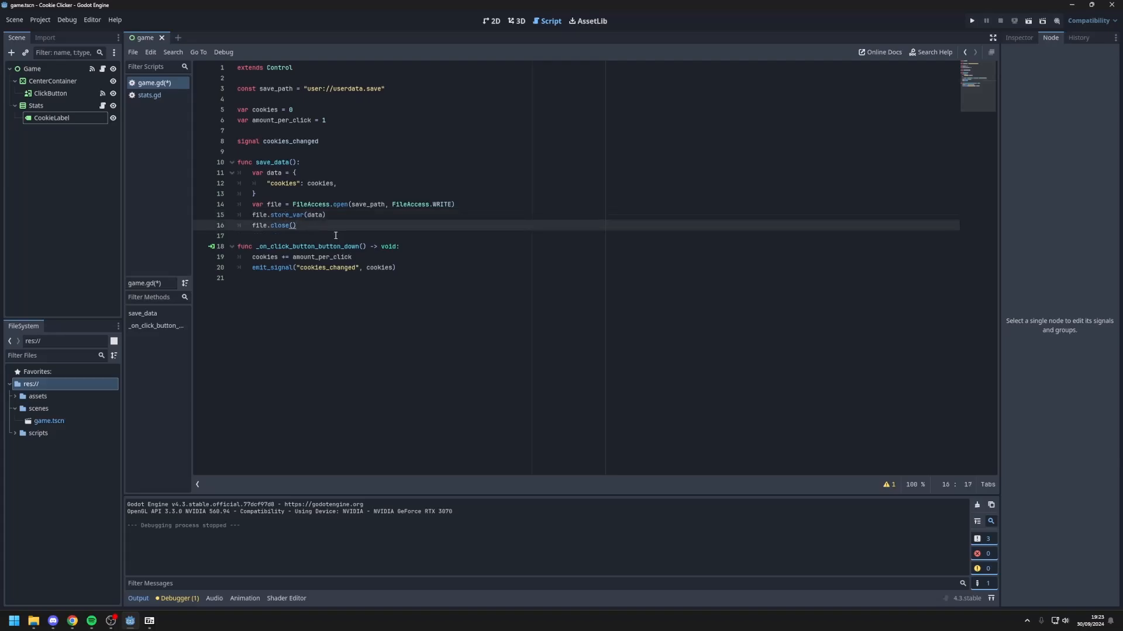
Step: Start load_data with an if FileAccess.file_exists(save_path) check
text(func load)
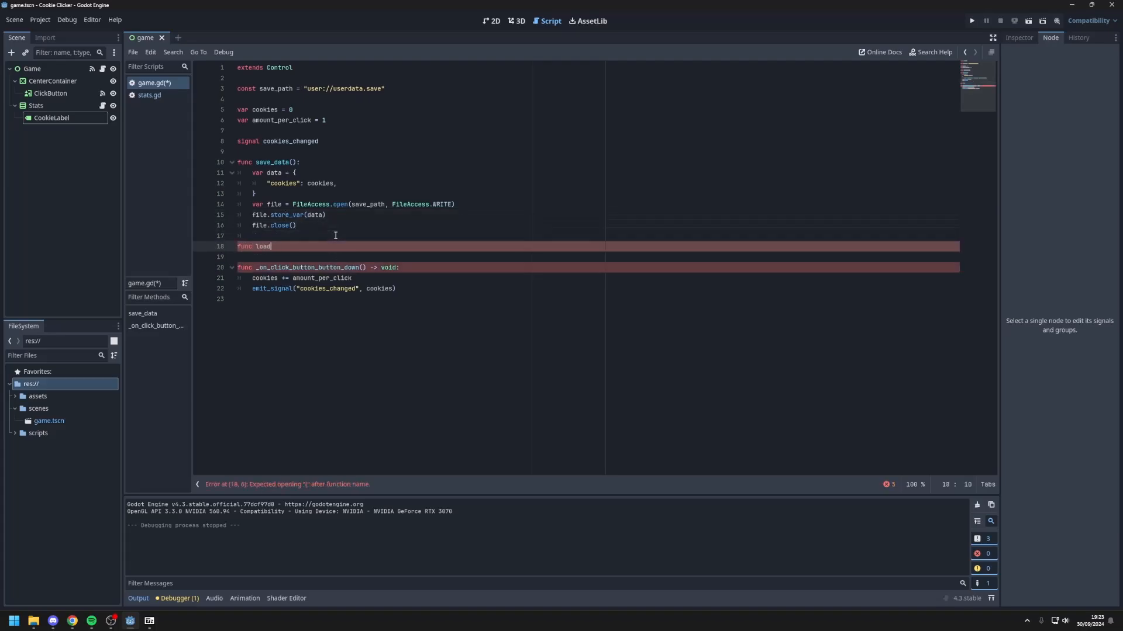
text(_data():)
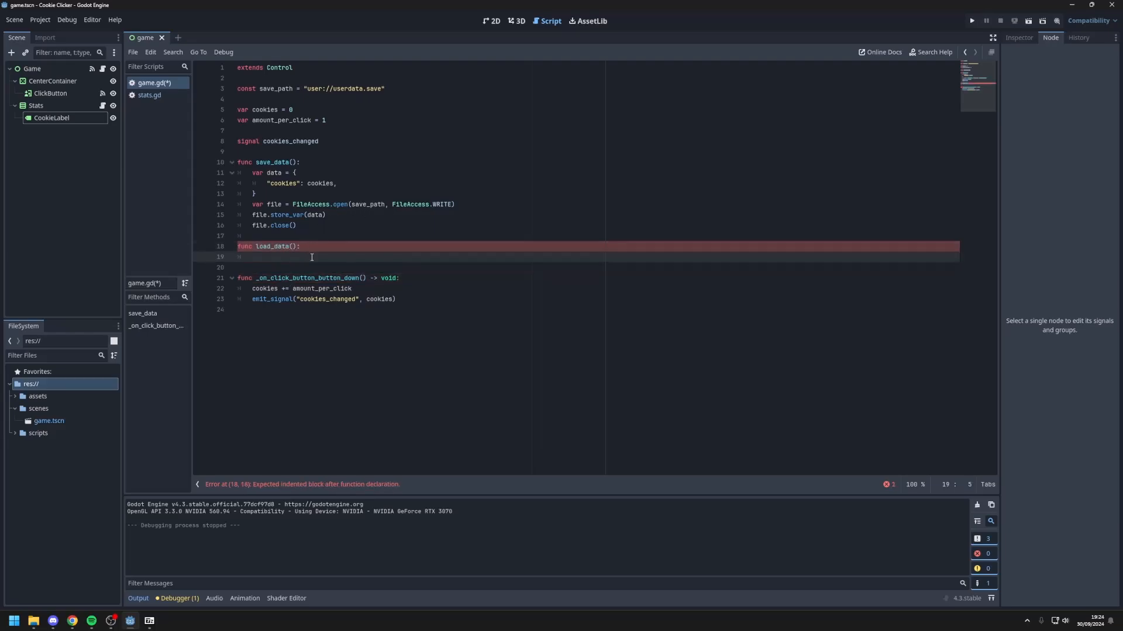
text(if FileAccess)
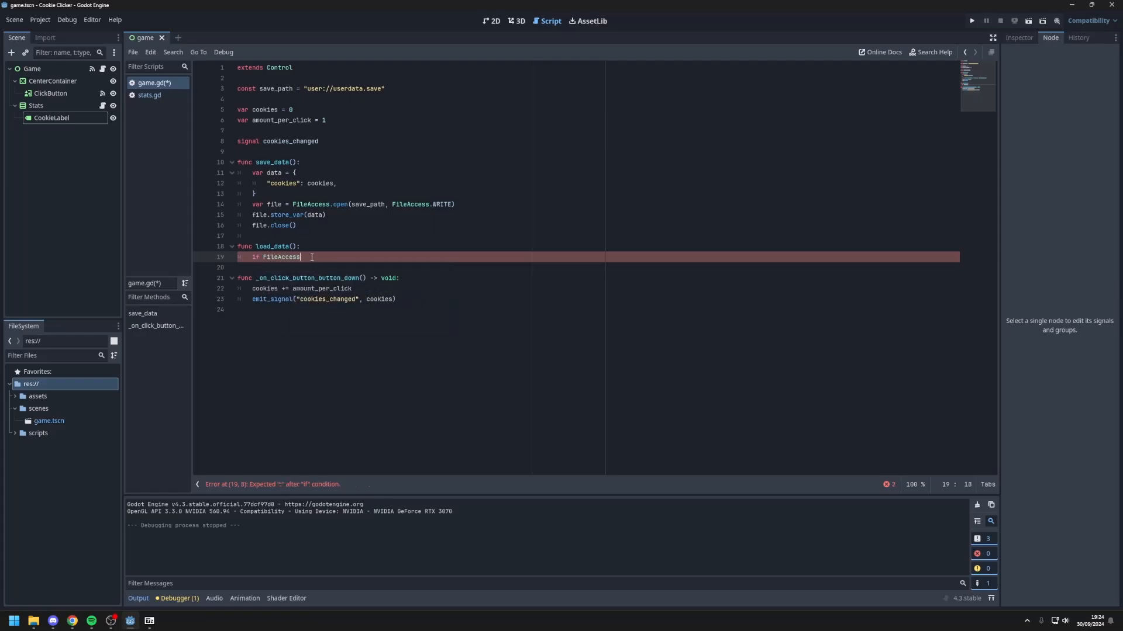
text(.fil)
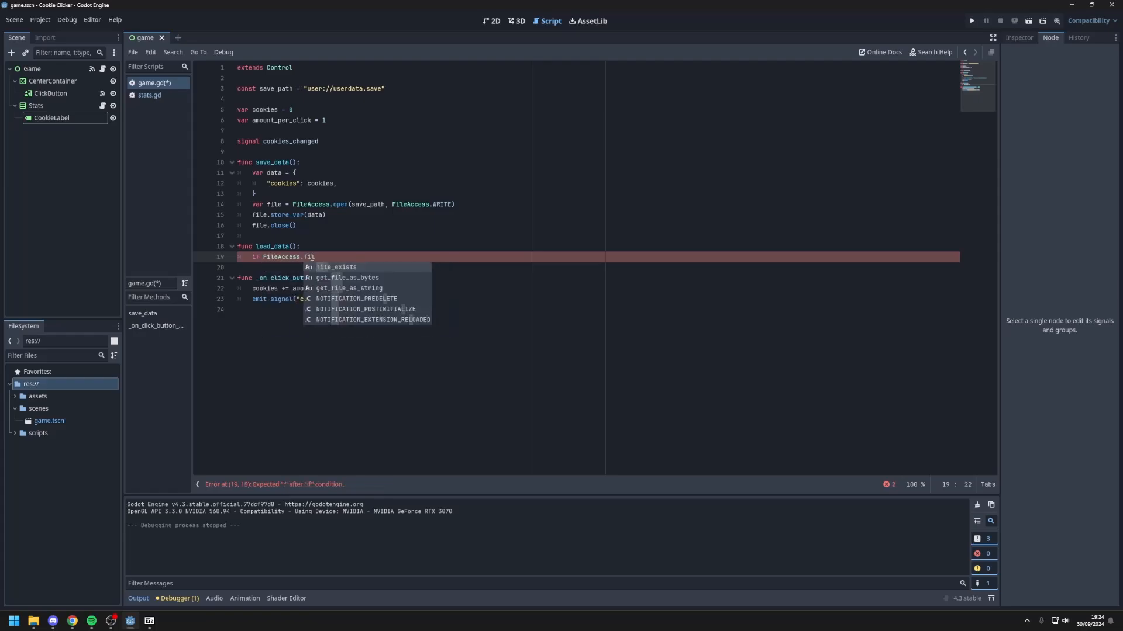
text(le_ex)
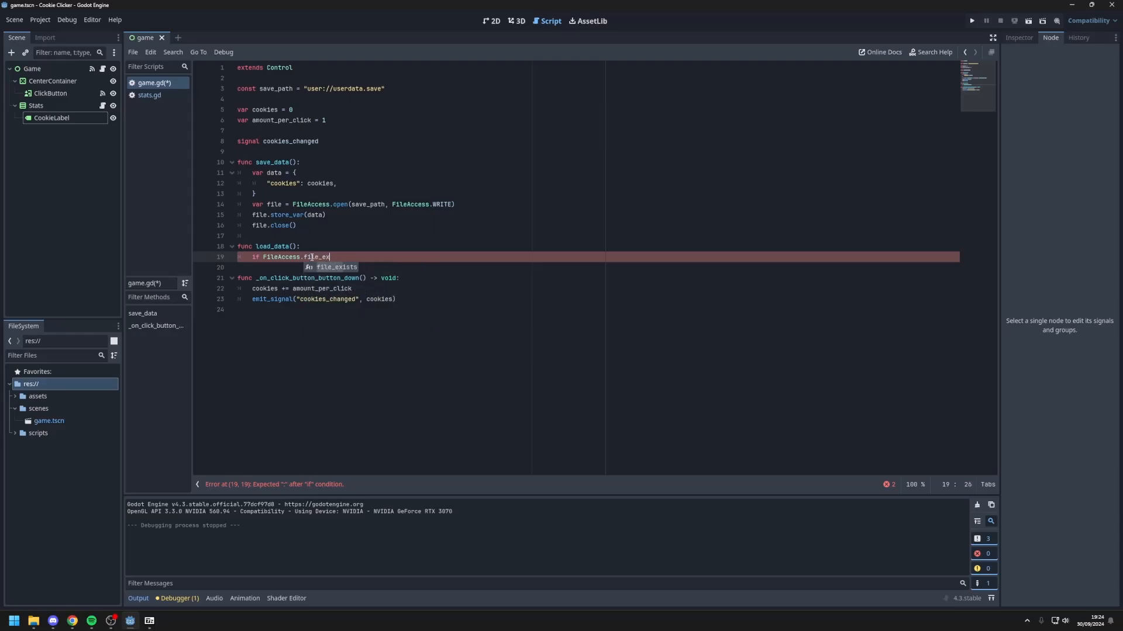
key(Tab)
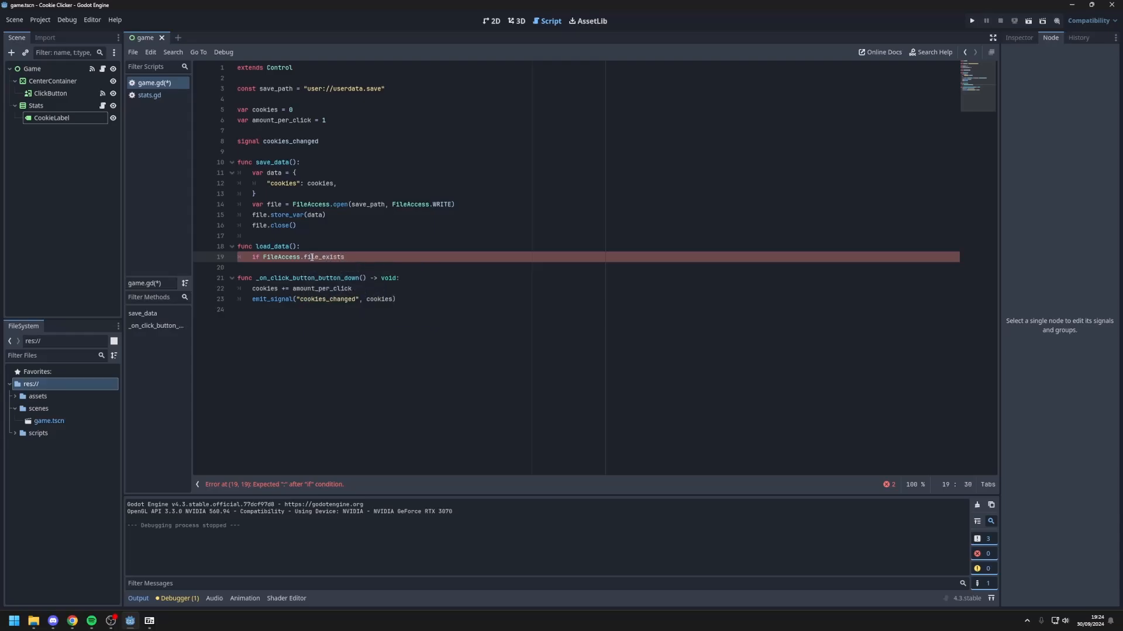
text((save_path):)
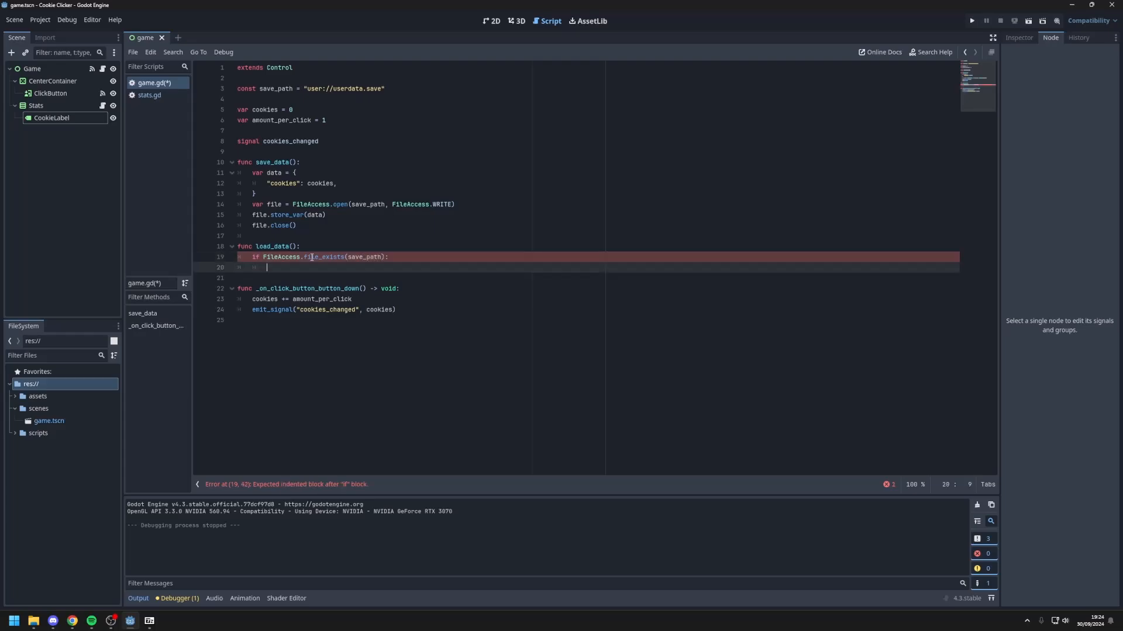
Step: Open the save file for reading with FileAccess.open inside the check
text(var)
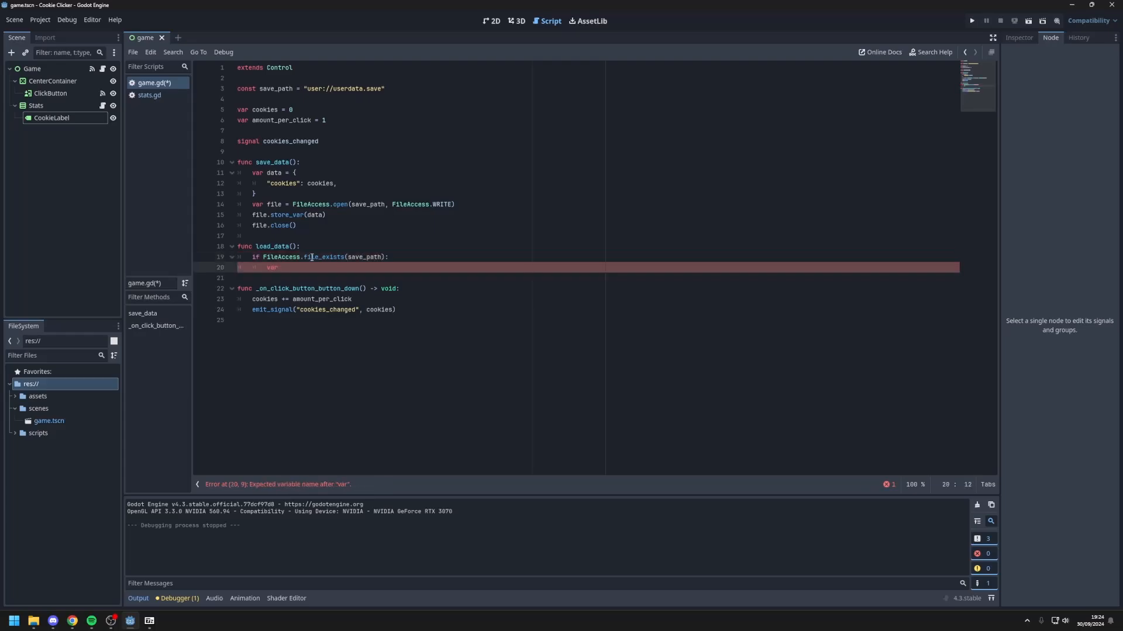
text(file = F)
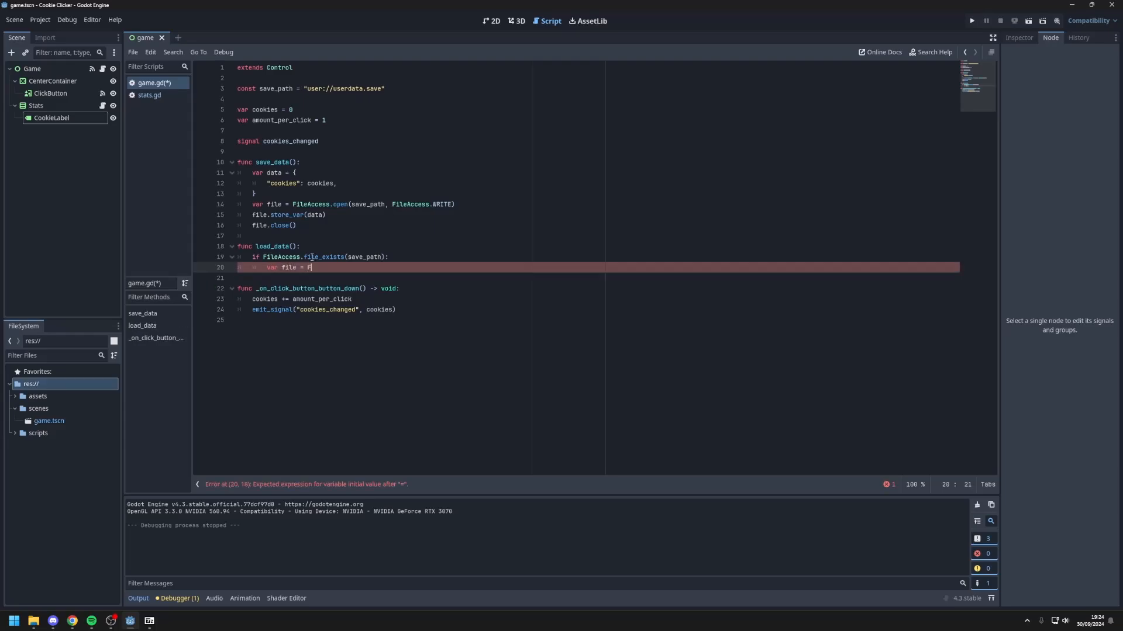
text(ileAccess.open(save_path, FileAccess.READ)
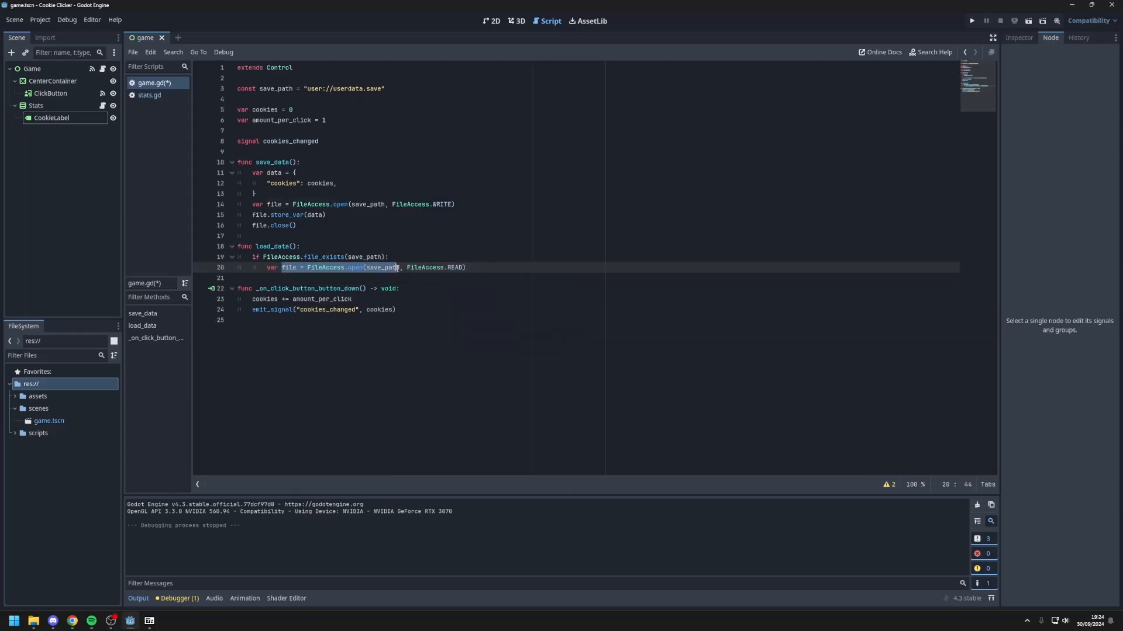
click(468, 267)
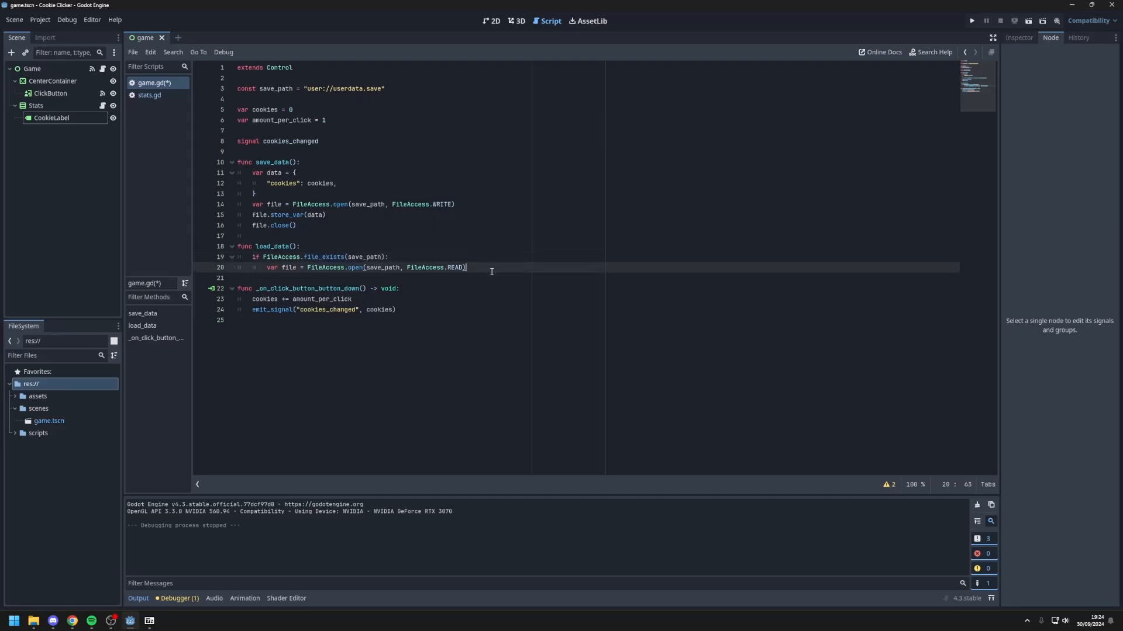
Step: Read the stored data with var data = file.get_var() and close the file
text(va)
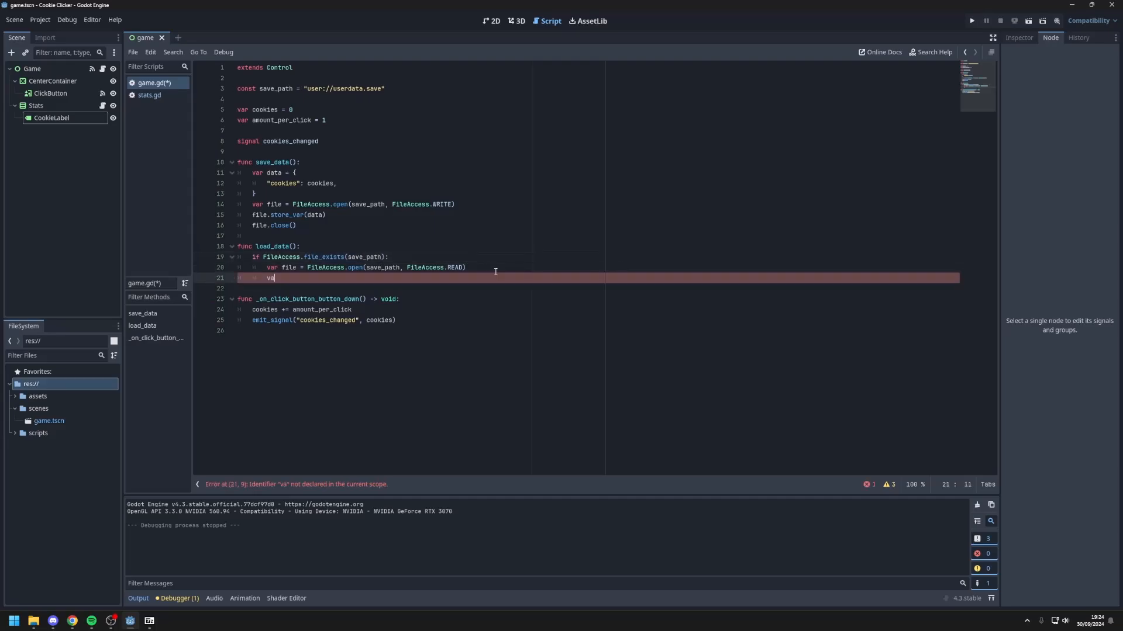
text(ta)
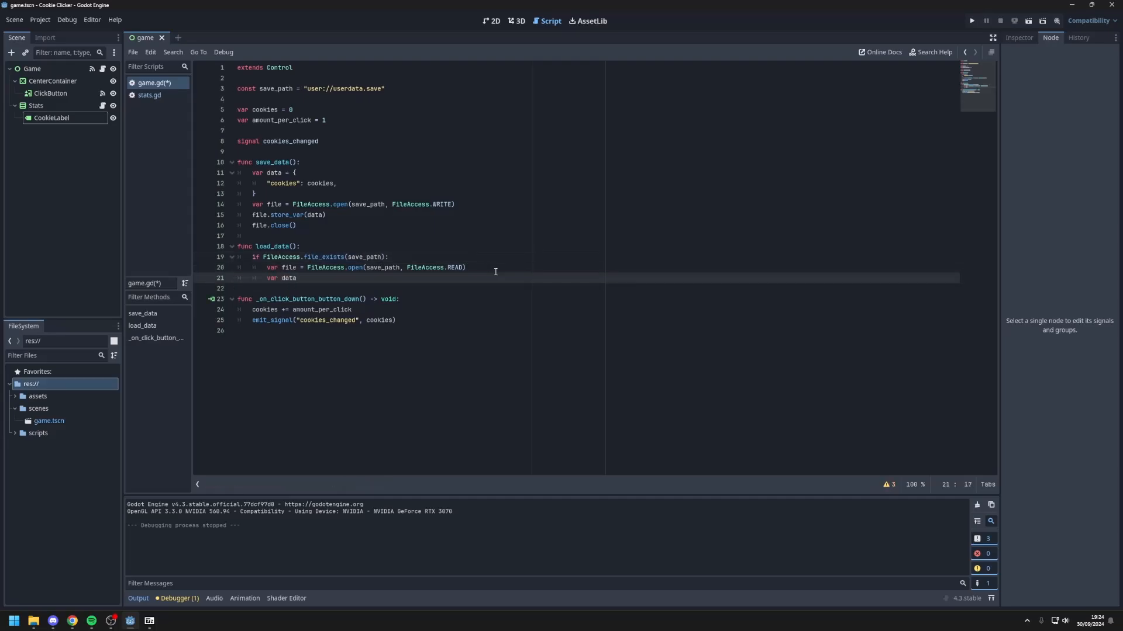
text(= file.get)
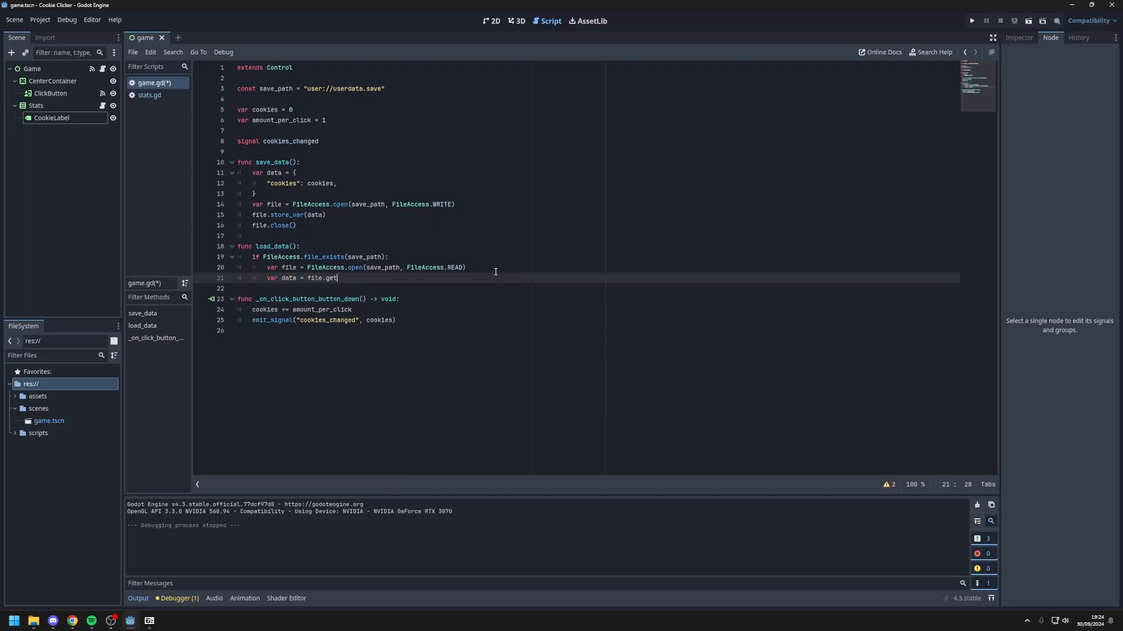
text(_var())
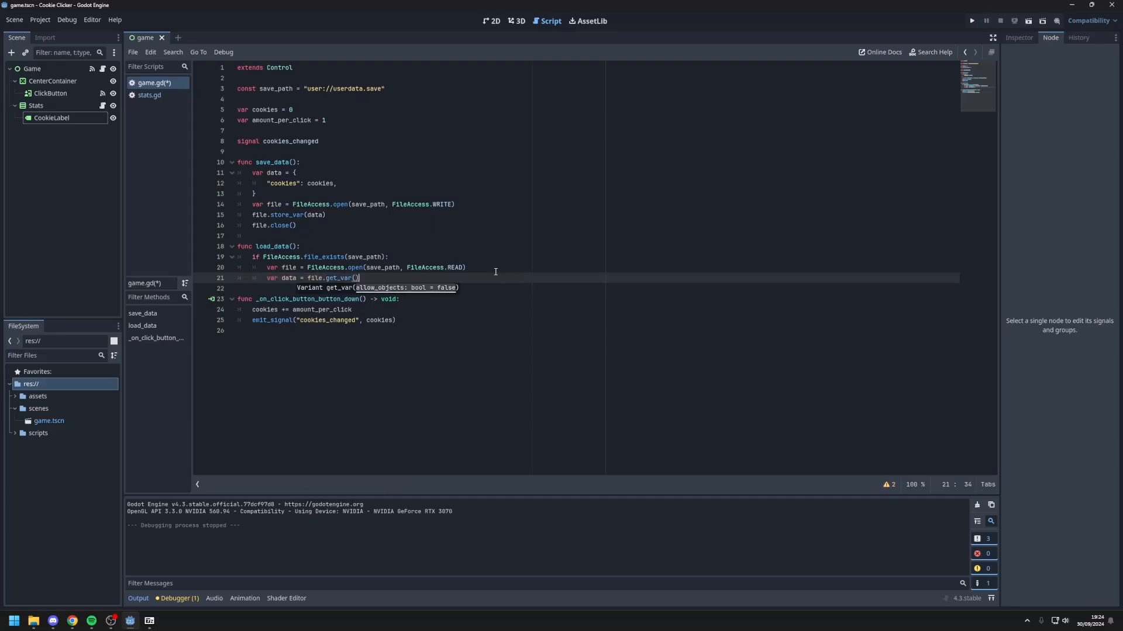
text(file.)
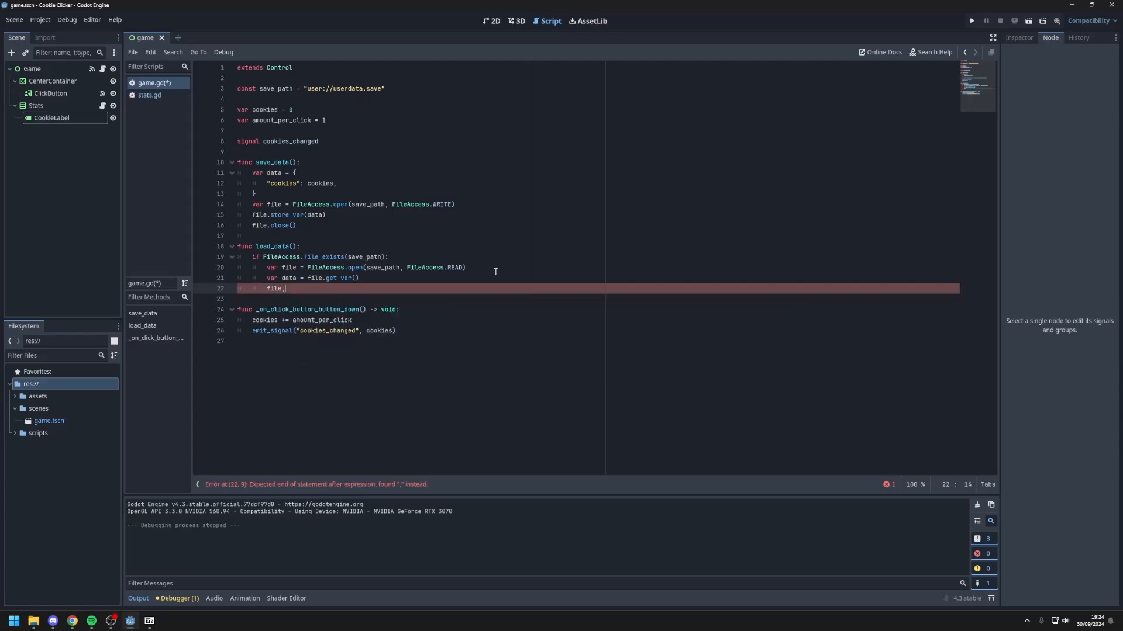
text(.close()
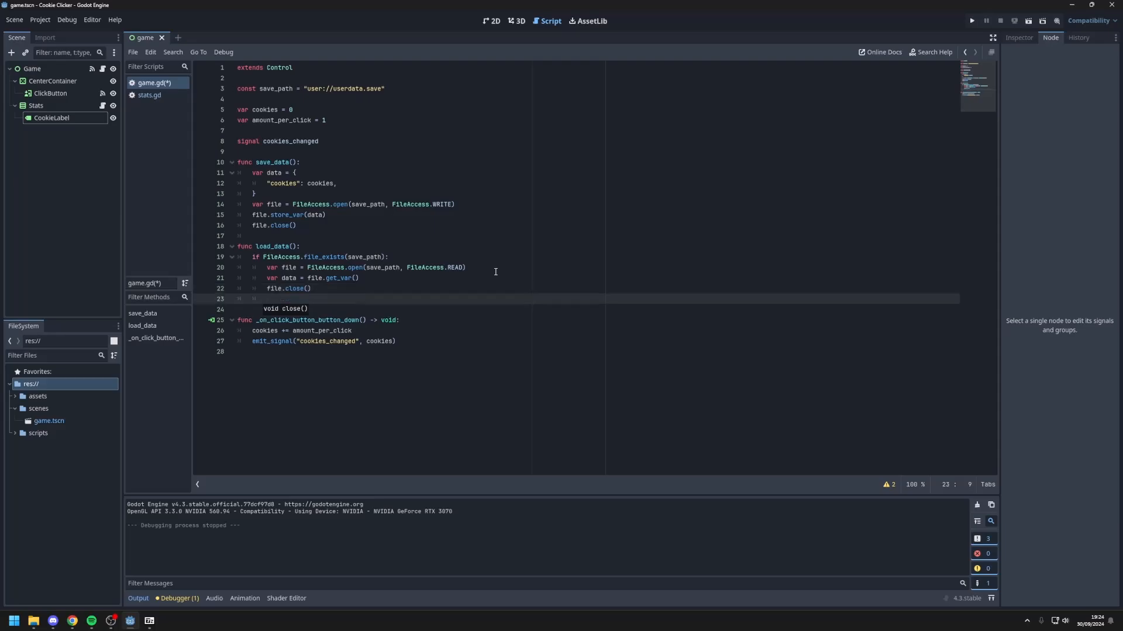
Step: Restore cookies = data.get("cookies", 0) when data is a dictionary, else call save_data()
text(if typeof(data == TYPE_DICTIONARY)
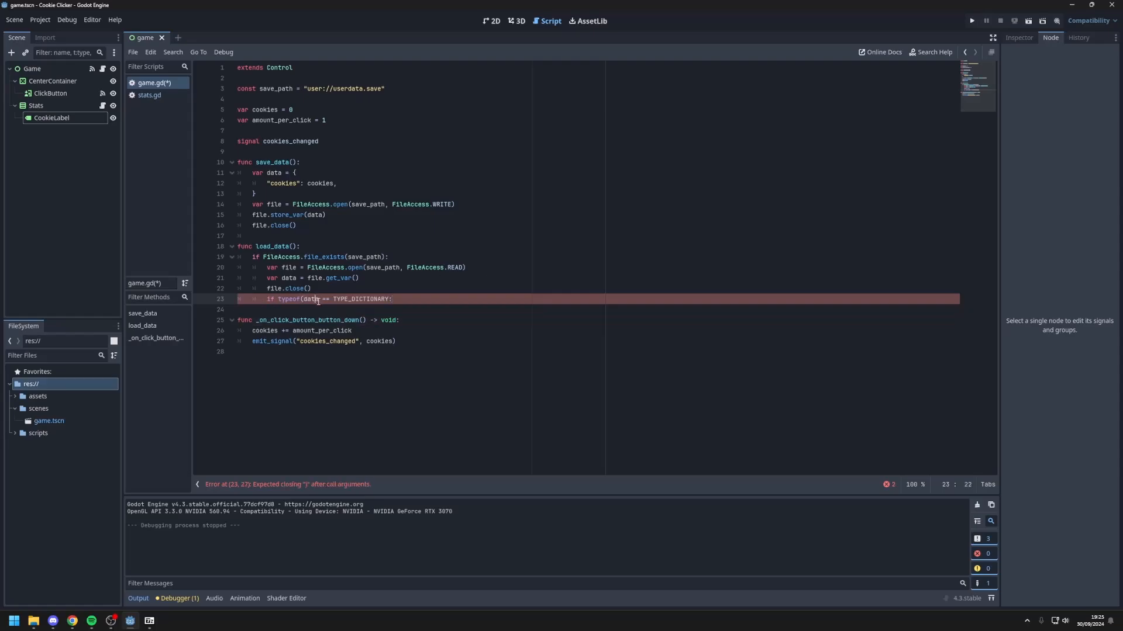
text(:)
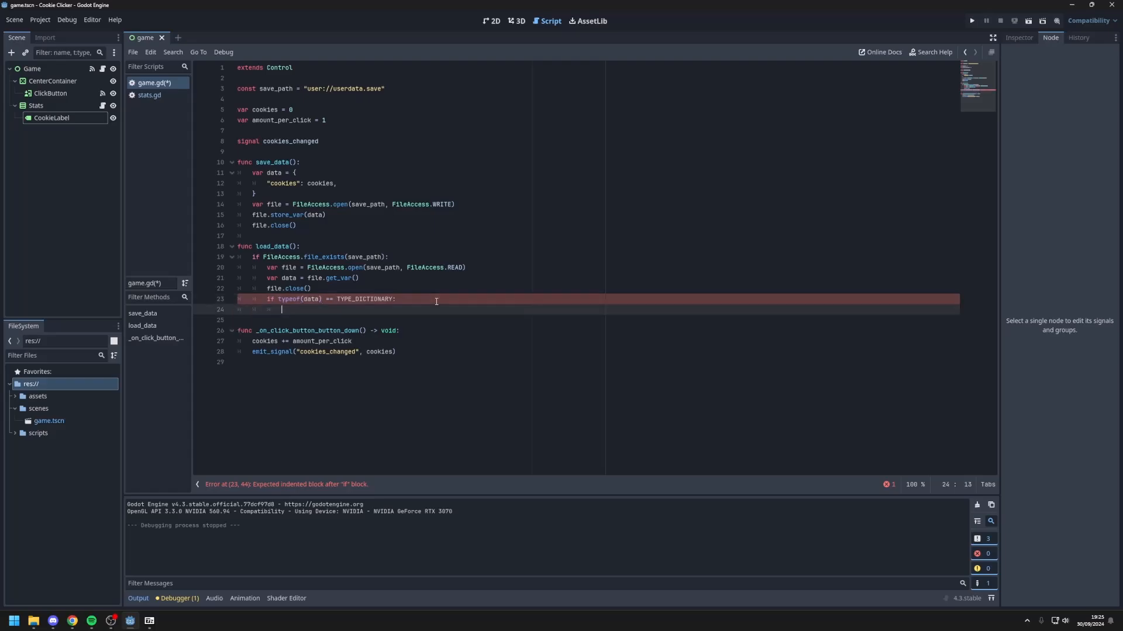
text(cookies = data.get()
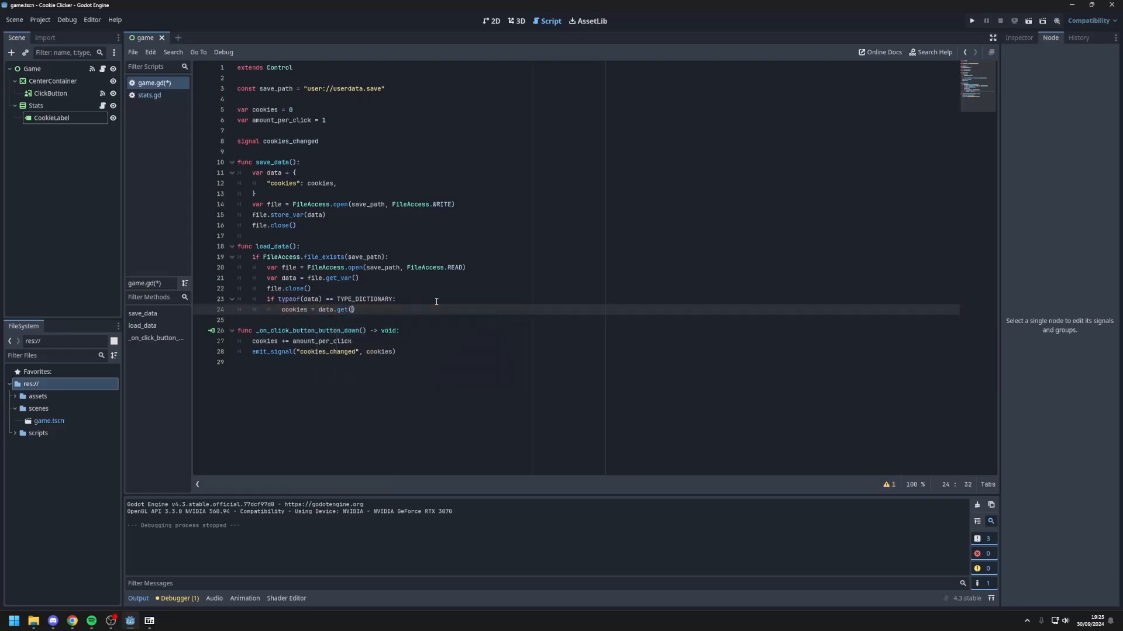
text("cookie")
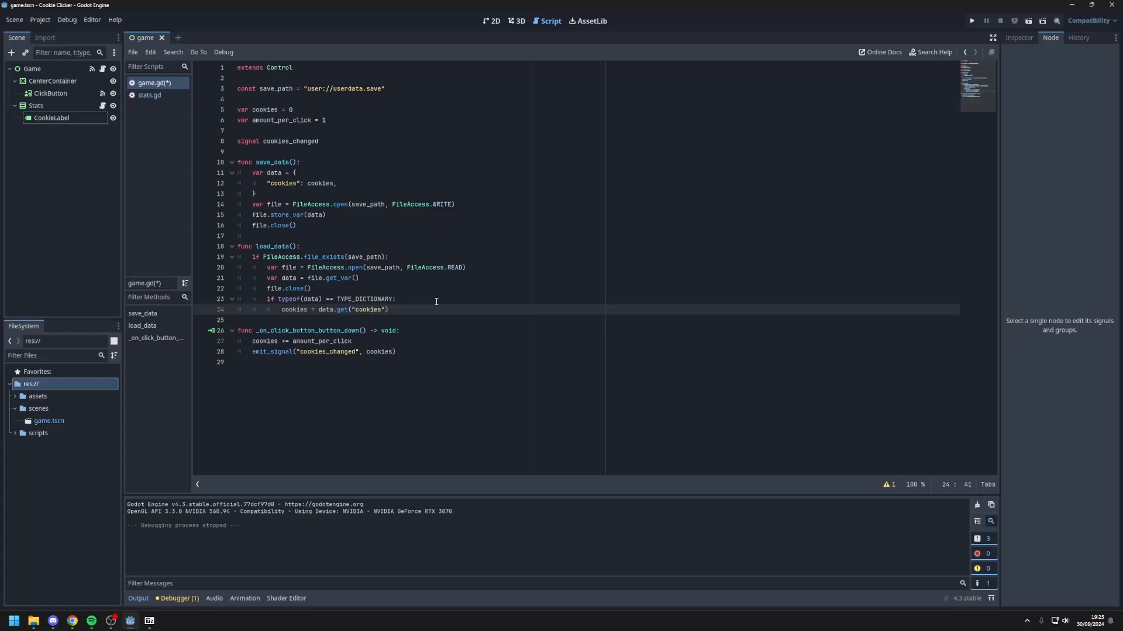
text(, 0)
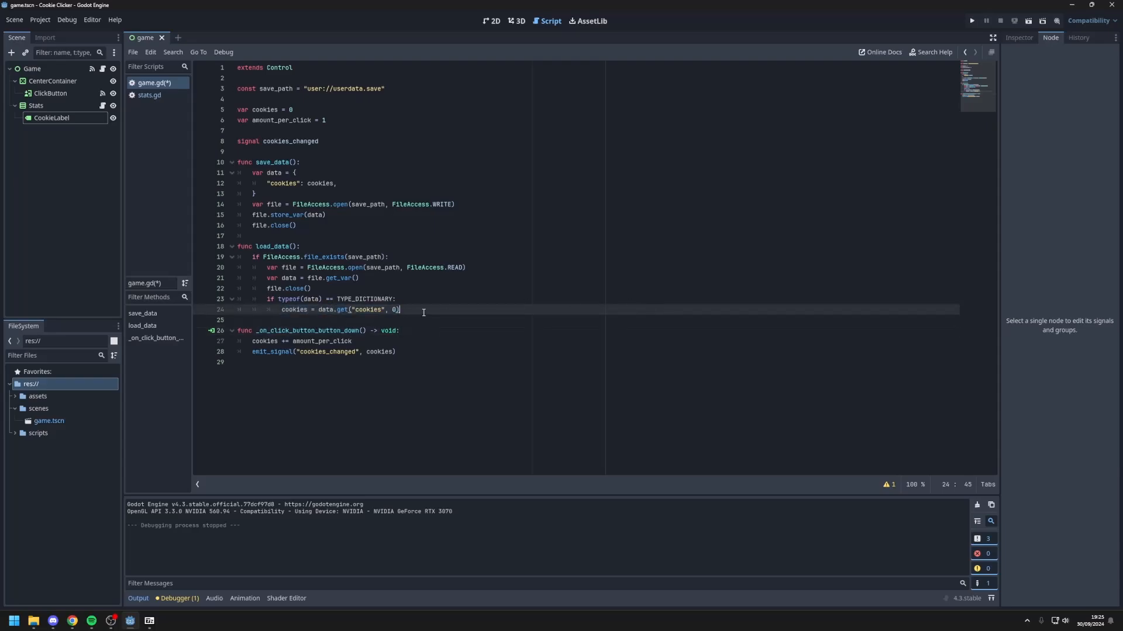
key(Return)
text(else:)
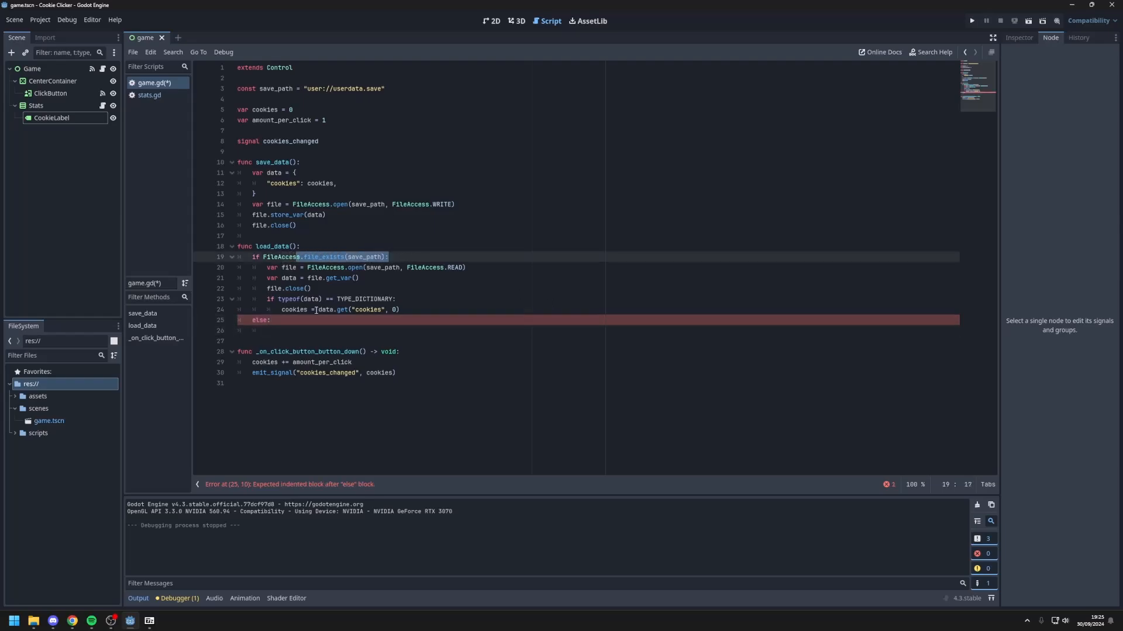
text(save_data()
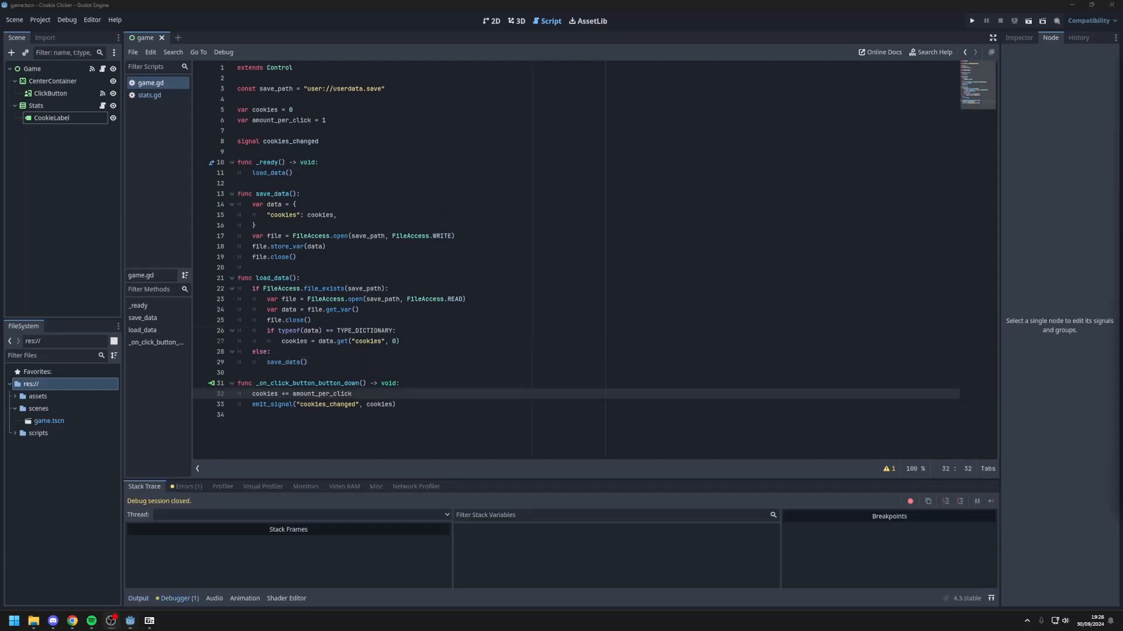
Step: Call save_data() at the end of _on_click_button_button_down after emit_signal
double_click(279, 383)
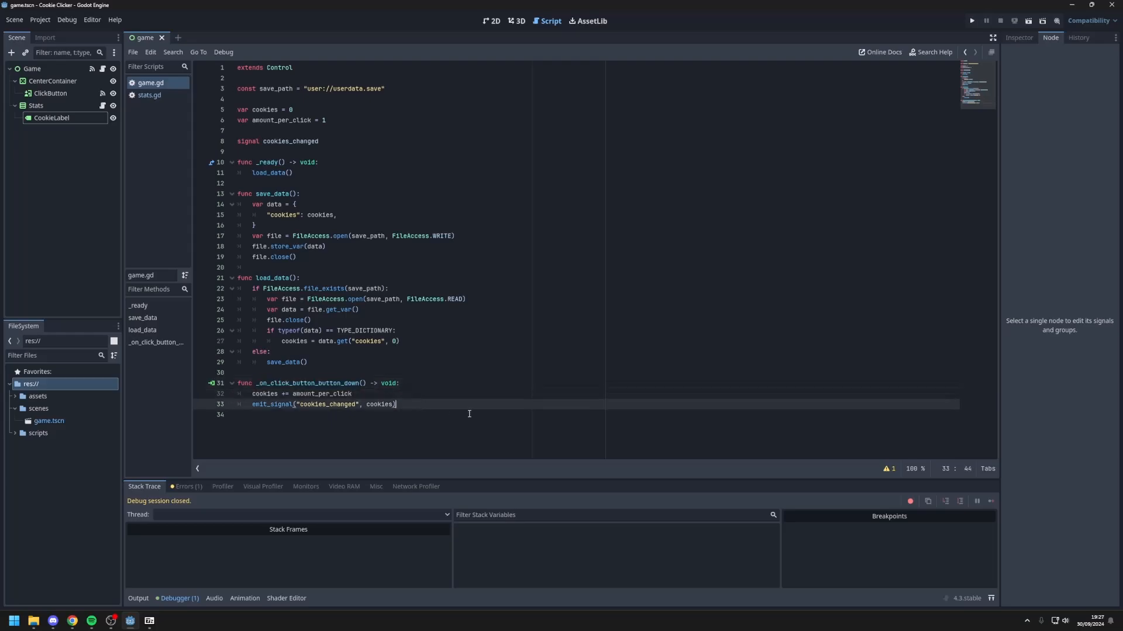
text(save_data()
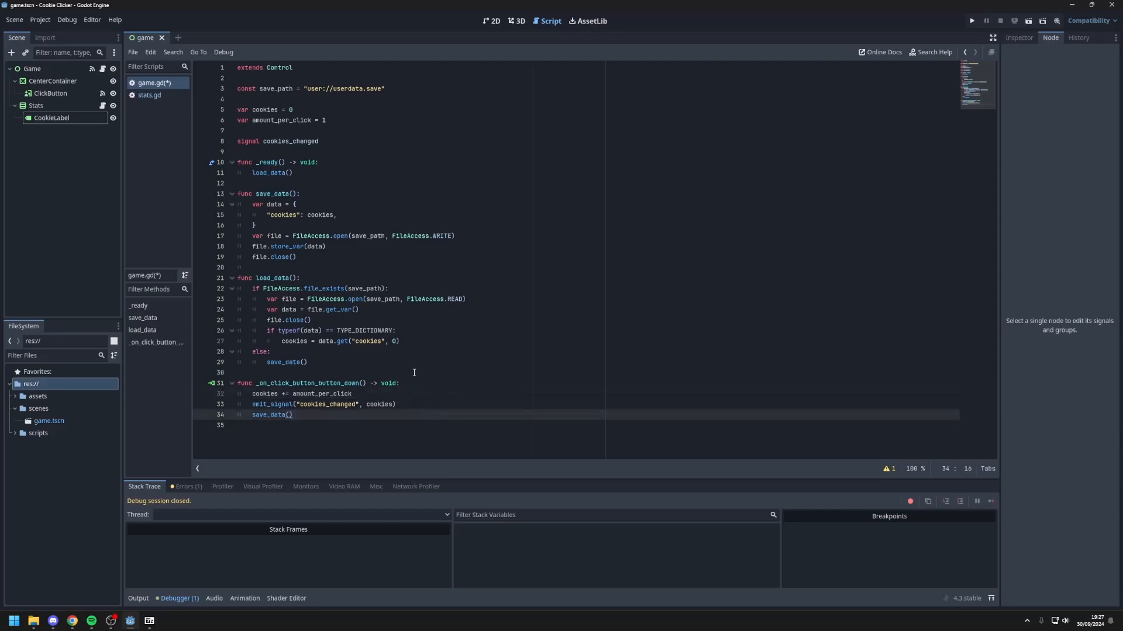
double_click(280, 415)
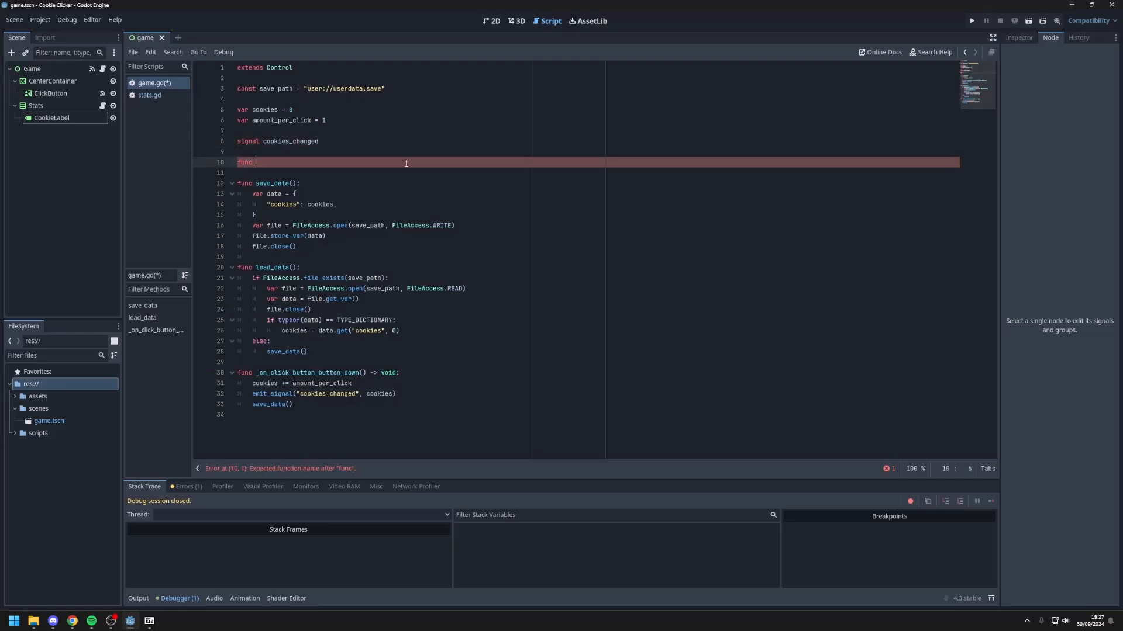
Step: Write func _ready() -> void: calling load_data() then emit_signal("cookies_changed", cookies)
text(_ready() -> void:)
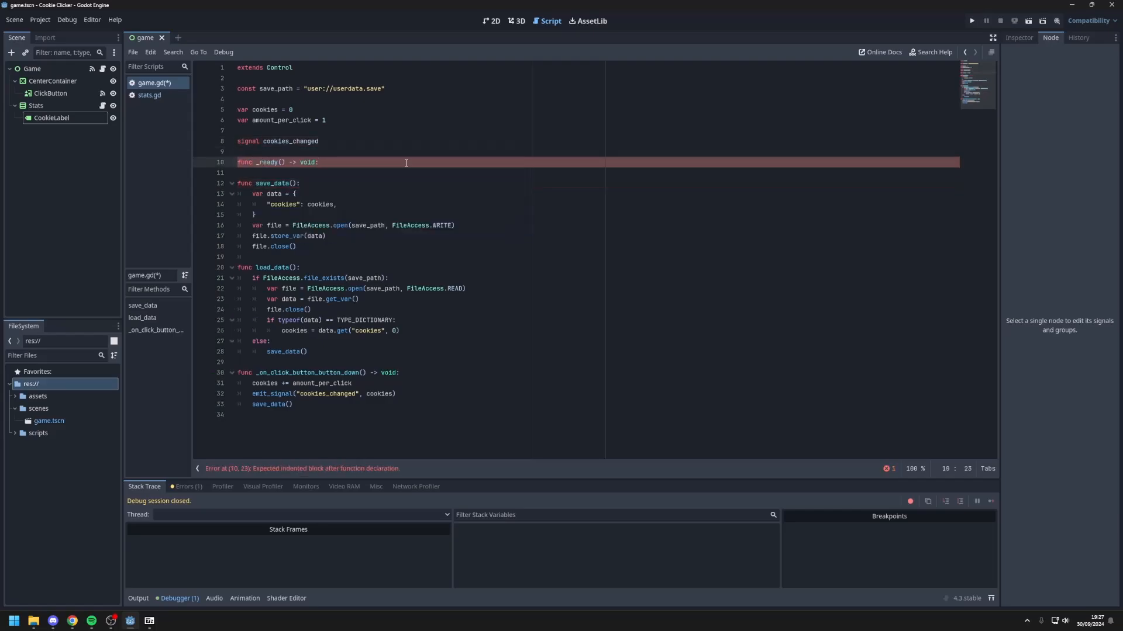
text(load_data()
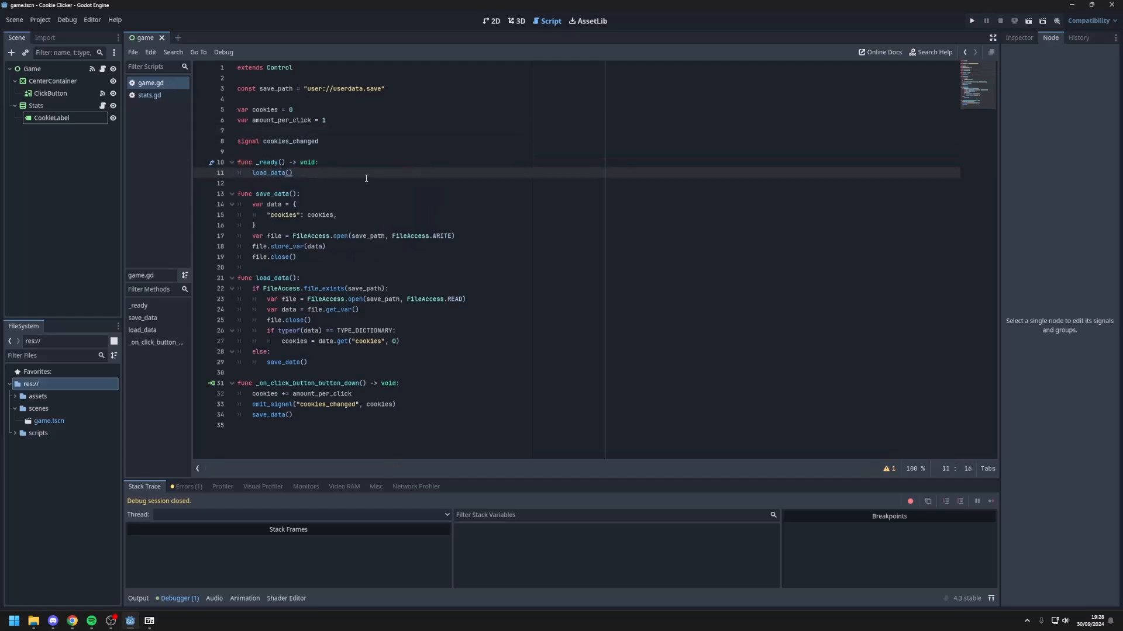
text(emit_signal("cookies_changed", cookies))
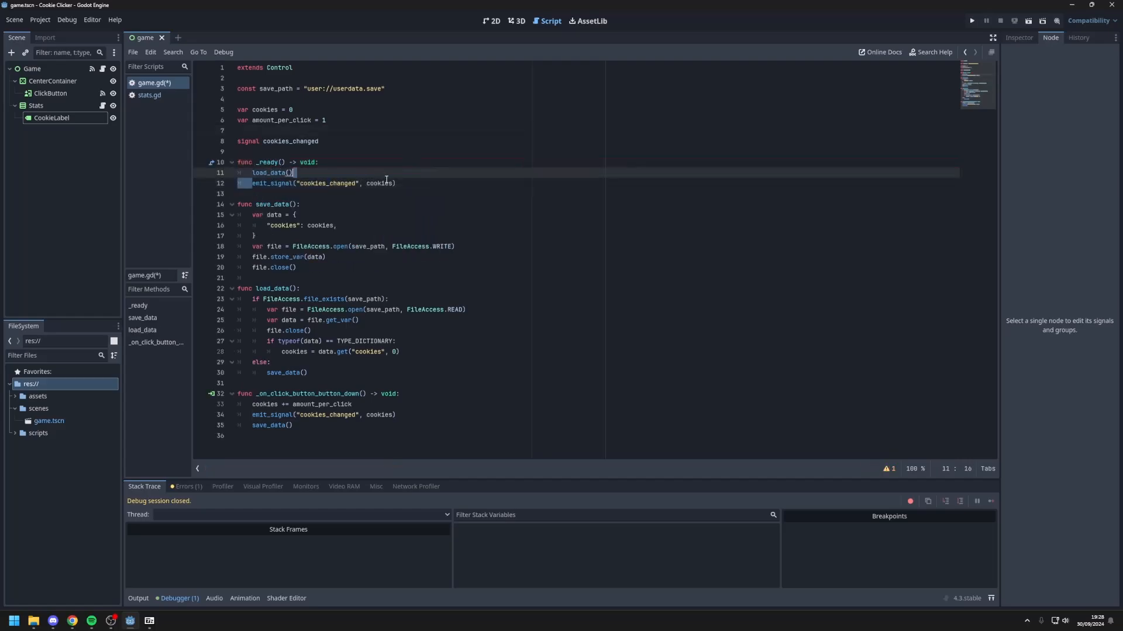
click(397, 184)
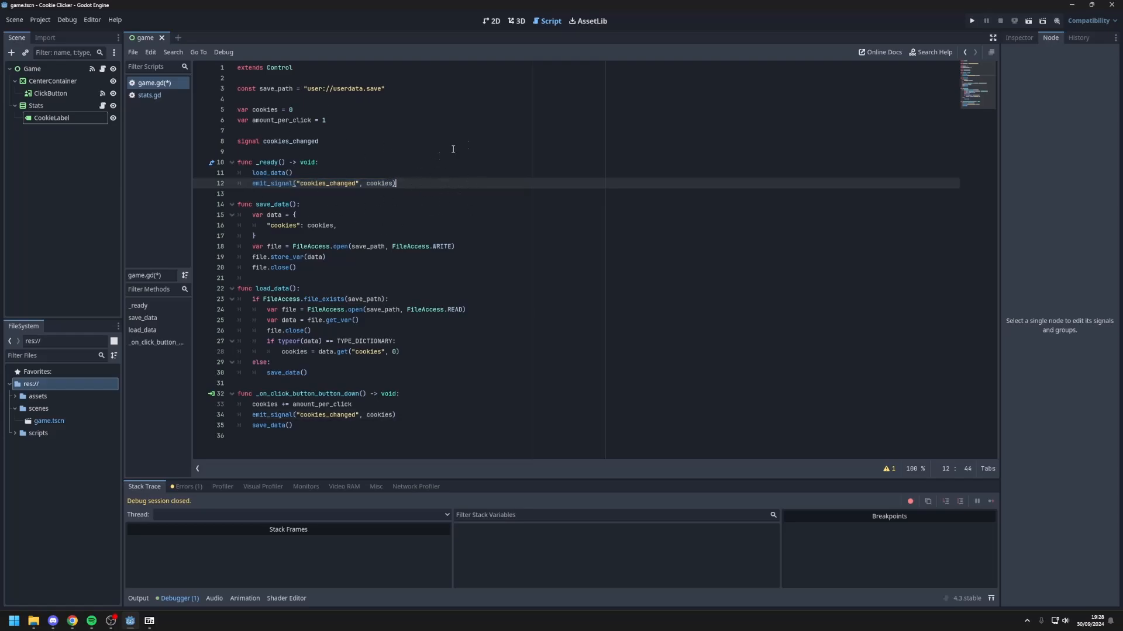
click(492, 21)
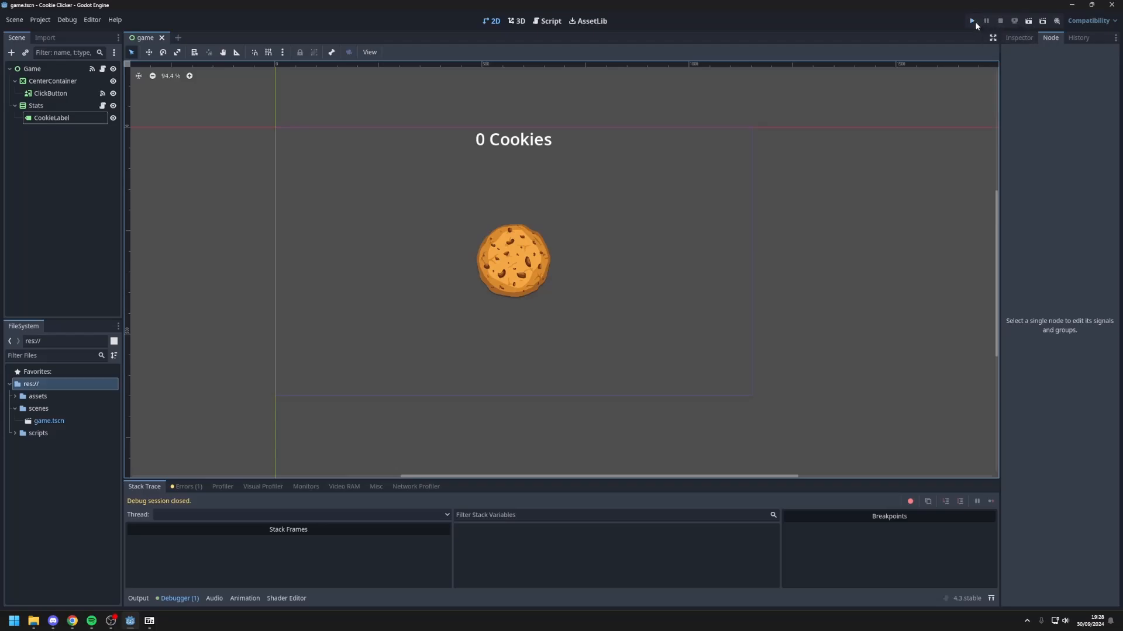
Step: Run the game starting at the saved 11 Cookies, click up to 109, and close it
click(971, 20)
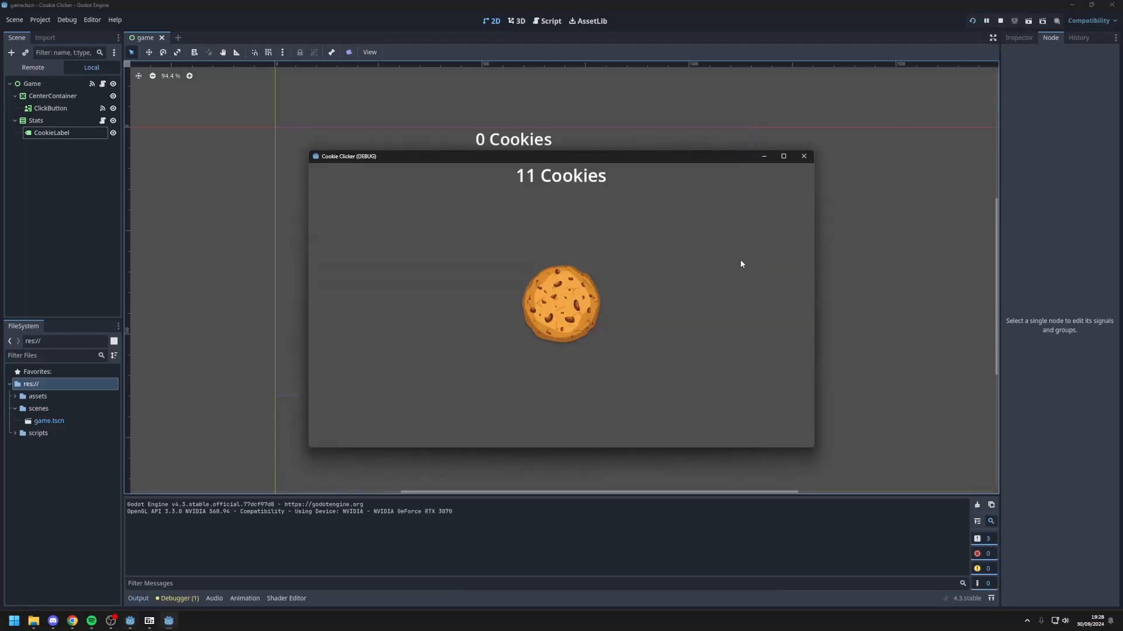
mouse_move(628, 210)
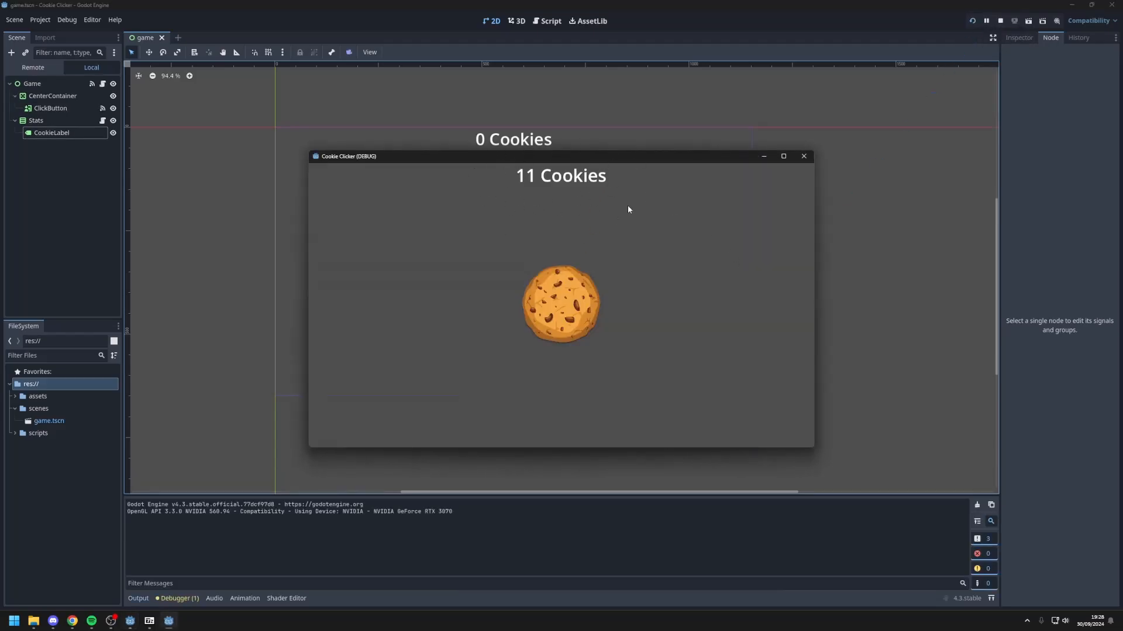
click(560, 301)
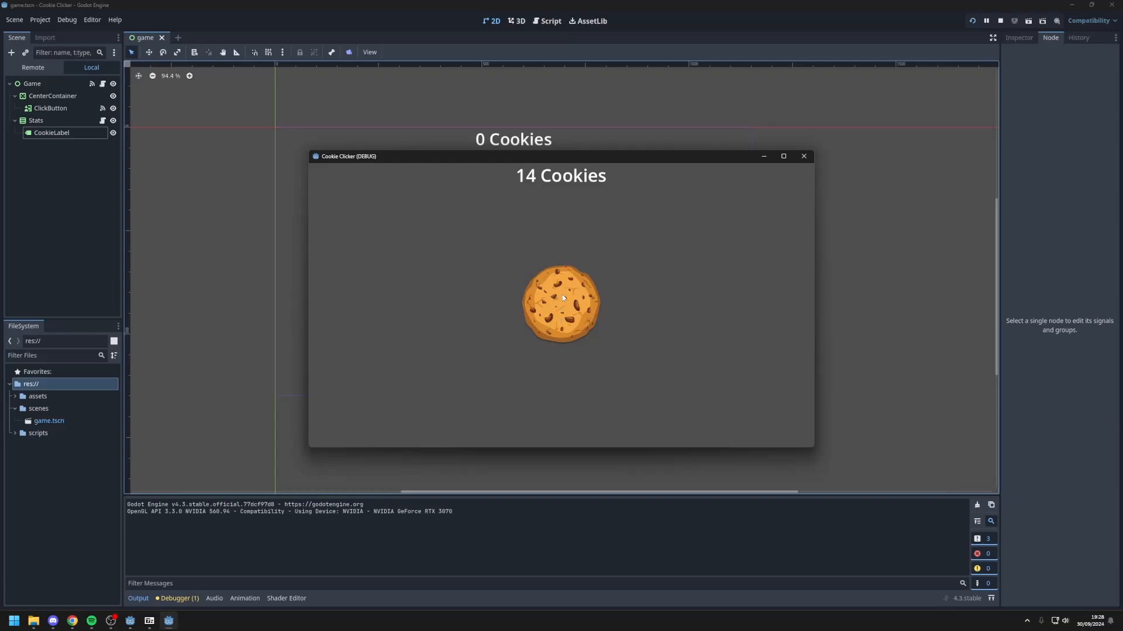
click(560, 304)
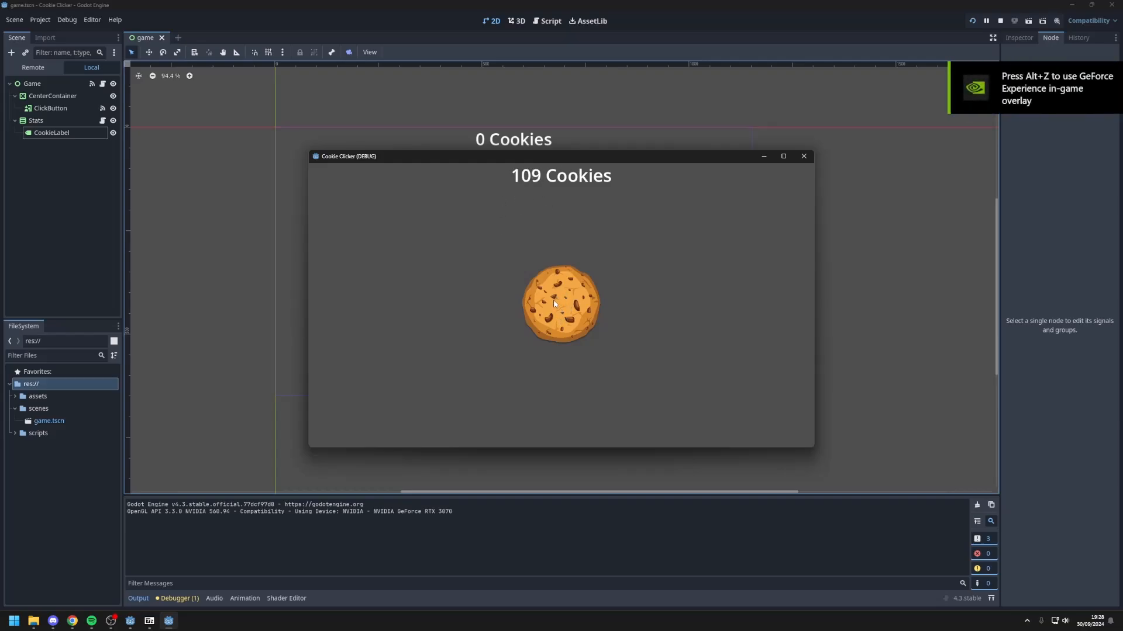
click(802, 155)
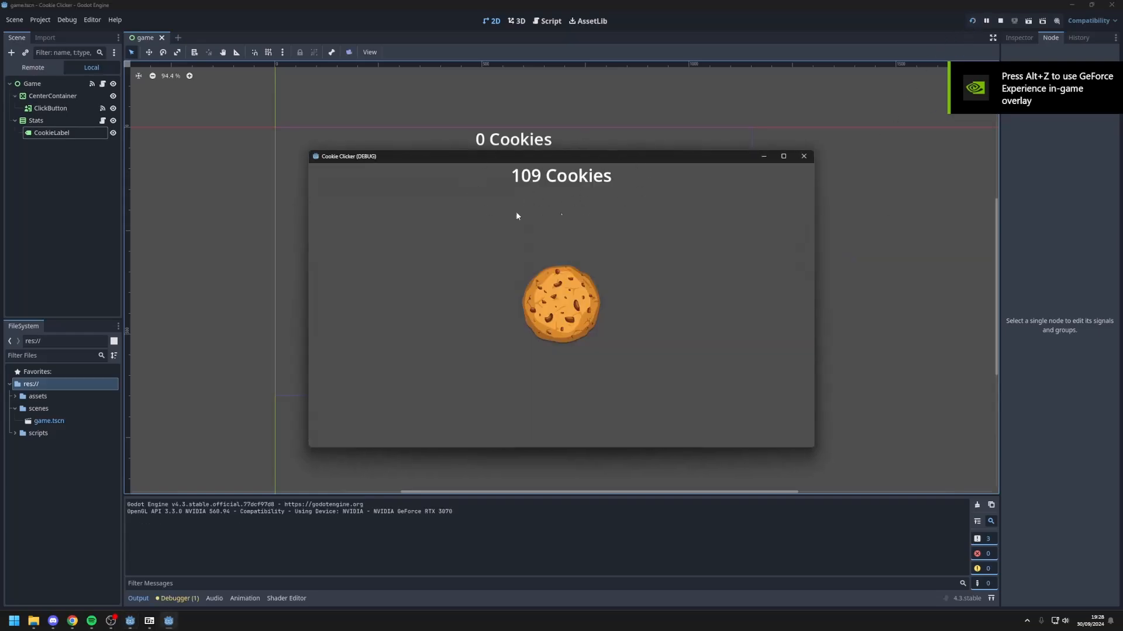
click(999, 20)
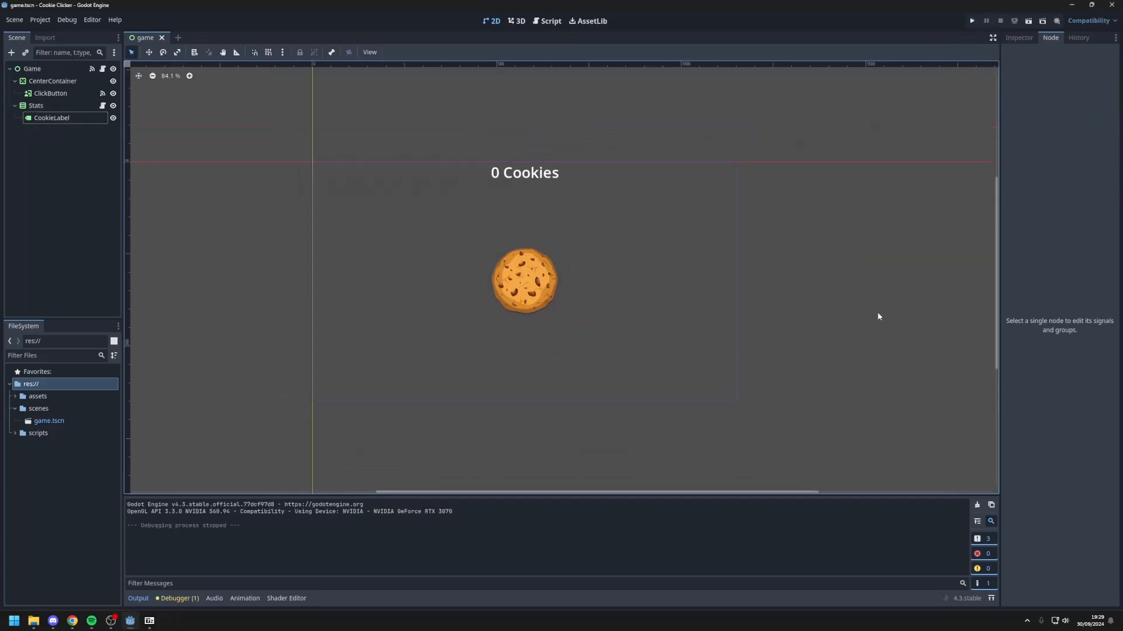